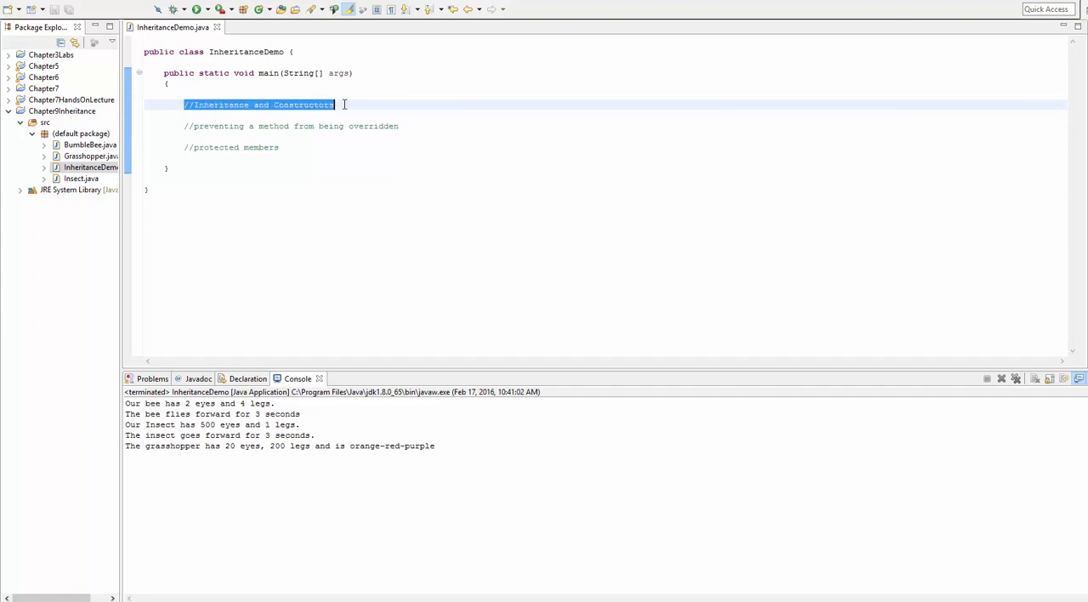
Step: Edit the '//protected members' comment to read 'Introduce a NEW access modifier......protected members'
{"action": "left_click", "coordinate": [253, 105]}
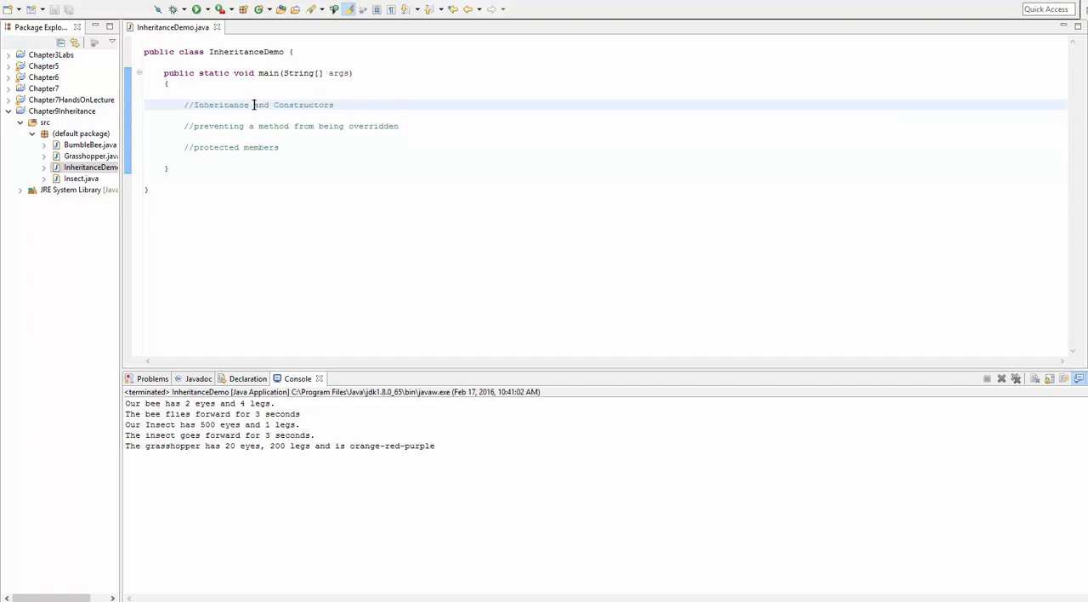
{"action": "double_click", "coordinate": [303, 105]}
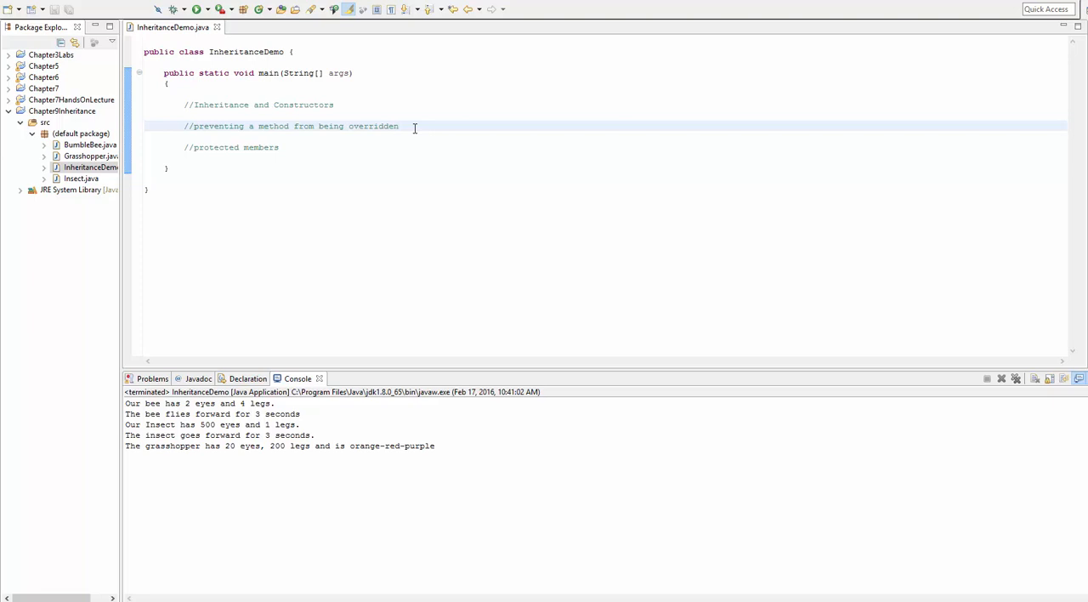
{"action": "left_click", "coordinate": [399, 126]}
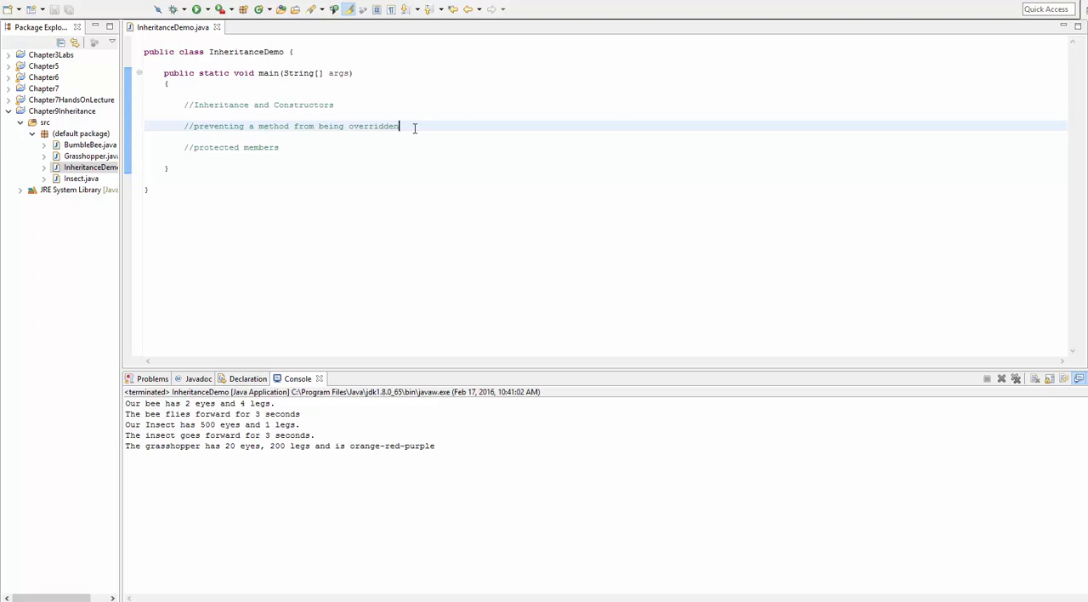
{"action": "double_click", "coordinate": [215, 147]}
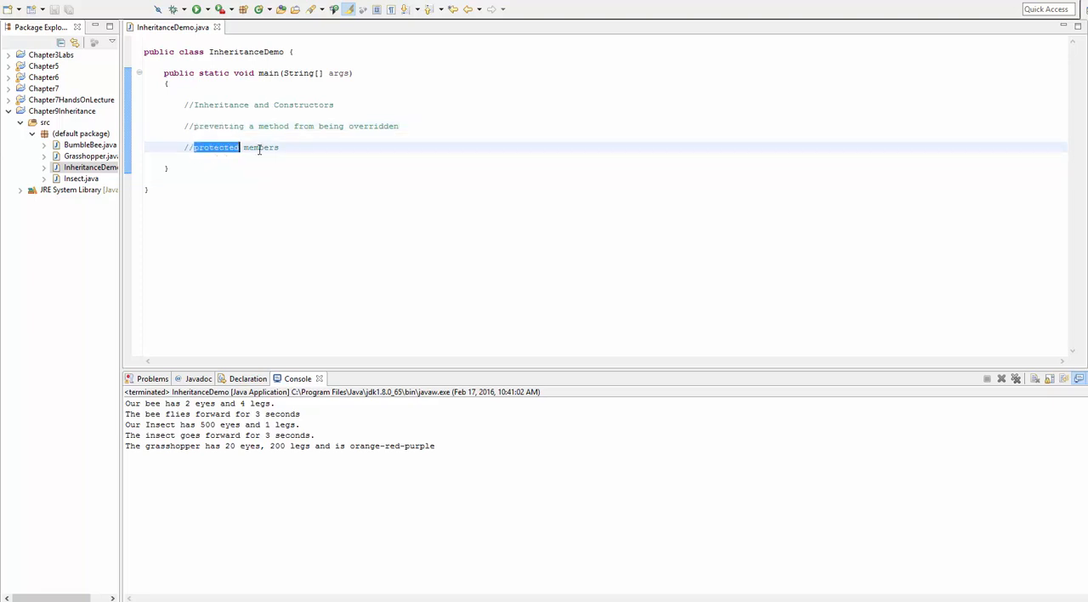
{"action": "left_click", "coordinate": [302, 147]}
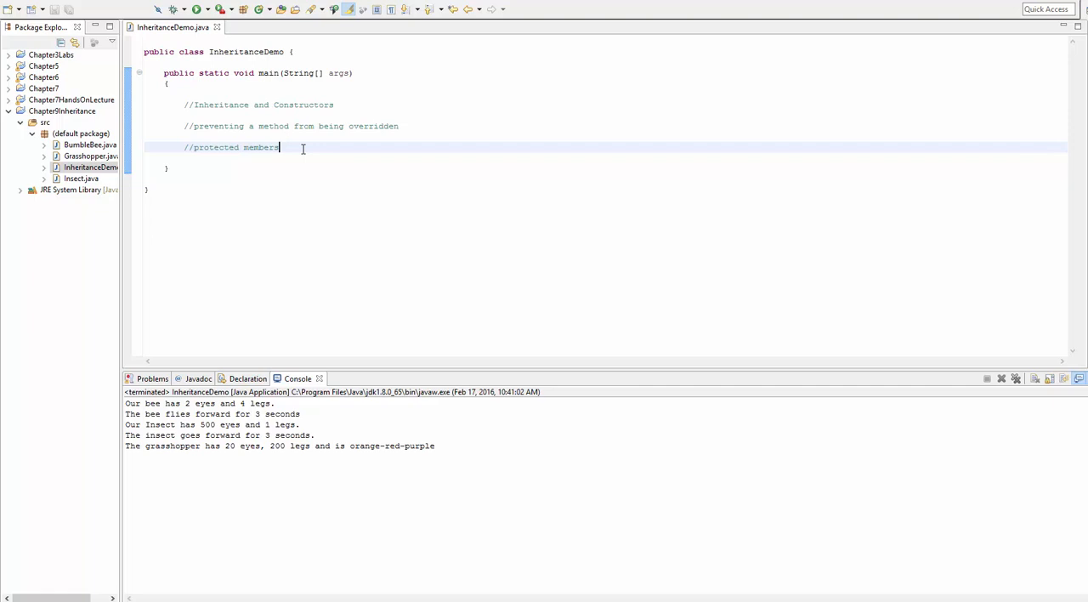
{"action": "left_click", "coordinate": [195, 147]}
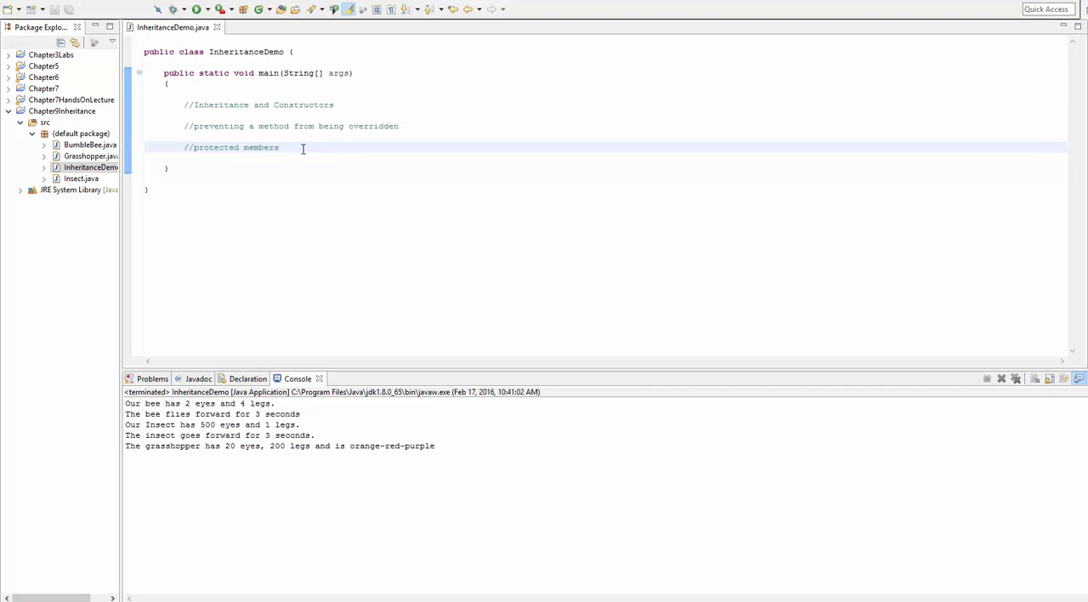
{"action": "type", "text": "In"}
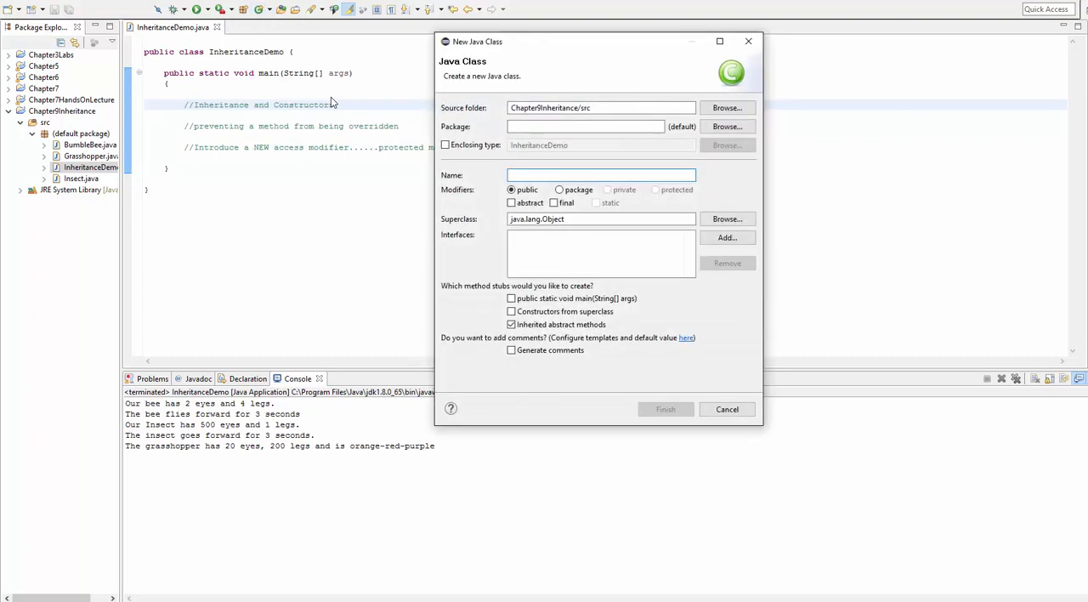
Step: Create a new class named Vehicle in the default package
{"action": "type", "text": "V"}
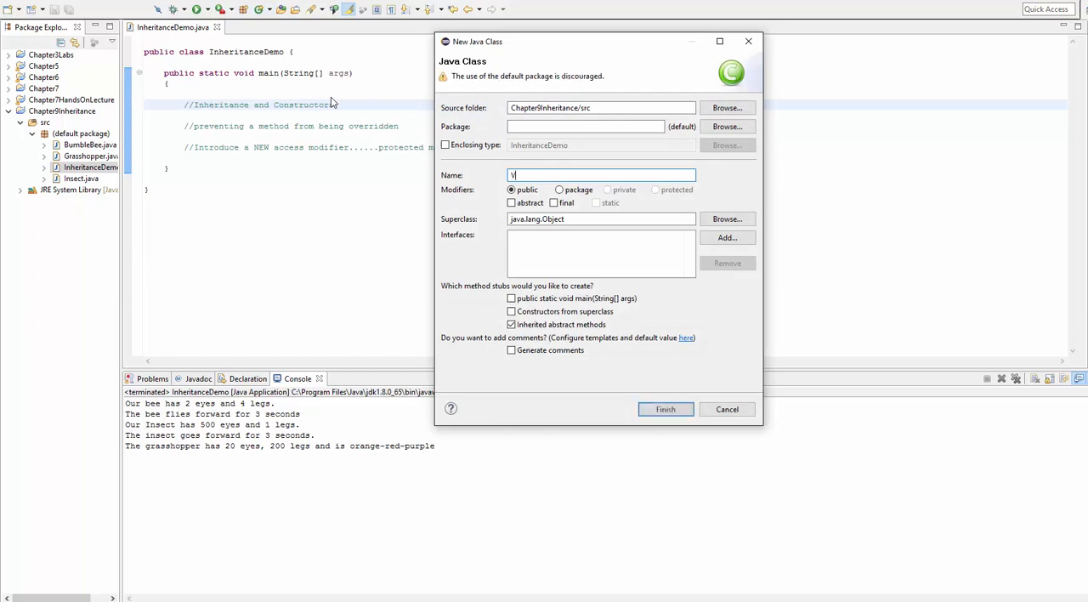
{"action": "type", "text": "ehicle"}
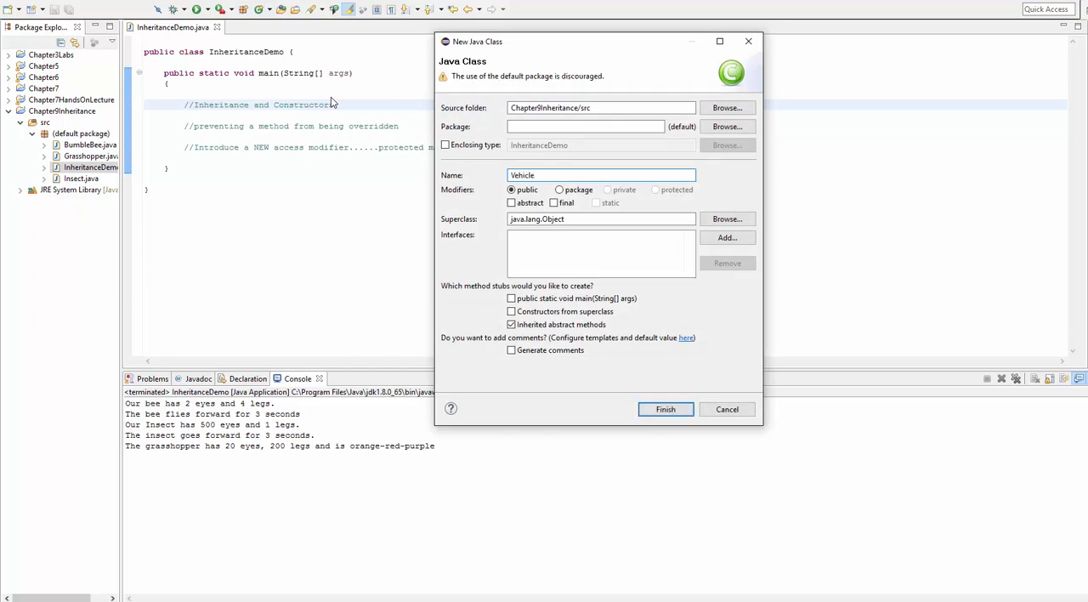
{"action": "left_click", "coordinate": [666, 409]}
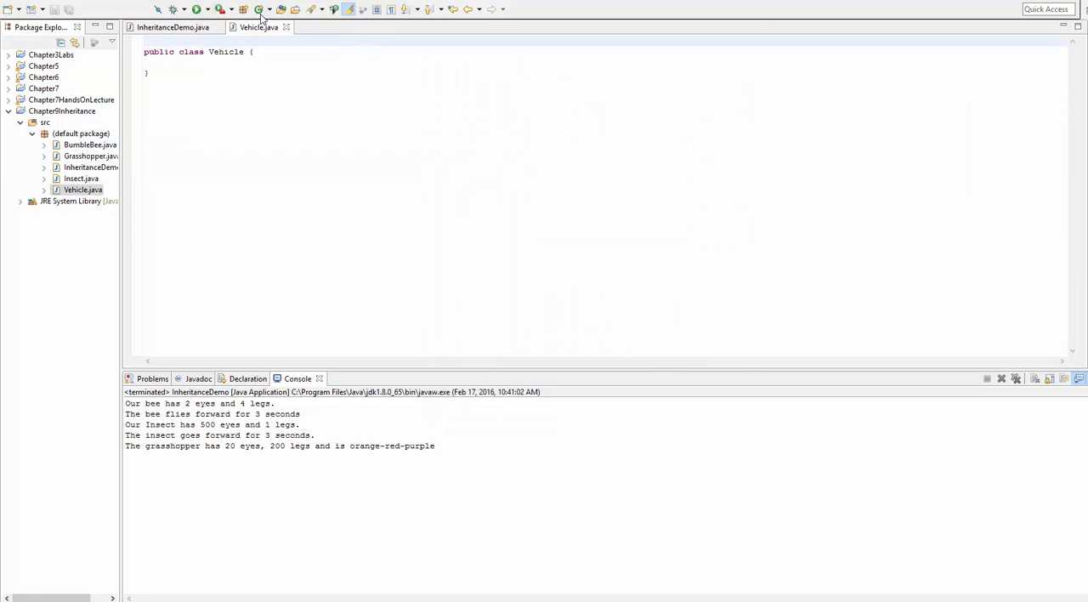
Step: Create a Car class and declare it as 'extends Vehicle'
{"action": "left_click", "coordinate": [243, 10]}
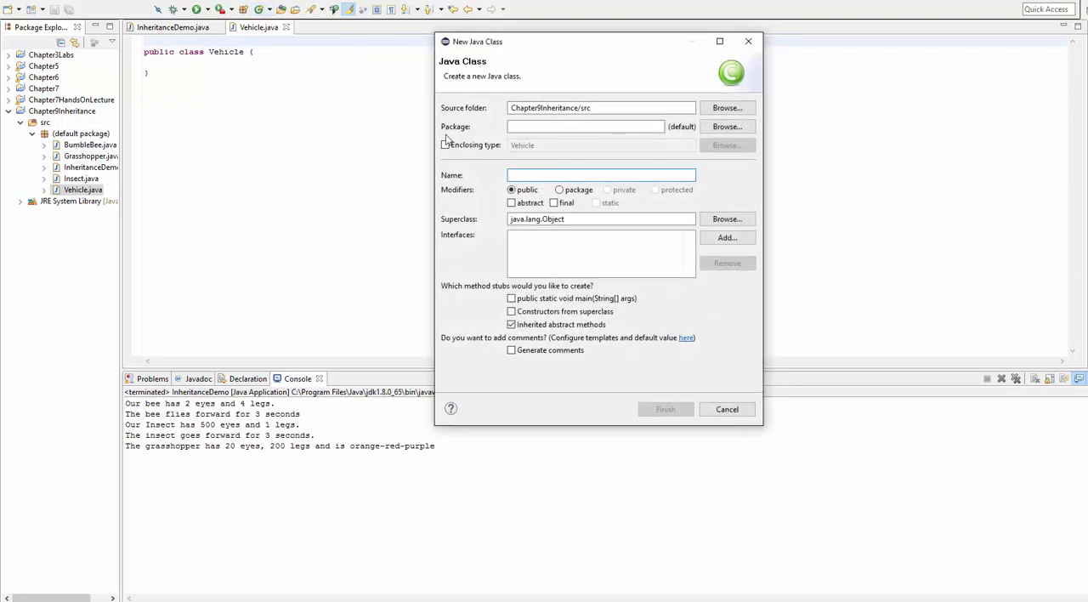
{"action": "type", "text": "Car"}
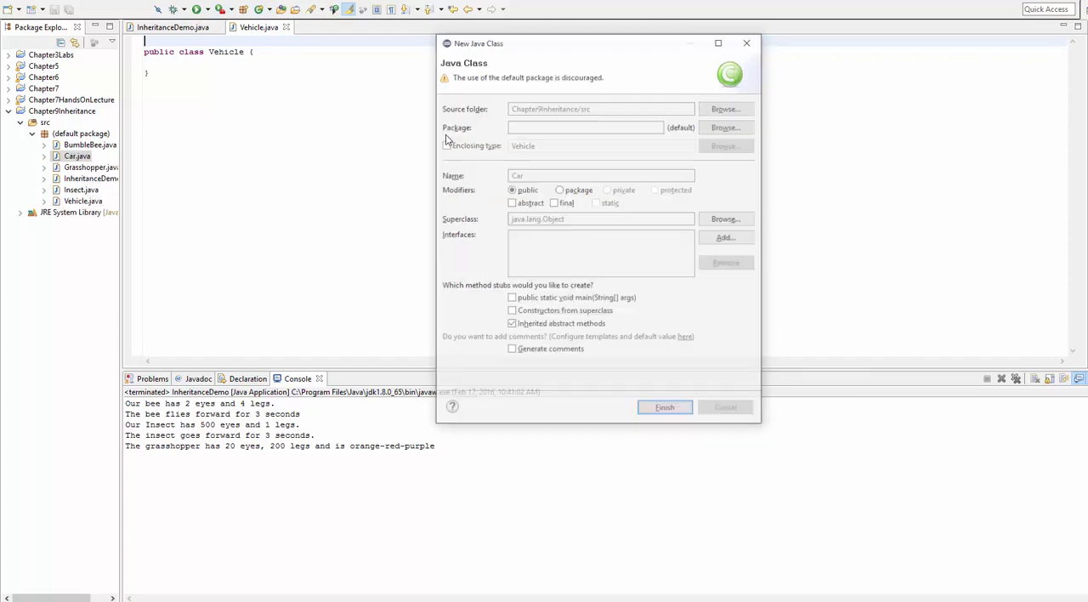
{"action": "left_click", "coordinate": [664, 406]}
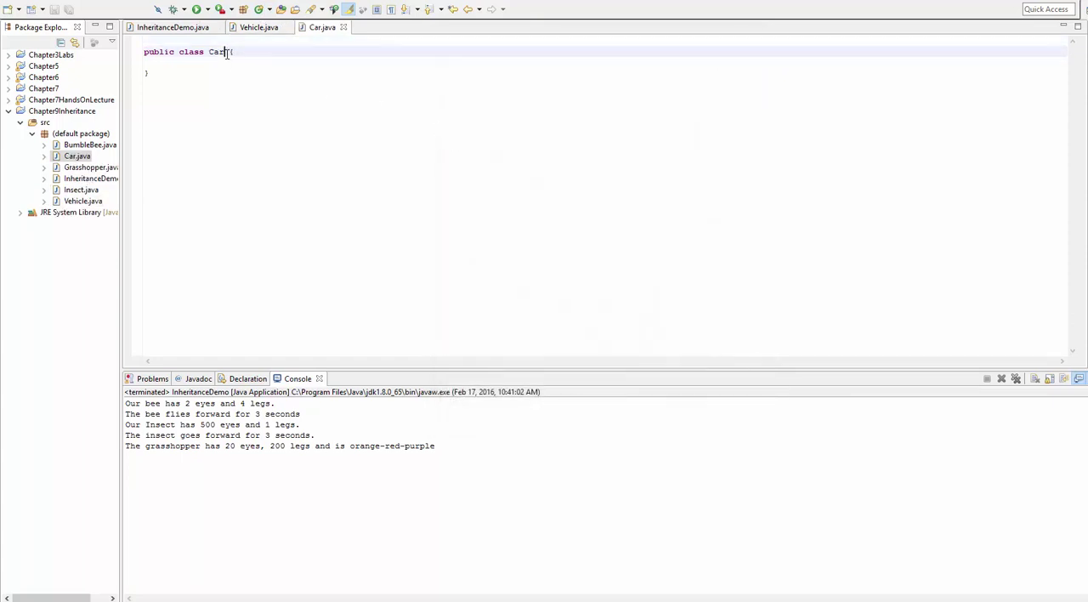
{"action": "type", "text": "extends"}
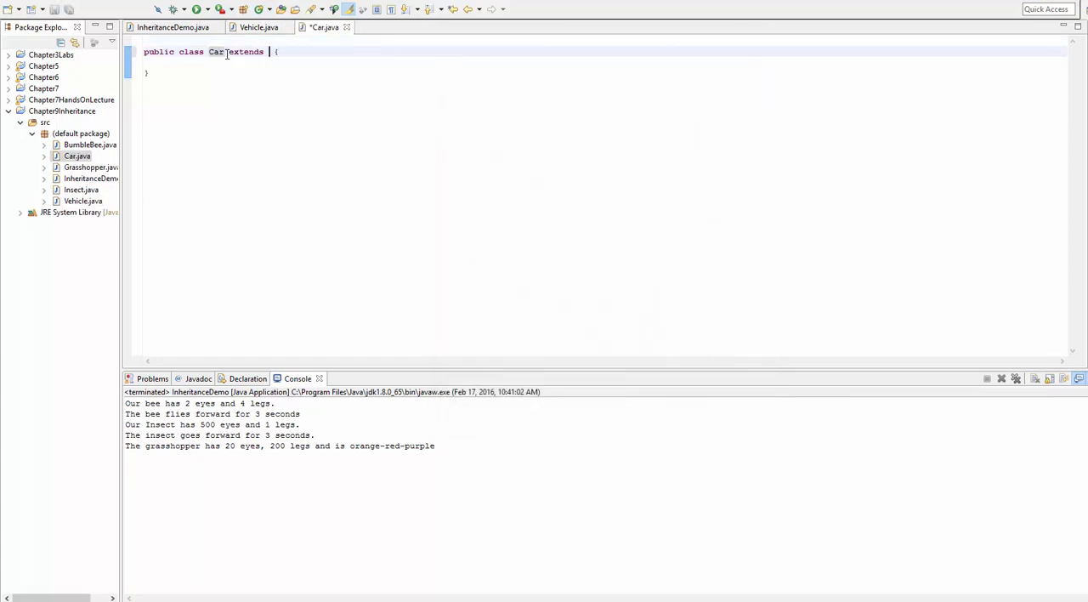
{"action": "type", "text": "Ve"}
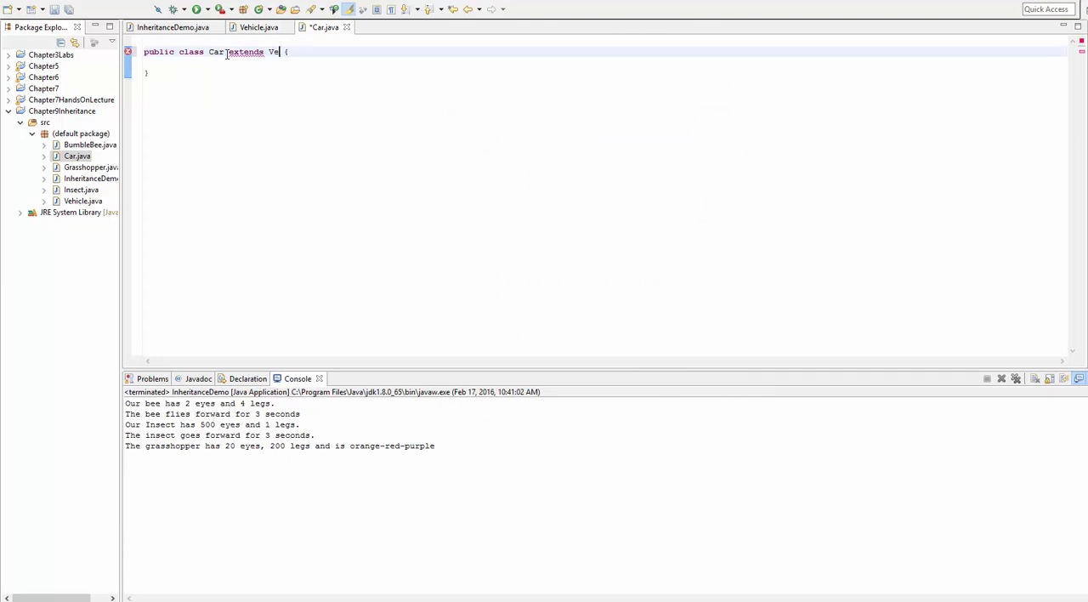
{"action": "type", "text": "hicle"}
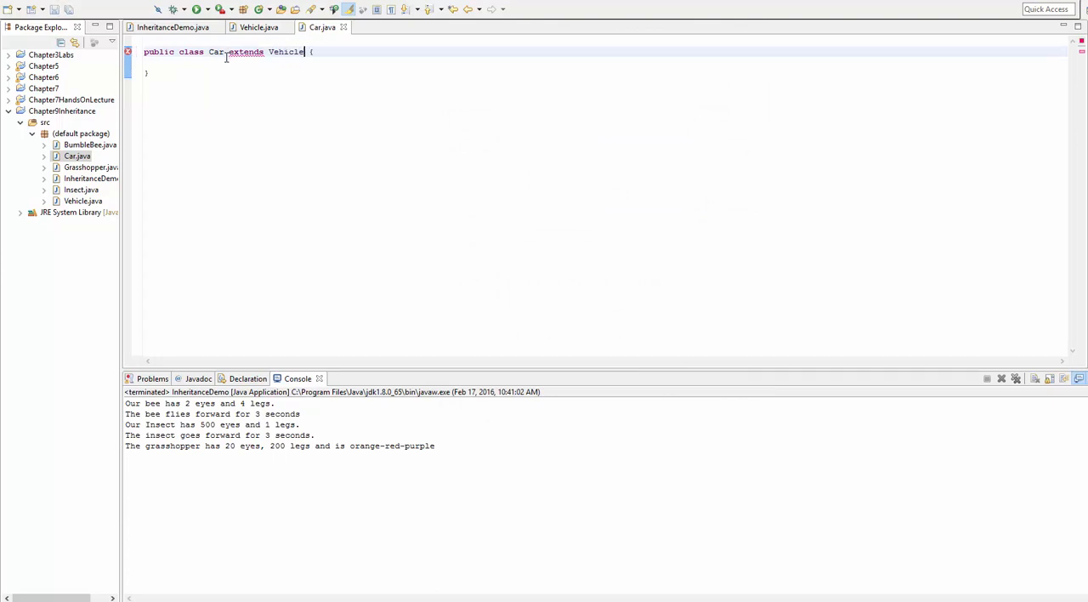
Step: Add a //Fields comment, 'private String vehicleColor;' and 'private int numWheels;' to Vehicle
{"action": "left_click", "coordinate": [258, 27]}
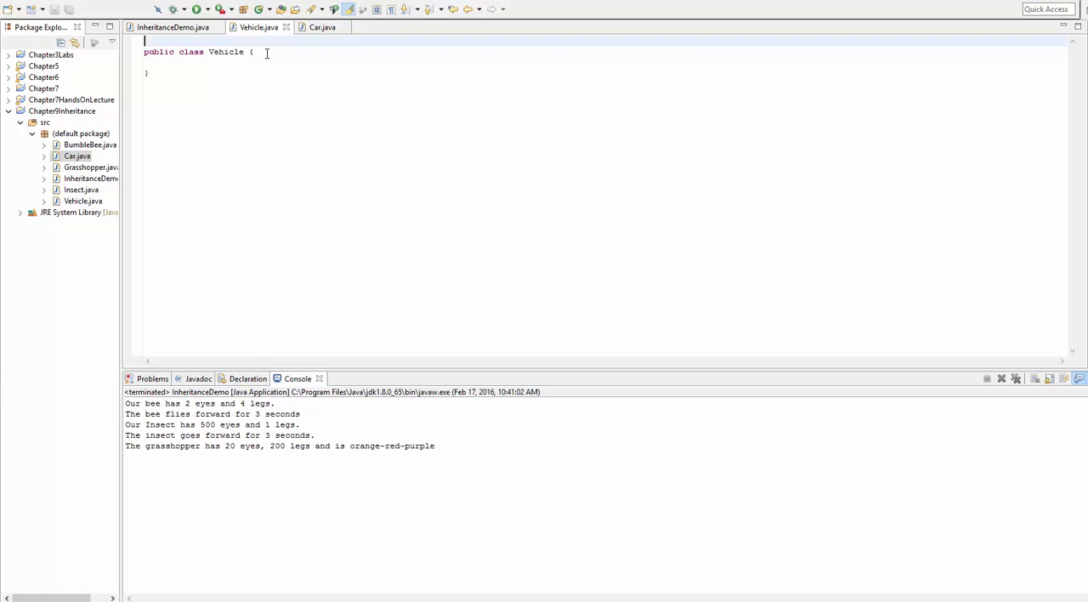
{"action": "key", "text": "Return"}
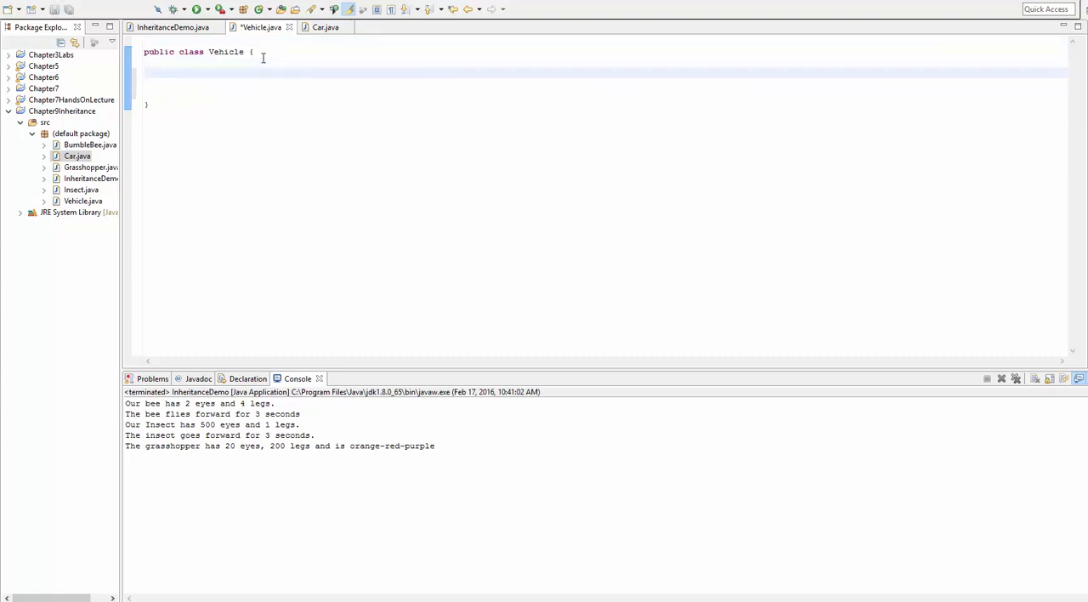
{"action": "type", "text": "//Fields"}
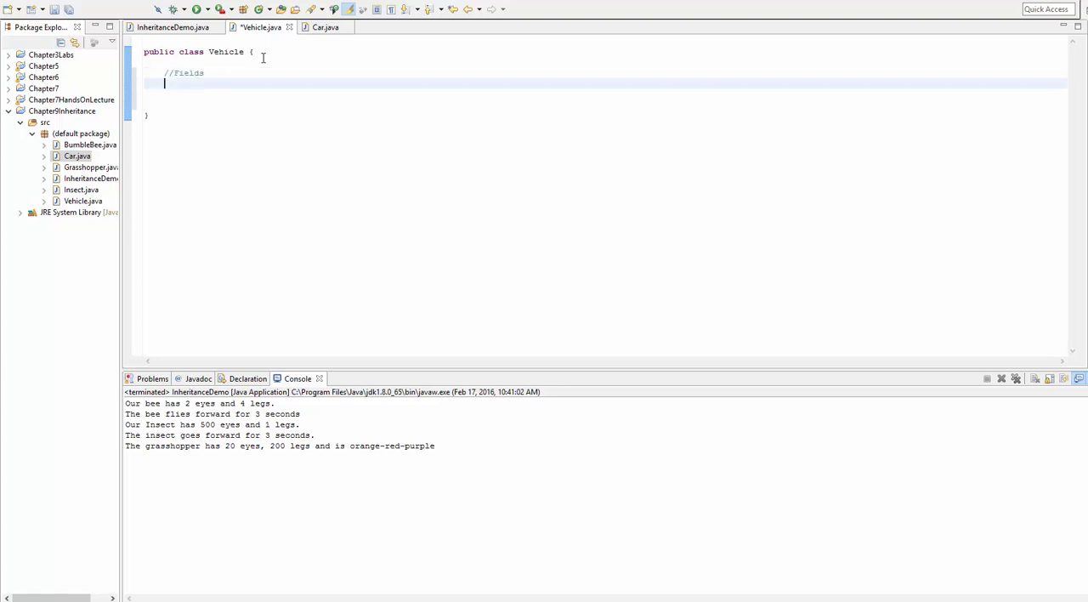
{"action": "type", "text": "private Str"}
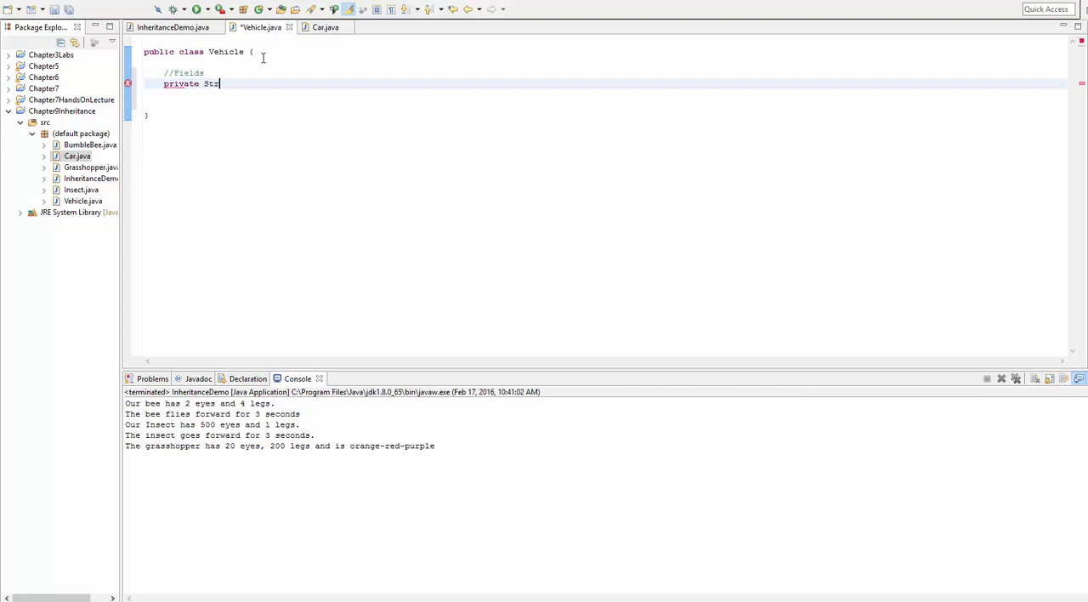
{"action": "type", "text": "ing"}
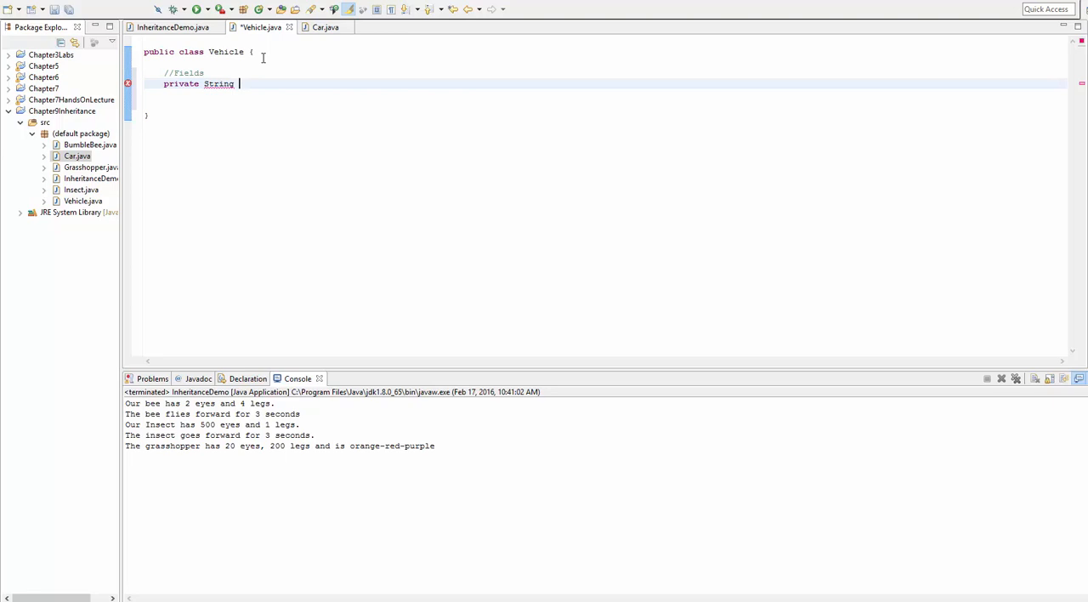
{"action": "type", "text": "vehicleColor;"}
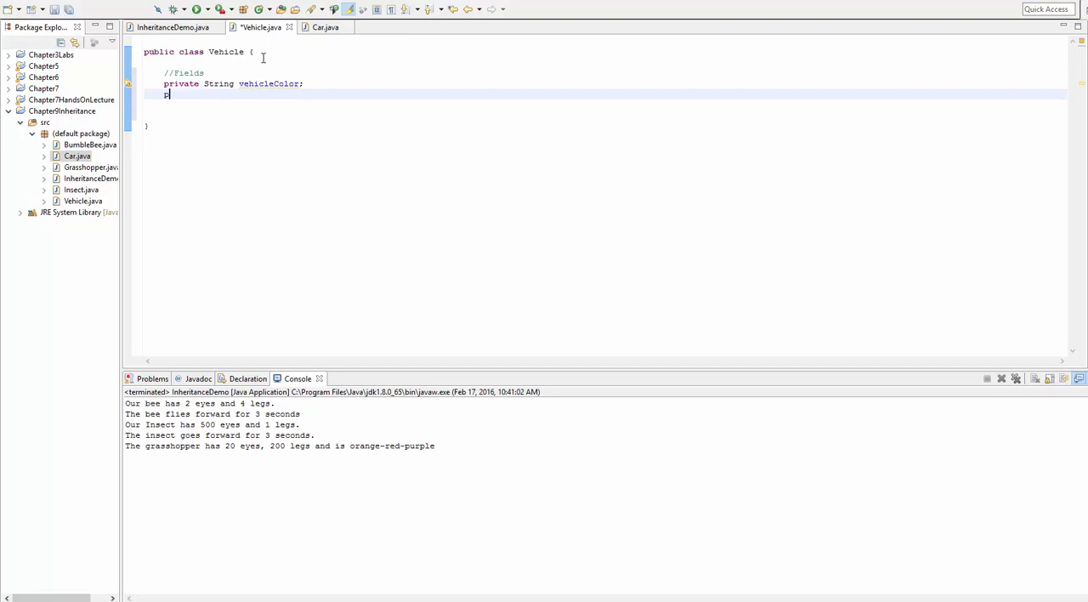
{"action": "type", "text": "private int"}
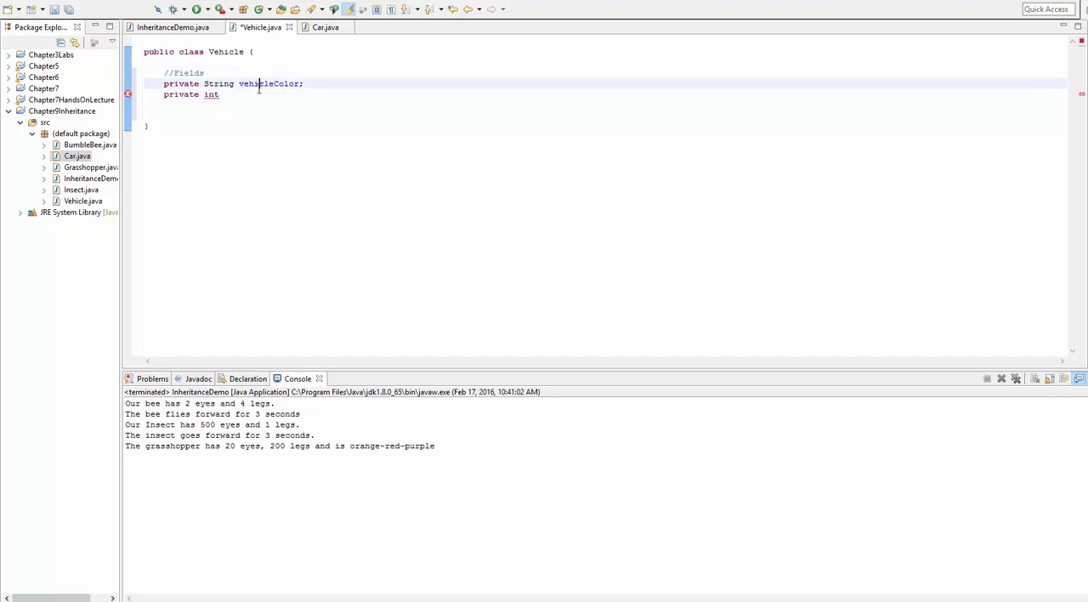
{"action": "type", "text": "num"}
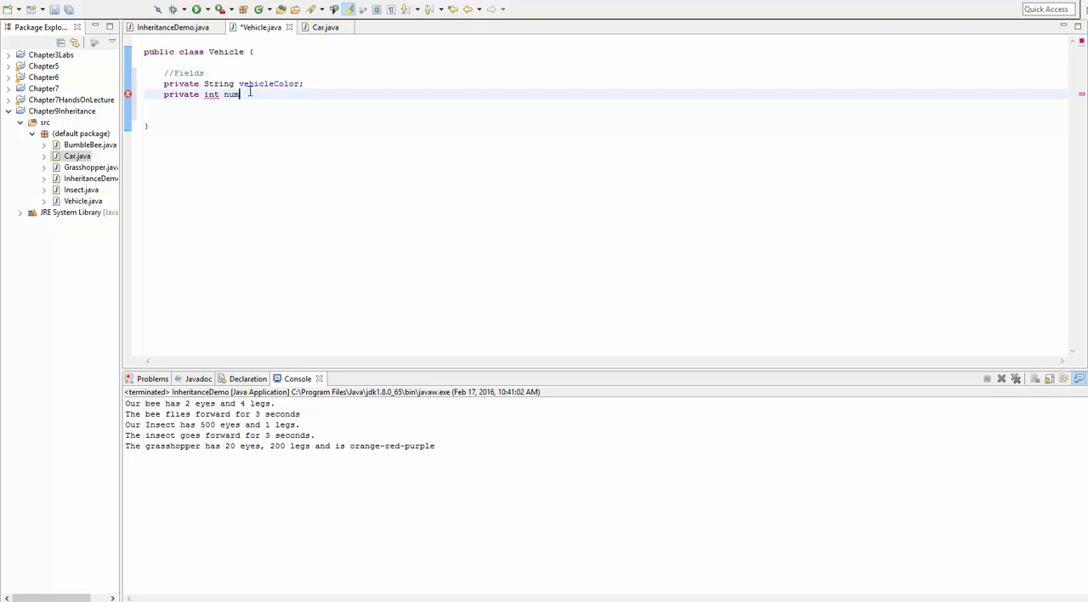
{"action": "type", "text": "Wheels;"}
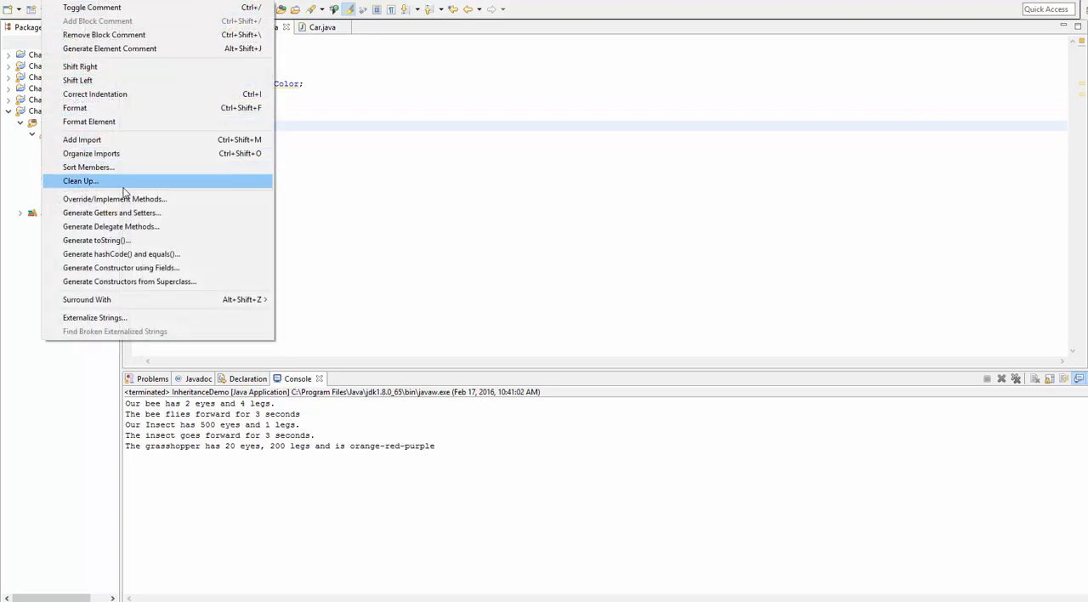
Step: Generate getters and setters for numWheels and vehicleColor in Vehicle
{"action": "left_click", "coordinate": [111, 212]}
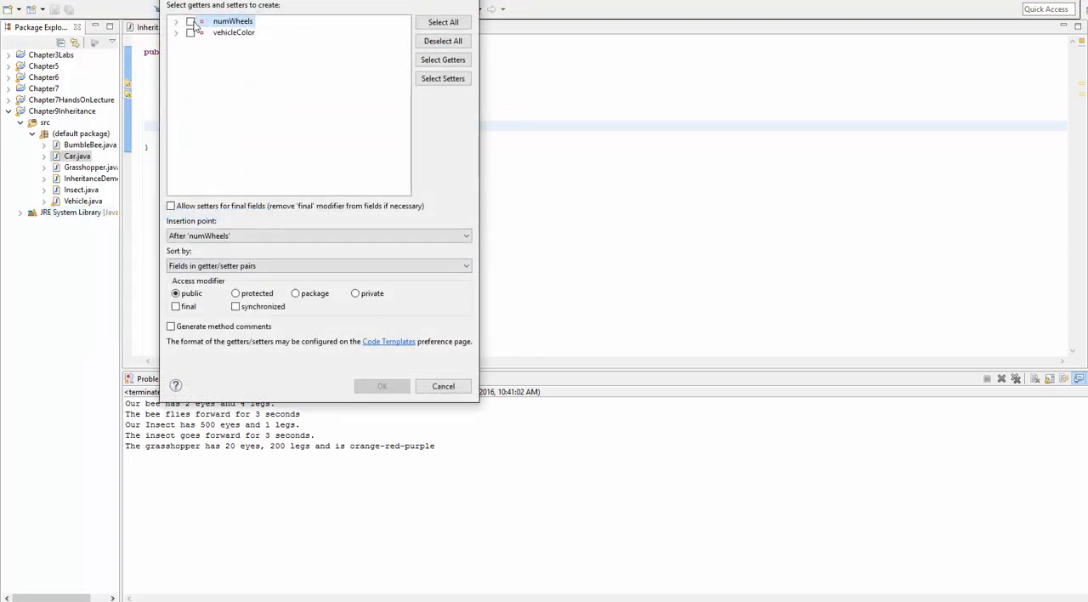
{"action": "left_click", "coordinate": [382, 386]}
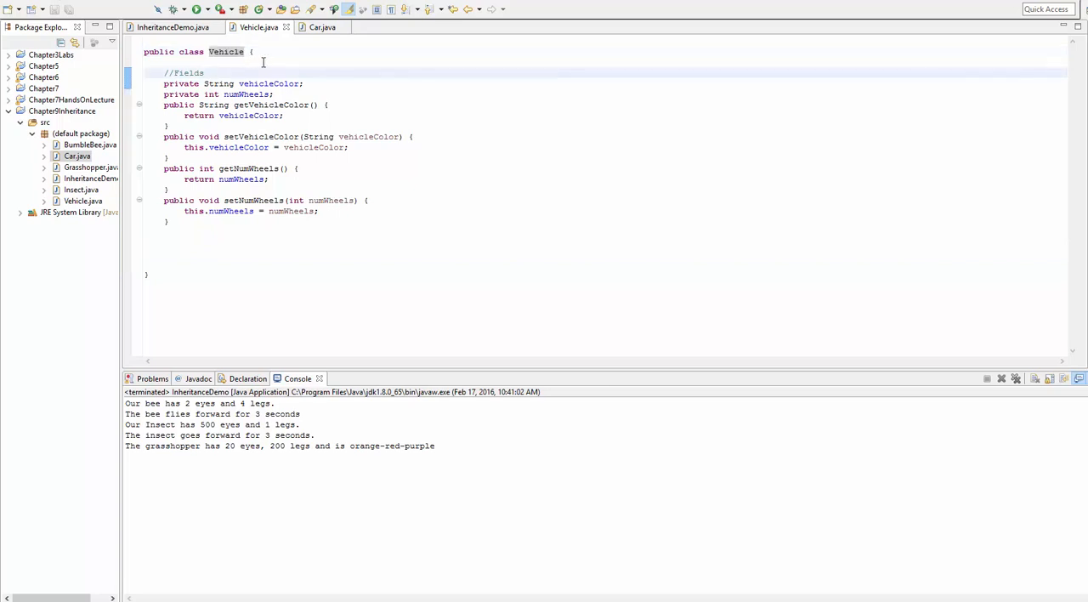
{"action": "left_click", "coordinate": [172, 27]}
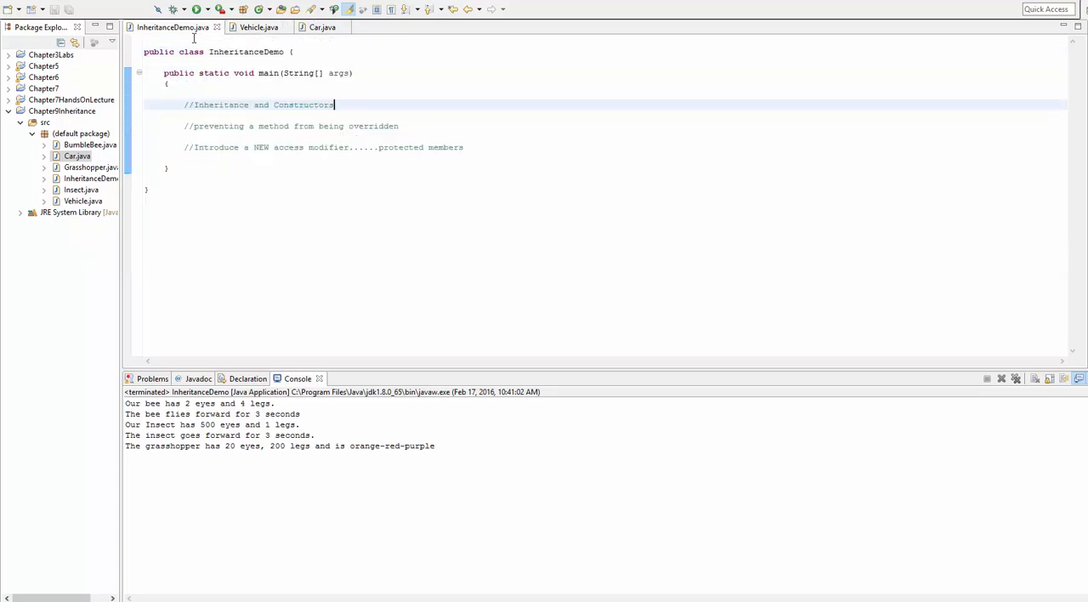
{"action": "double_click", "coordinate": [304, 105]}
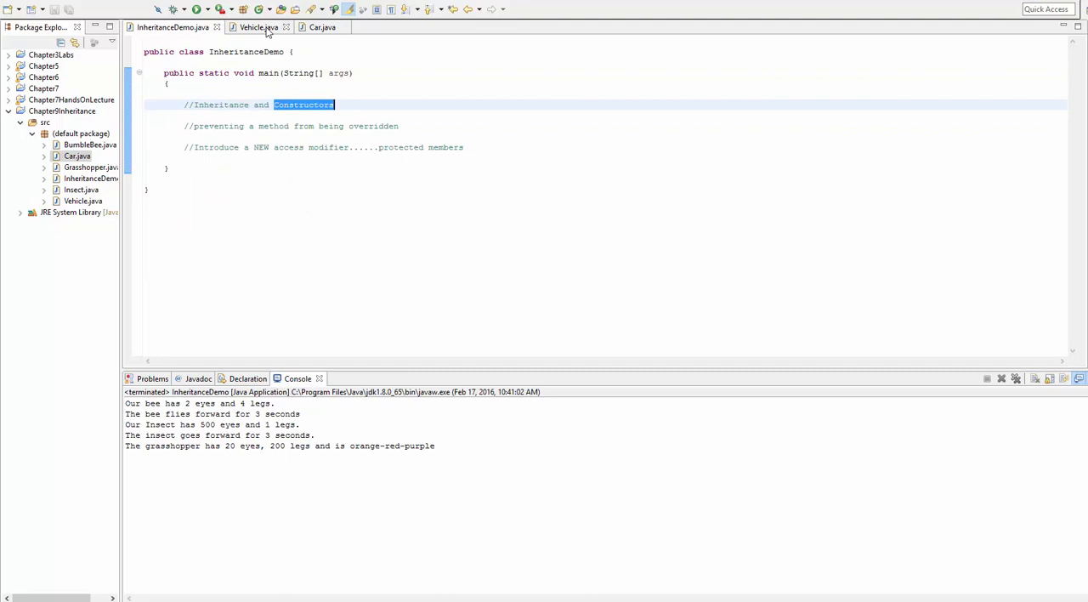
{"action": "left_click", "coordinate": [258, 27]}
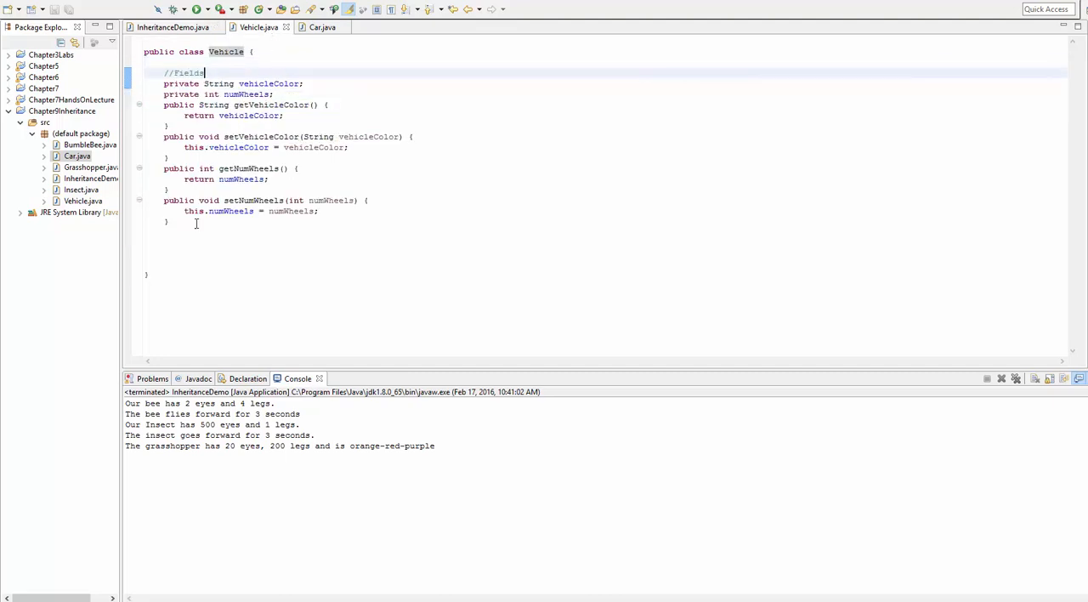
Step: Add an empty public Vehicle() constructor with a //Default Constructor comment
{"action": "type", "text": "public"}
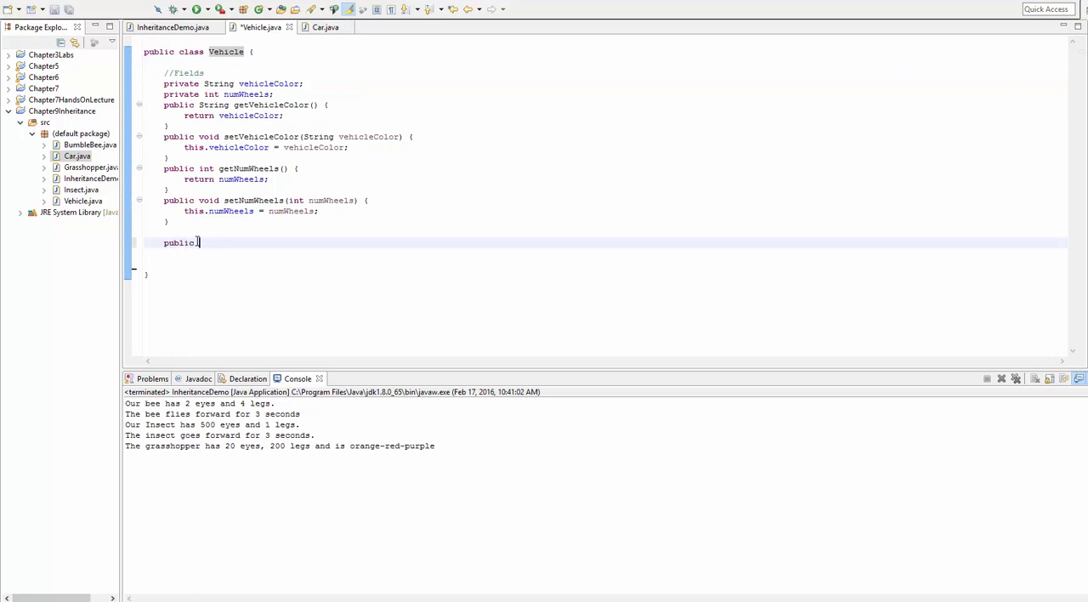
{"action": "type", "text": "Vechile(0"}
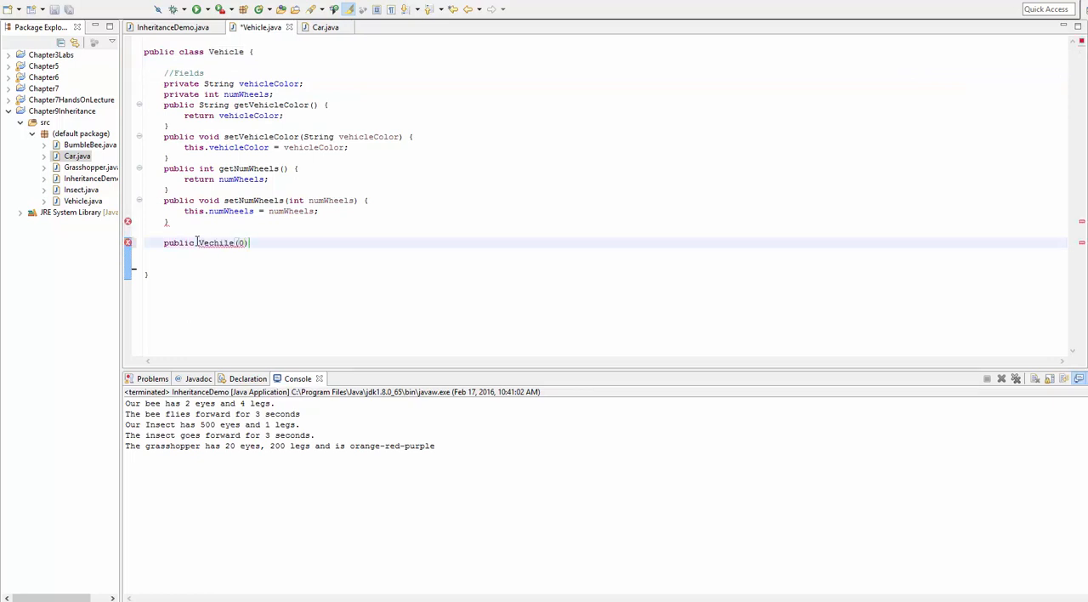
{"action": "key", "text": "Backspace"}
{"action": "type", "text": "{"}
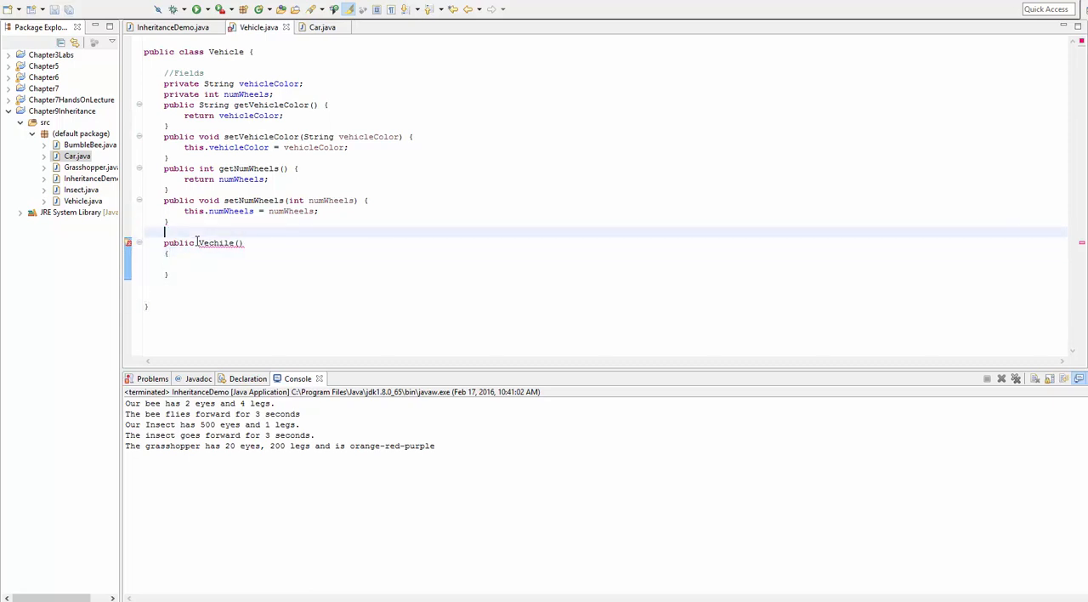
{"action": "type", "text": "//Default Co"}
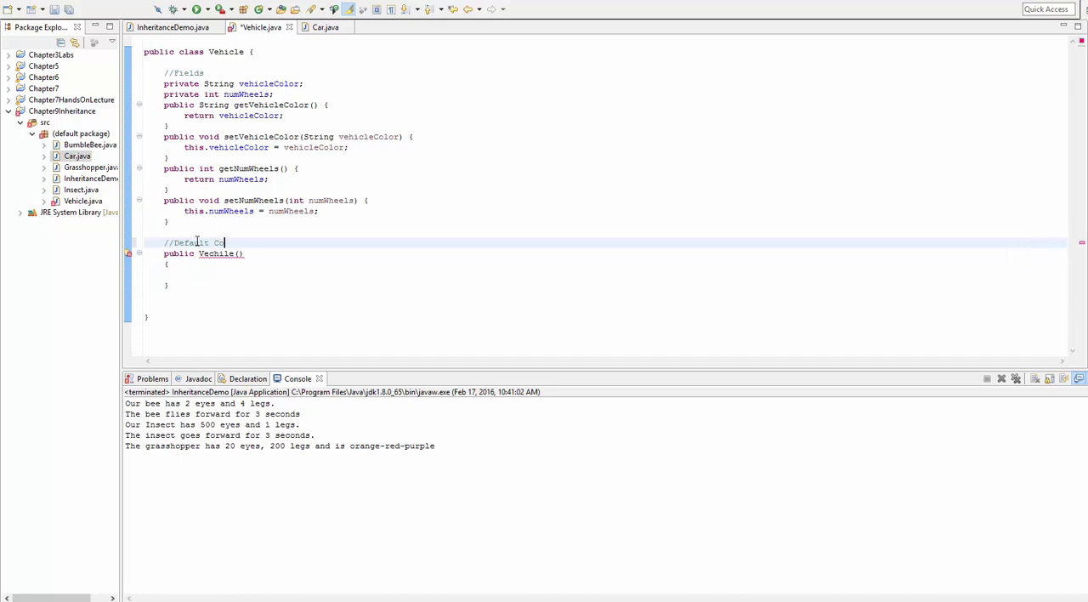
{"action": "type", "text": "nstructor"}
{"action": "type", "text": "//"}
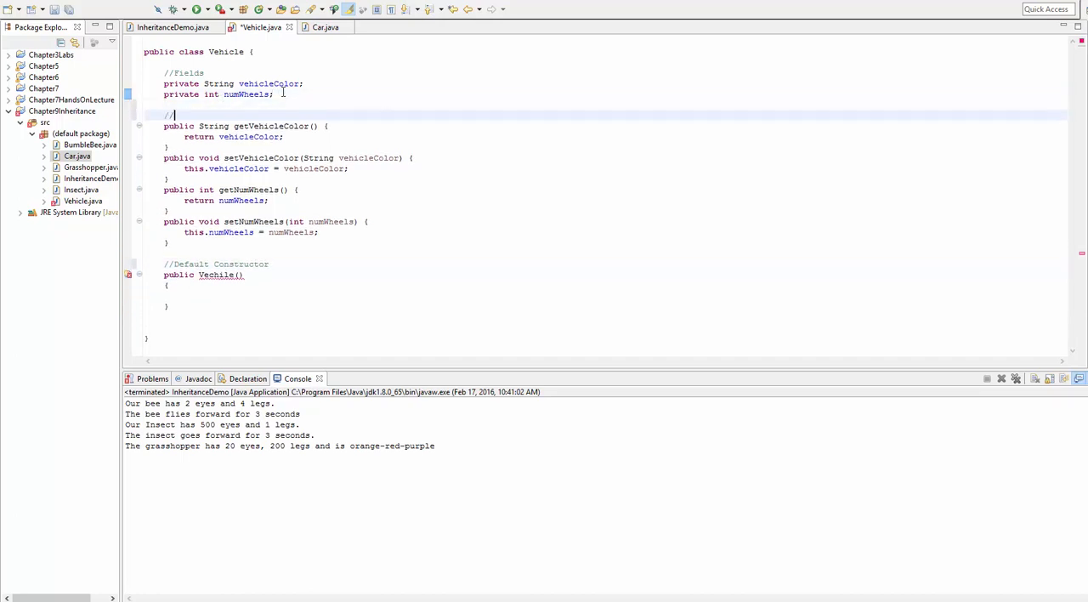
Step: Add a '//Setters and Getters for private fields' comment and fix the misspelled constructor name
{"action": "type", "text": "Setters an"}
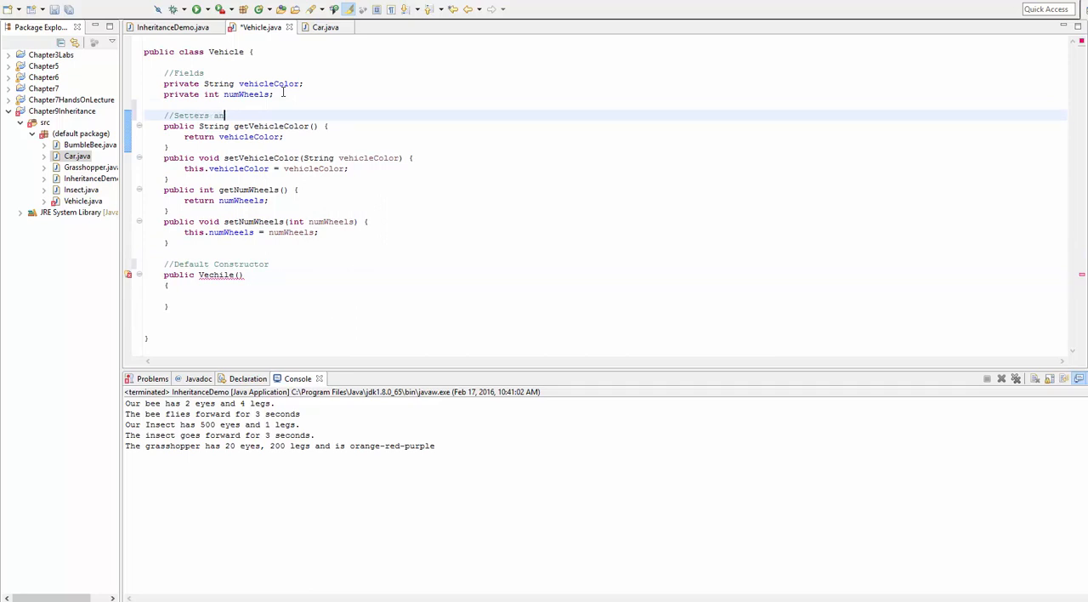
{"action": "type", "text": "nd Getters"}
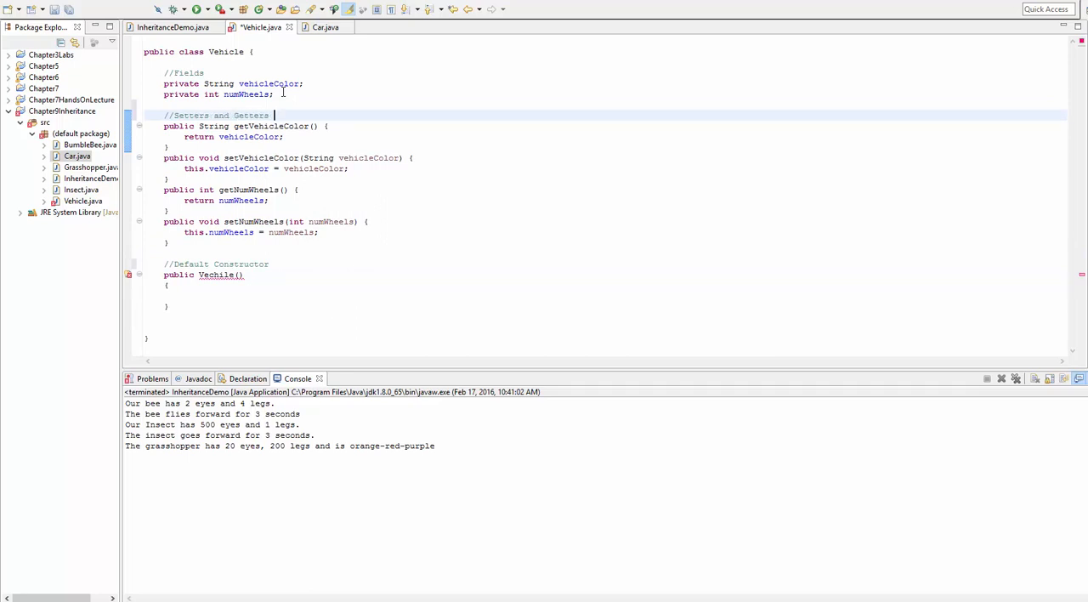
{"action": "type", "text": "for private fields"}
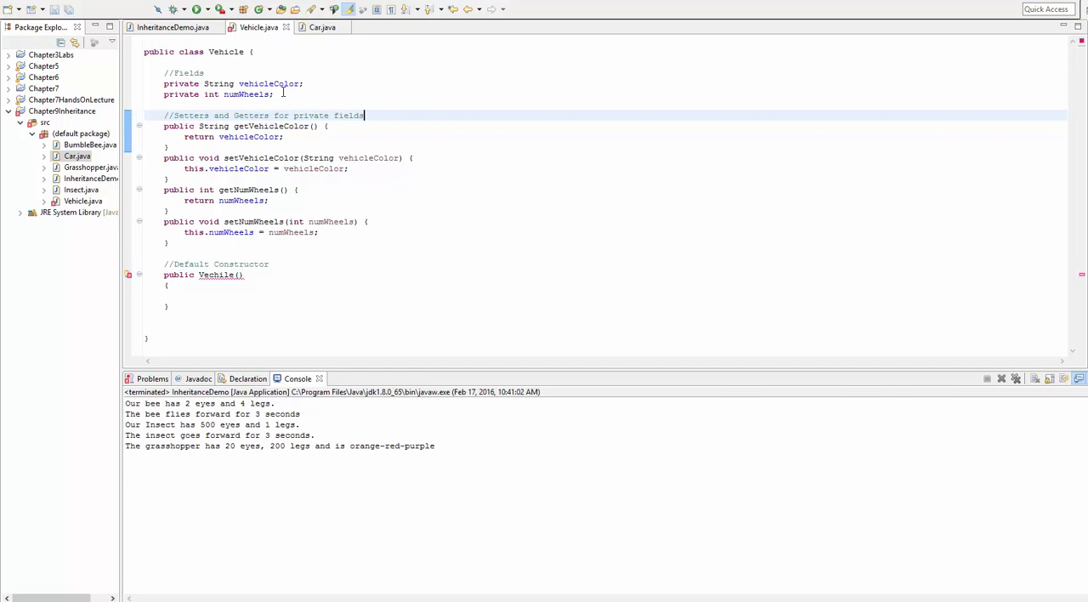
{"action": "left_click", "coordinate": [183, 294]}
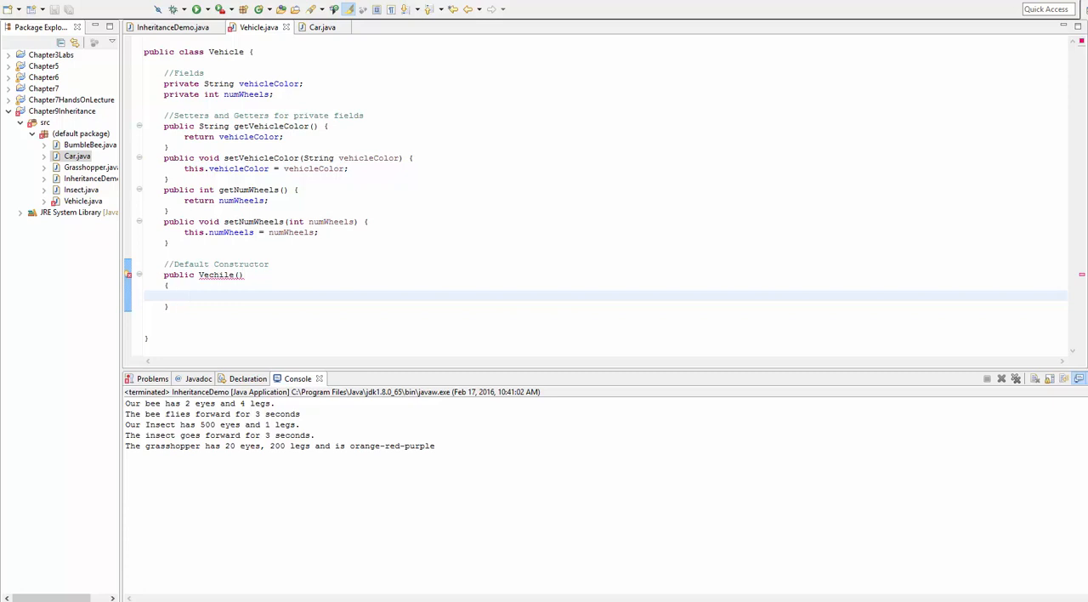
{"action": "double_click", "coordinate": [216, 275]}
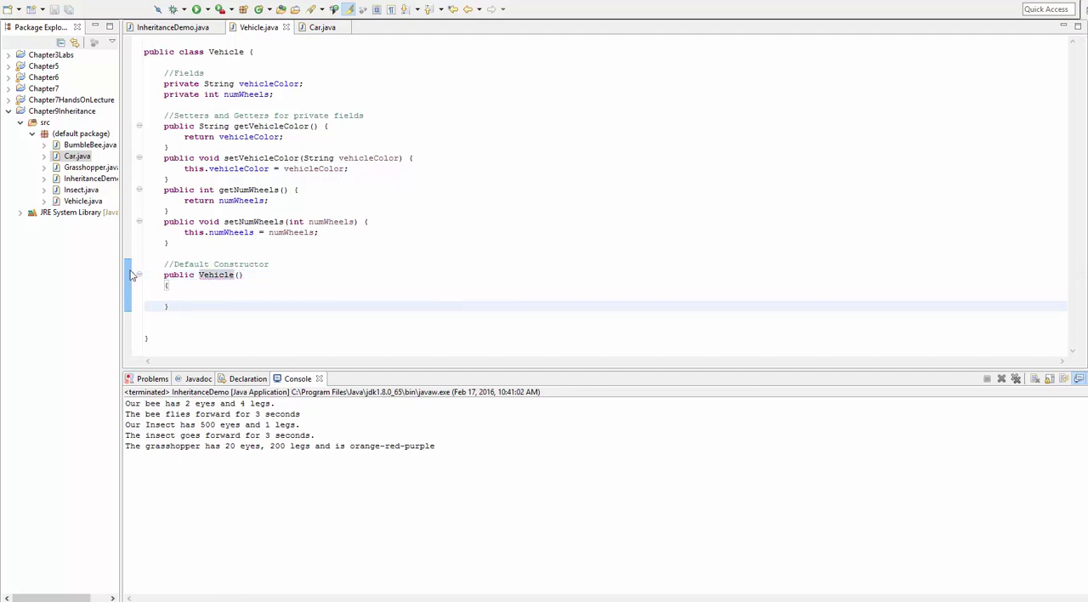
Step: Glance at Car.java, then return to Vehicle.java below the default constructor
{"action": "left_click", "coordinate": [321, 26]}
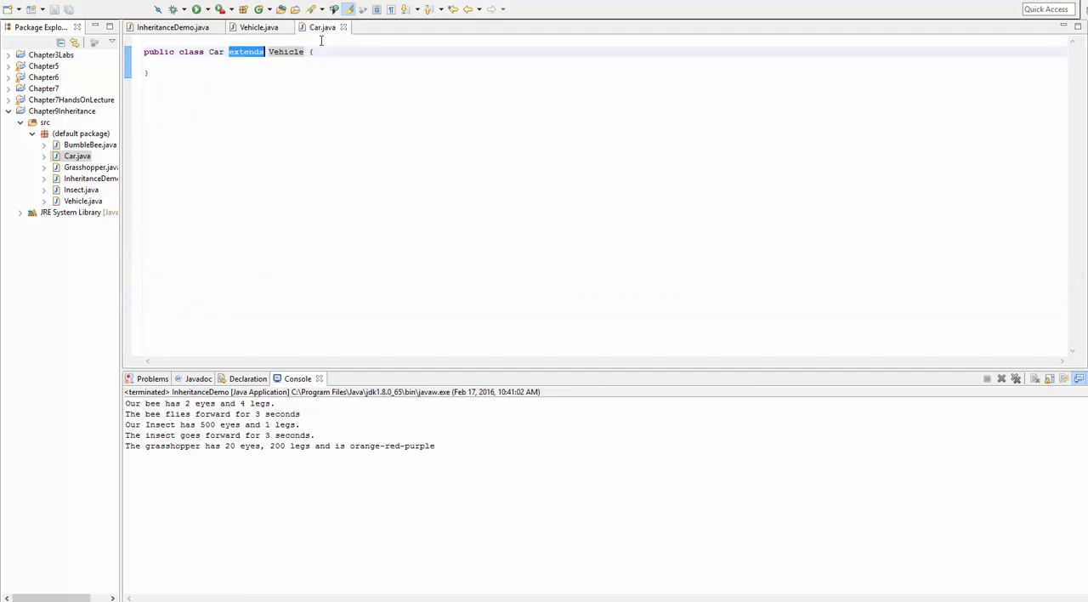
{"action": "left_click", "coordinate": [258, 26]}
{"action": "type", "text": "//Overloaded Constructor"}
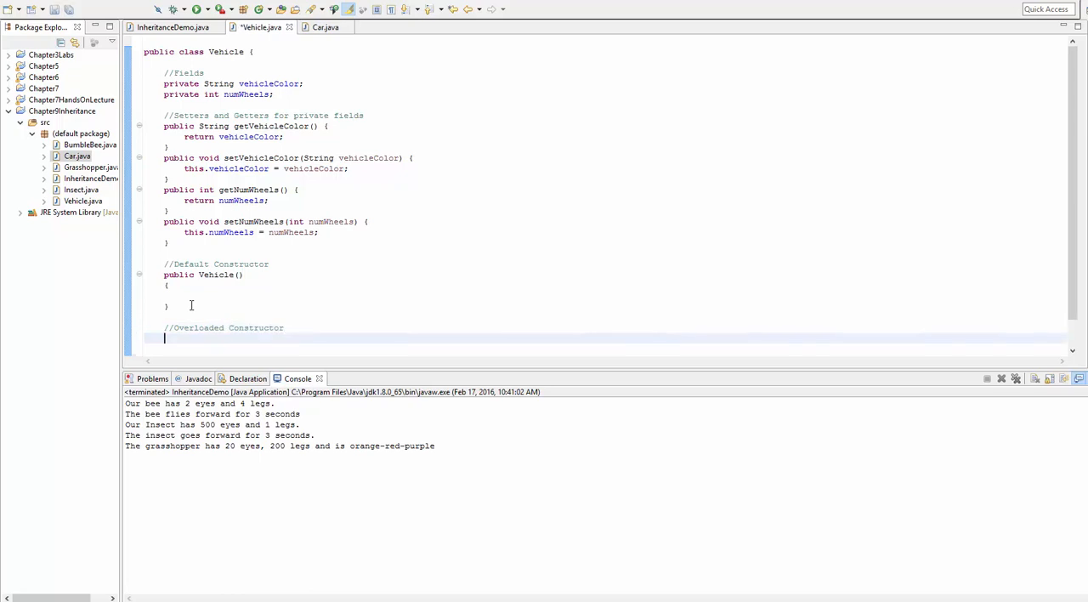
{"action": "scroll", "scroll_direction": "down", "scroll_amount": 3}
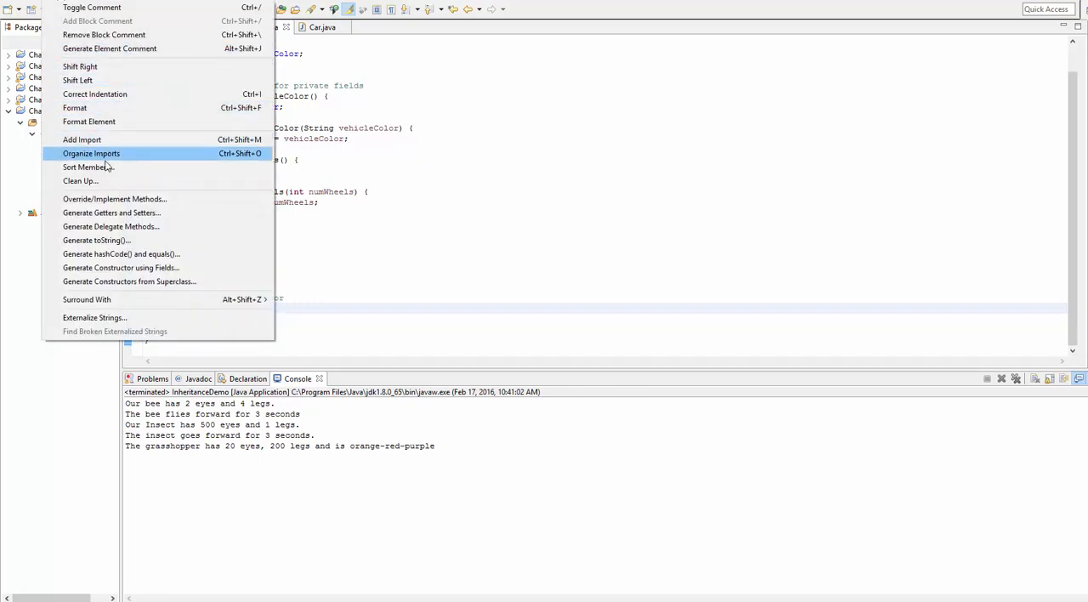
{"action": "mouse_move", "coordinate": [110, 226]}
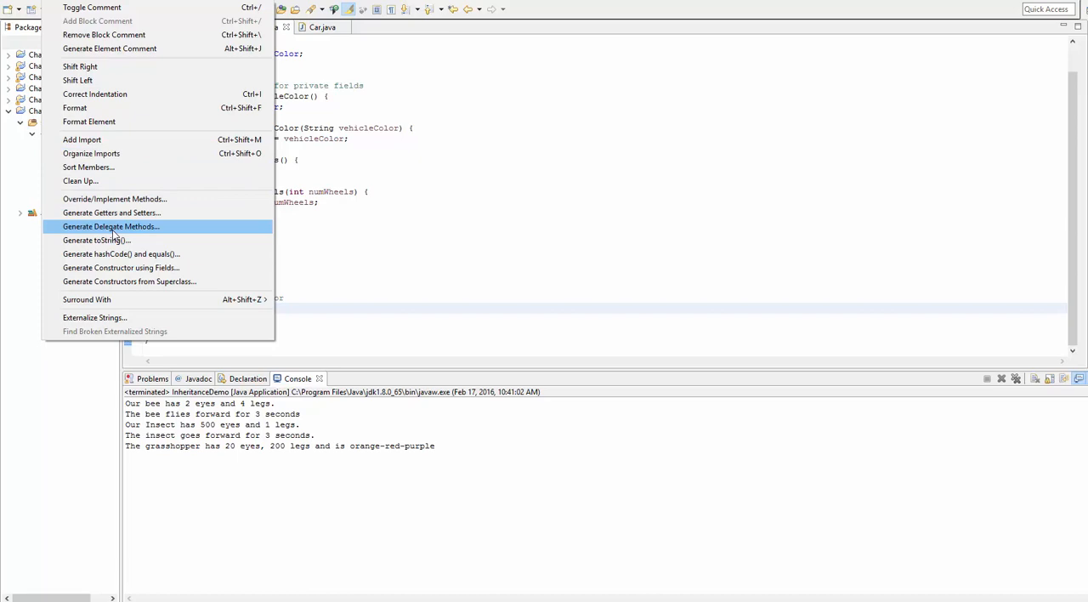
{"action": "mouse_move", "coordinate": [120, 267]}
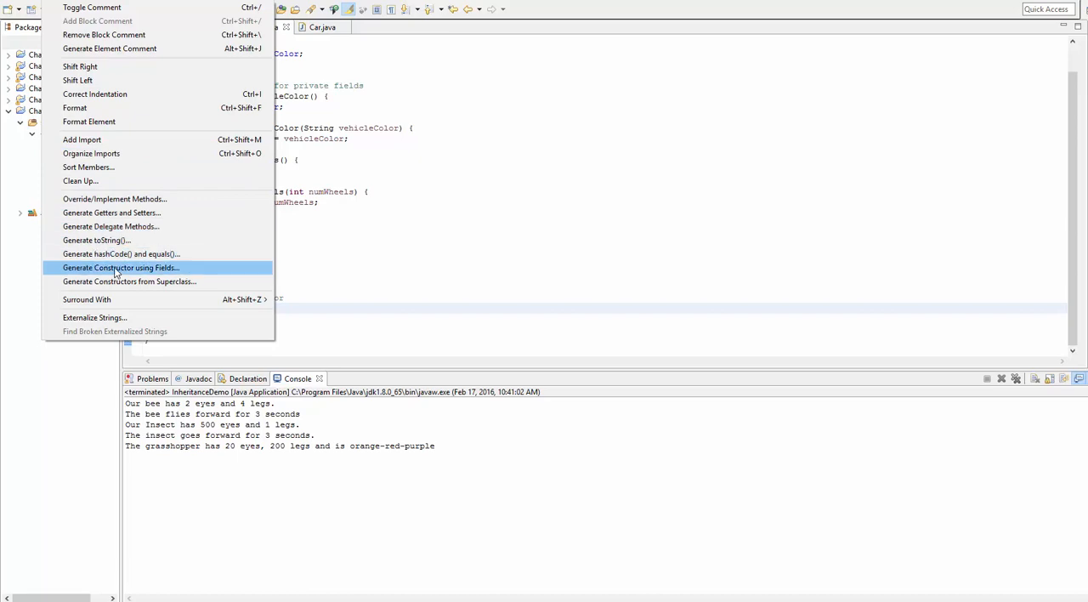
Step: Generate a Vehicle constructor from vehicleColor and numWheels and review its parameters and assignments
{"action": "left_click", "coordinate": [120, 267]}
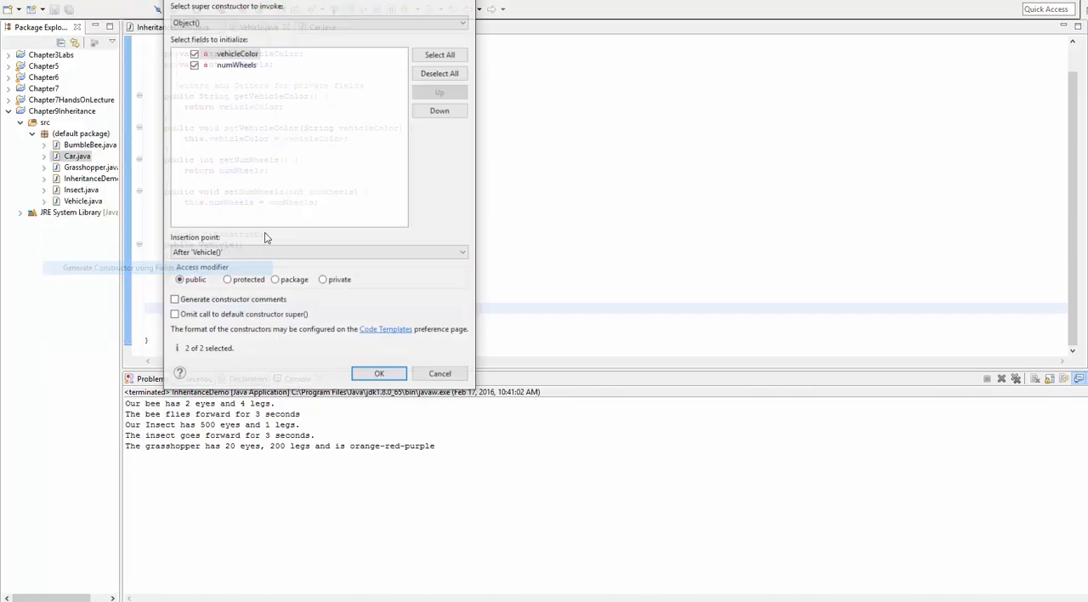
{"action": "left_click", "coordinate": [378, 373]}
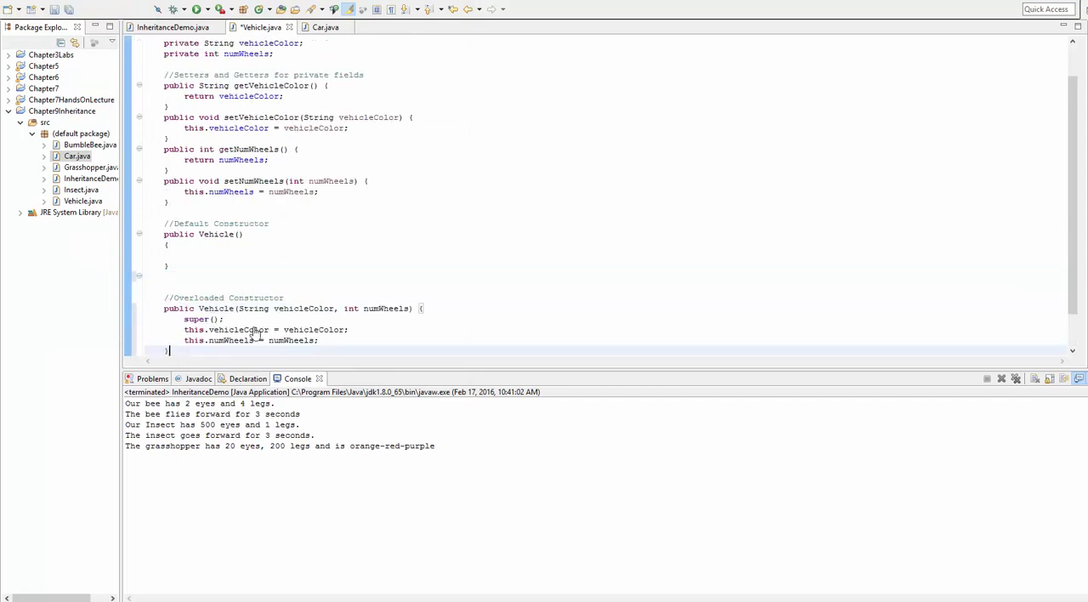
{"action": "double_click", "coordinate": [385, 308]}
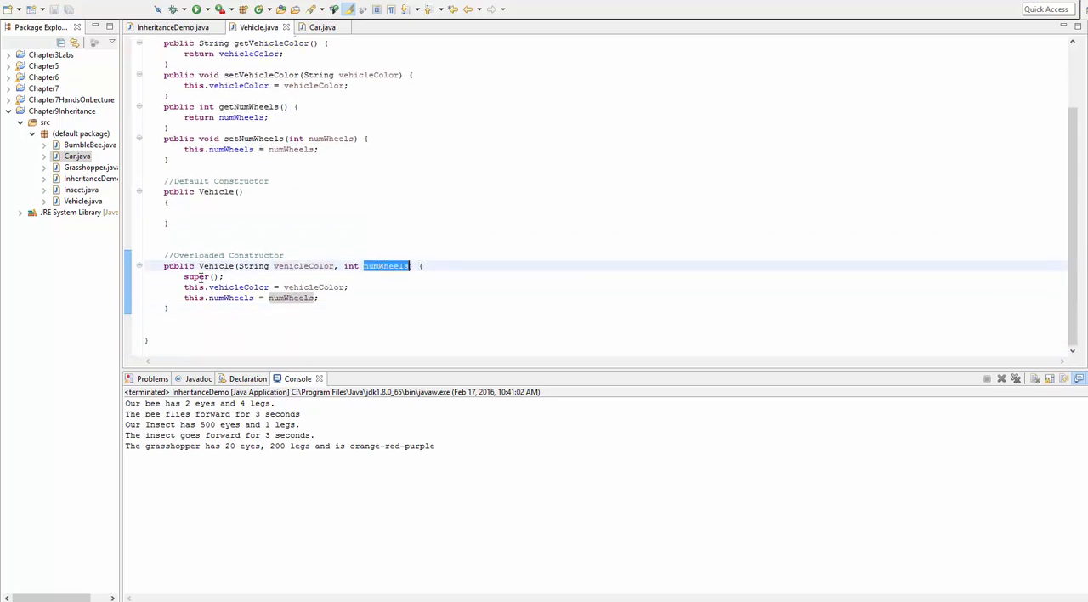
{"action": "left_click", "coordinate": [221, 277]}
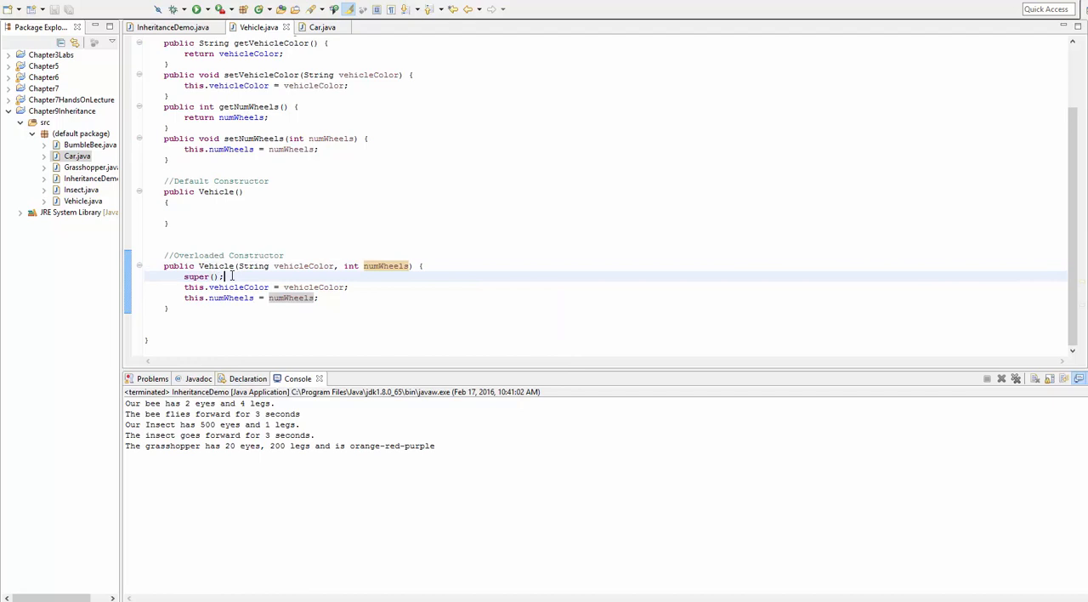
{"action": "double_click", "coordinate": [202, 276]}
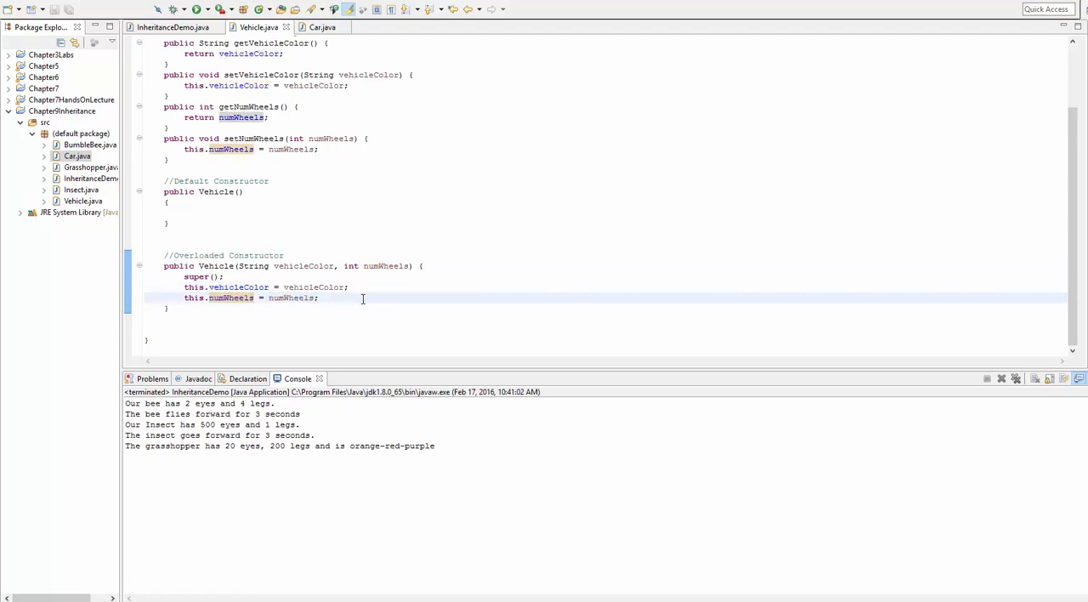
{"action": "left_click", "coordinate": [321, 26]}
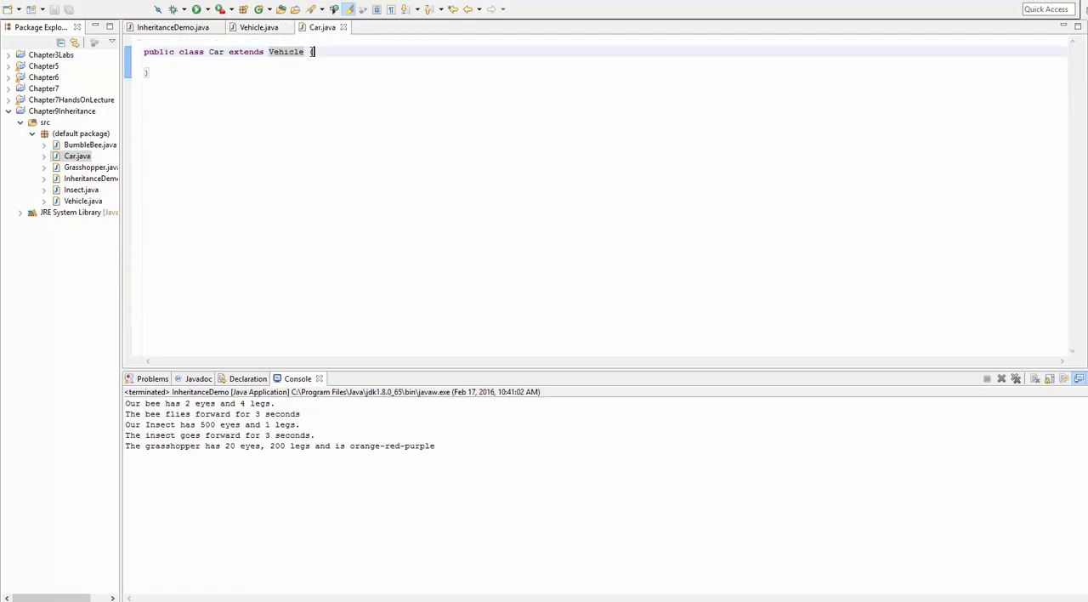
Step: Relabel the comment '//2 Param Constructor', remove the default constructor, and check Car's error
{"action": "left_click", "coordinate": [258, 27]}
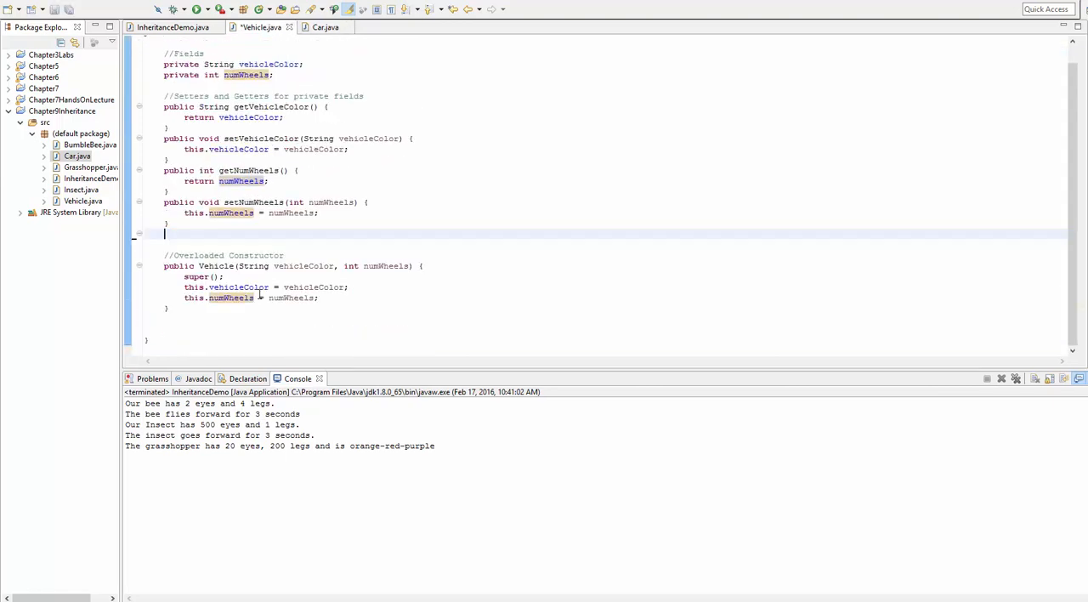
{"action": "double_click", "coordinate": [197, 255]}
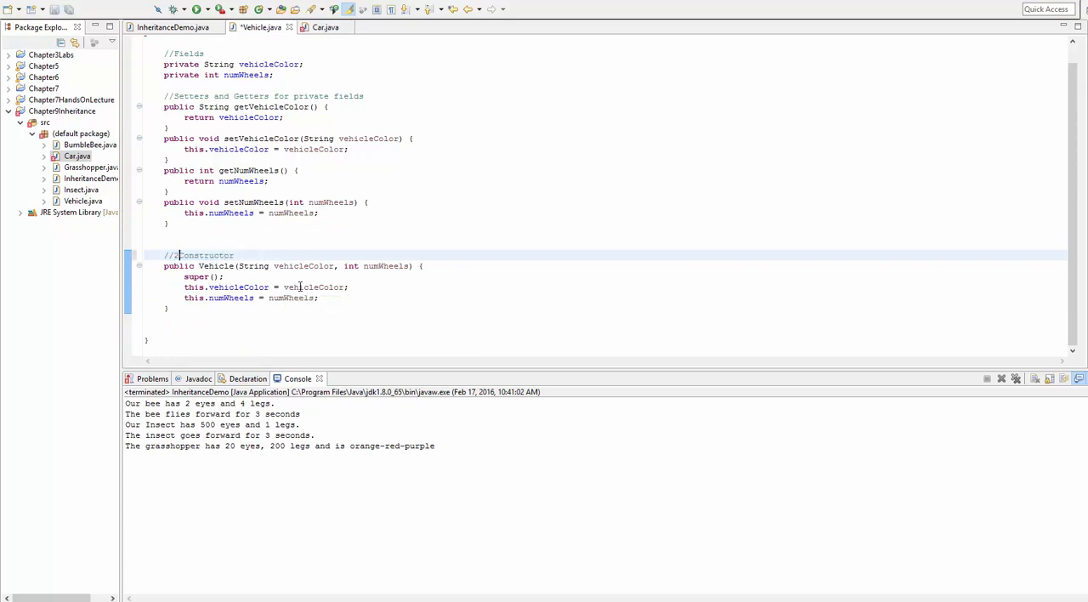
{"action": "type", "text": "Param"}
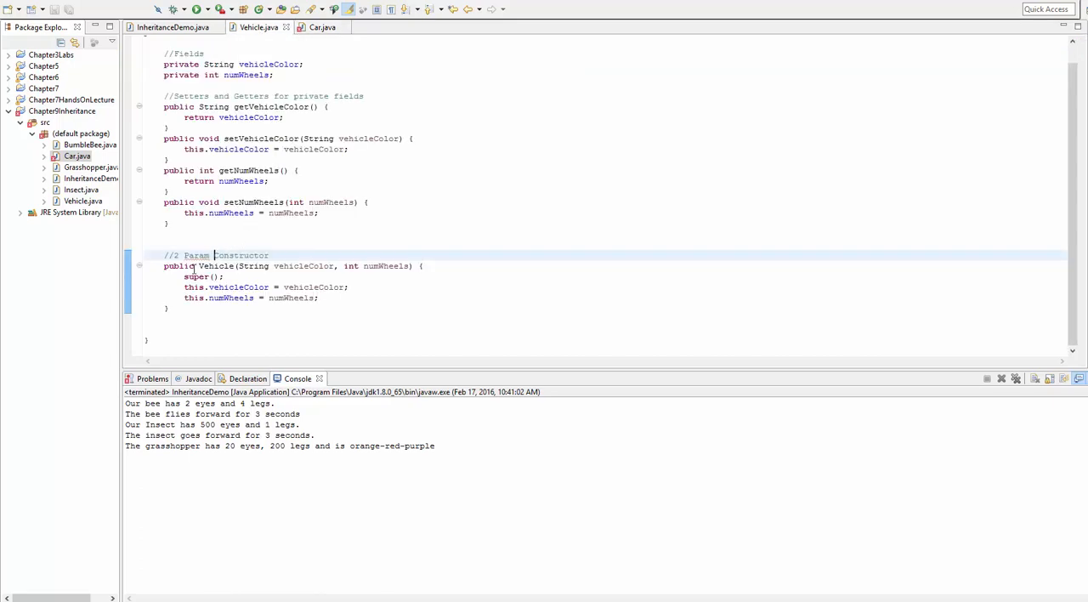
{"action": "double_click", "coordinate": [217, 266]}
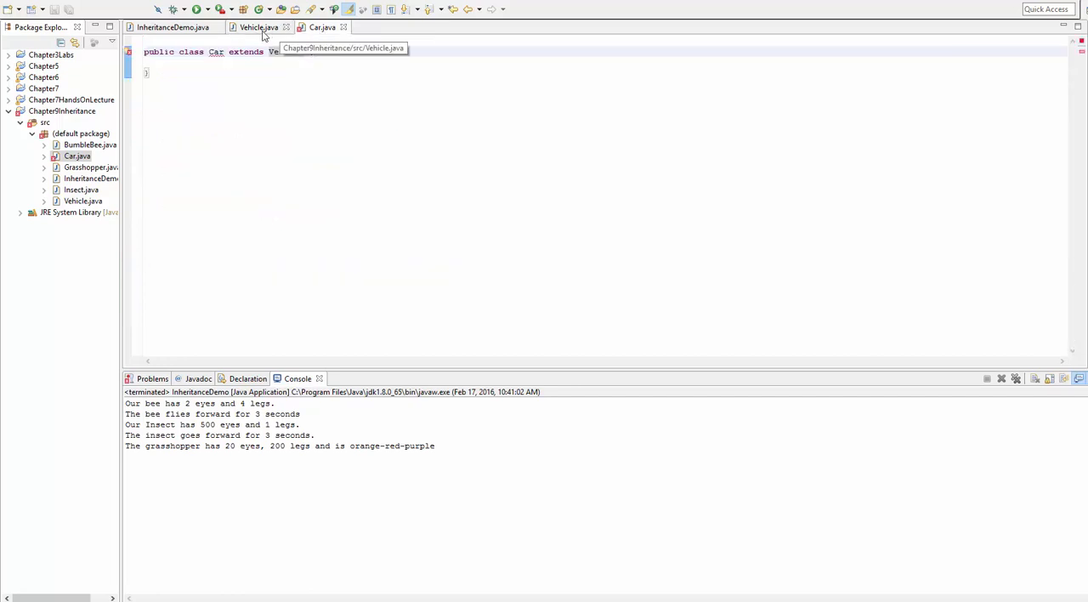
{"action": "left_click", "coordinate": [255, 28]}
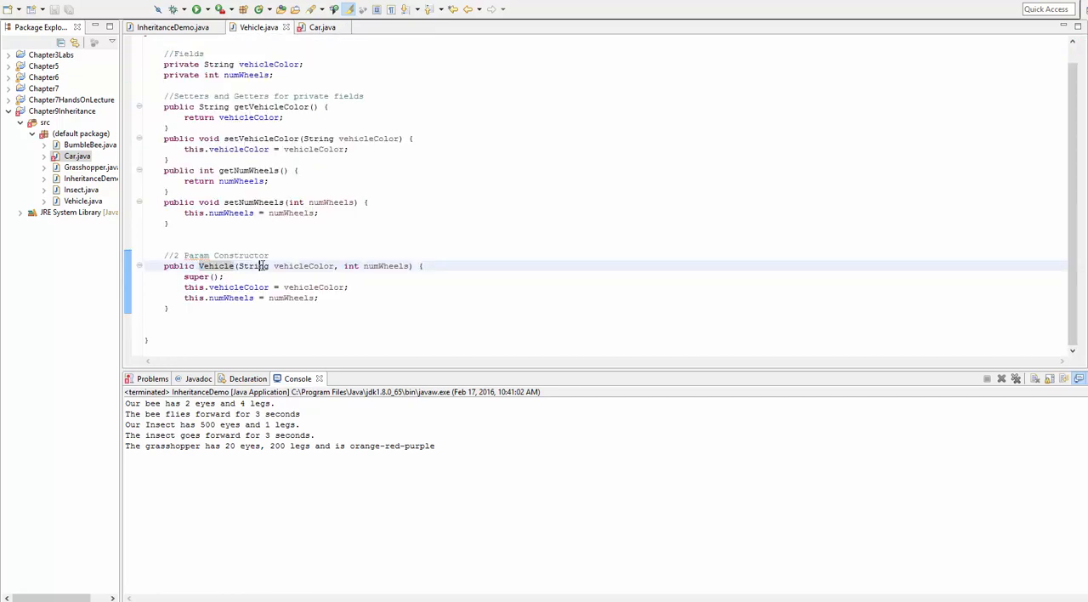
{"action": "left_click", "coordinate": [322, 26]}
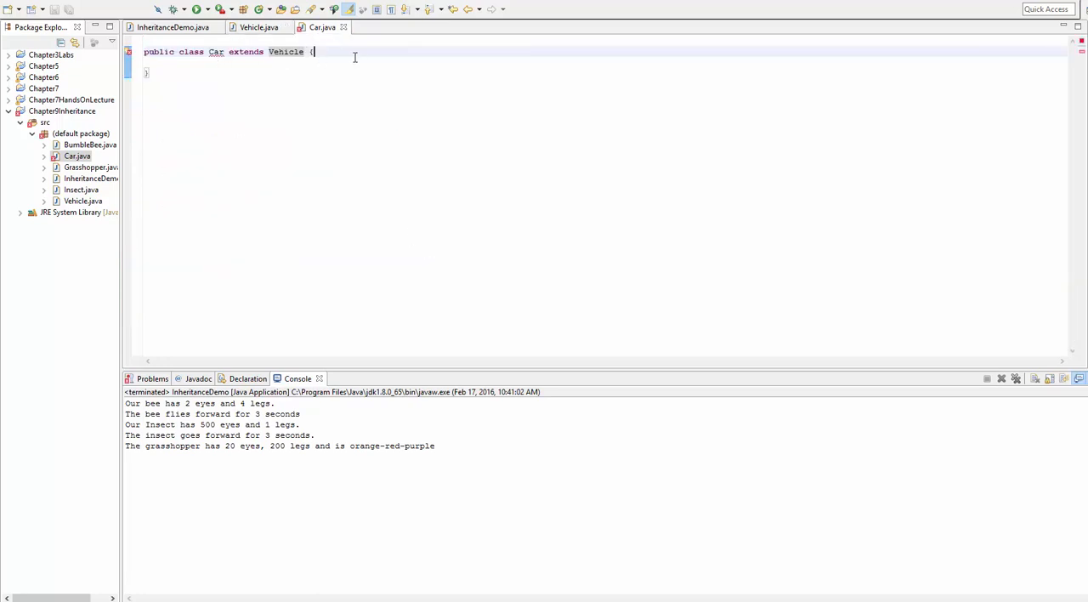
Step: Type a public Car() constructor line in Car and a //field comment above it
{"action": "key", "text": "Return"}
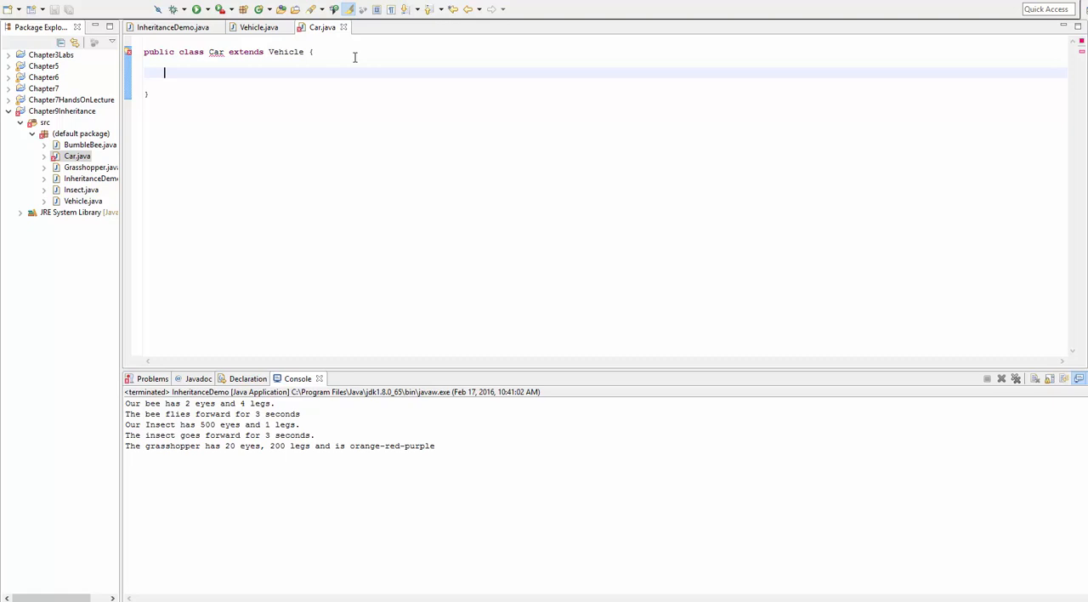
{"action": "type", "text": "public Car()"}
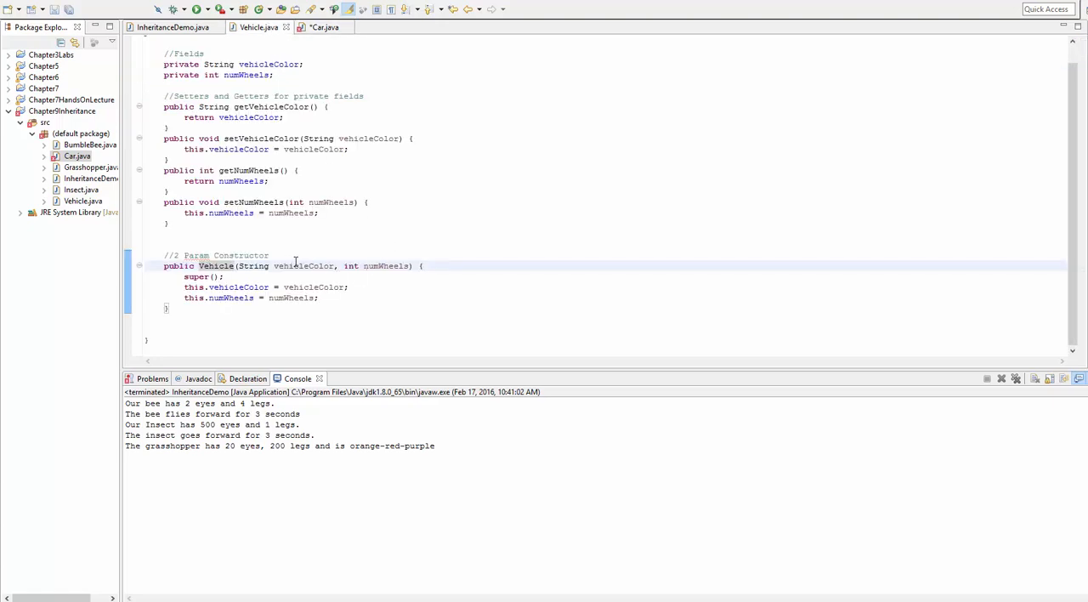
{"action": "left_click", "coordinate": [323, 27]}
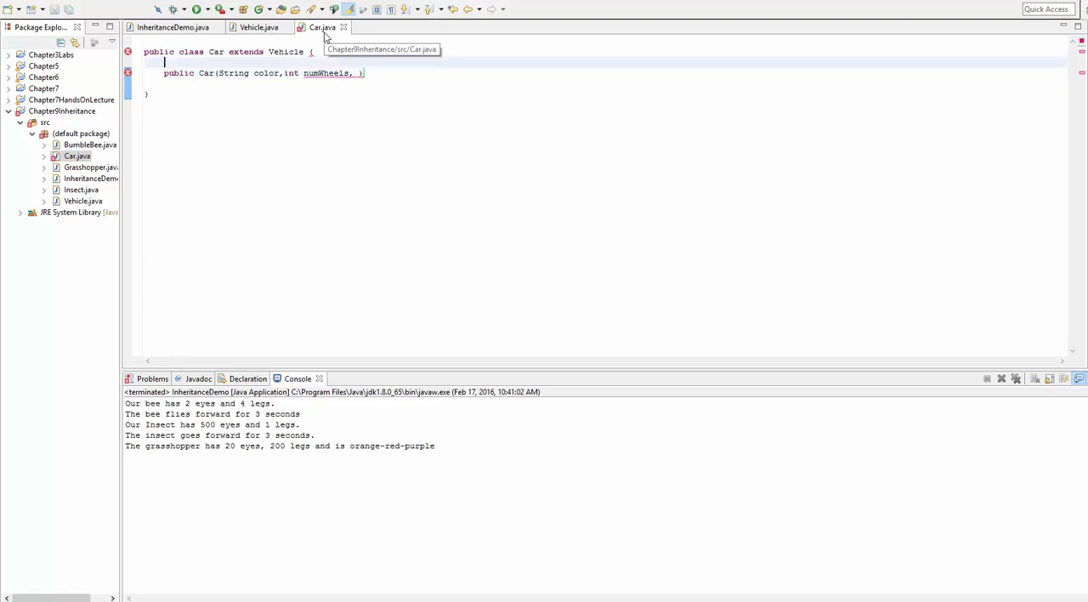
{"action": "type", "text": "//t"}
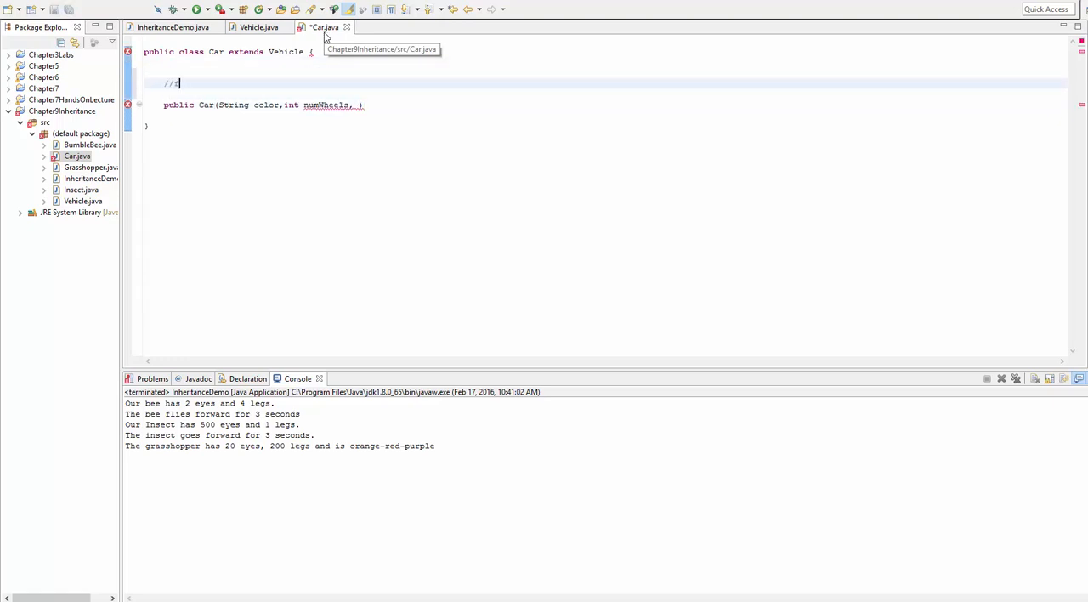
{"action": "type", "text": "ield"}
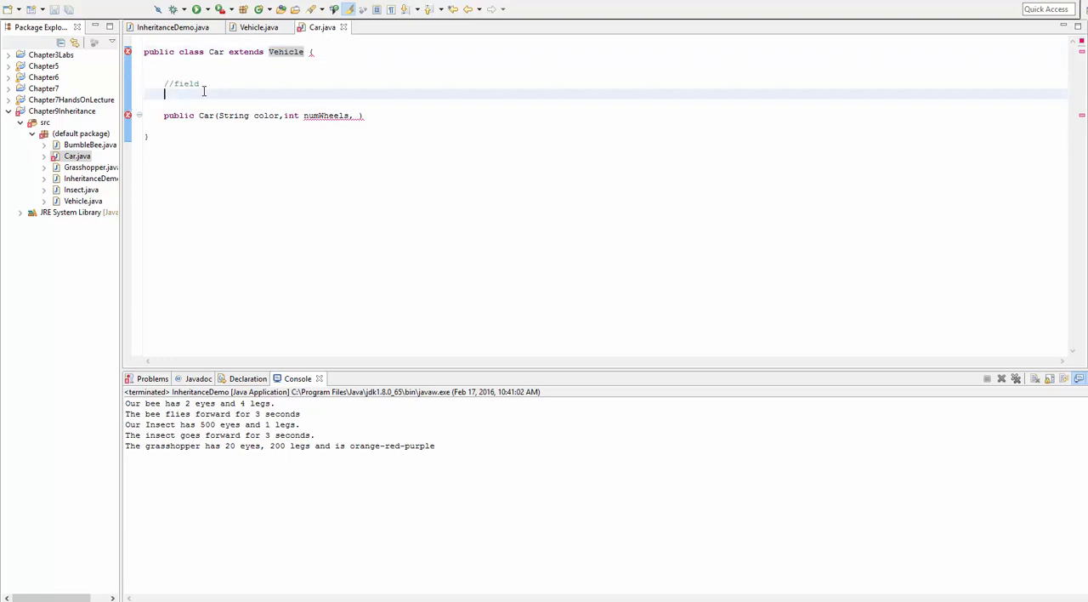
{"action": "mouse_move", "coordinate": [290, 84]}
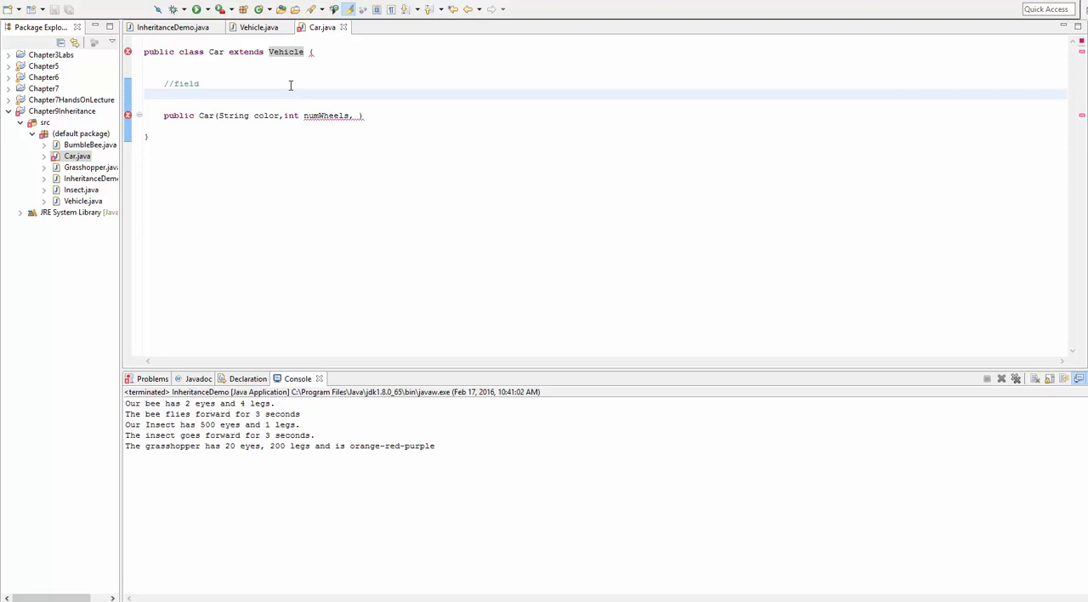
Step: Add 'private String make;' and a 'String make' constructor parameter to Car
{"action": "type", "text": "pub"}
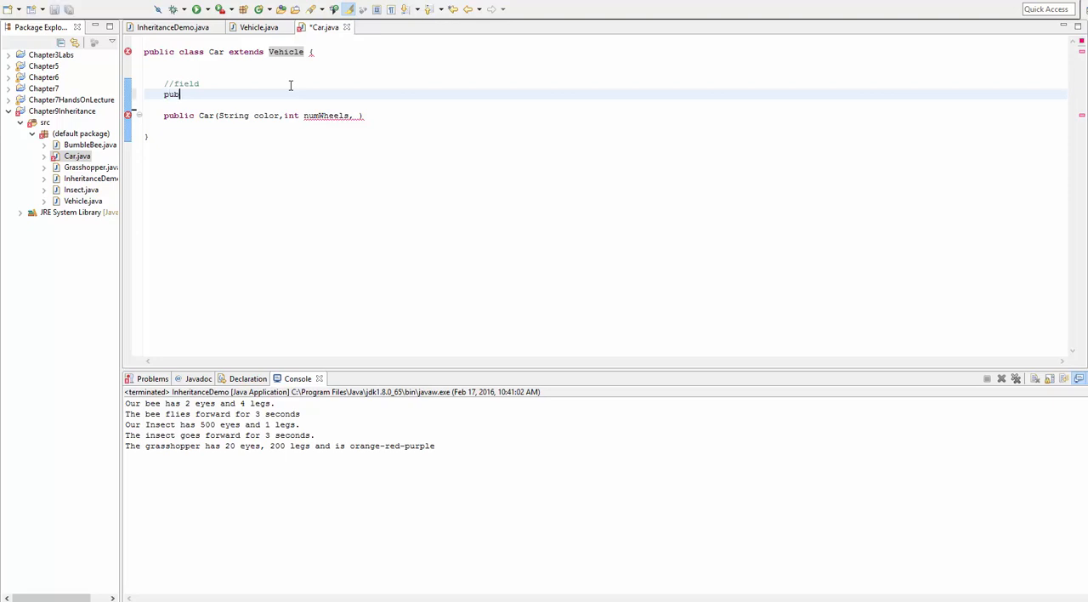
{"action": "type", "text": "riv"}
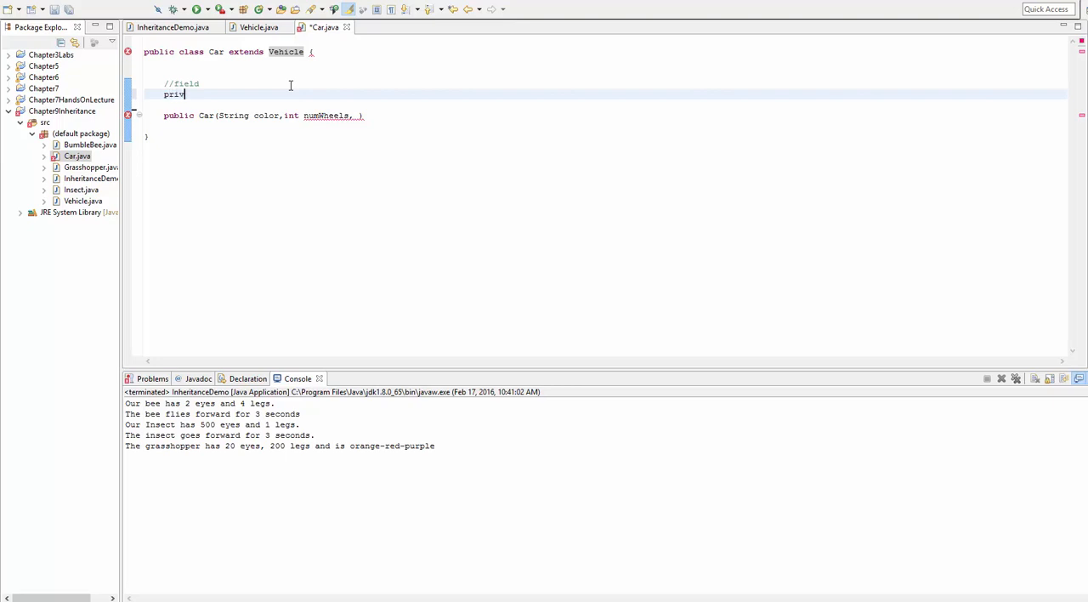
{"action": "type", "text": "ate String make;"}
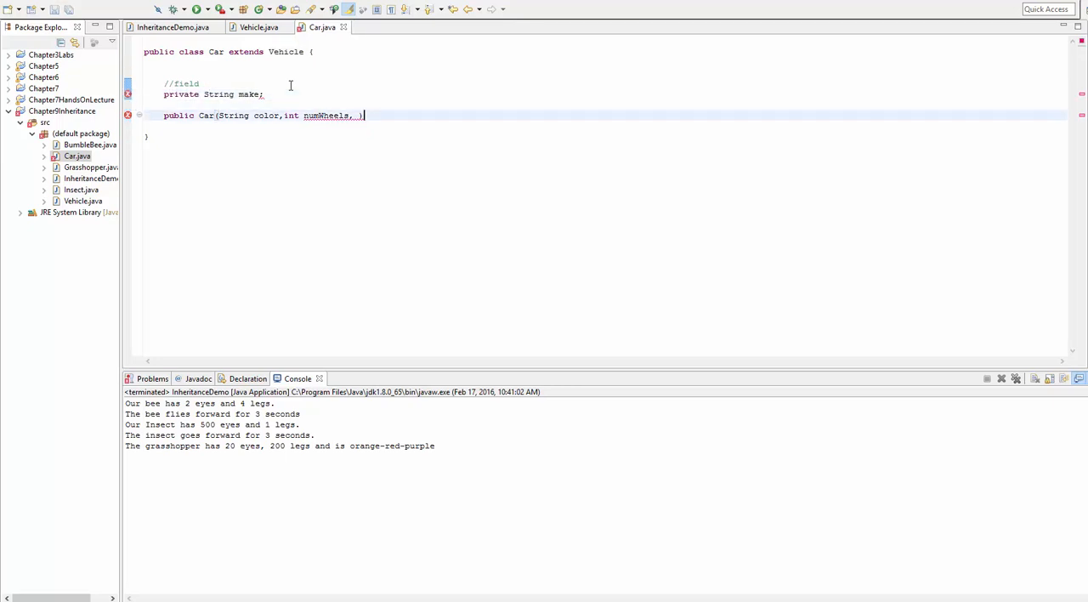
{"action": "type", "text": "String m"}
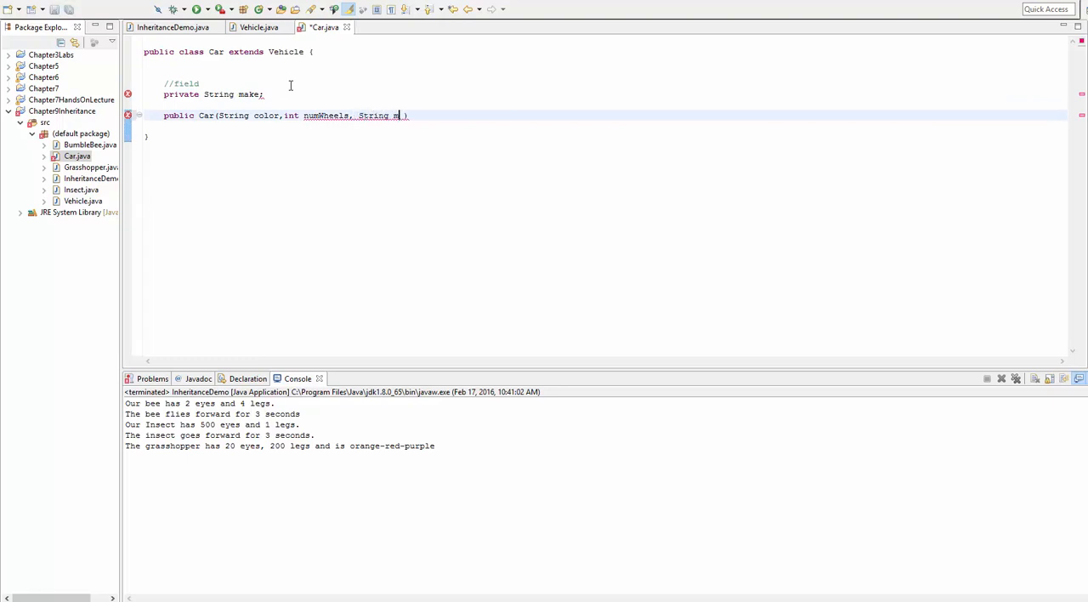
{"action": "type", "text": "ake"}
{"action": "type", "text": "{"}
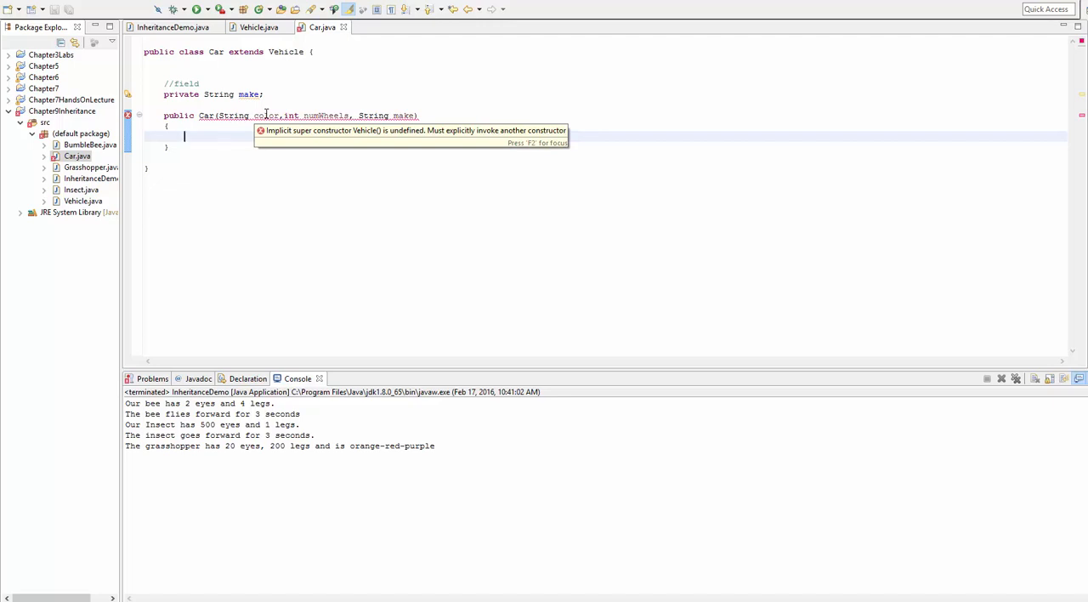
Step: Add a super() call to Car's constructor, save, and compare with Vehicle's constructor
{"action": "type", "text": "super"}
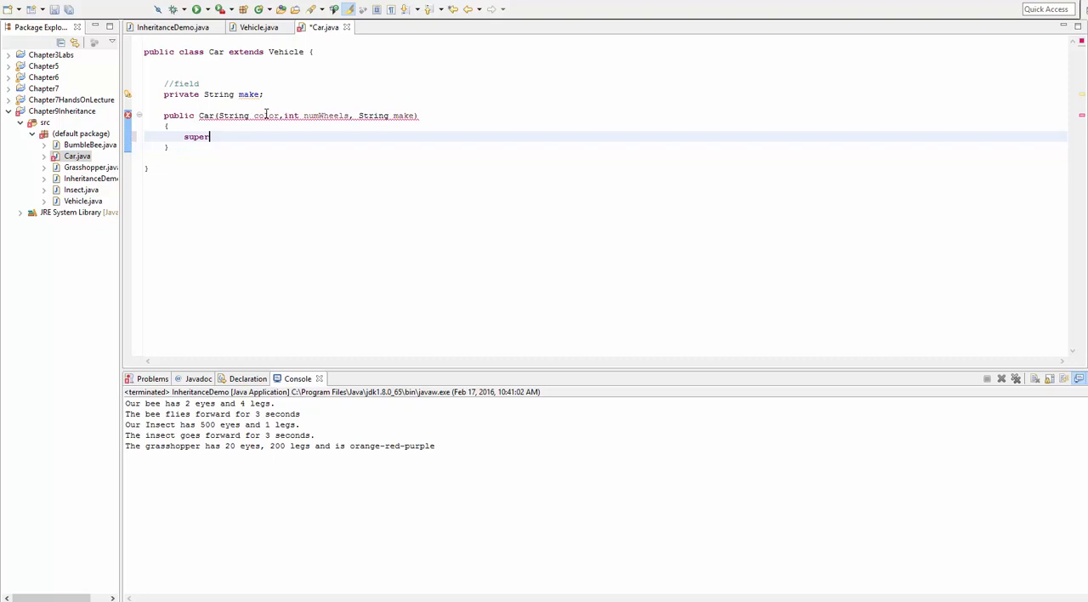
{"action": "type", "text": "();"}
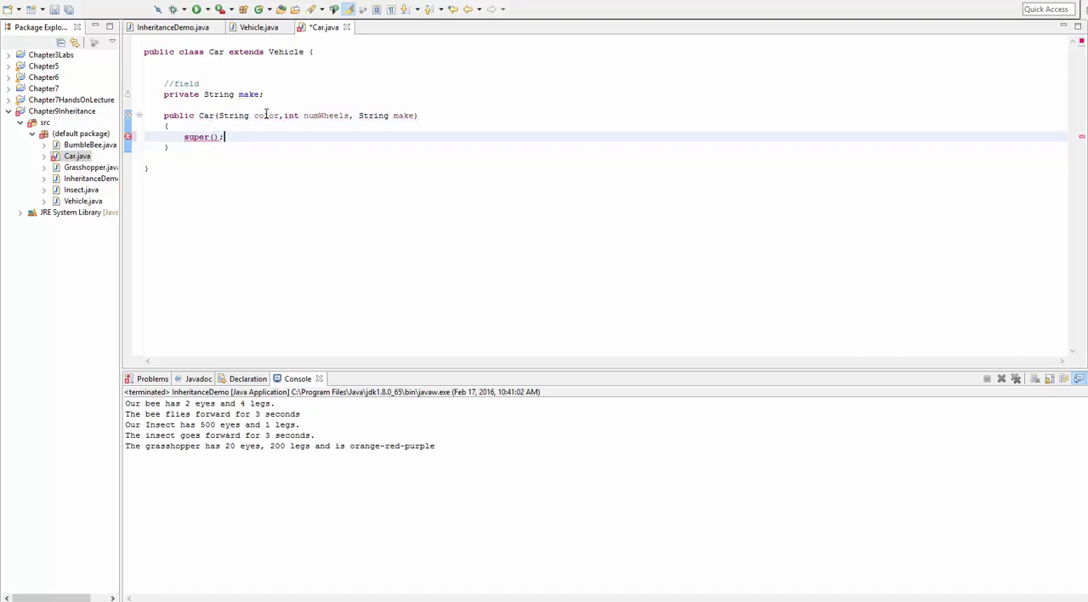
{"action": "key", "text": "ctrl+s"}
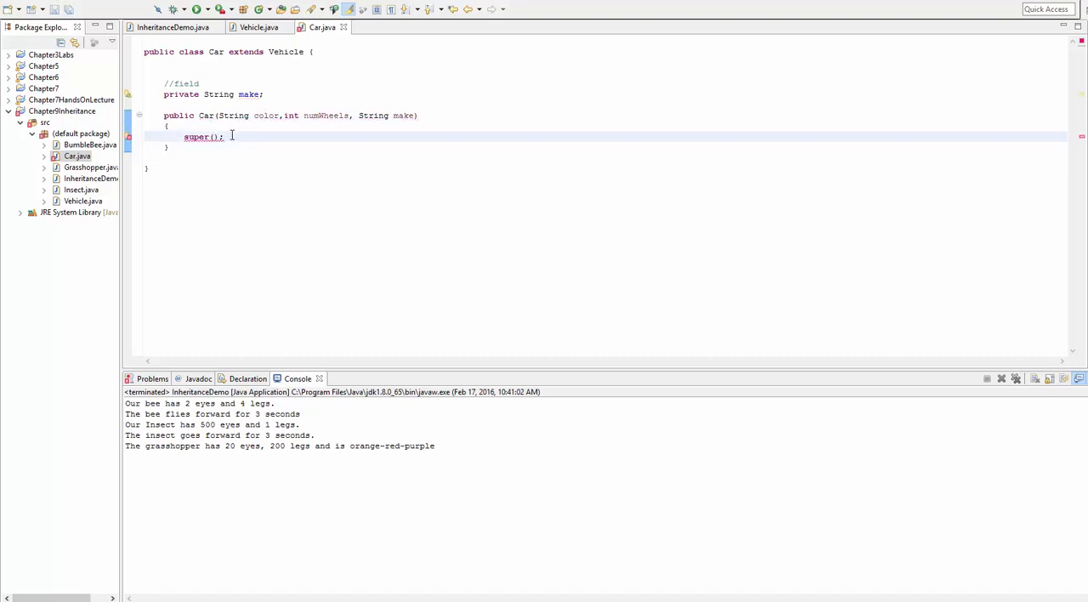
{"action": "double_click", "coordinate": [203, 136]}
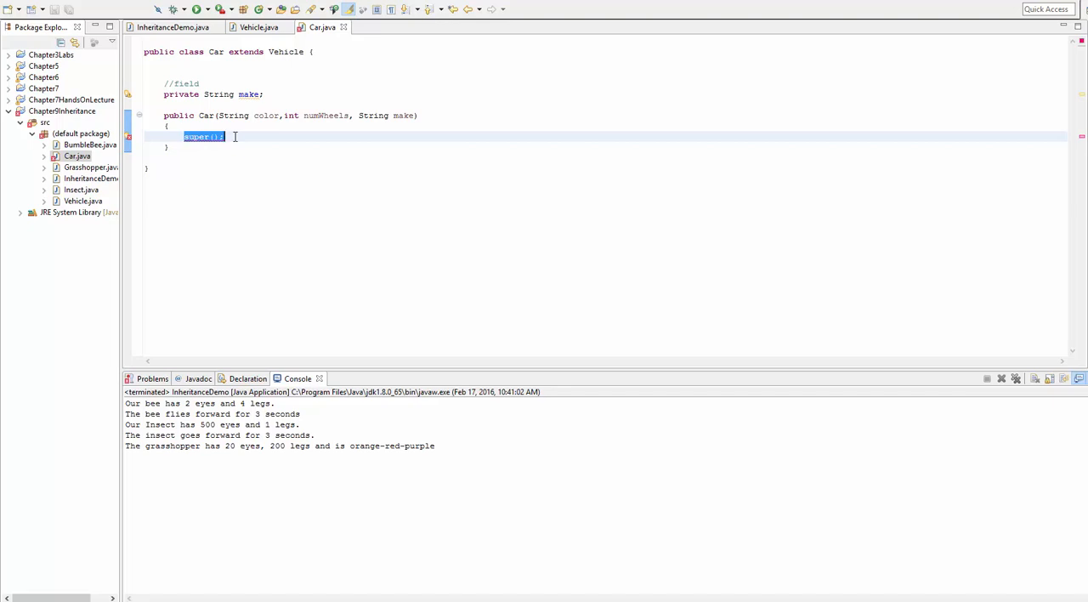
{"action": "left_click", "coordinate": [226, 136]}
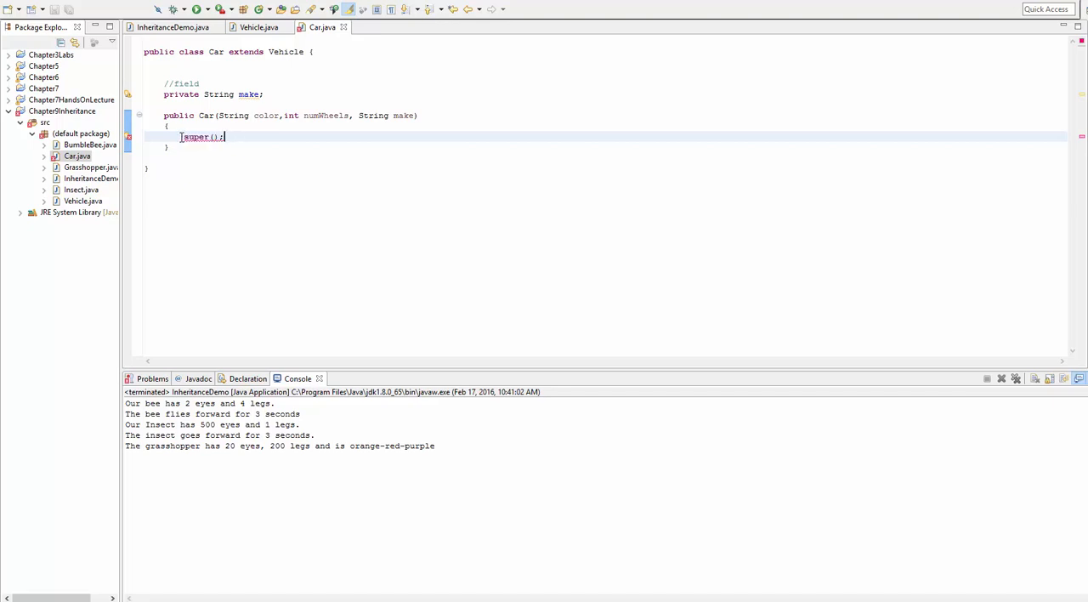
{"action": "double_click", "coordinate": [202, 136]}
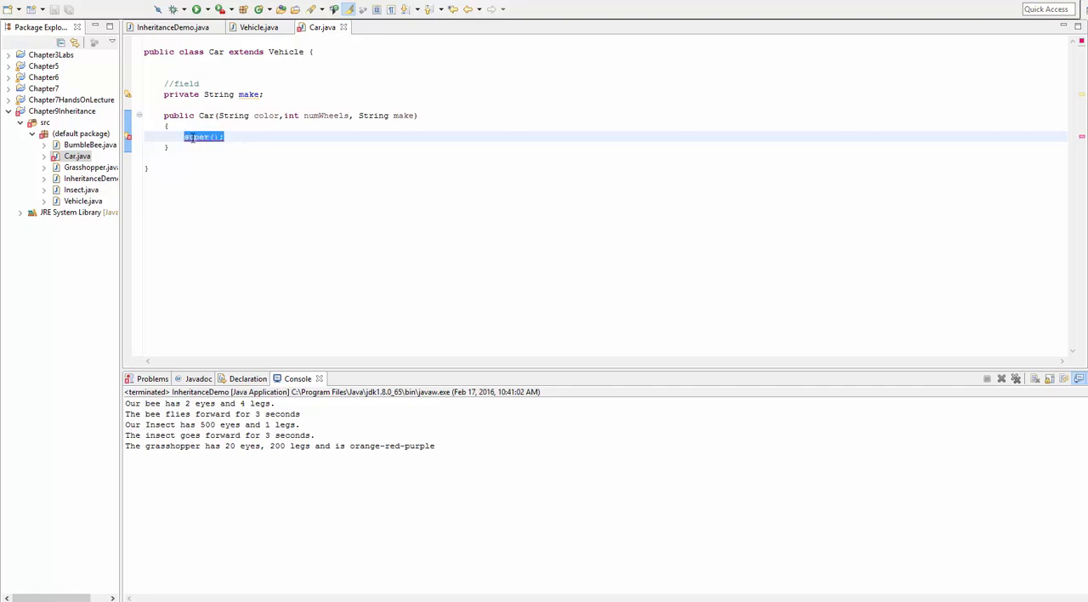
{"action": "left_click", "coordinate": [260, 27]}
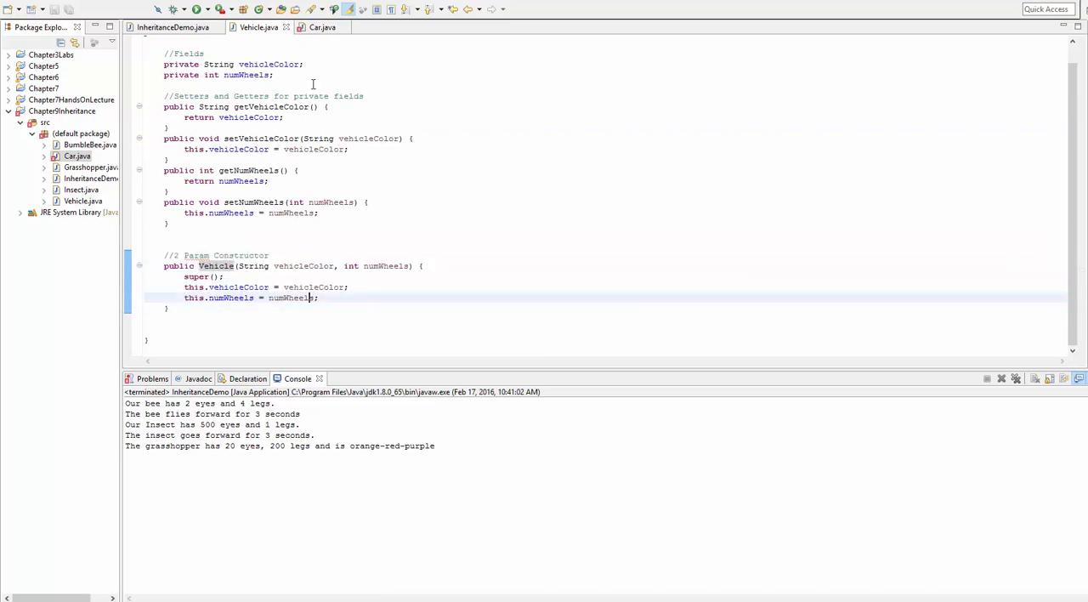
{"action": "left_click", "coordinate": [322, 26]}
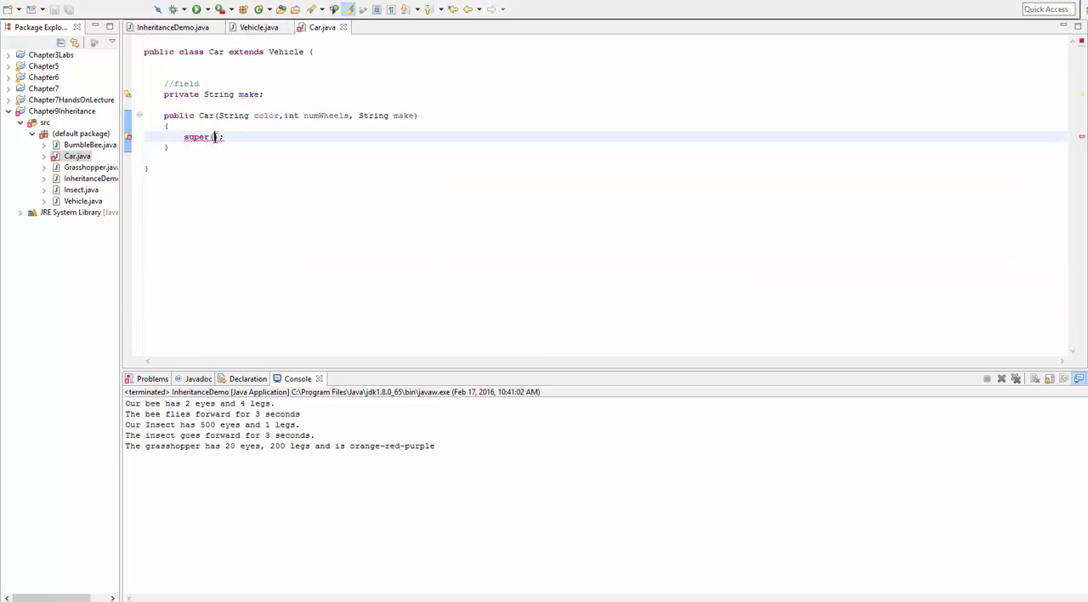
Step: Pass color and numWheels to super(), matching Vehicle's constructor parameters
{"action": "type", "text": "color,numWheels"}
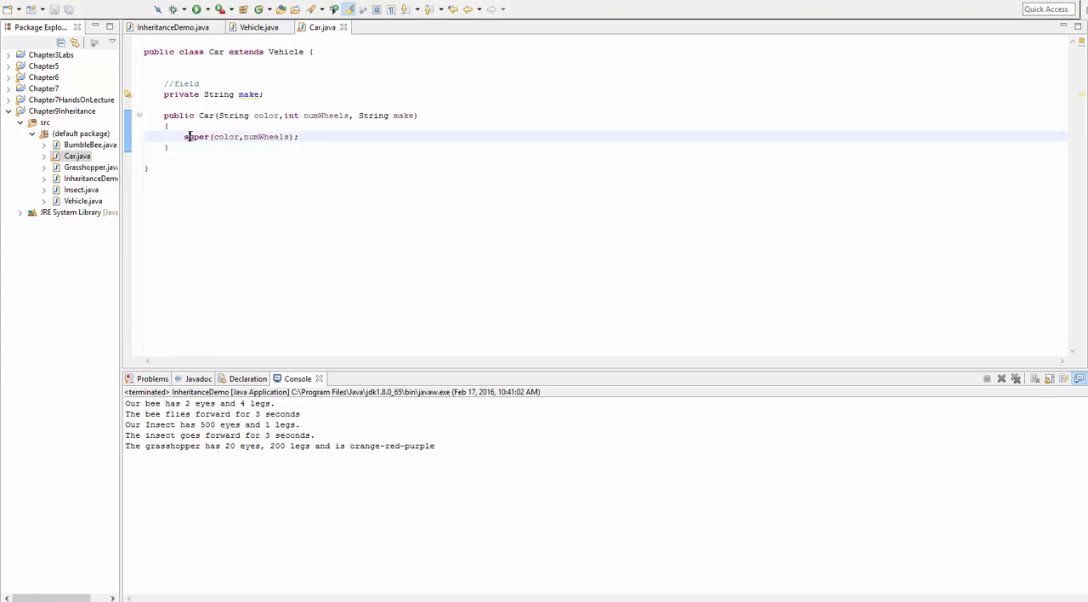
{"action": "double_click", "coordinate": [224, 136]}
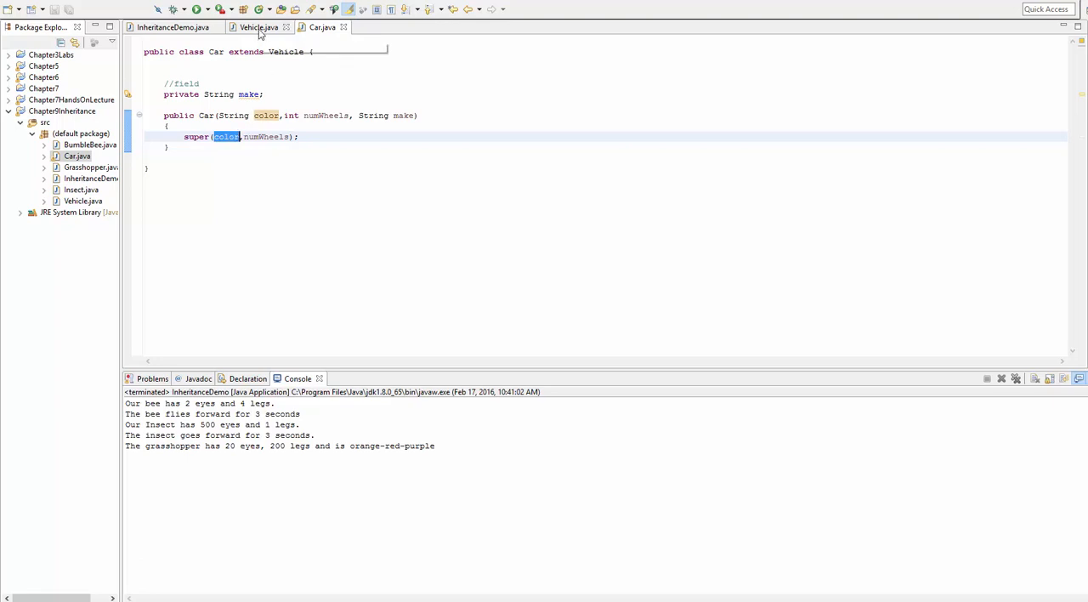
{"action": "double_click", "coordinate": [266, 136]}
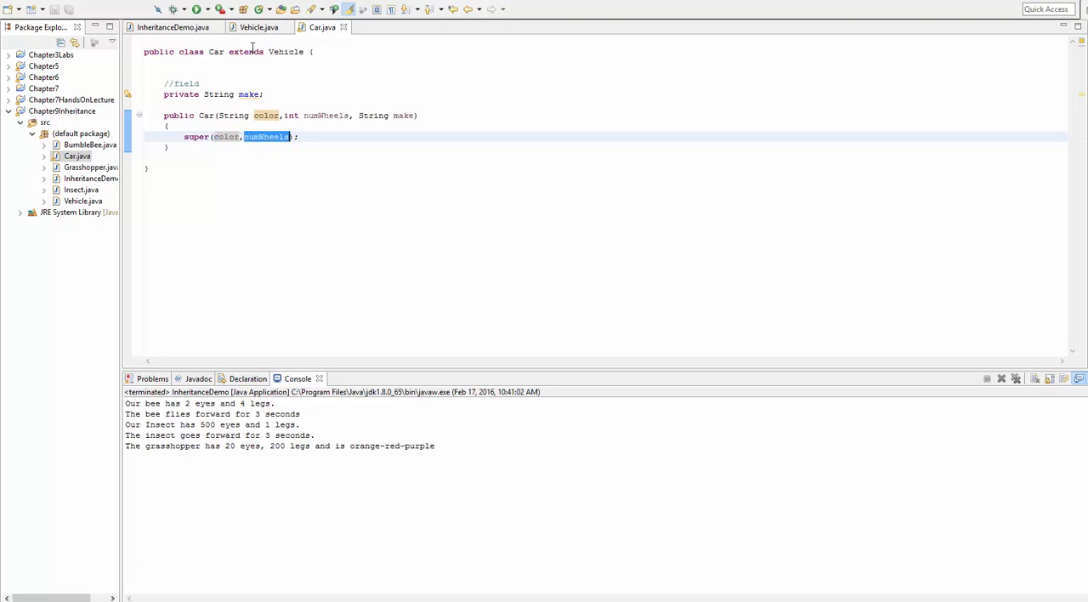
{"action": "left_click", "coordinate": [255, 27]}
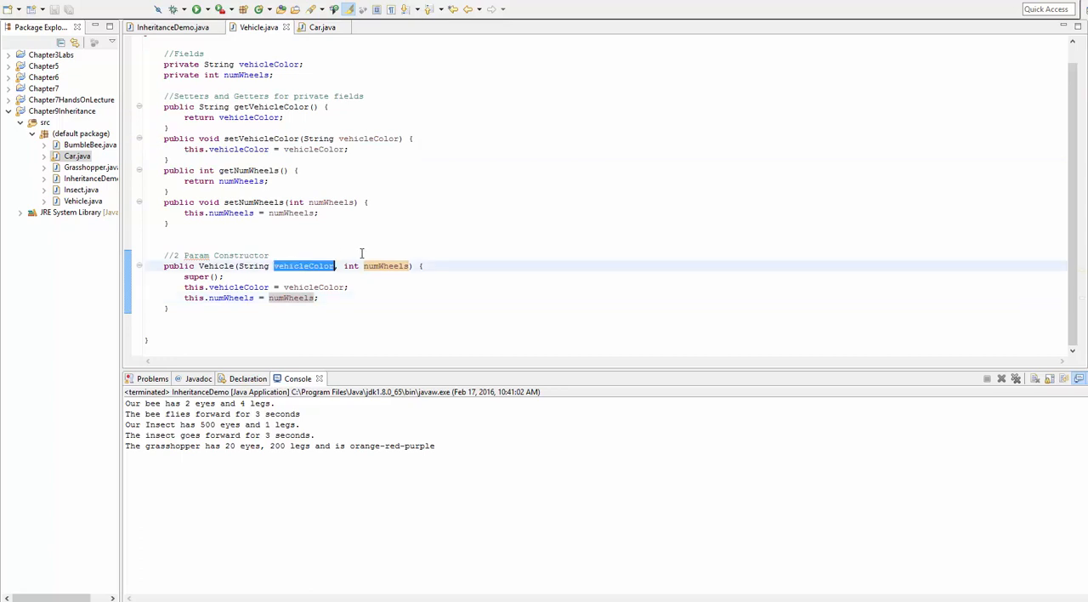
{"action": "left_click", "coordinate": [321, 26]}
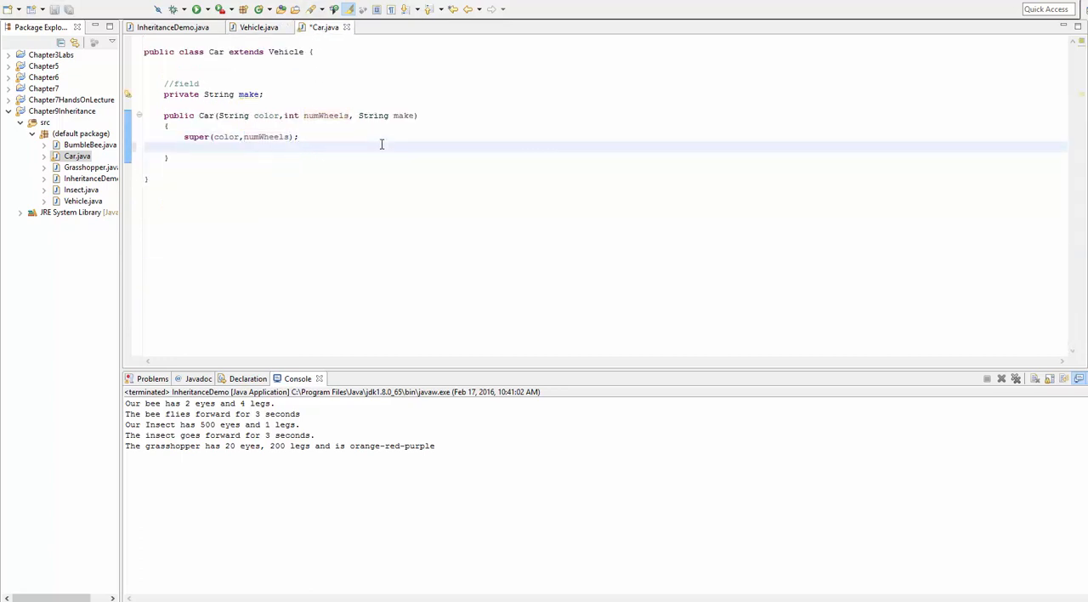
Step: Set this.make = make, then wrap the constructor in /* */ and save
{"action": "type", "text": "this.make = m"}
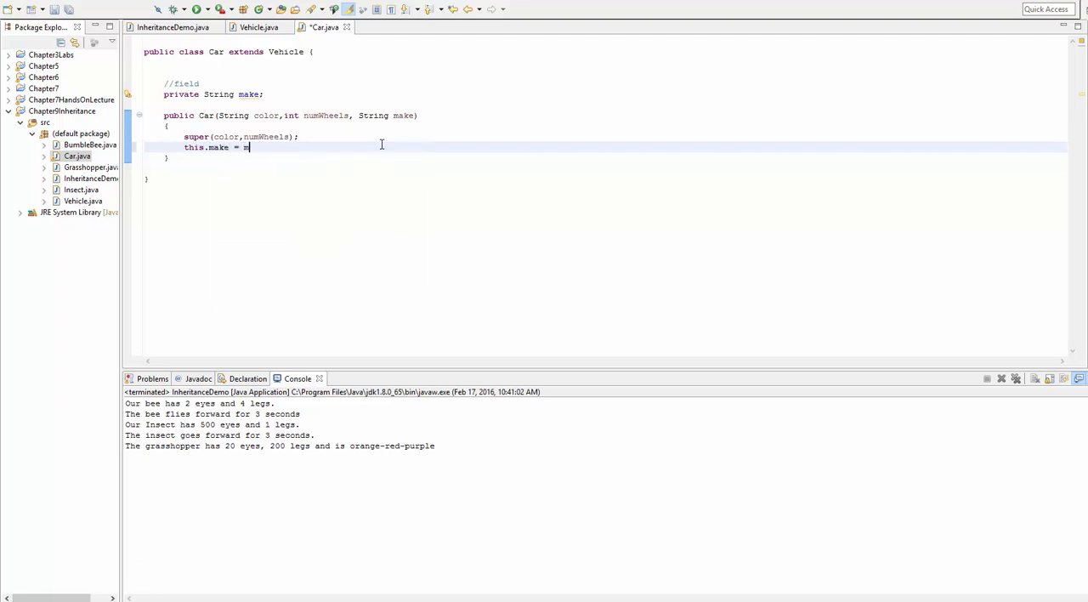
{"action": "type", "text": "make;"}
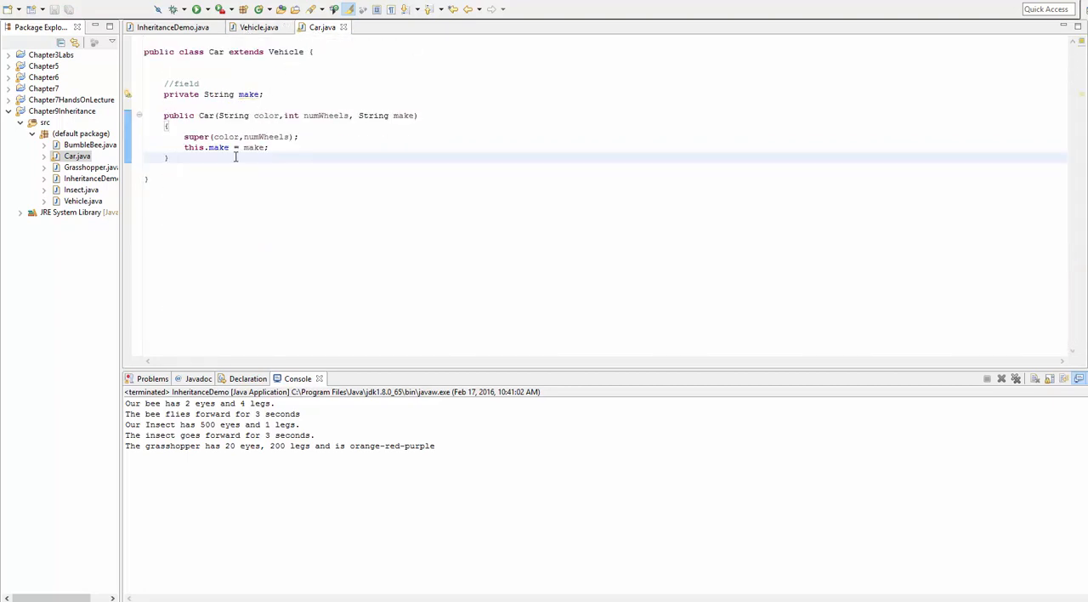
{"action": "left_click_drag", "start_coordinate": [183, 136], "coordinate": [269, 147]}
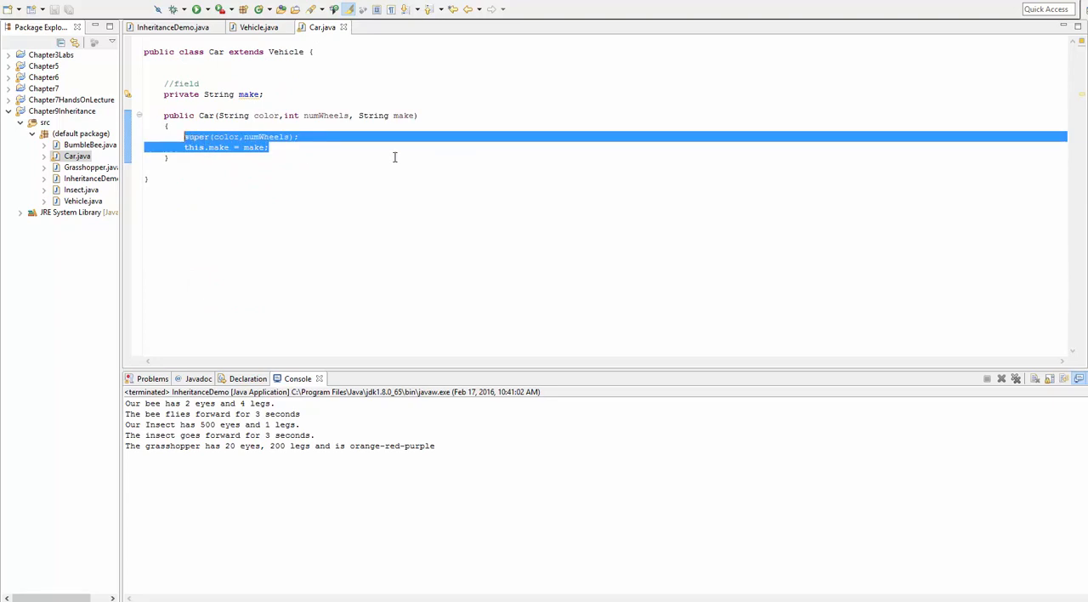
{"action": "key", "text": "Delete"}
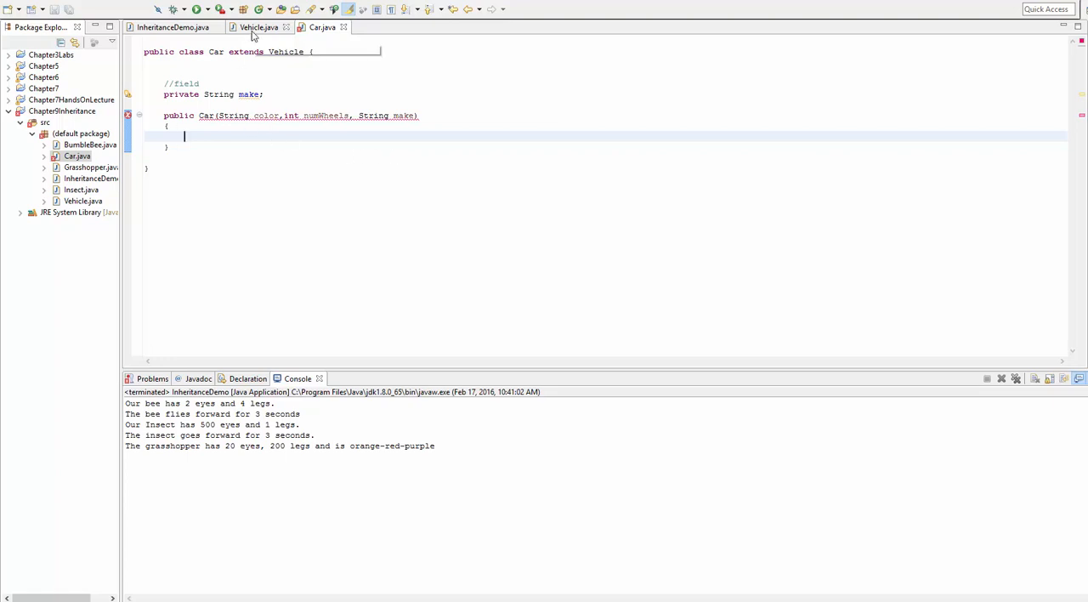
{"action": "left_click_drag", "start_coordinate": [166, 126], "coordinate": [167, 146]}
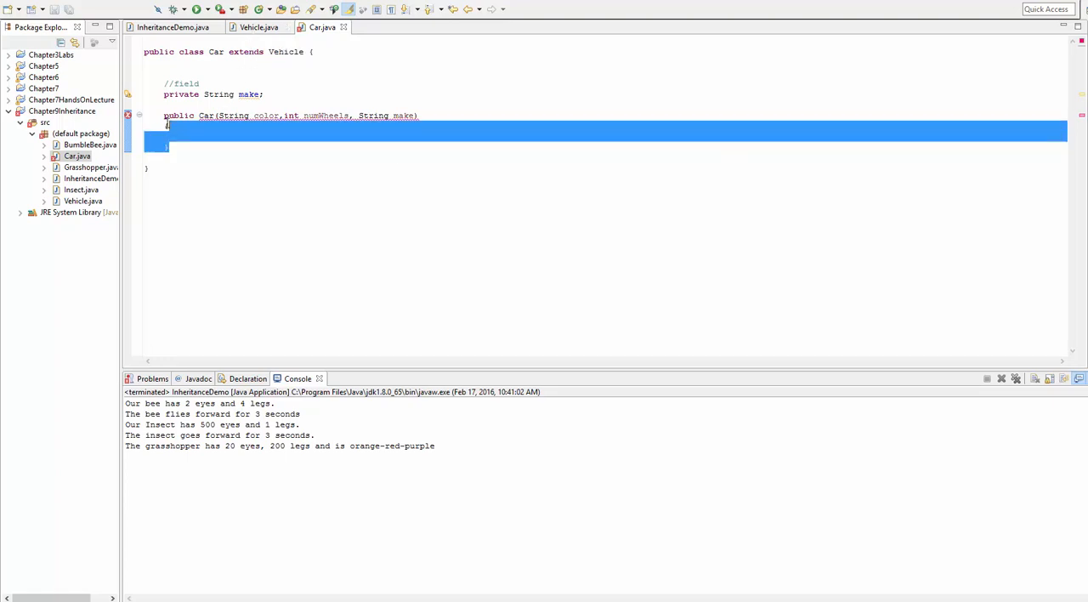
{"action": "key", "text": "Delete"}
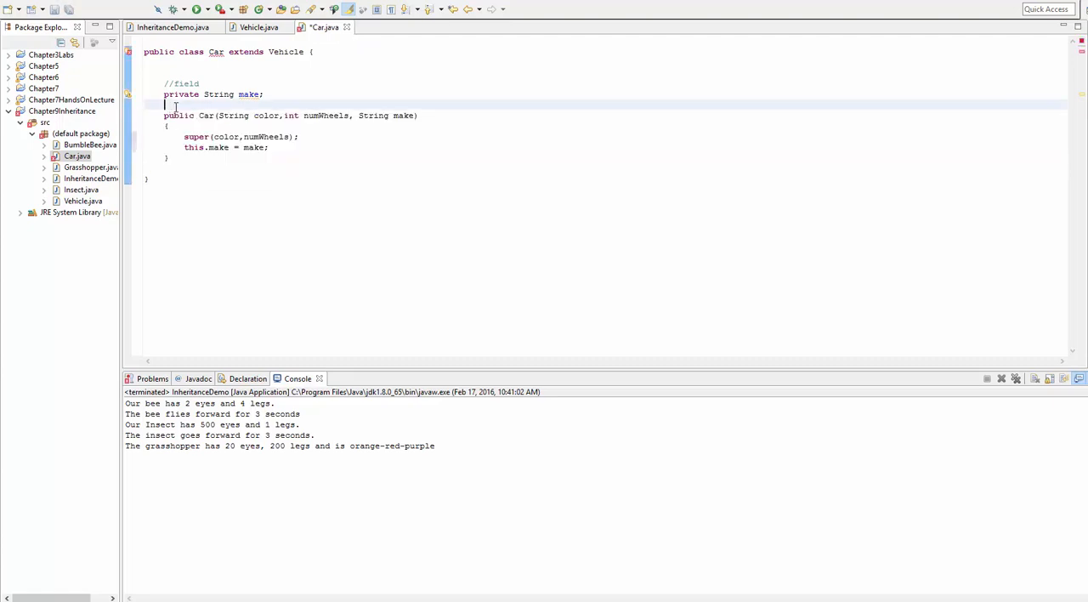
{"action": "type", "text": "/*"}
{"action": "type", "text": "*/"}
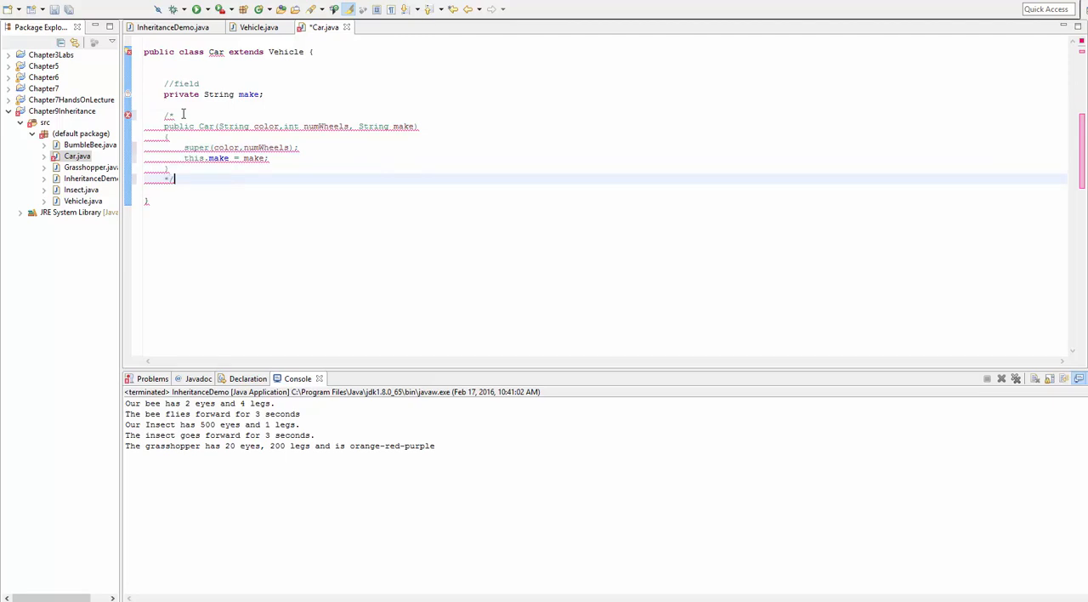
{"action": "key", "text": "ctrl+s"}
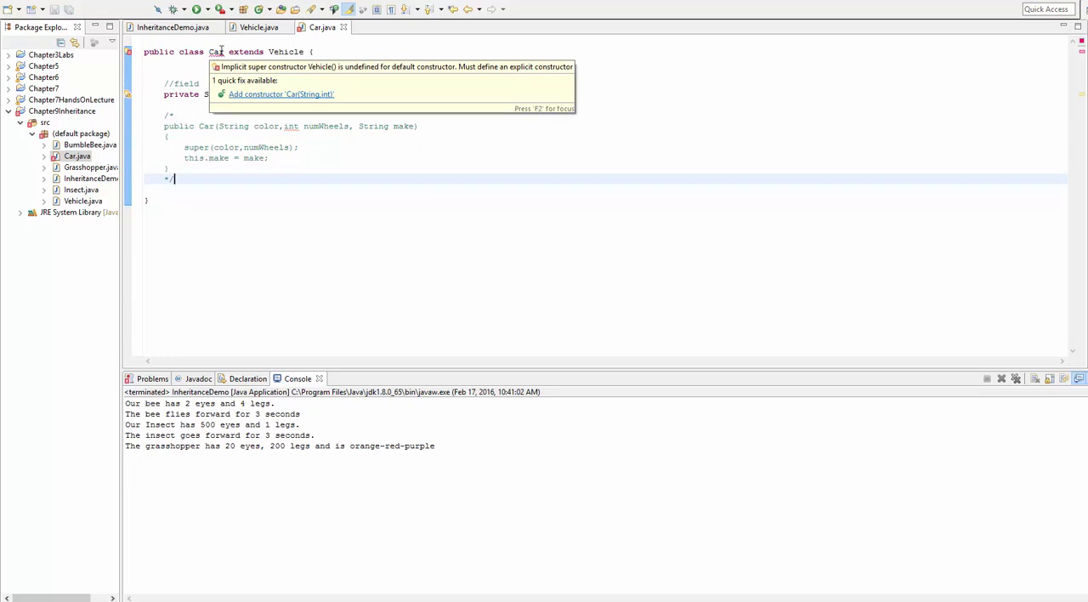
Step: Retype Vehicle's misspelled constructor as public Vehicle() under a //Default Constructor comment
{"action": "left_click", "coordinate": [259, 26]}
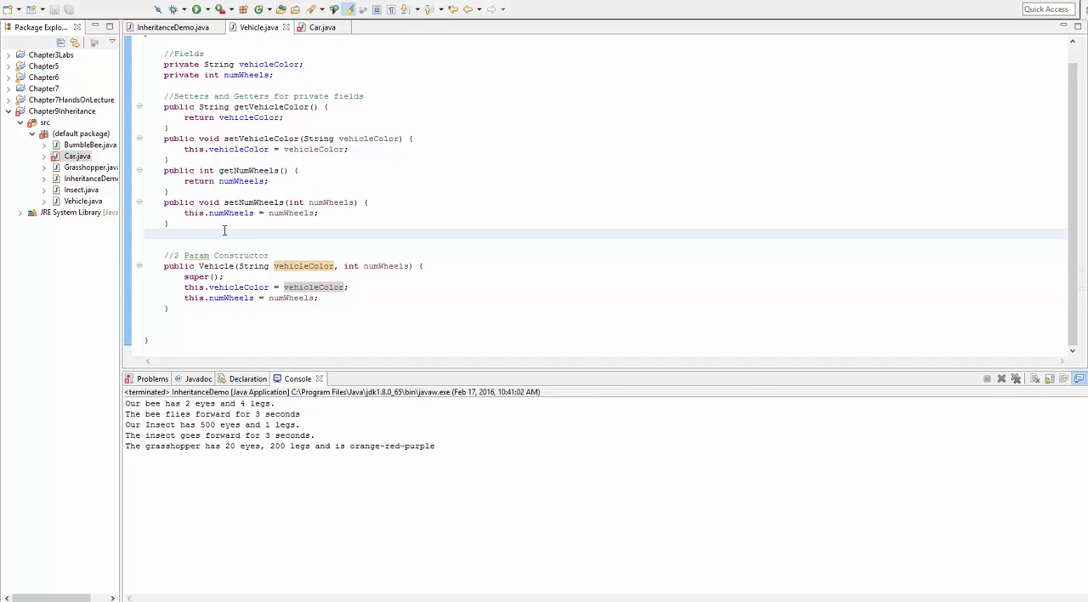
{"action": "type", "text": "public Vechile("}
{"action": "type", "text": "{"}
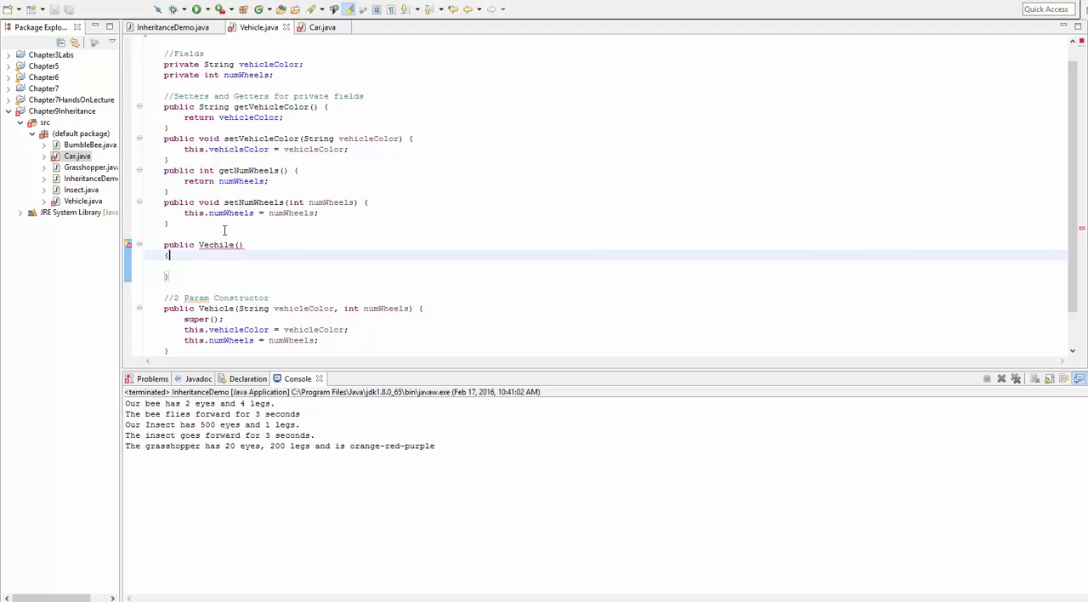
{"action": "type", "text": "//"}
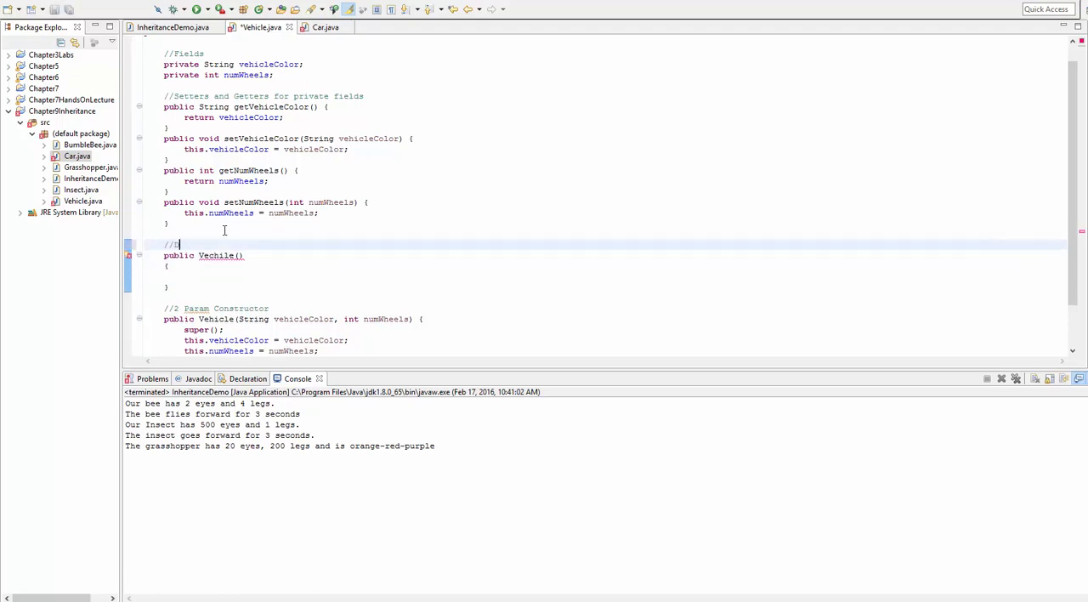
{"action": "type", "text": "Default Constructor"}
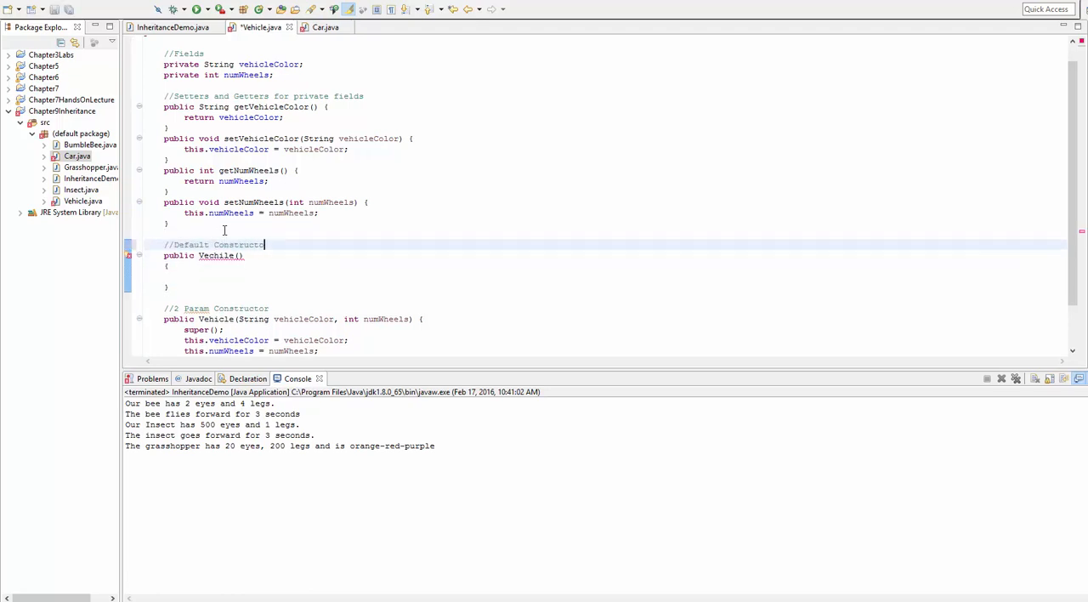
{"action": "double_click", "coordinate": [216, 319]}
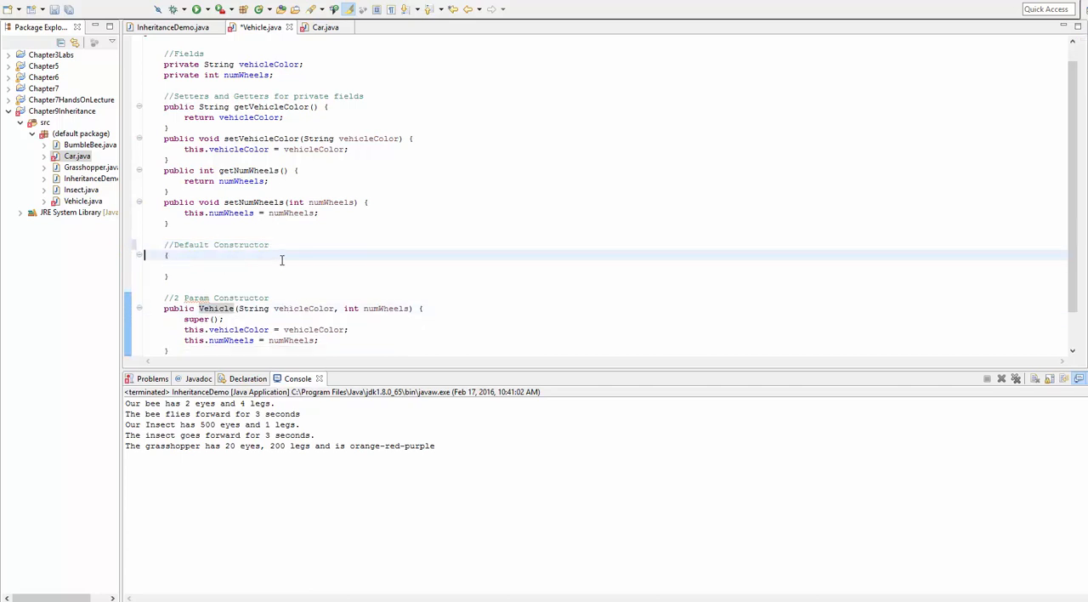
{"action": "type", "text": "public Vehicle()"}
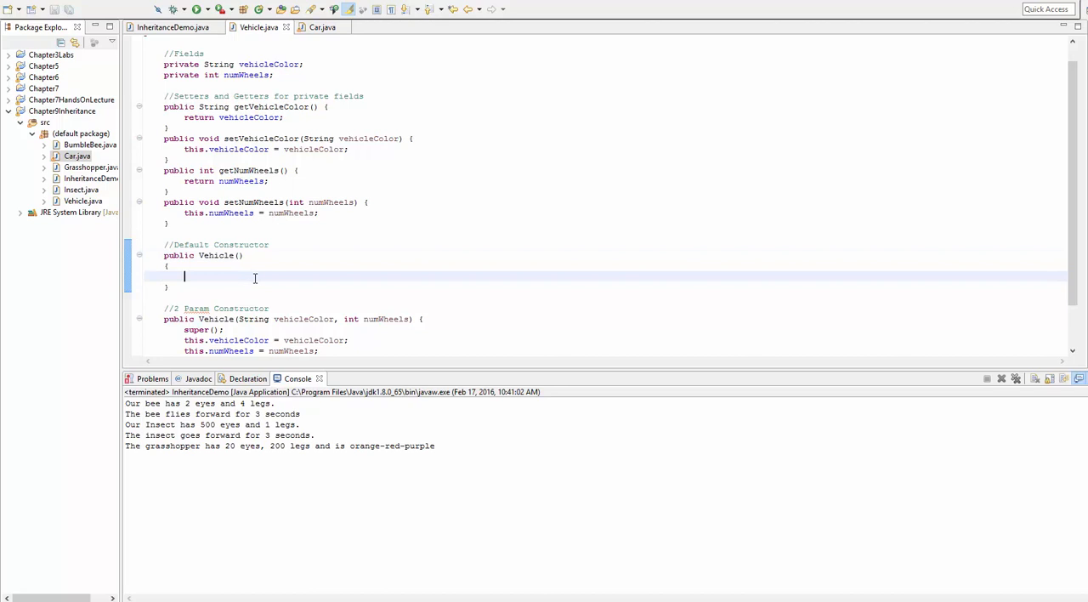
Step: Review Vehicle's default constructor, then move to the Car class's make field
{"action": "scroll", "scroll_direction": "down", "scroll_amount": 3}
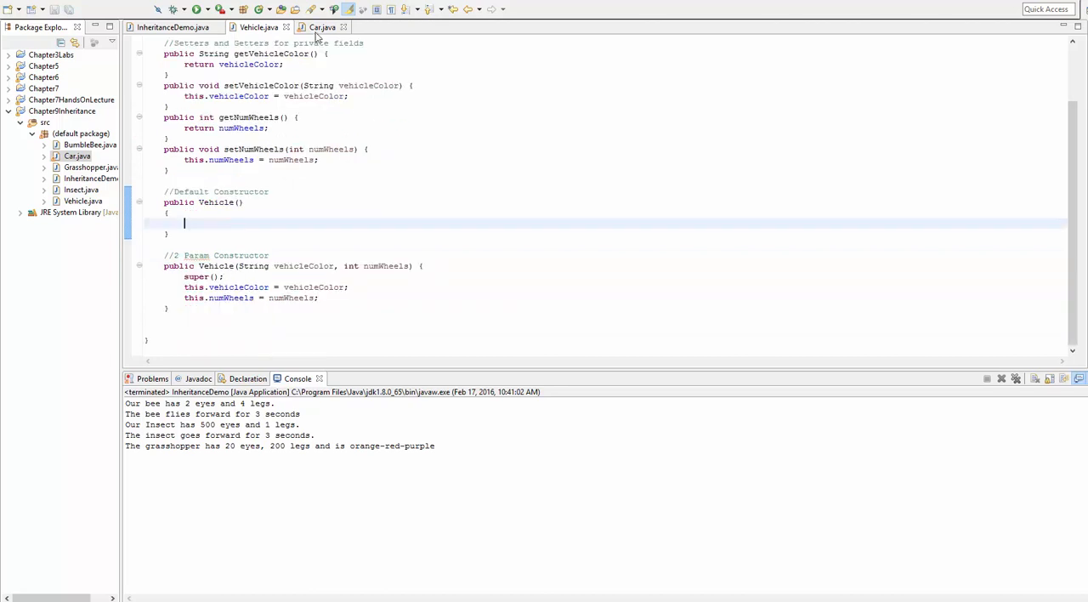
{"action": "double_click", "coordinate": [178, 201]}
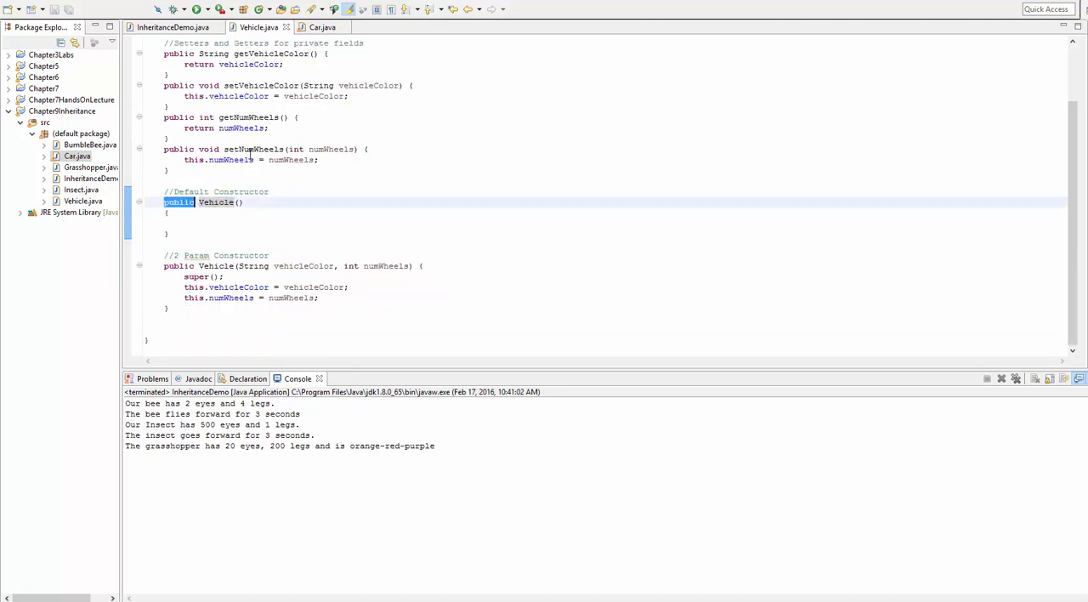
{"action": "left_click", "coordinate": [322, 26]}
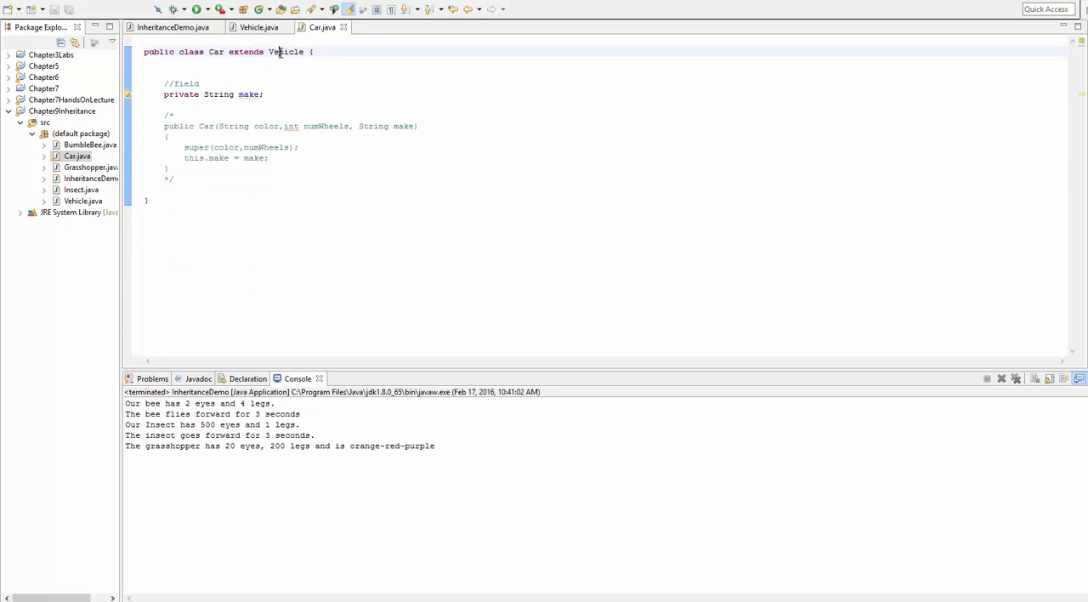
{"action": "double_click", "coordinate": [287, 52]}
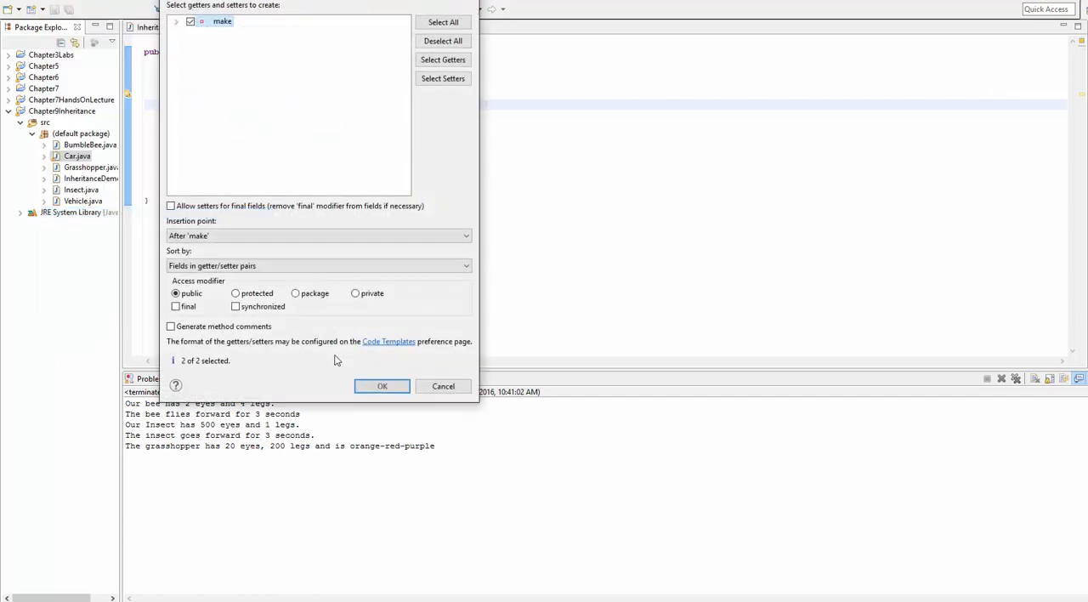
Step: Generate getMake/setMake with a //Getter comment, add public Car(), and comment the 3-param constructor
{"action": "left_click", "coordinate": [381, 386]}
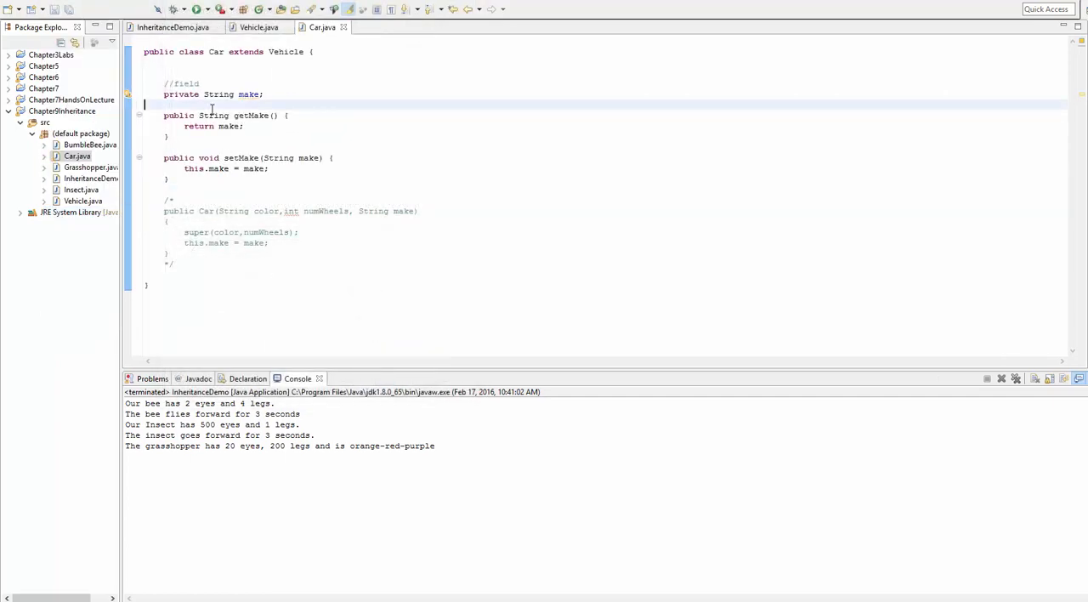
{"action": "type", "text": "//Getters and Setters"}
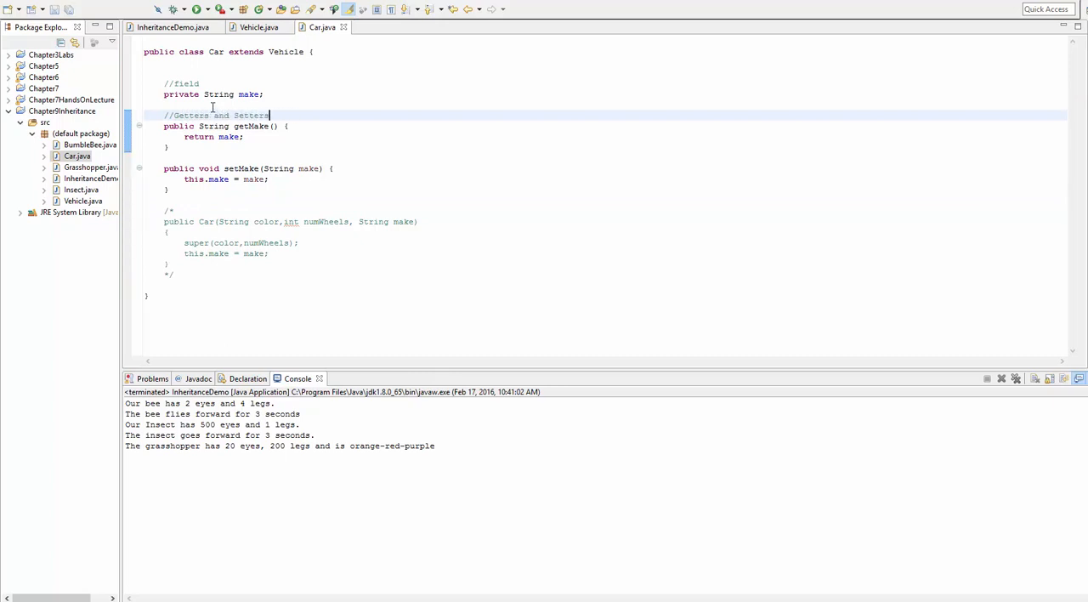
{"action": "mouse_move", "coordinate": [173, 27]}
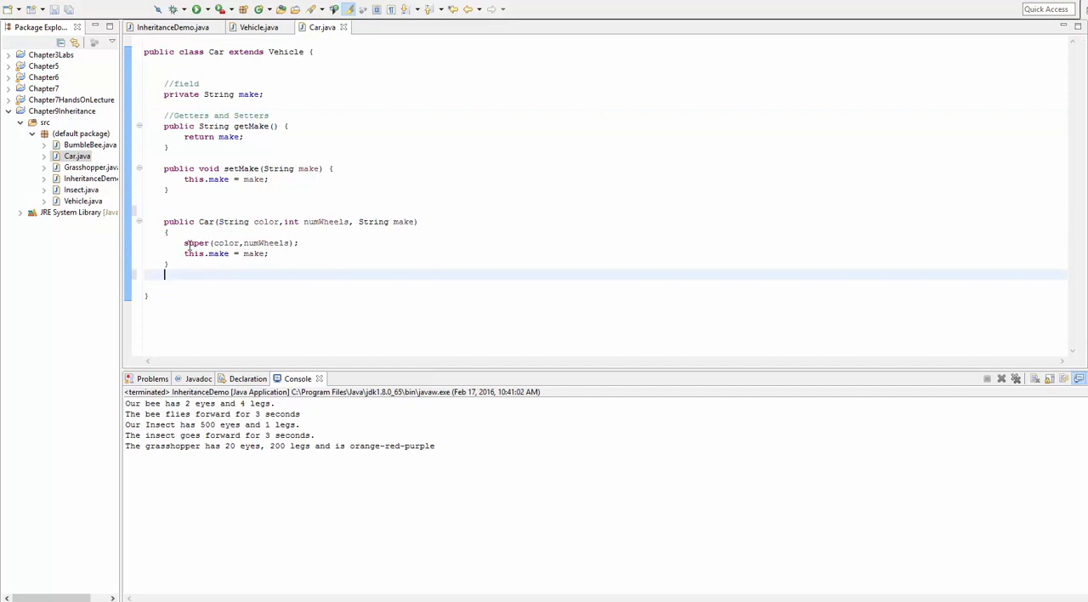
{"action": "type", "text": "public"}
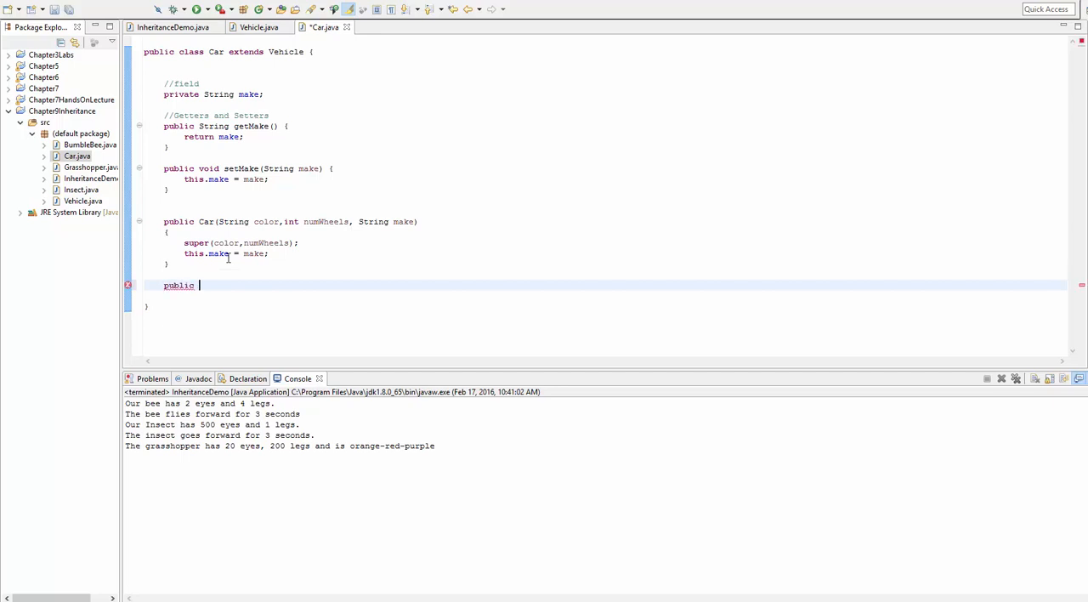
{"action": "type", "text": "Car()"}
{"action": "type", "text": "//Default Constructor"}
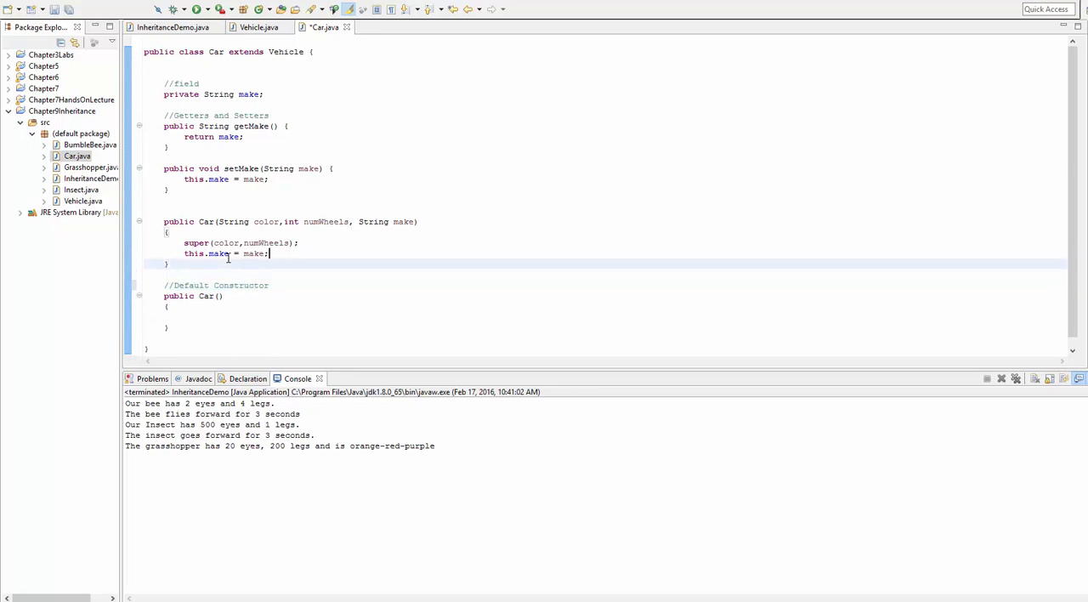
{"action": "type", "text": "//3 p"}
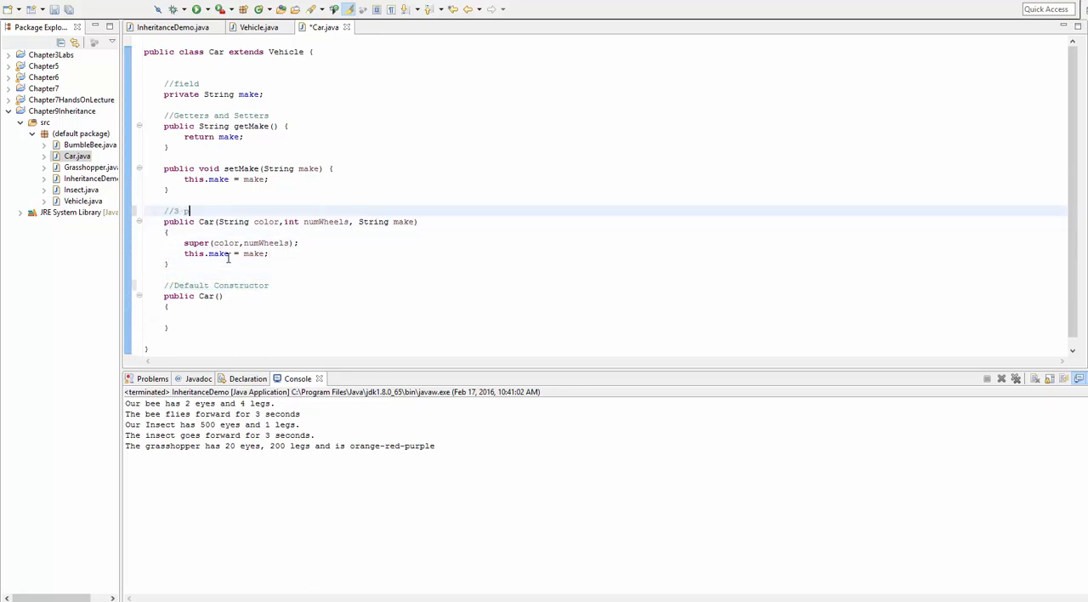
{"action": "type", "text": "aram constructor for"}
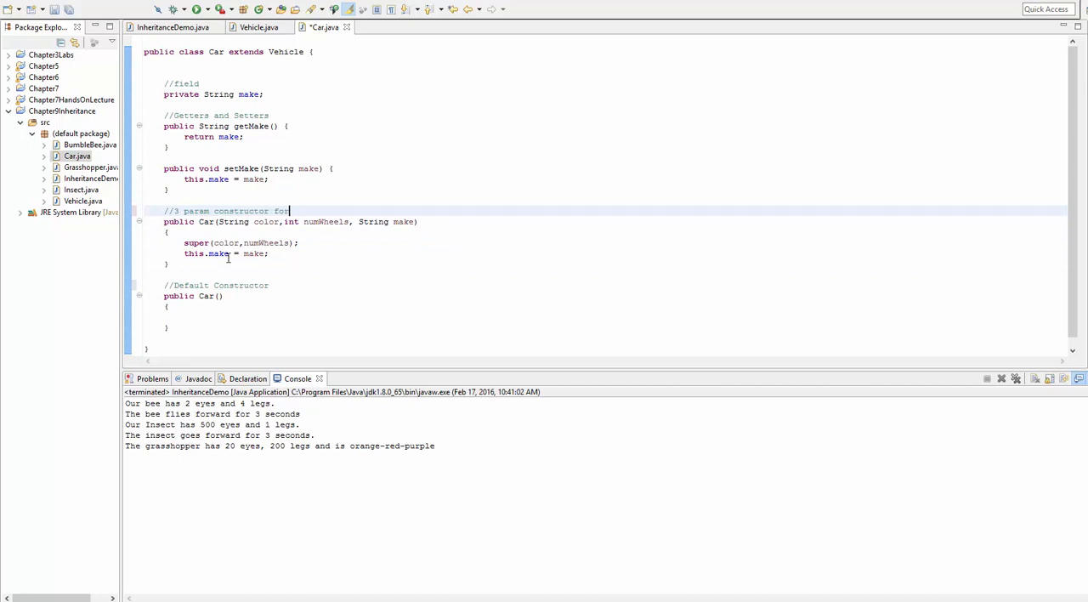
{"action": "type", "text": "a Car"}
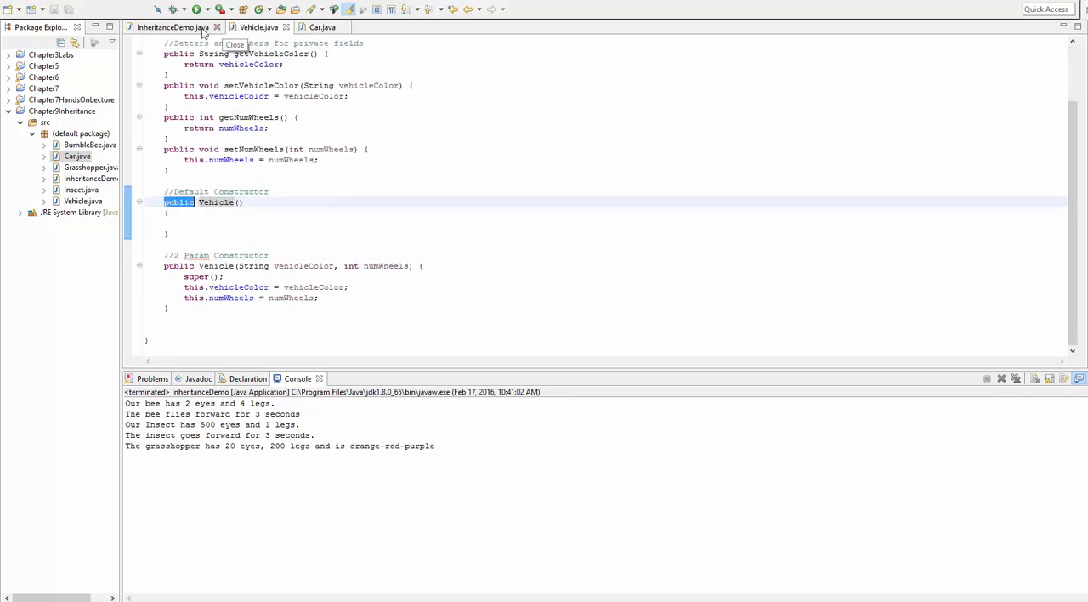
Step: Declare myCar and yourCar in InheritanceDemo as new Car() objects
{"action": "left_click", "coordinate": [172, 26]}
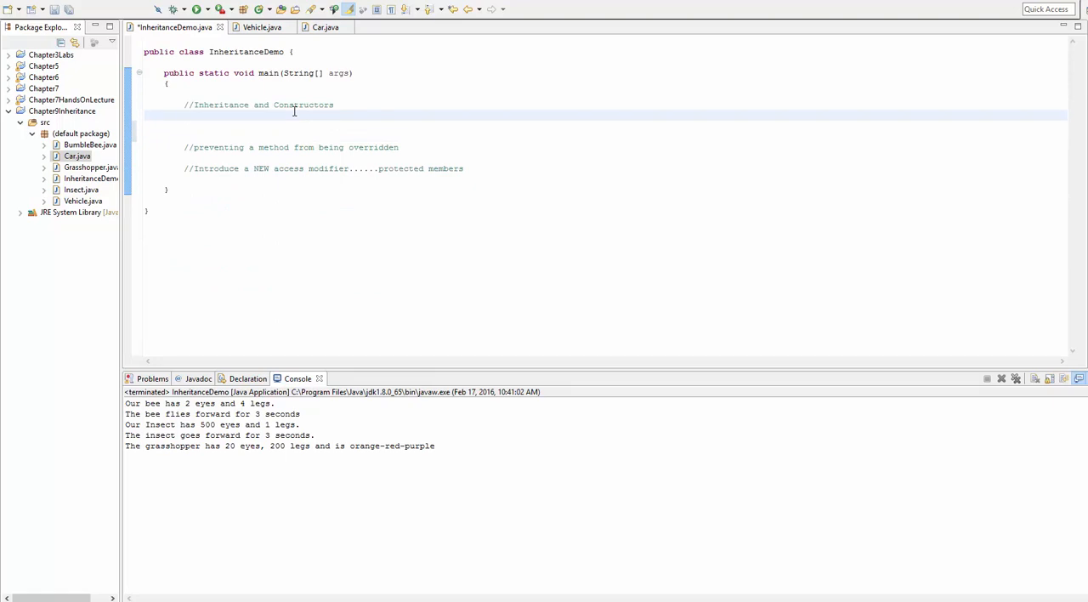
{"action": "type", "text": "Car m"}
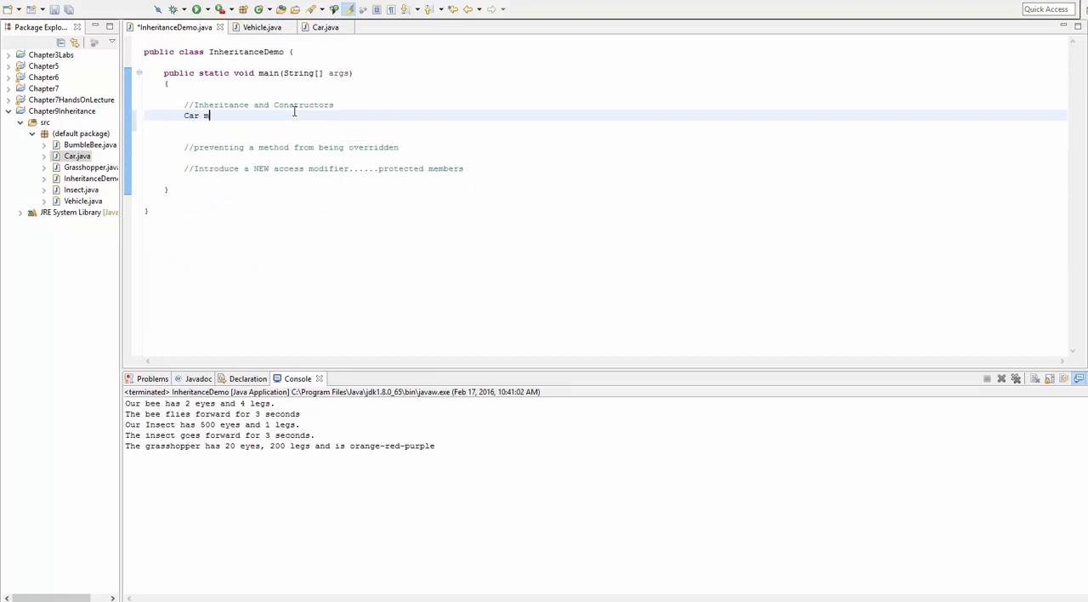
{"action": "type", "text": "myCar = new Car();"}
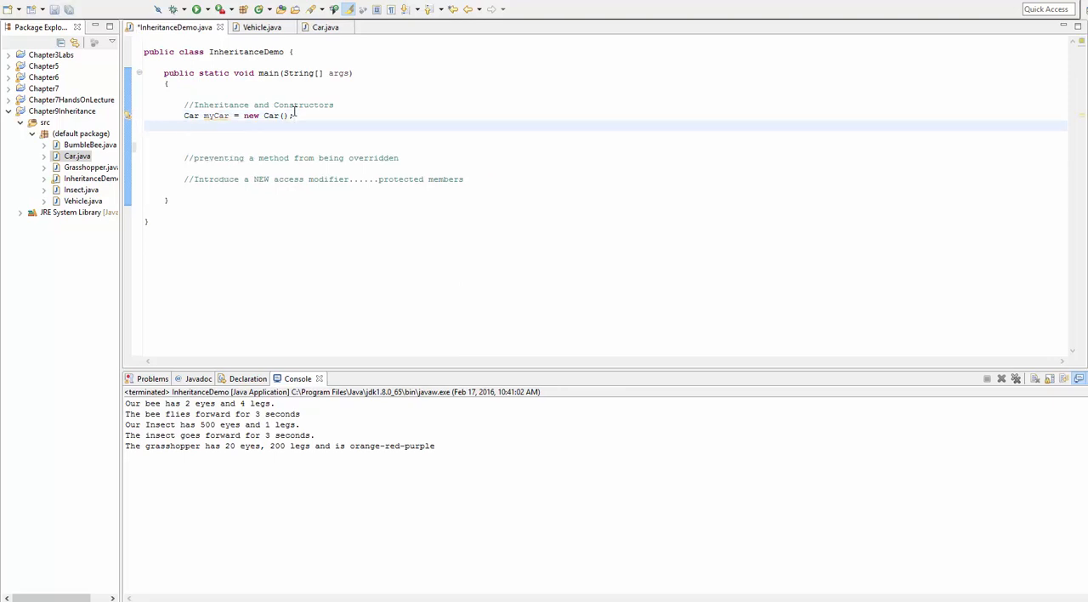
{"action": "type", "text": "Car yourCar ="}
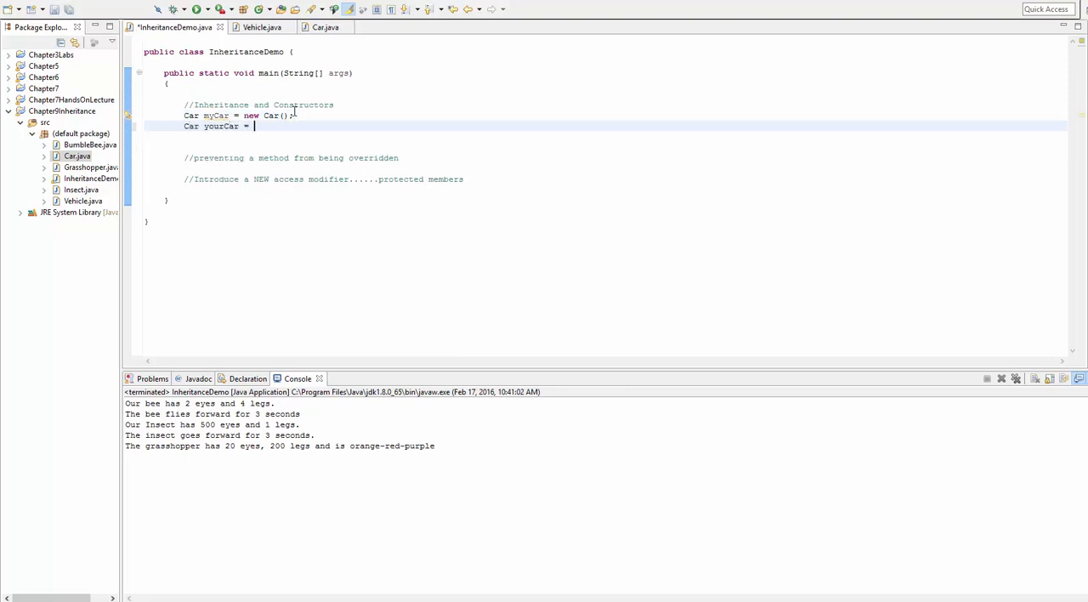
{"action": "type", "text": "new Car();"}
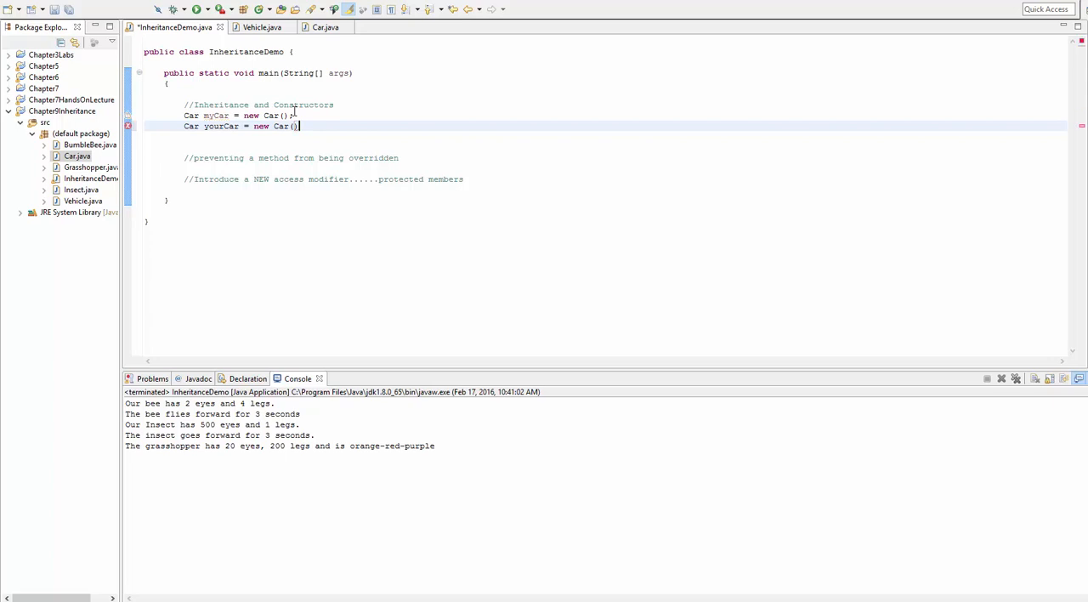
Step: Check the Car and Vehicle constructors, then construct a car with "Red" and "Jeep"
{"action": "left_click", "coordinate": [321, 26]}
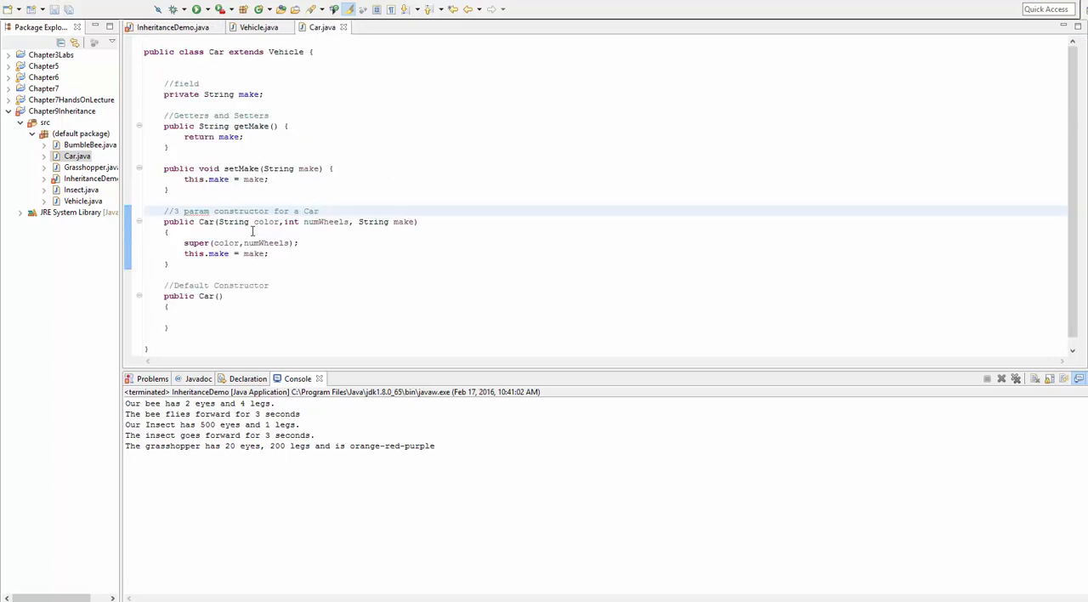
{"action": "double_click", "coordinate": [403, 221]}
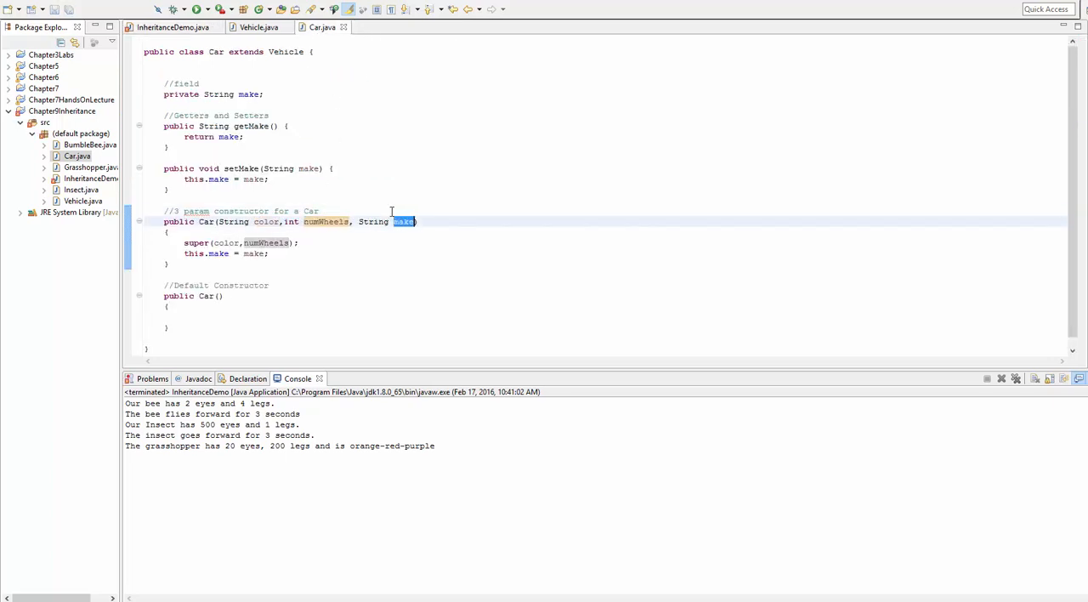
{"action": "left_click", "coordinate": [172, 27]}
{"action": "type", "text": "Car yourCar = new Car(\"\")"}
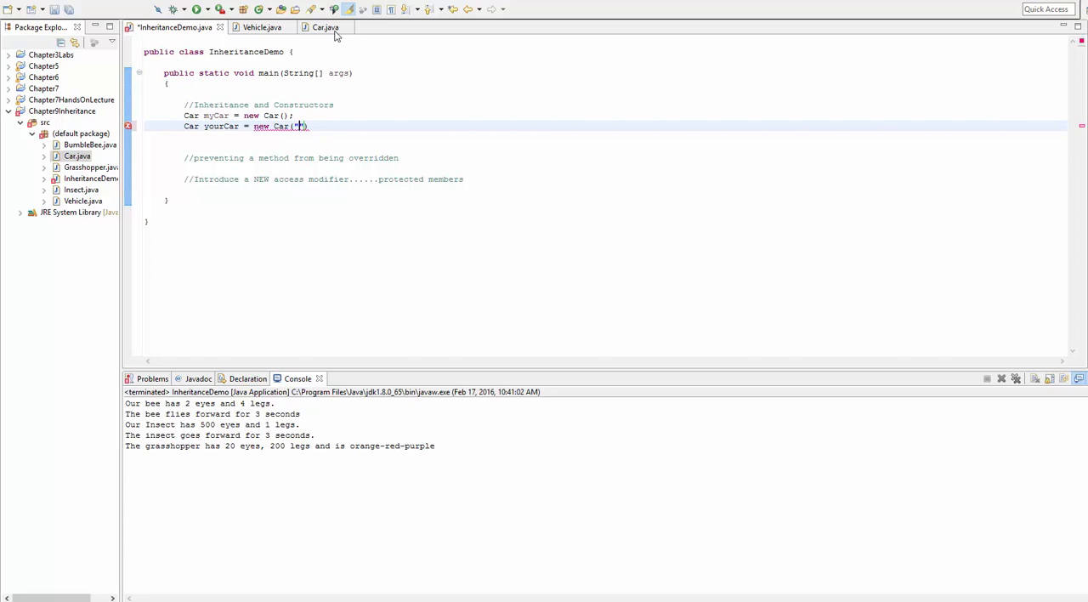
{"action": "left_click", "coordinate": [325, 26]}
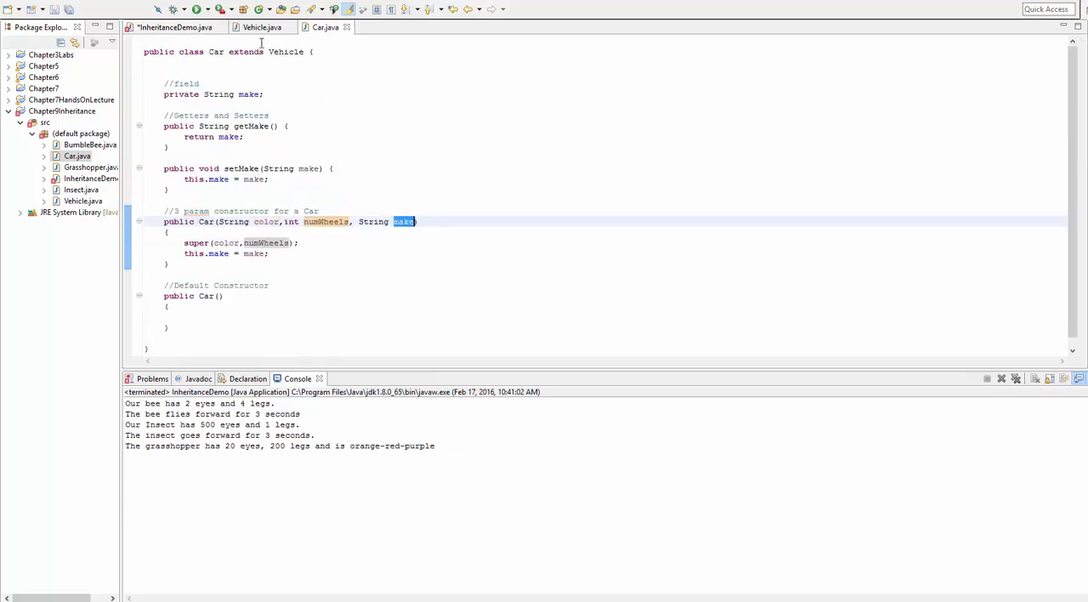
{"action": "left_click", "coordinate": [260, 27]}
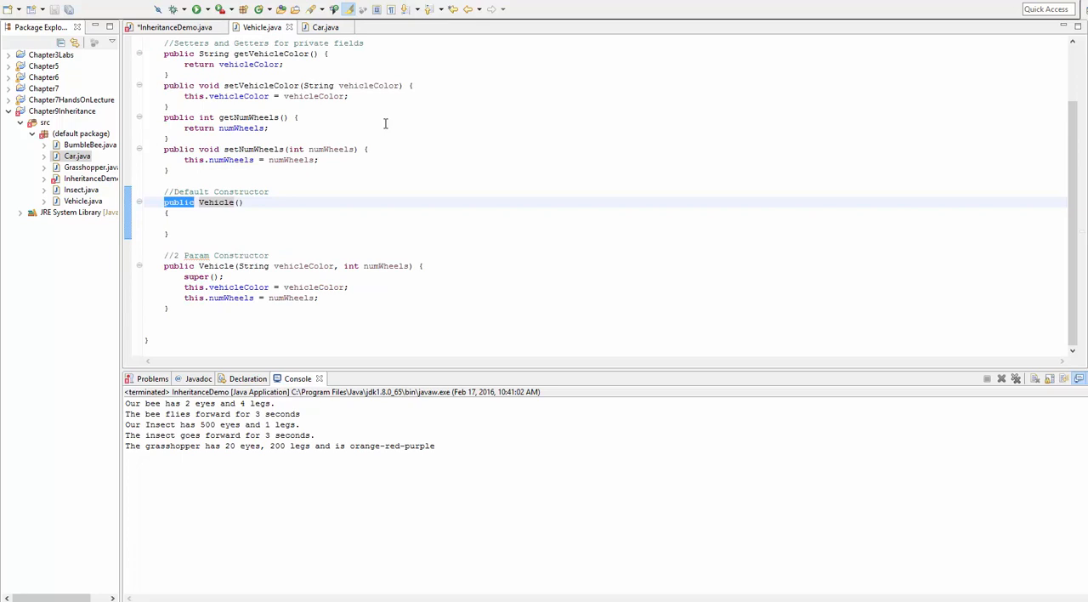
{"action": "left_click", "coordinate": [174, 27]}
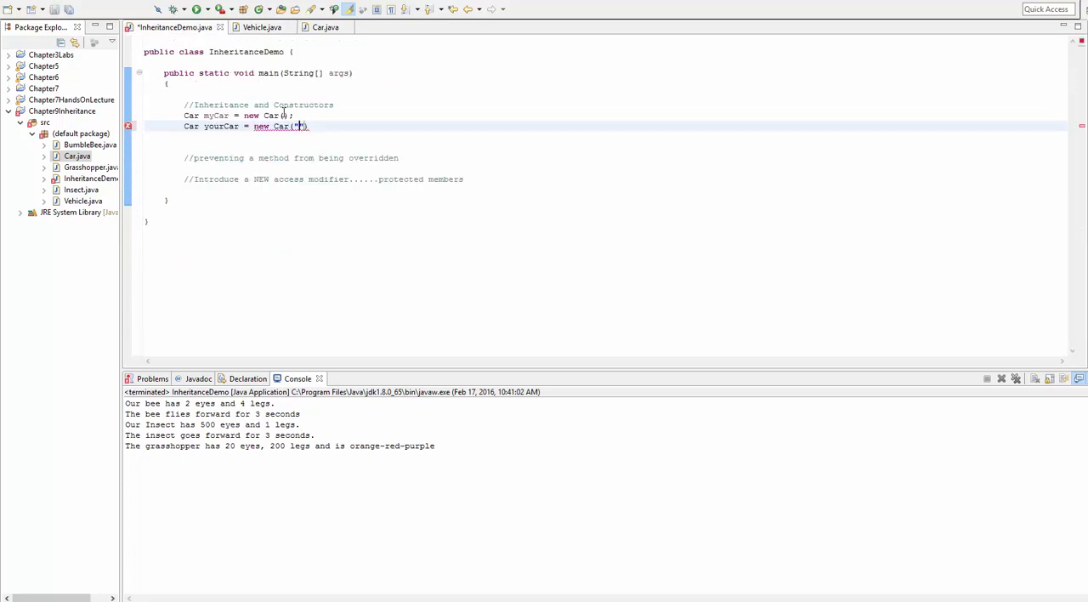
{"action": "type", "text": "Red\", 4,"}
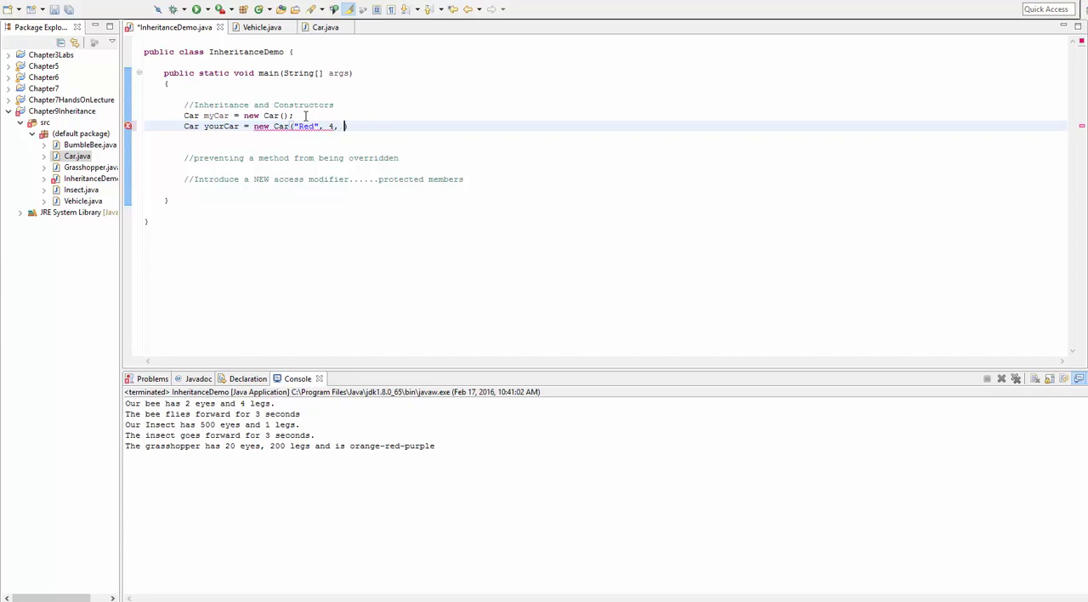
{"action": "type", "text": "\"Jeep\")"}
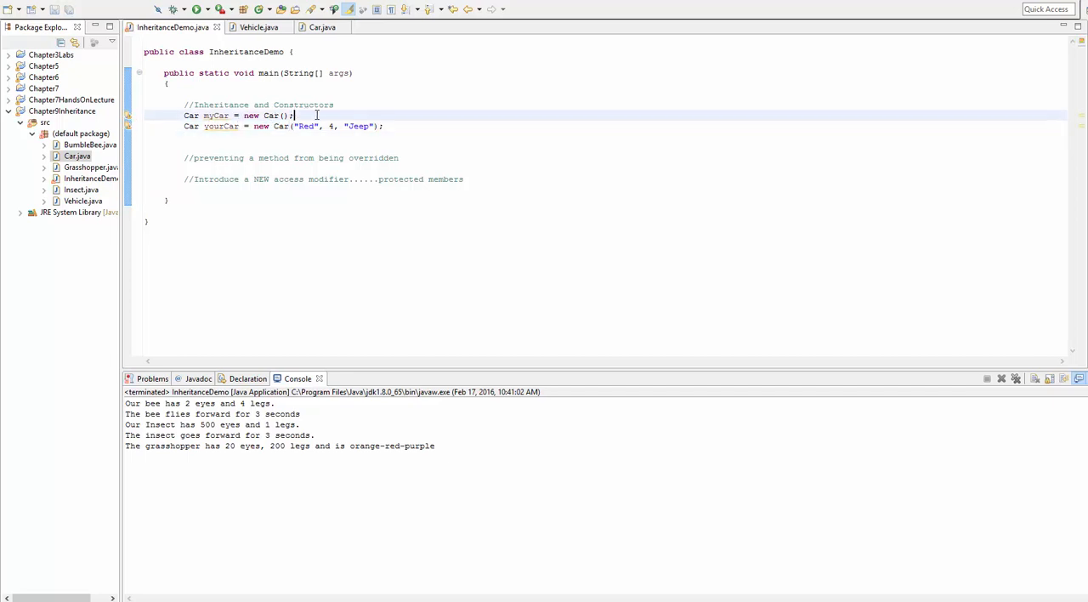
{"action": "key", "text": "Return"}
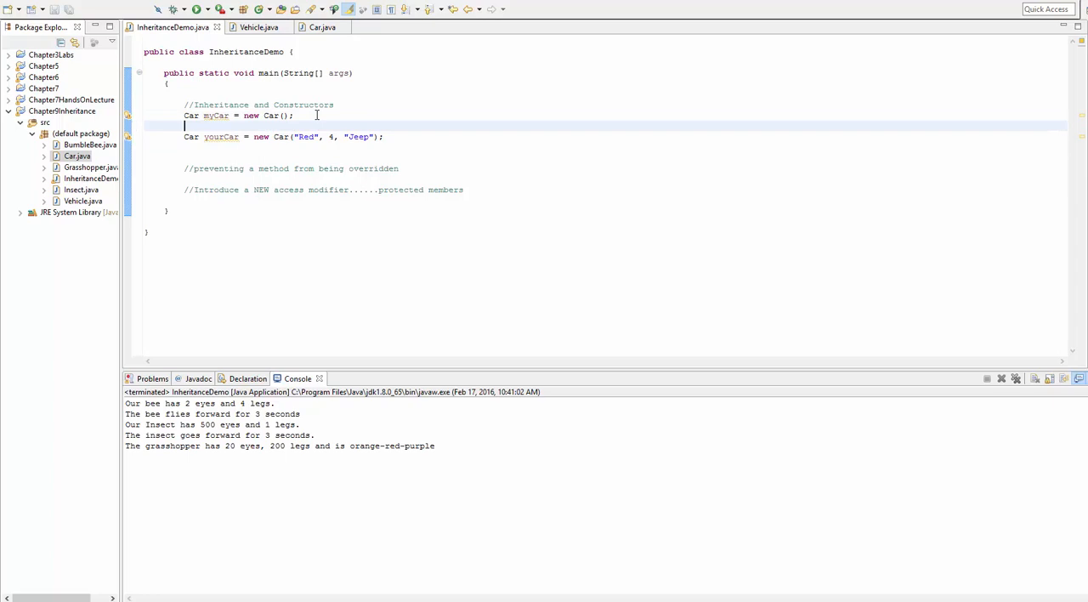
Step: Use myCar's setters to make it a six-wheel Mercedes Benz G63 6x6
{"action": "type", "text": "myCar."}
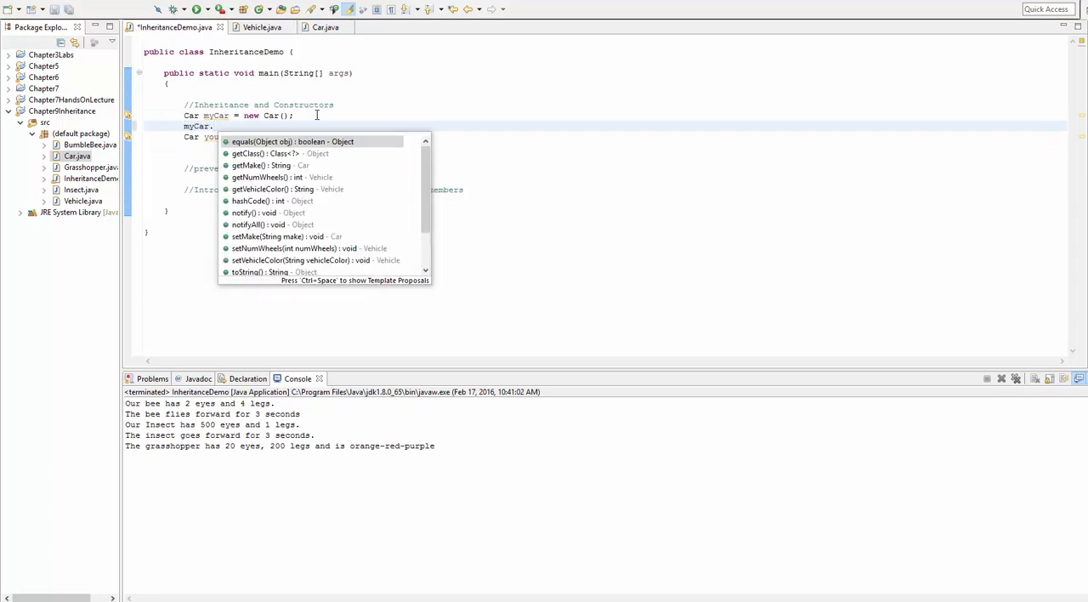
{"action": "type", "text": "set"}
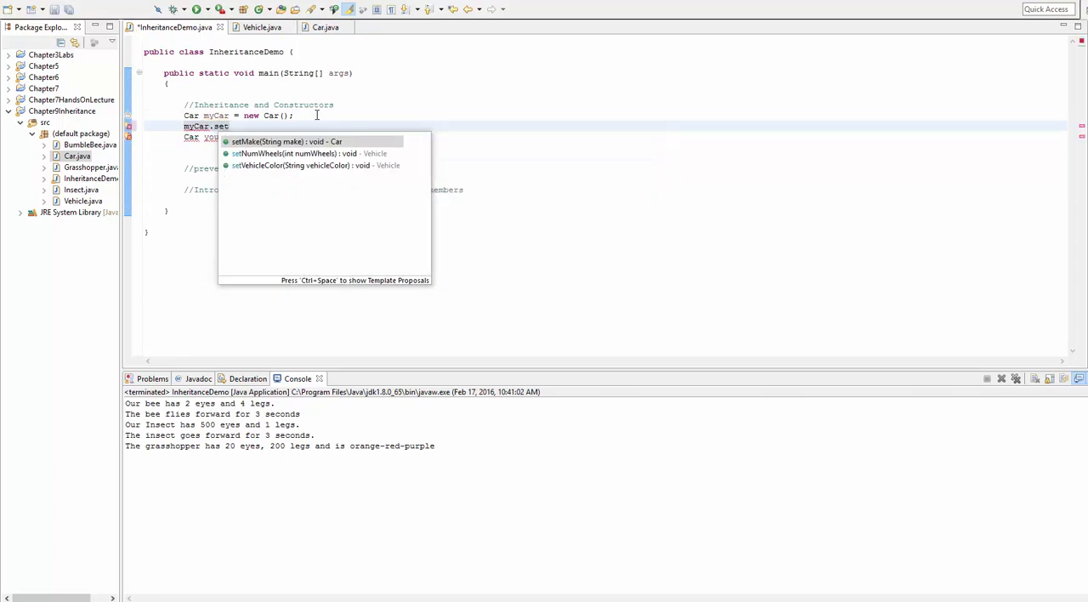
{"action": "left_click", "coordinate": [312, 165]}
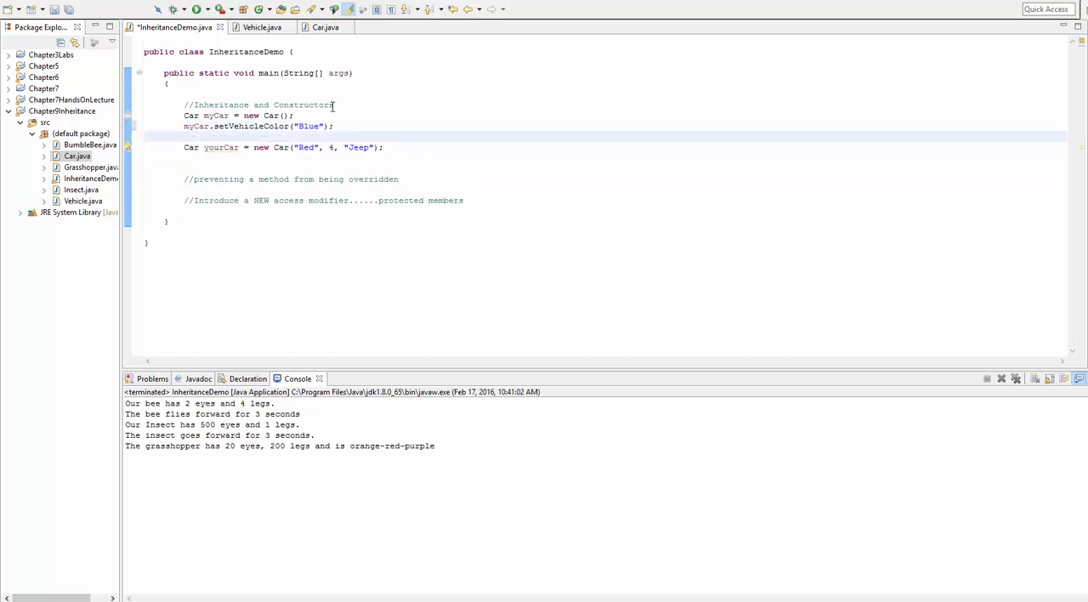
{"action": "type", "text": "myCar.setNumWheels(6);"}
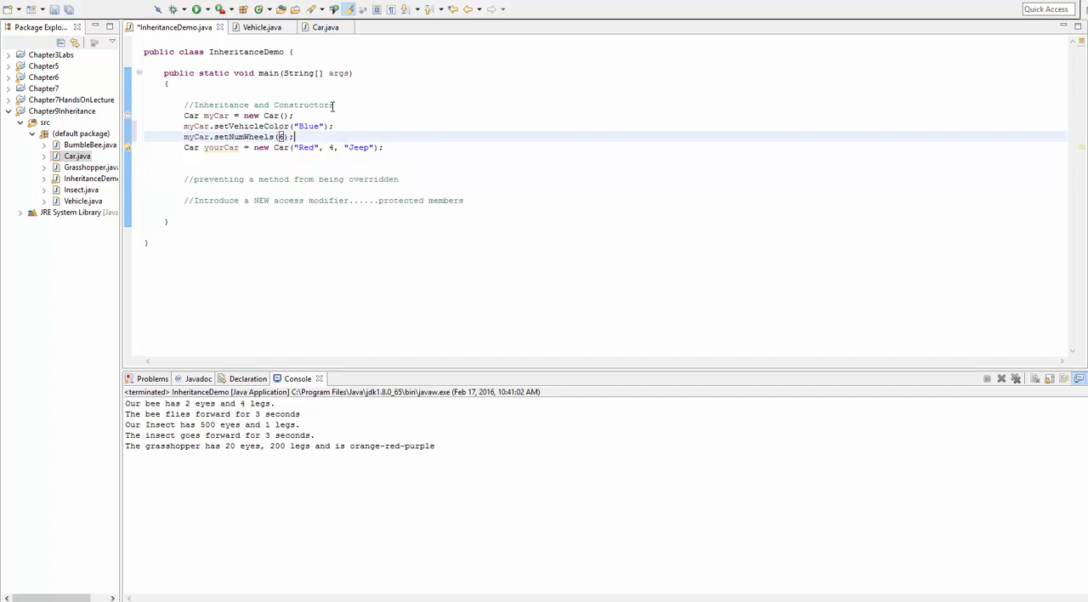
{"action": "type", "text": "myC"}
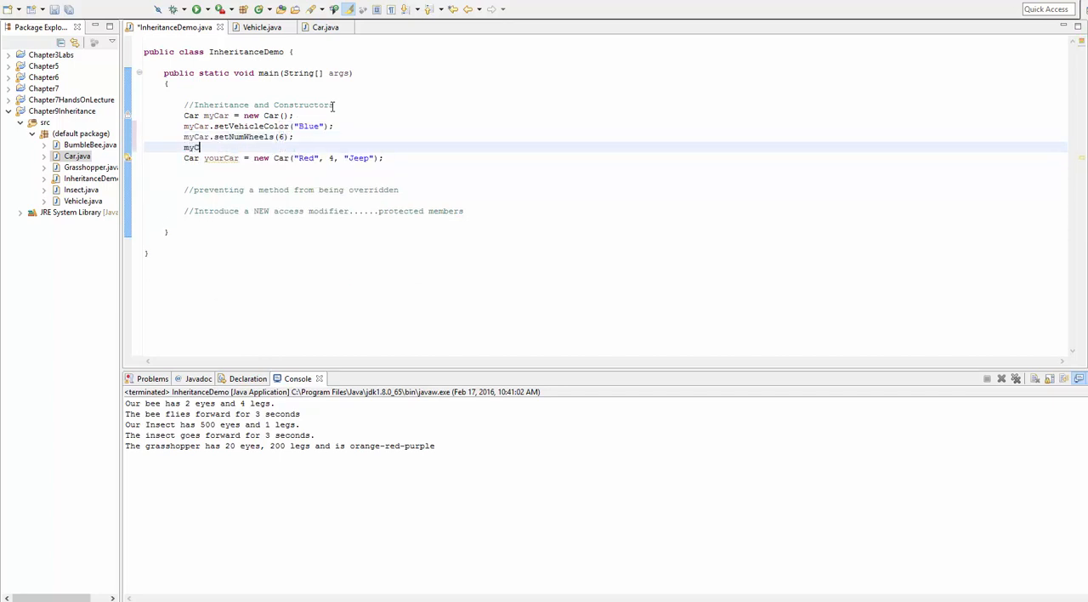
{"action": "type", "text": "setMake(make);"}
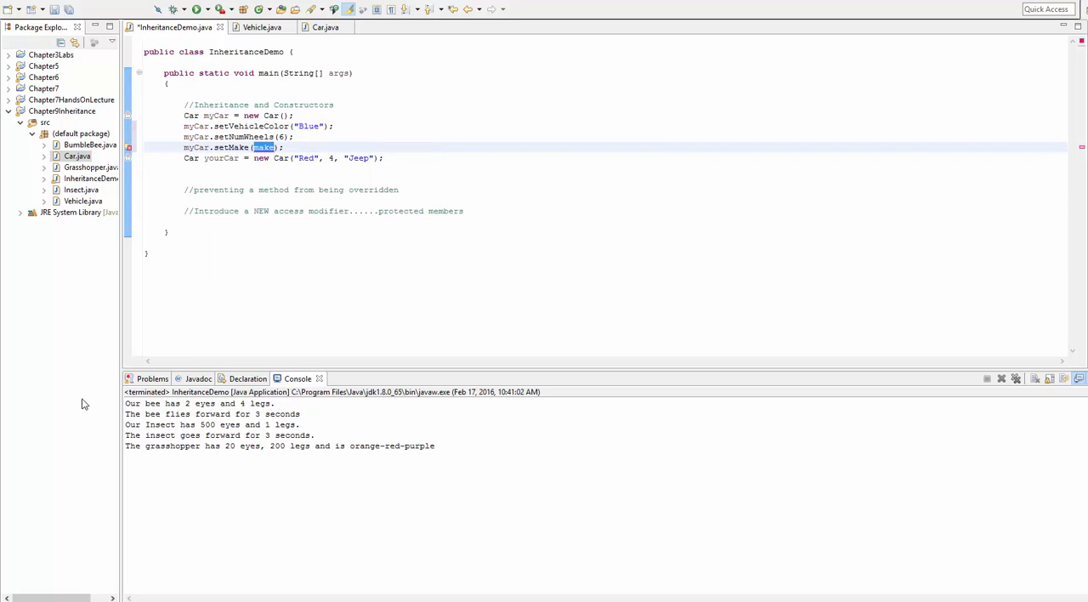
{"action": "mouse_move", "coordinate": [414, 182]}
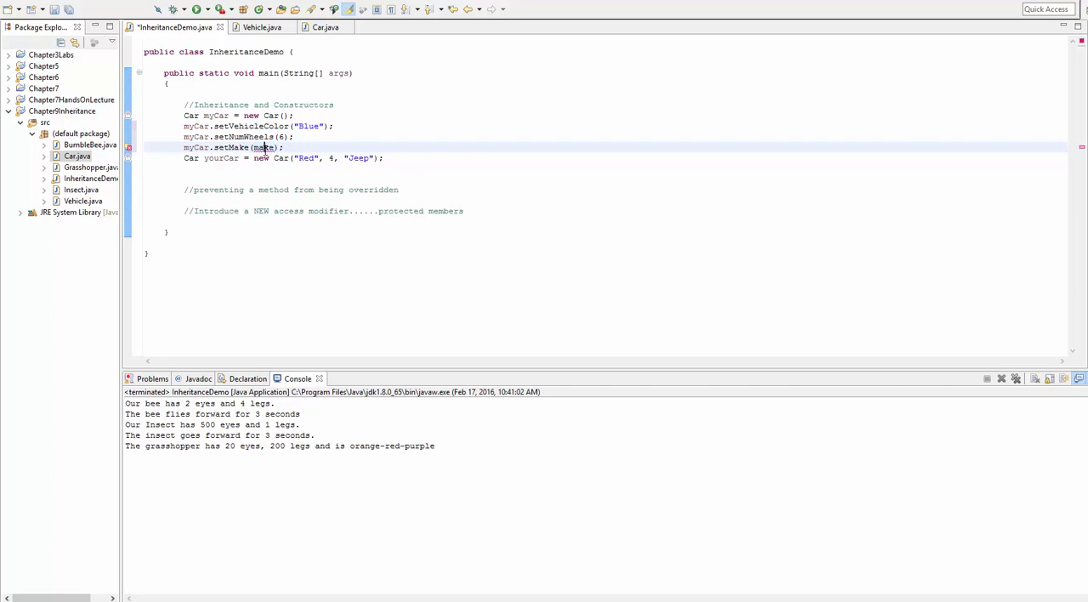
{"action": "double_click", "coordinate": [264, 147]}
{"action": "type", "text": "\"Mercedes Benz"}
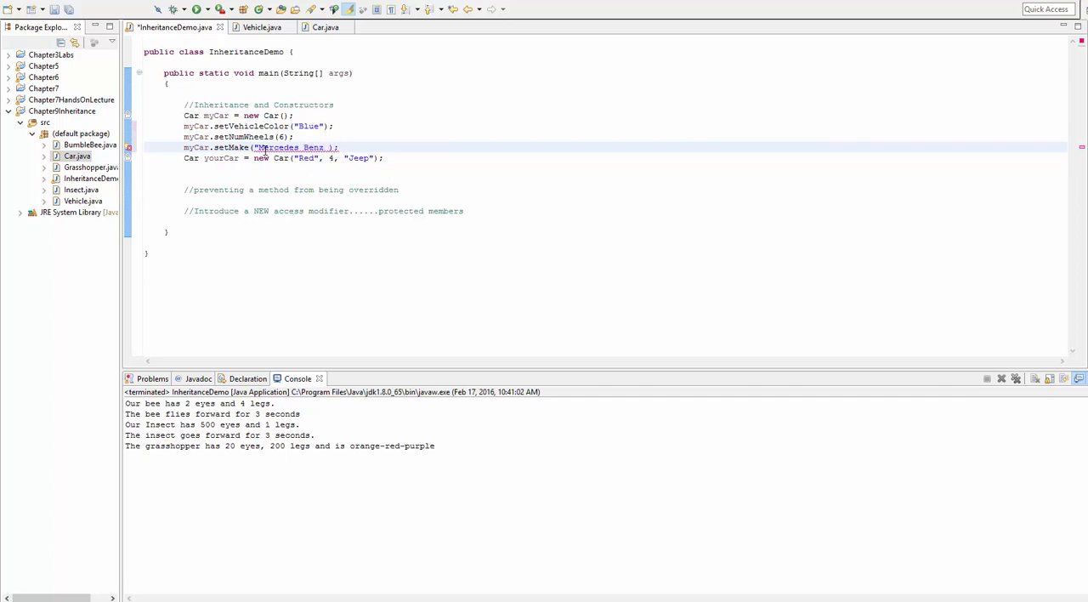
{"action": "type", "text": "G63"}
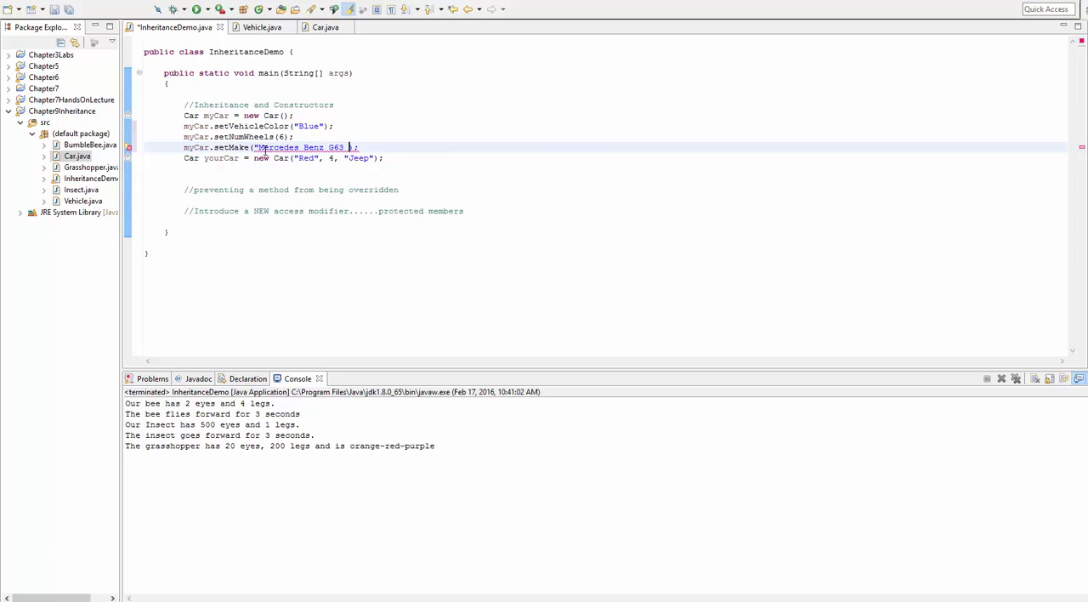
{"action": "type", "text": "6x6\""}
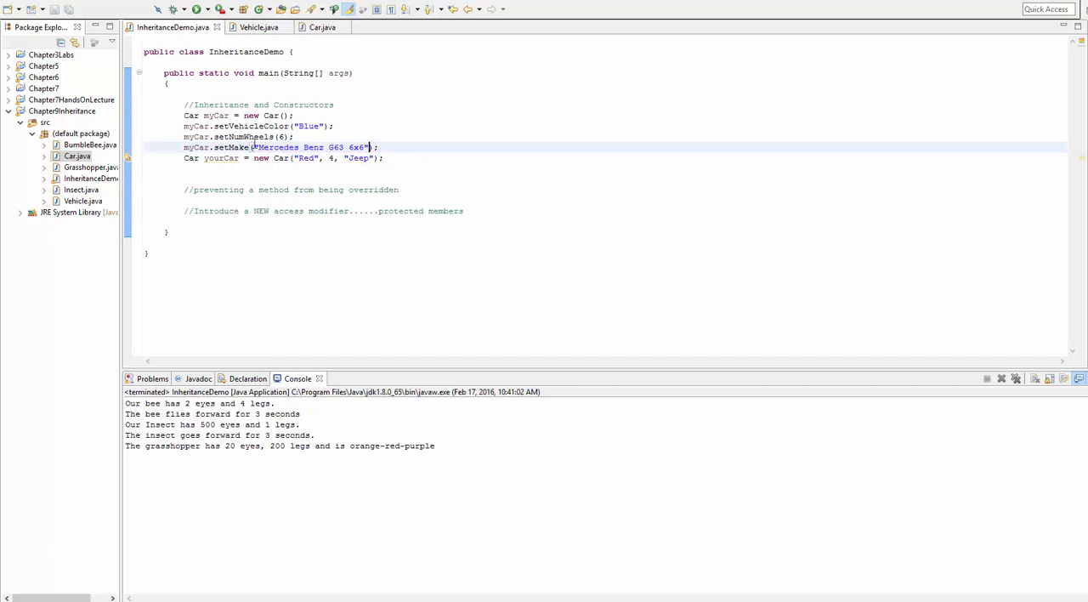
Step: Review the Car usages and the yourCar line in the demo
{"action": "double_click", "coordinate": [196, 146]}
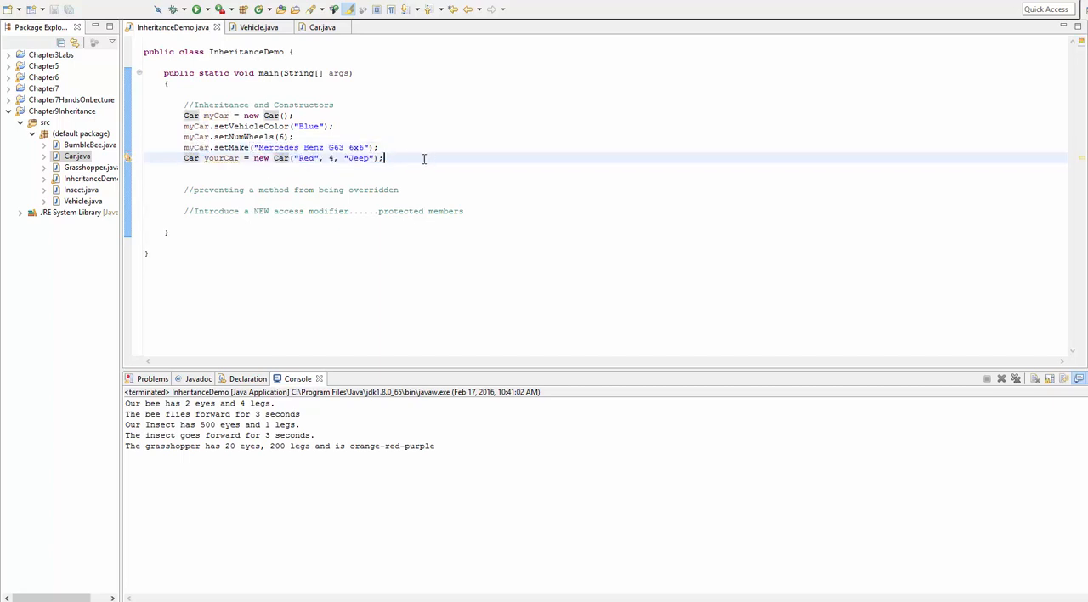
{"action": "left_click", "coordinate": [379, 147]}
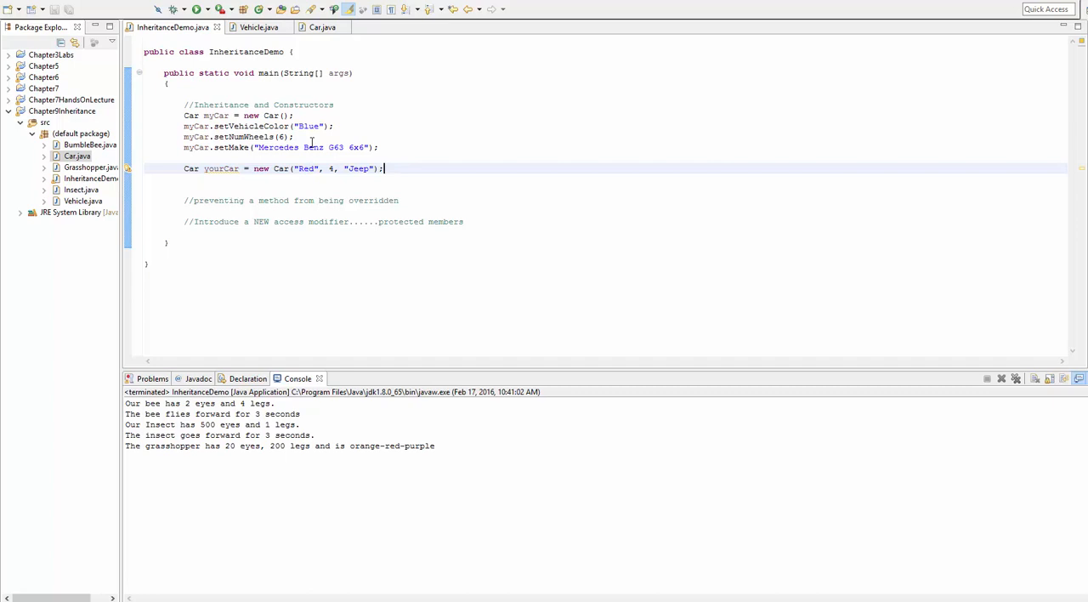
{"action": "double_click", "coordinate": [252, 115]}
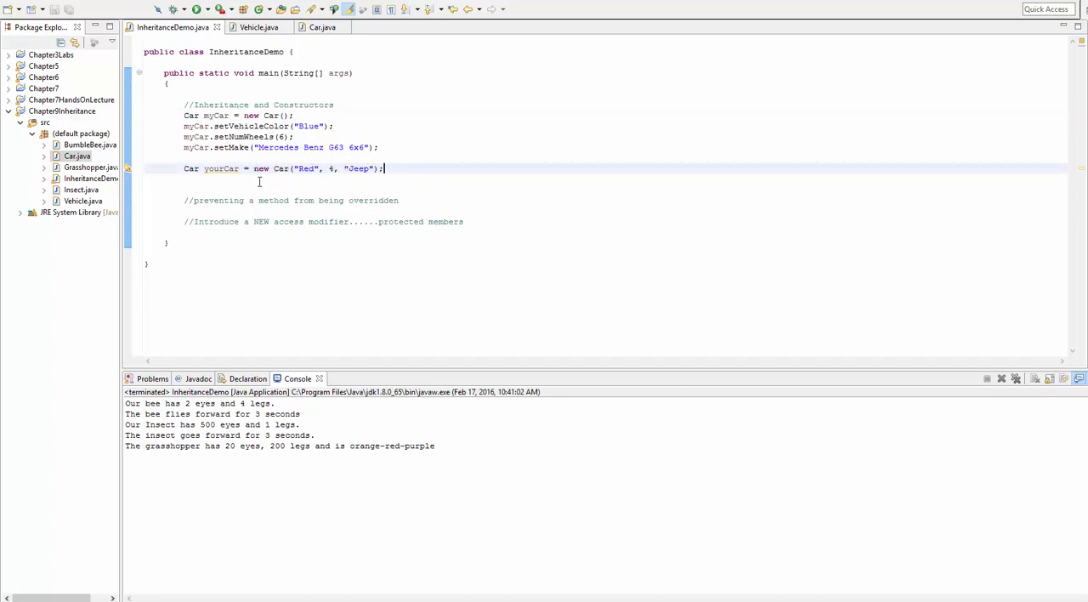
{"action": "left_click", "coordinate": [321, 27]}
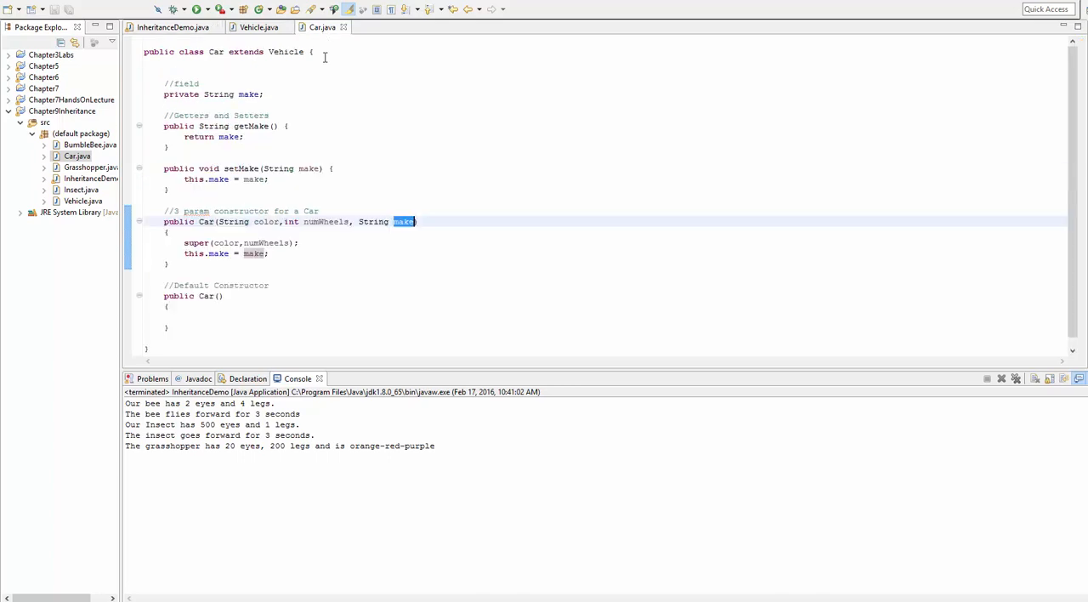
Step: Generate toString() for Car with make and for Vehicle with vehicleColor and numWheels
{"action": "scroll", "scroll_direction": "up", "scroll_amount": 3}
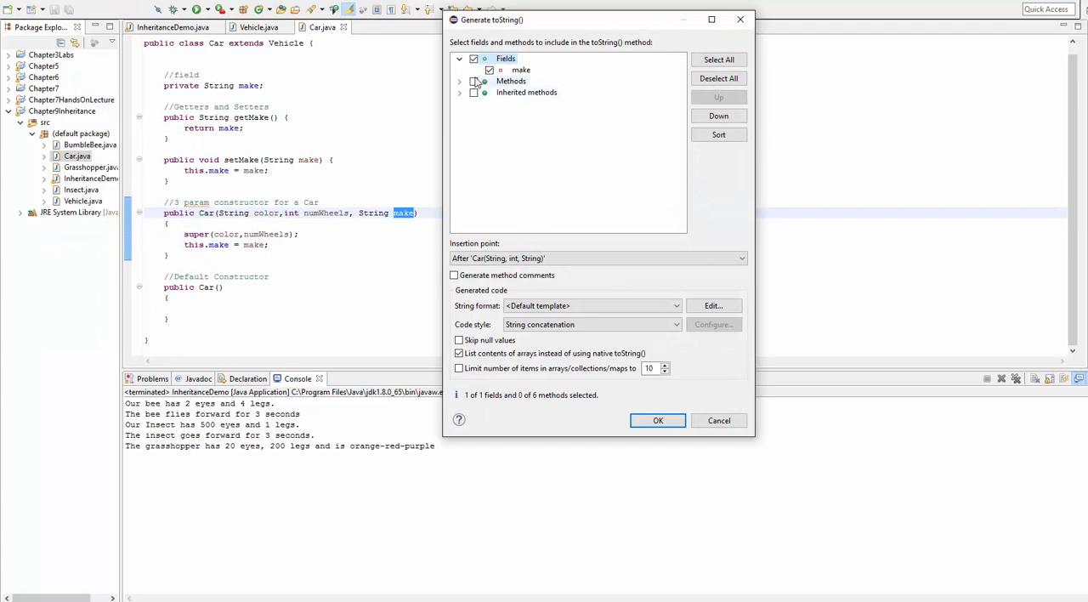
{"action": "left_click", "coordinate": [657, 420]}
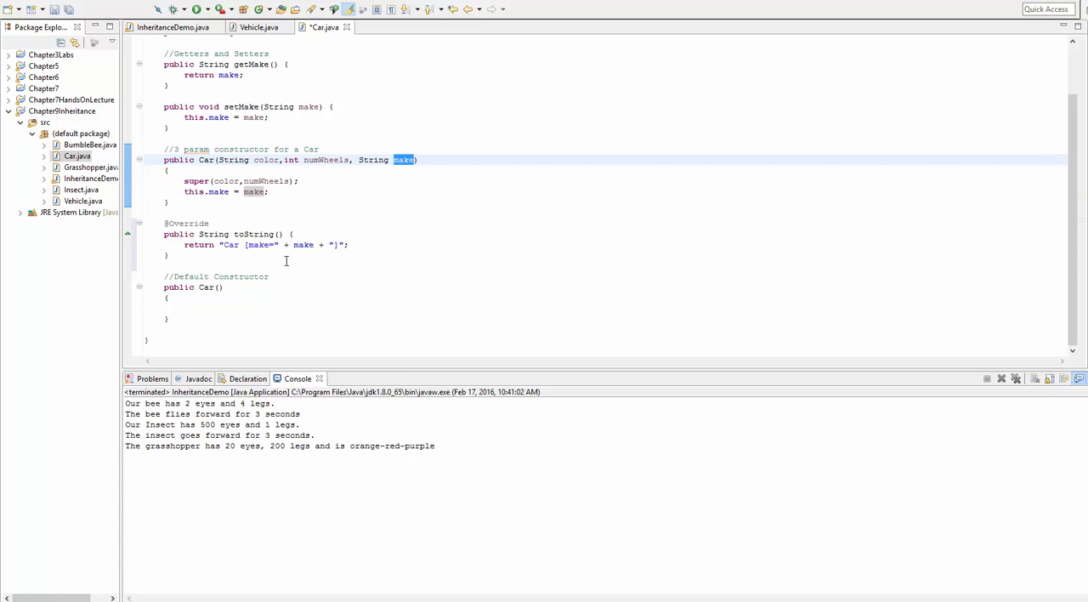
{"action": "left_click", "coordinate": [272, 245]}
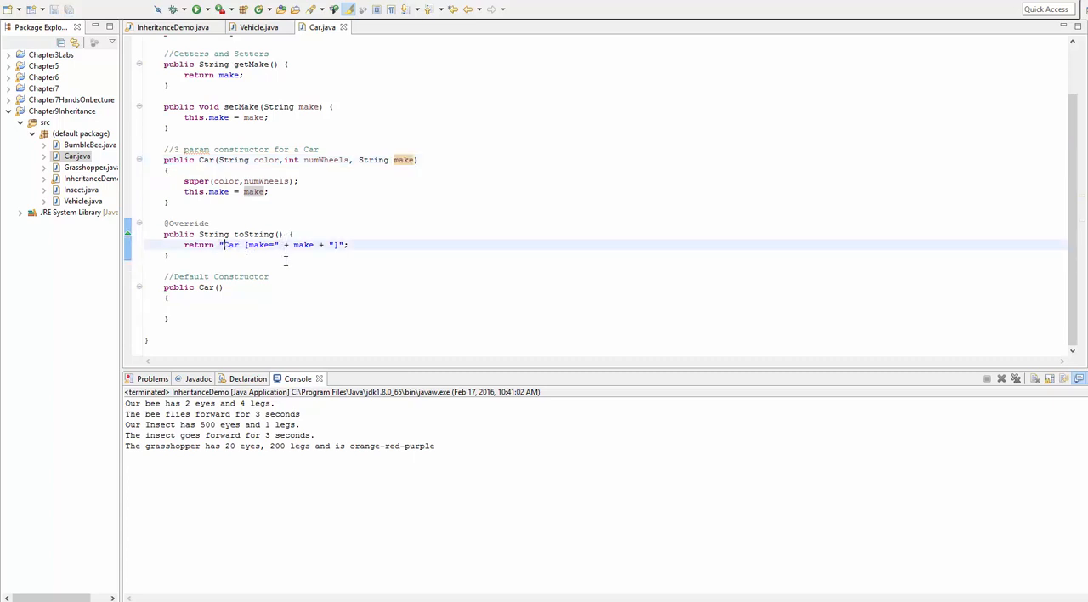
{"action": "double_click", "coordinate": [303, 245]}
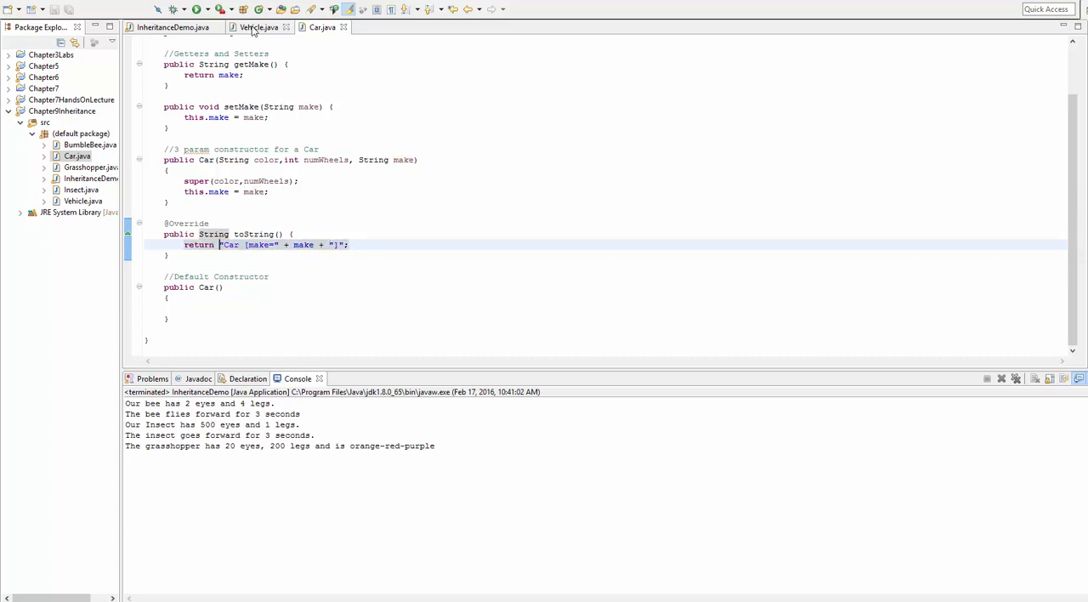
{"action": "left_click", "coordinate": [259, 27]}
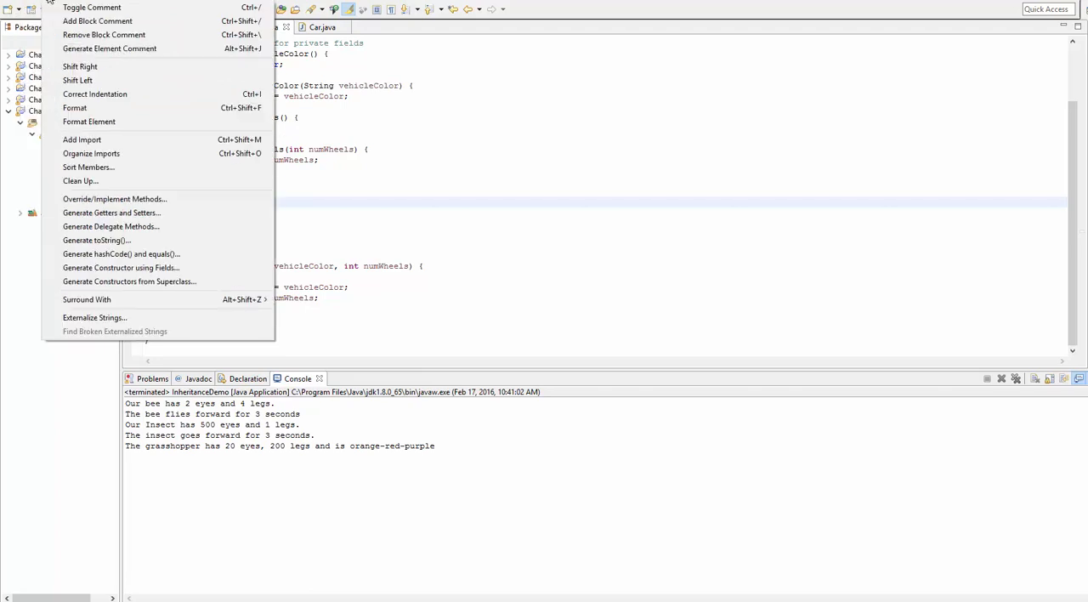
{"action": "left_click", "coordinate": [96, 239]}
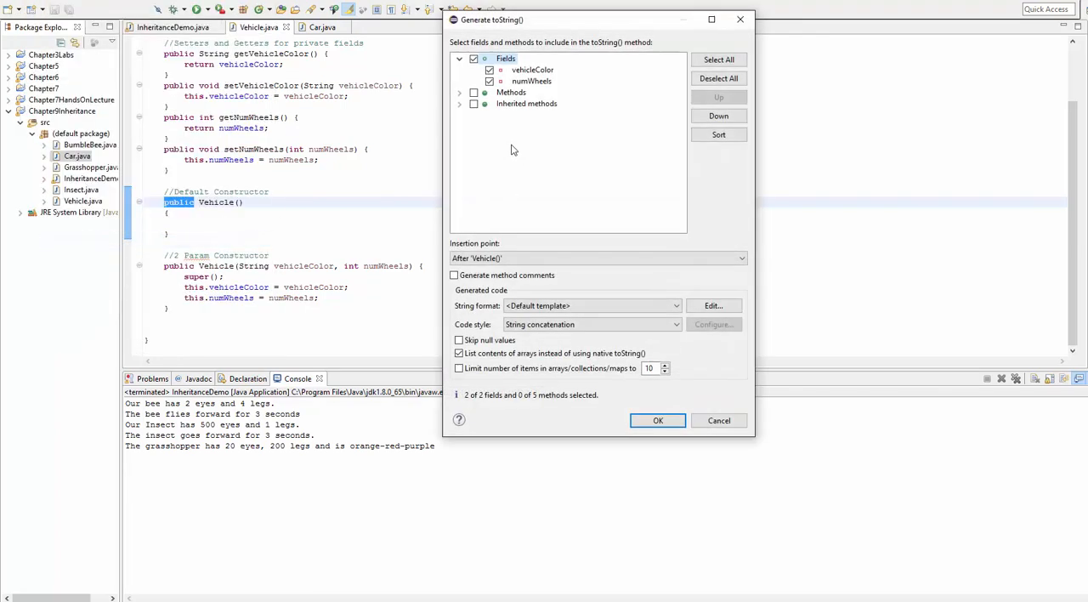
{"action": "left_click", "coordinate": [657, 419]}
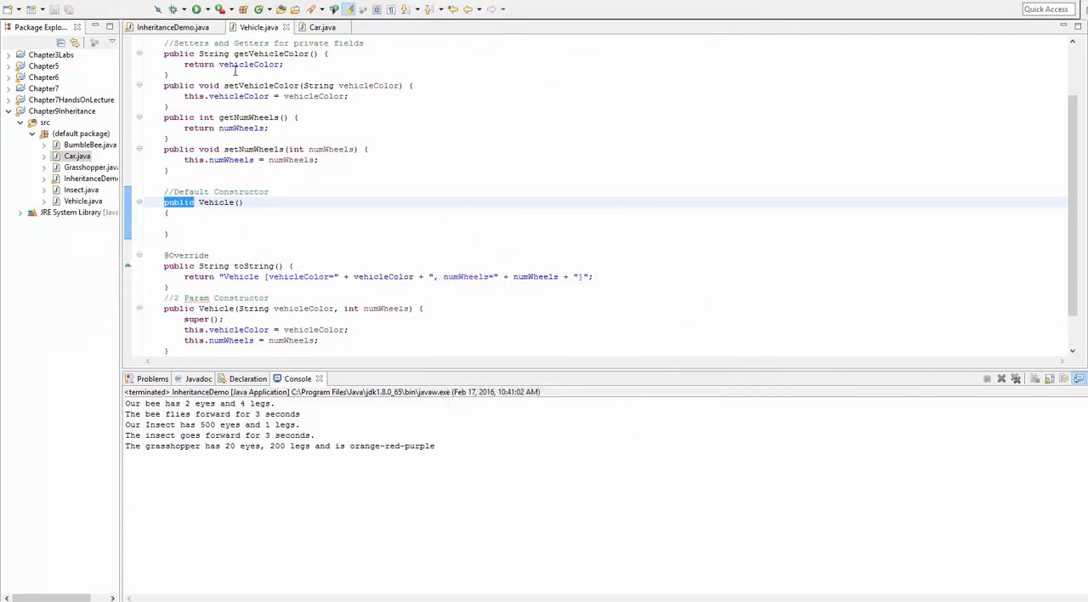
Step: Prepend super.toString() + to the return value of Car's toString
{"action": "left_click", "coordinate": [321, 26]}
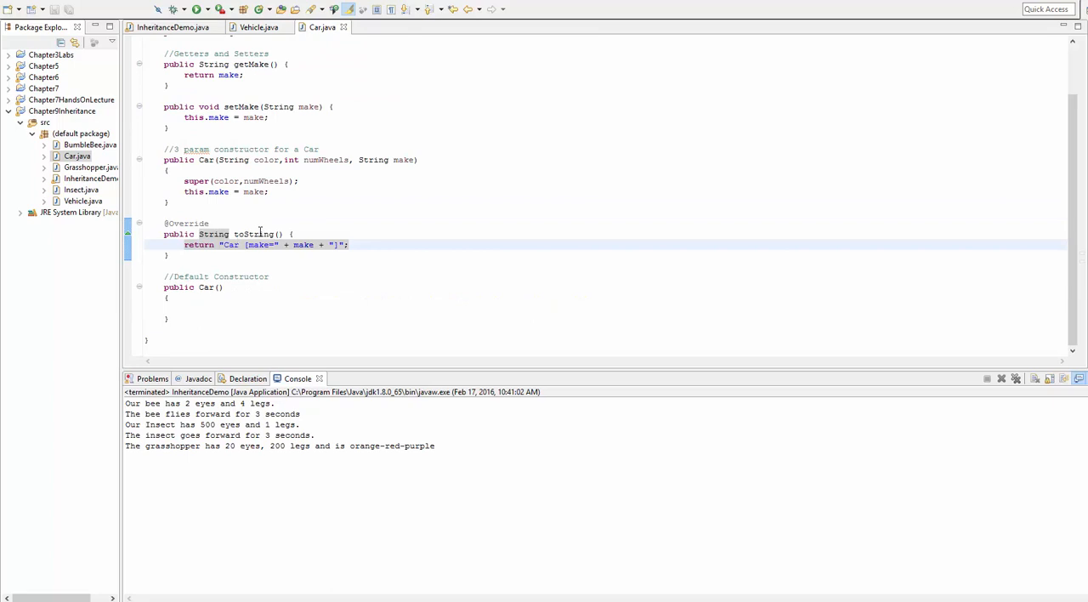
{"action": "type", "text": "super.toString("}
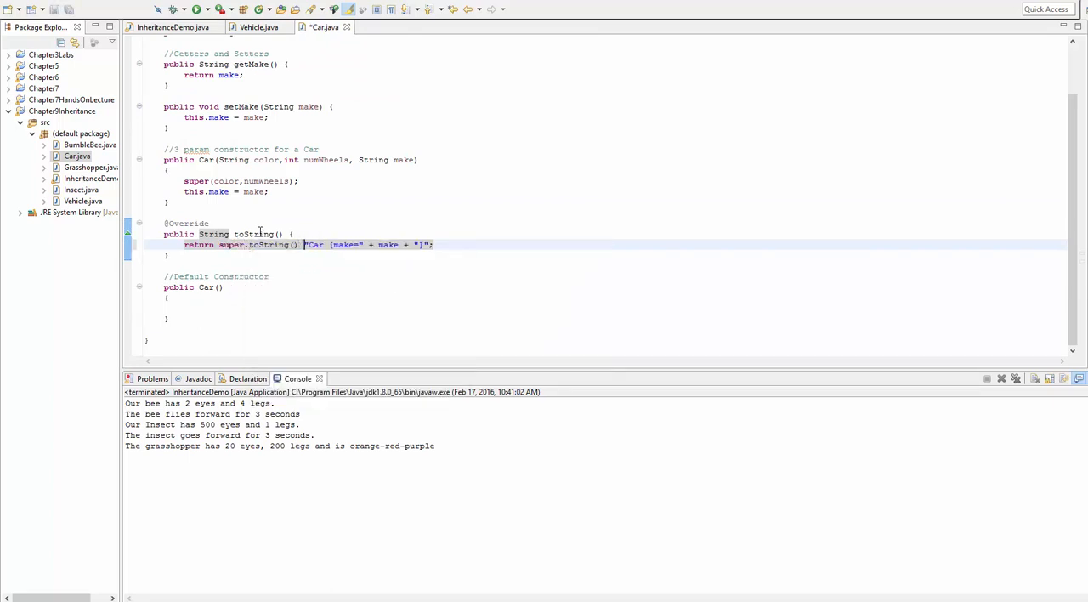
{"action": "type", "text": "+"}
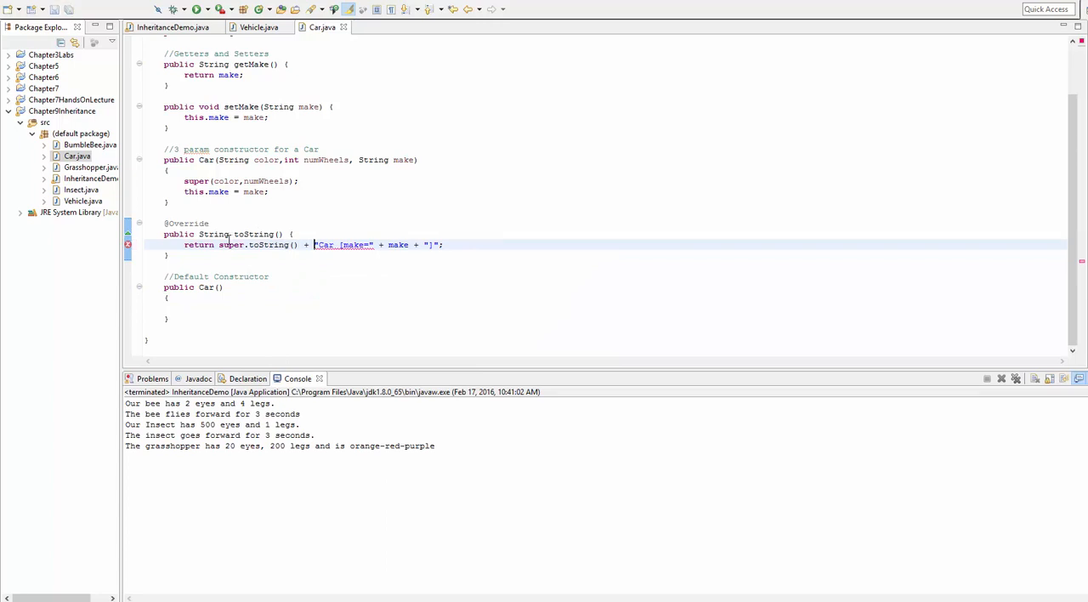
{"action": "double_click", "coordinate": [343, 245]}
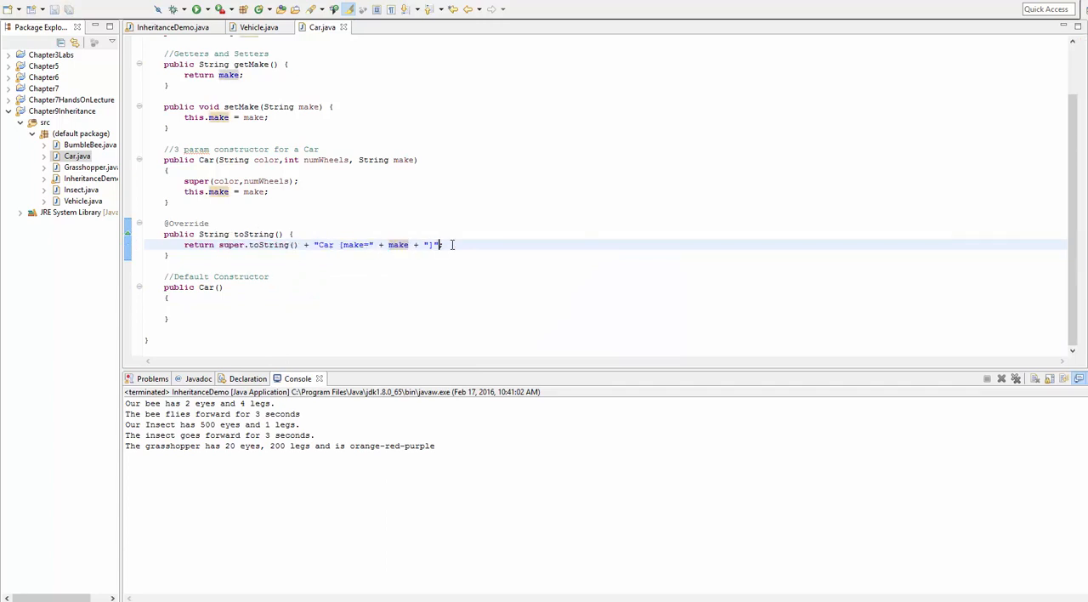
{"action": "left_click", "coordinate": [173, 27]}
{"action": "type", "text": "System"}
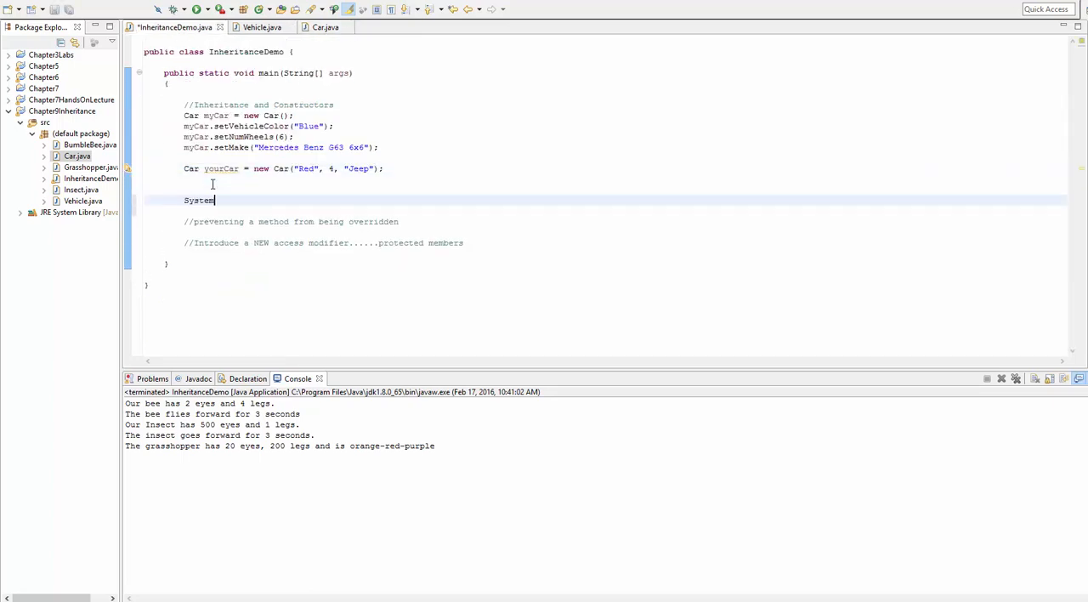
Step: Print myCar and yourCar.toString() with System.out.println and run InheritanceDemo
{"action": "type", "text": ".out.println(myCar);"}
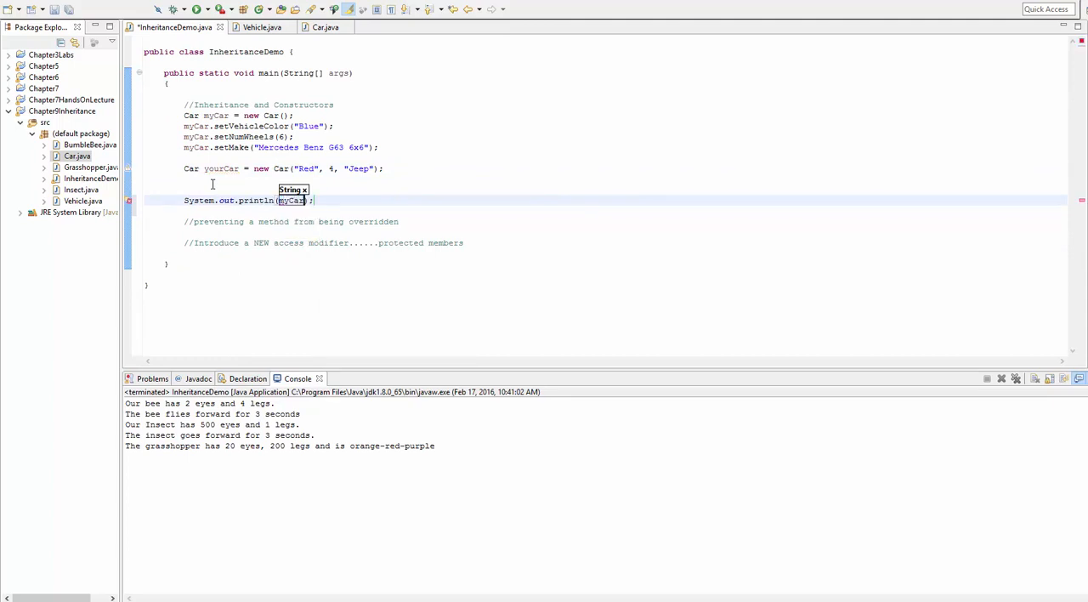
{"action": "type", "text": "System.out.println(yourCar);"}
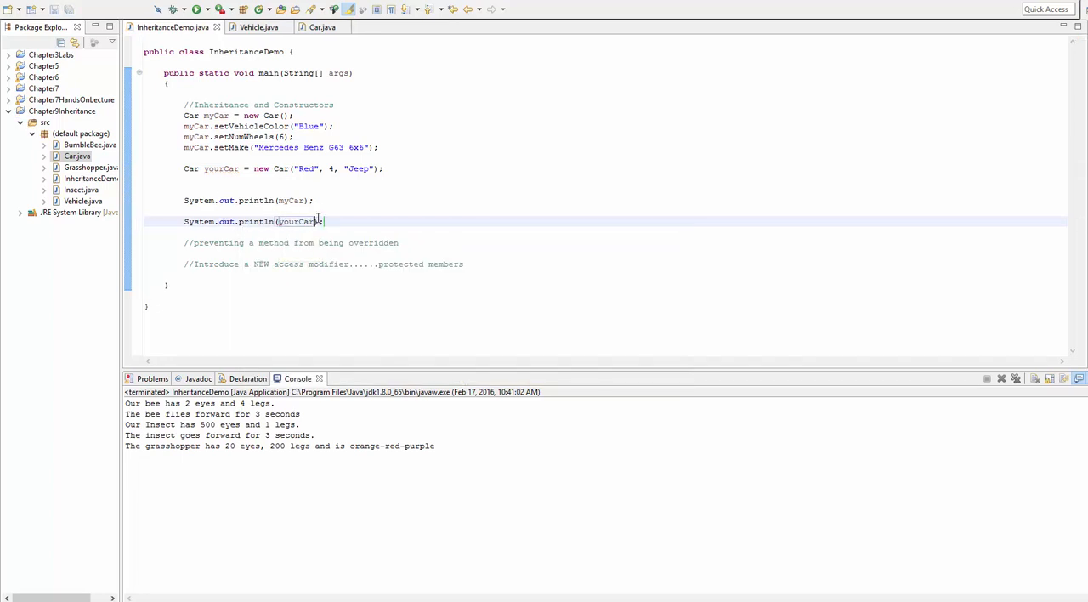
{"action": "type", "text": ".to"}
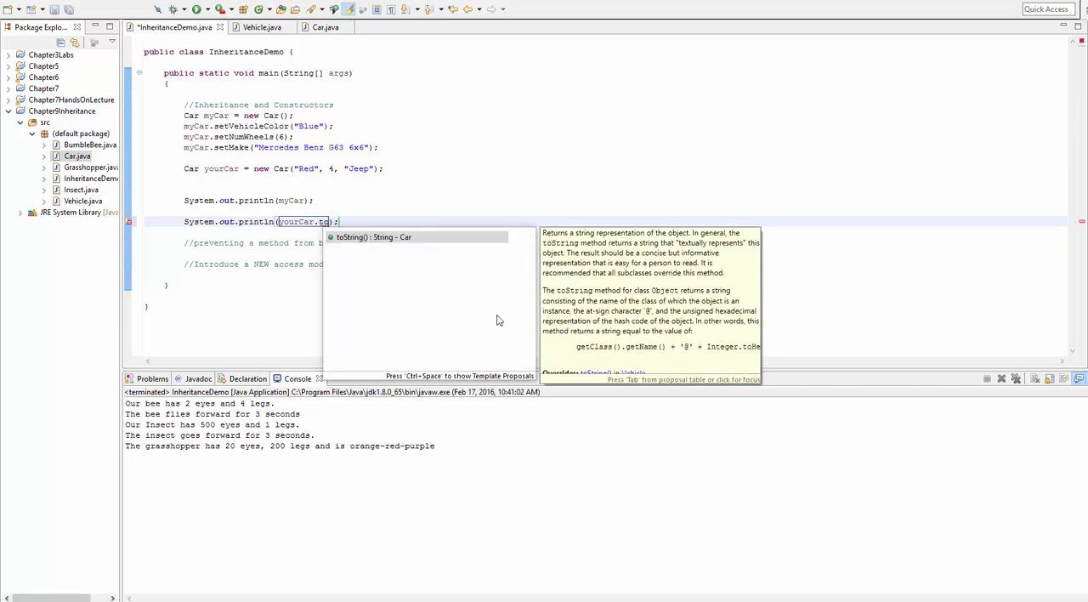
{"action": "left_click", "coordinate": [372, 236]}
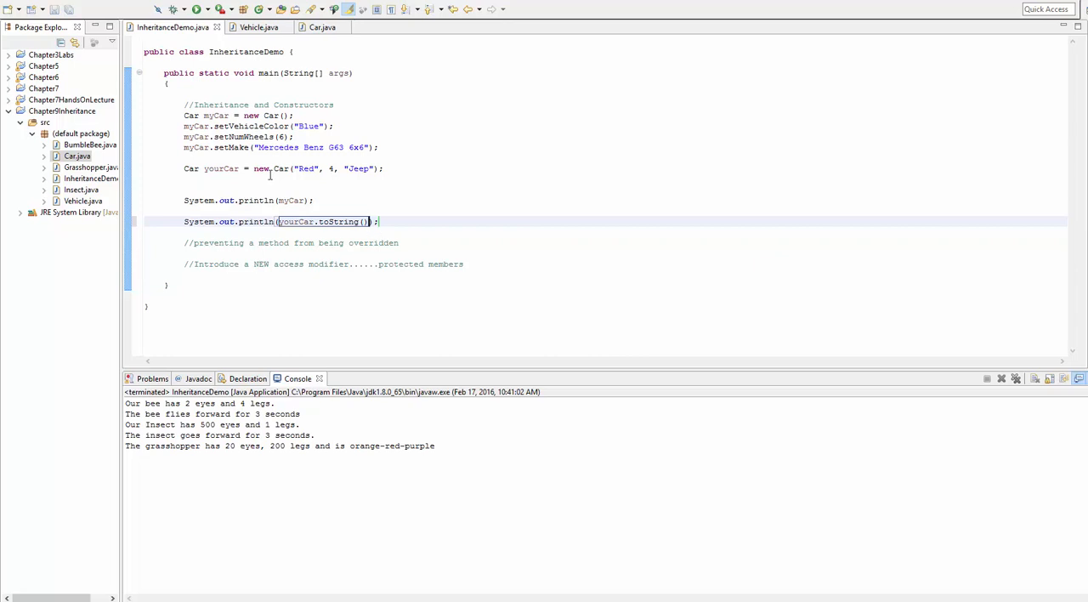
{"action": "left_click", "coordinate": [202, 9]}
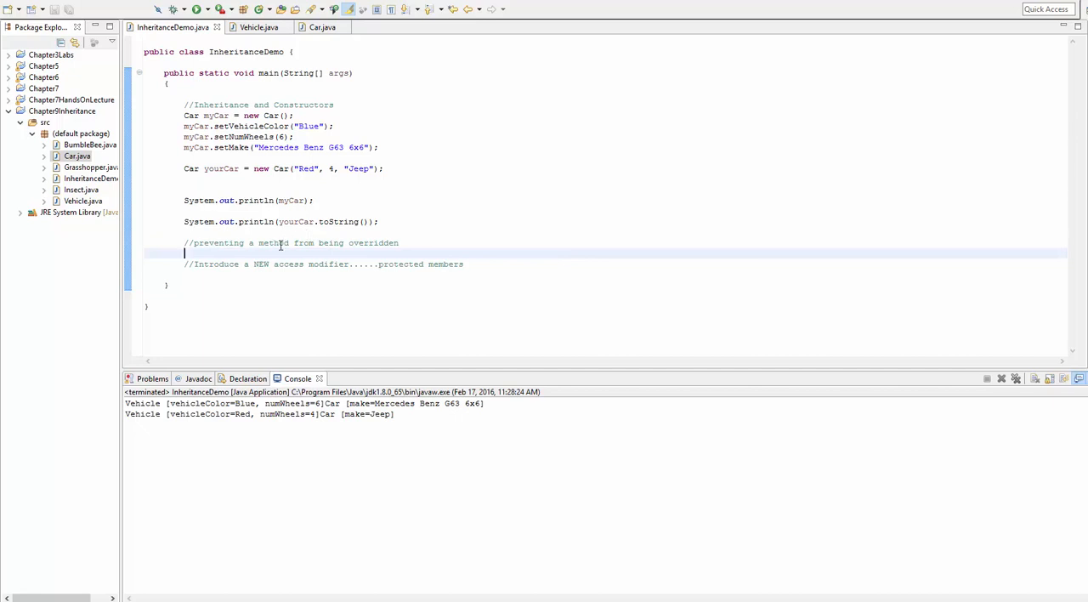
{"action": "type", "text": "\\"}
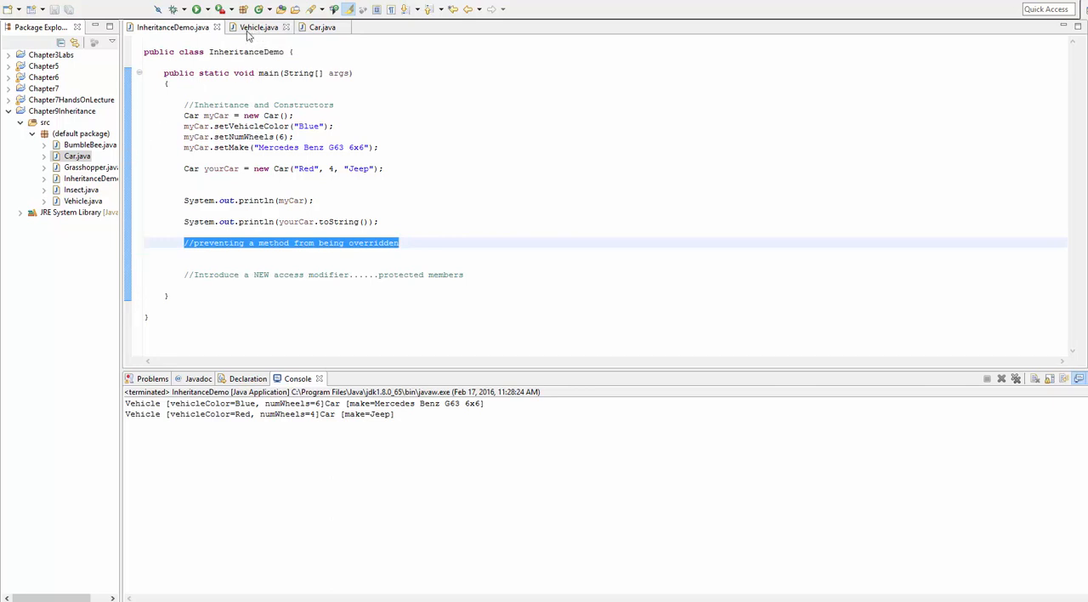
{"action": "mouse_move", "coordinate": [259, 27]}
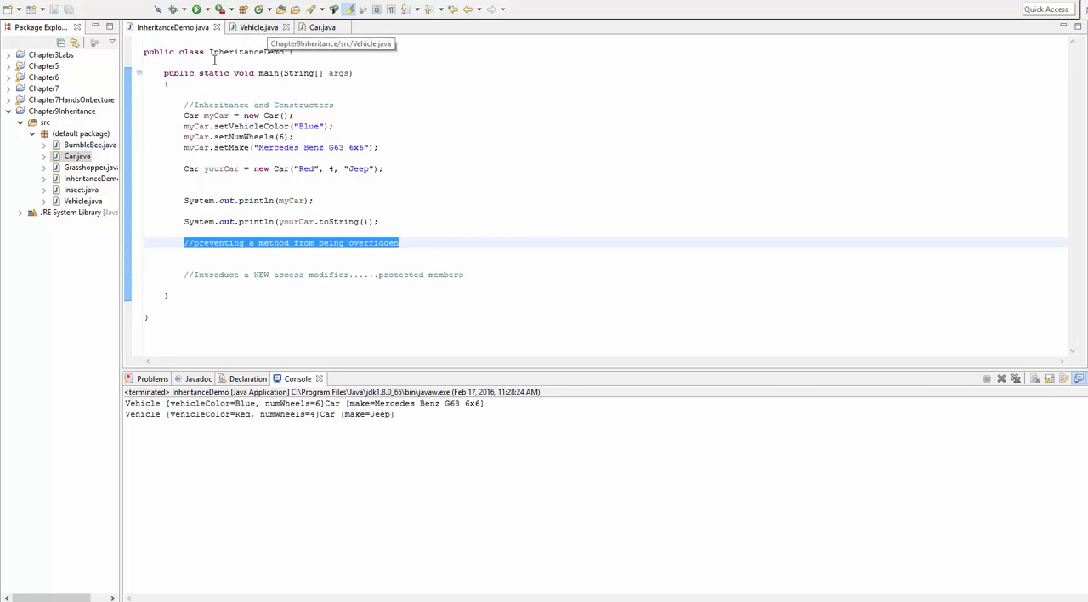
{"action": "mouse_move", "coordinate": [81, 190]}
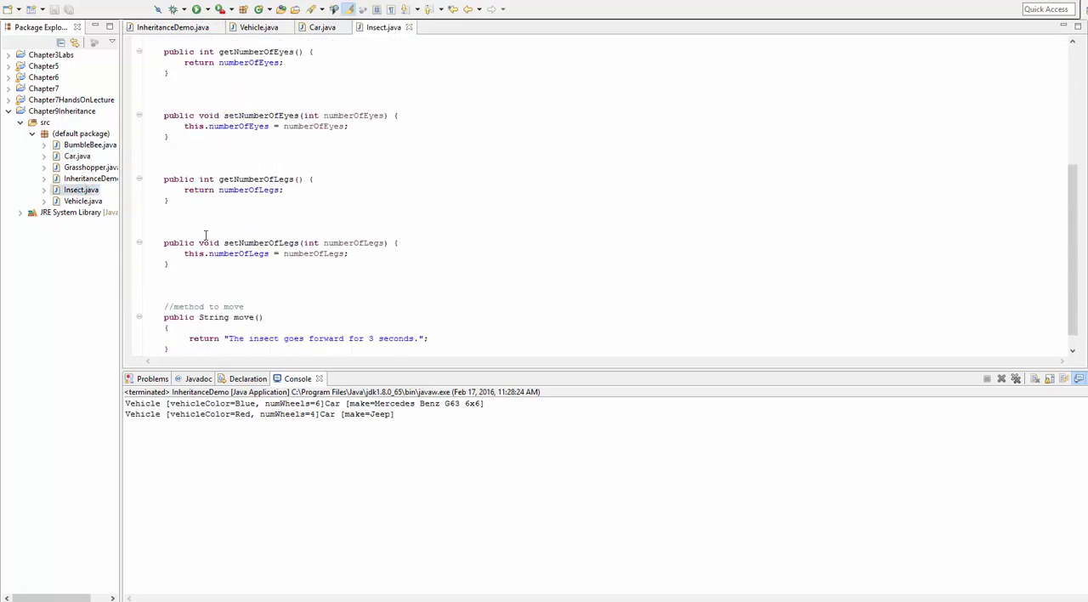
Step: Examine Insect's move method and BumbleBee's overriding move as a subclass of Insect
{"action": "double_click", "coordinate": [213, 297]}
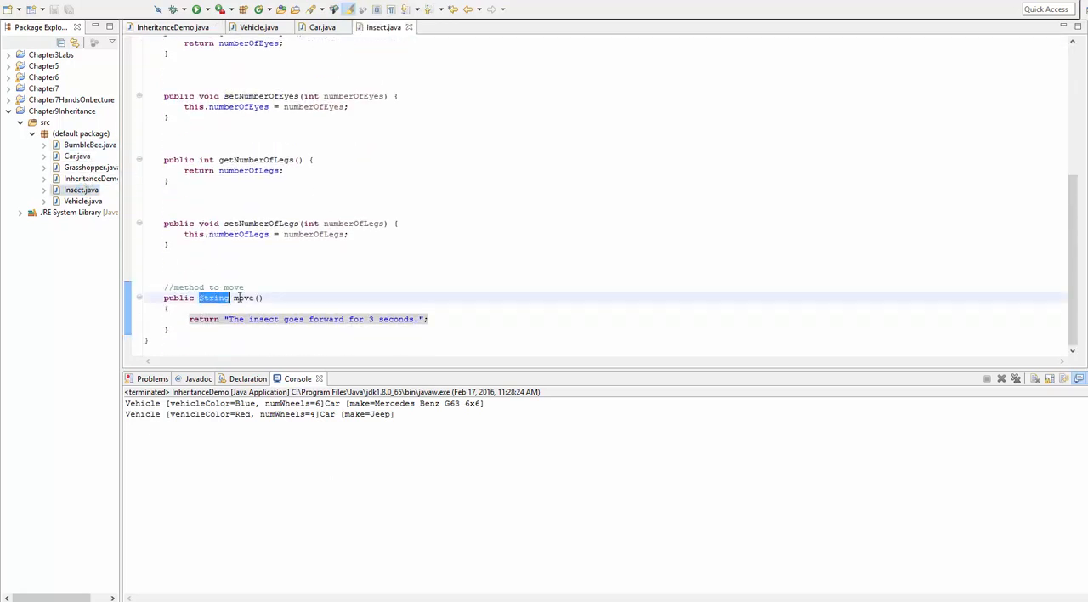
{"action": "double_click", "coordinate": [244, 297]}
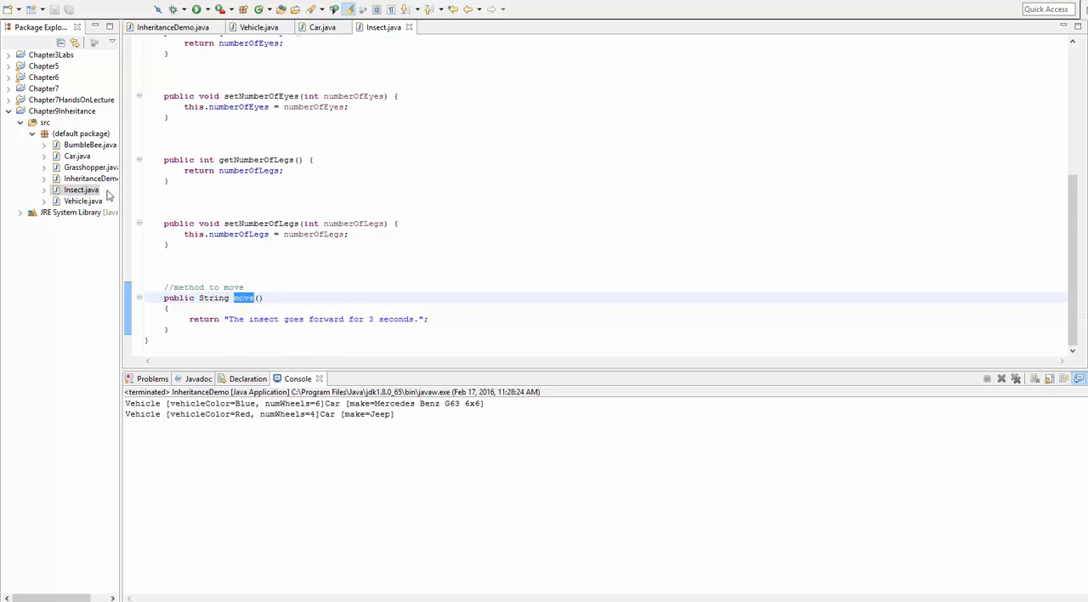
{"action": "double_click", "coordinate": [89, 144]}
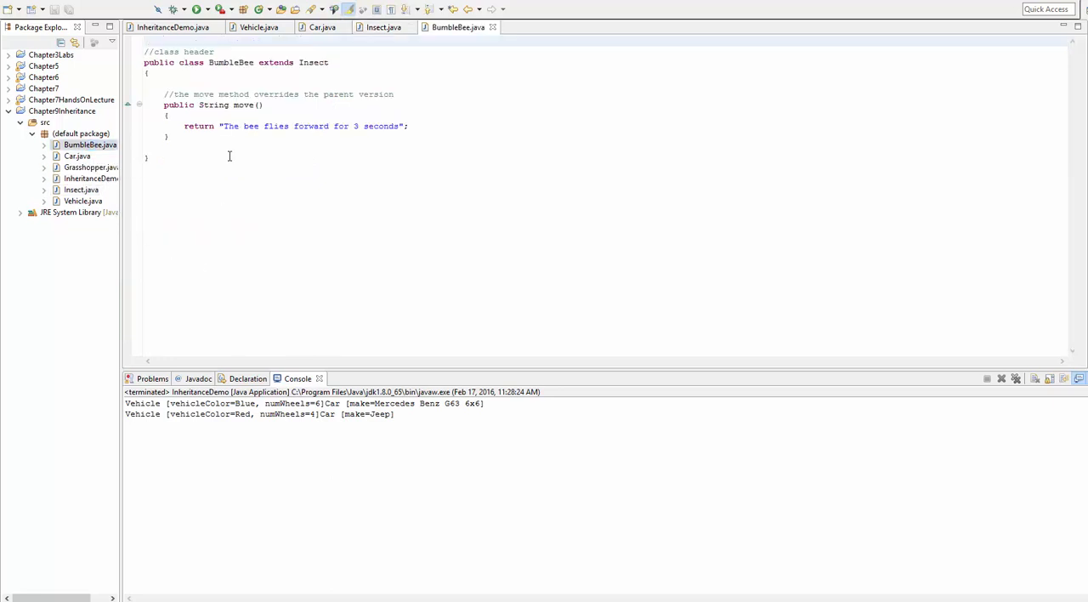
{"action": "double_click", "coordinate": [339, 93]}
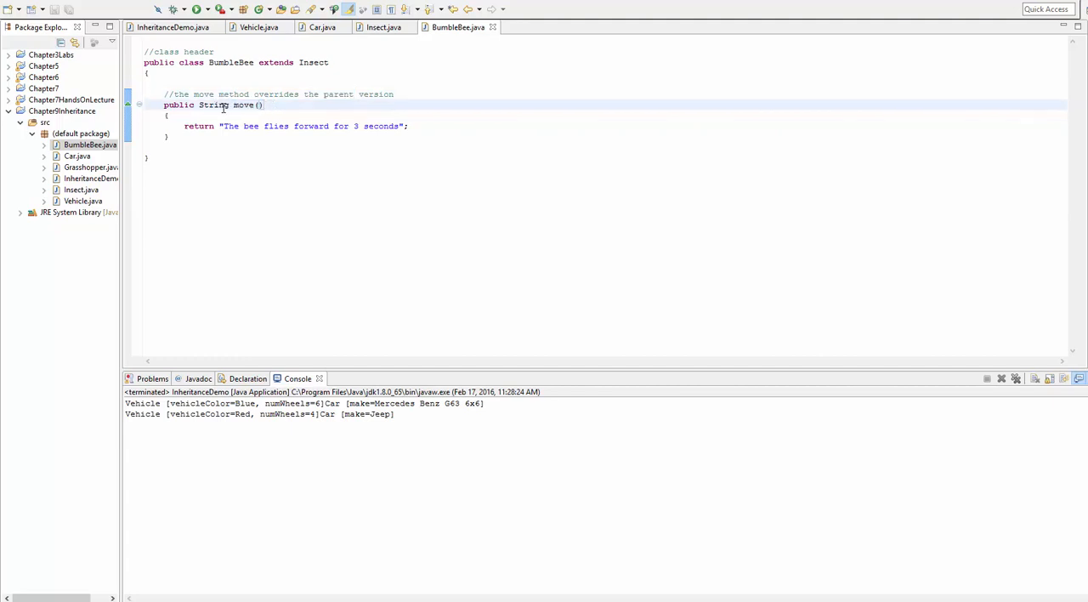
{"action": "double_click", "coordinate": [230, 62]}
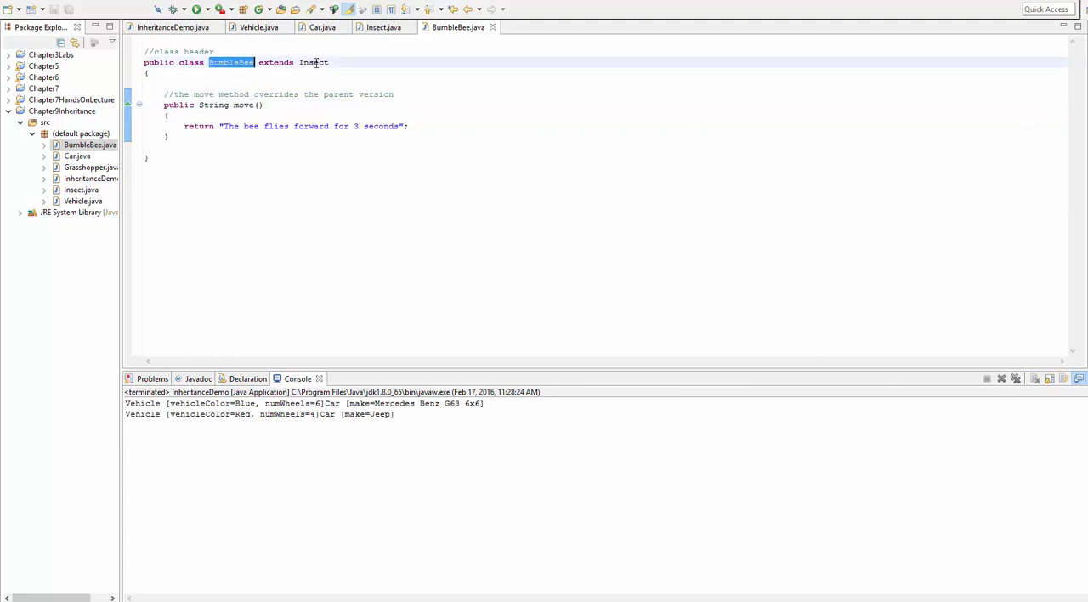
{"action": "double_click", "coordinate": [313, 63]}
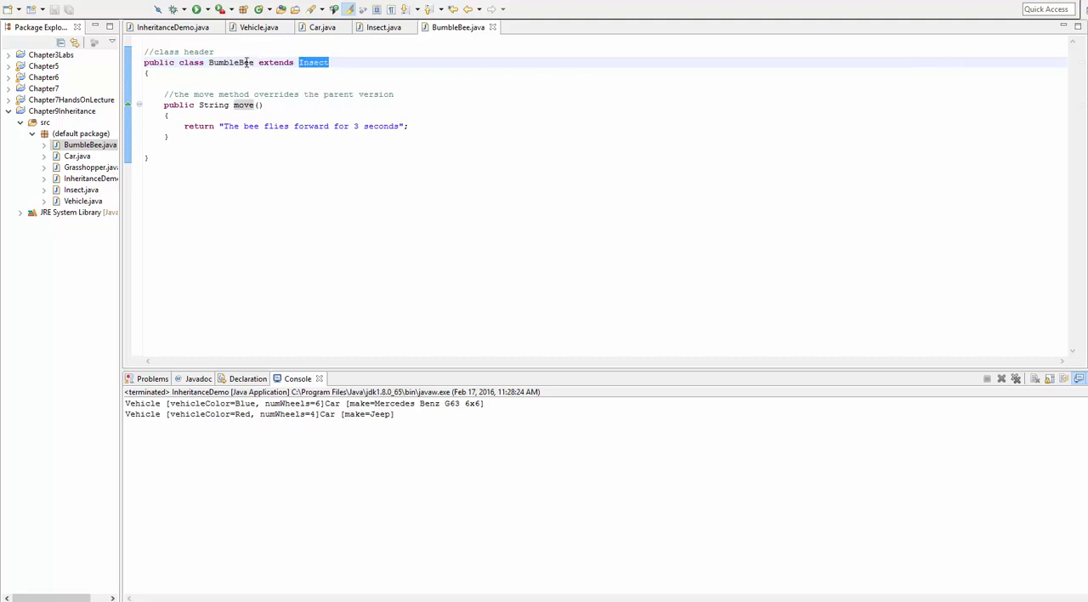
{"action": "double_click", "coordinate": [231, 62]}
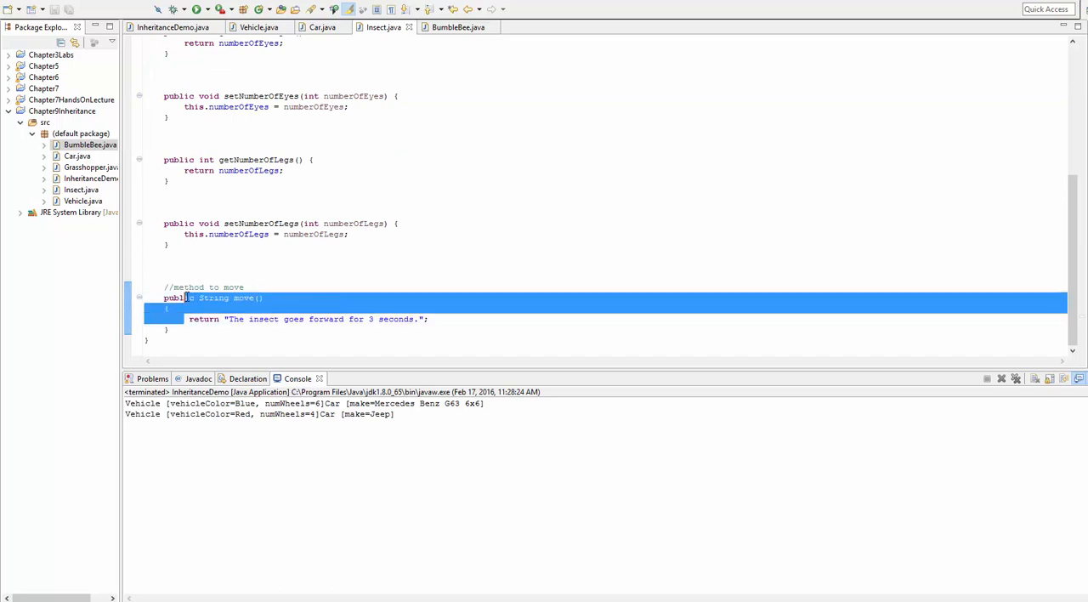
Step: Declare Insect's move final and inspect the override errors in BumbleBee and Grasshopper
{"action": "left_click", "coordinate": [220, 312]}
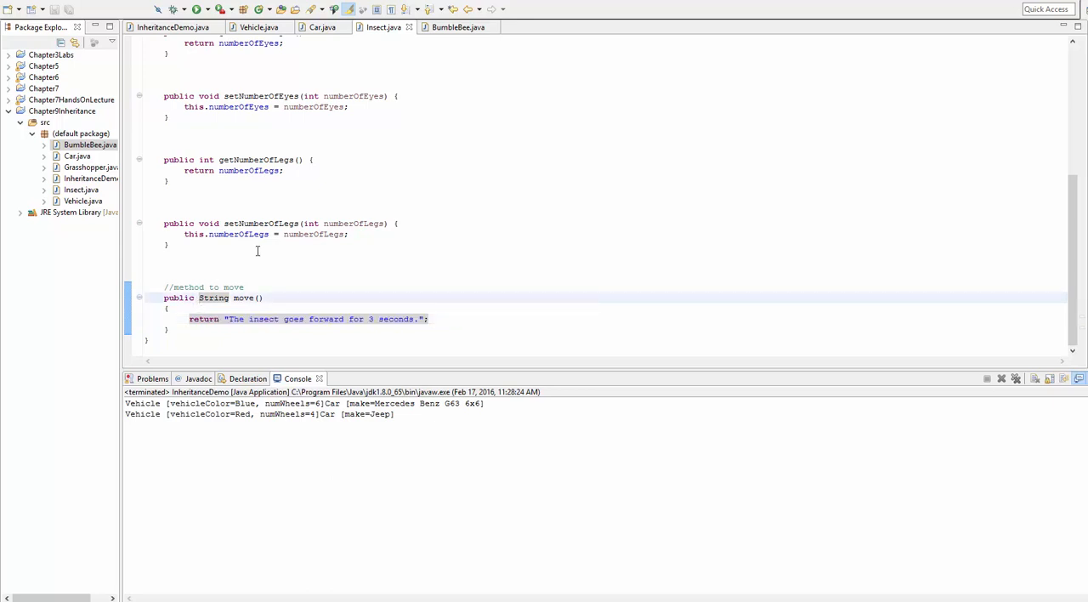
{"action": "type", "text": "final"}
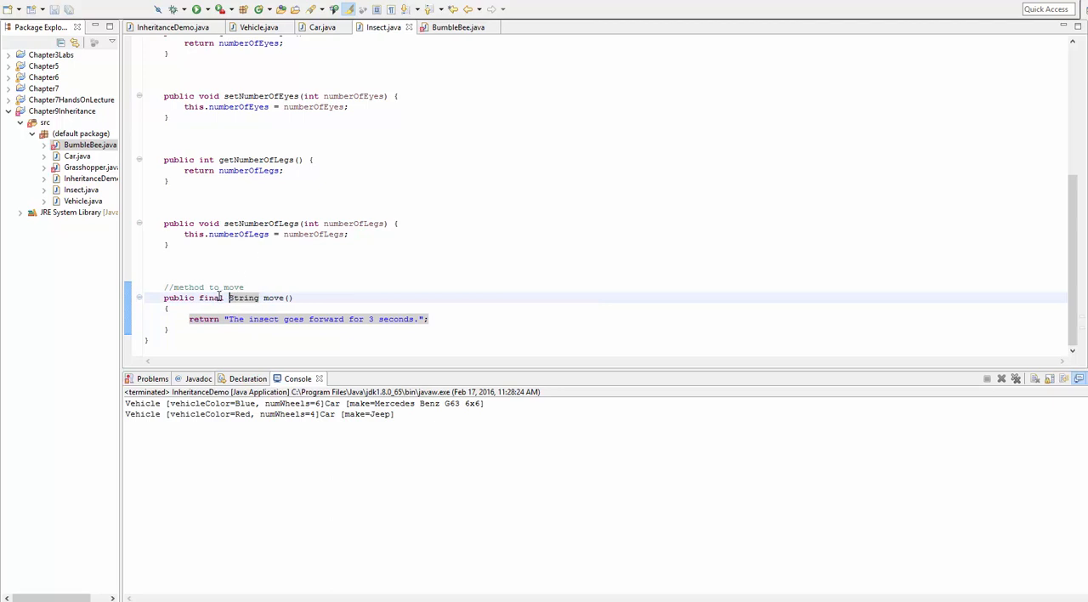
{"action": "double_click", "coordinate": [210, 297]}
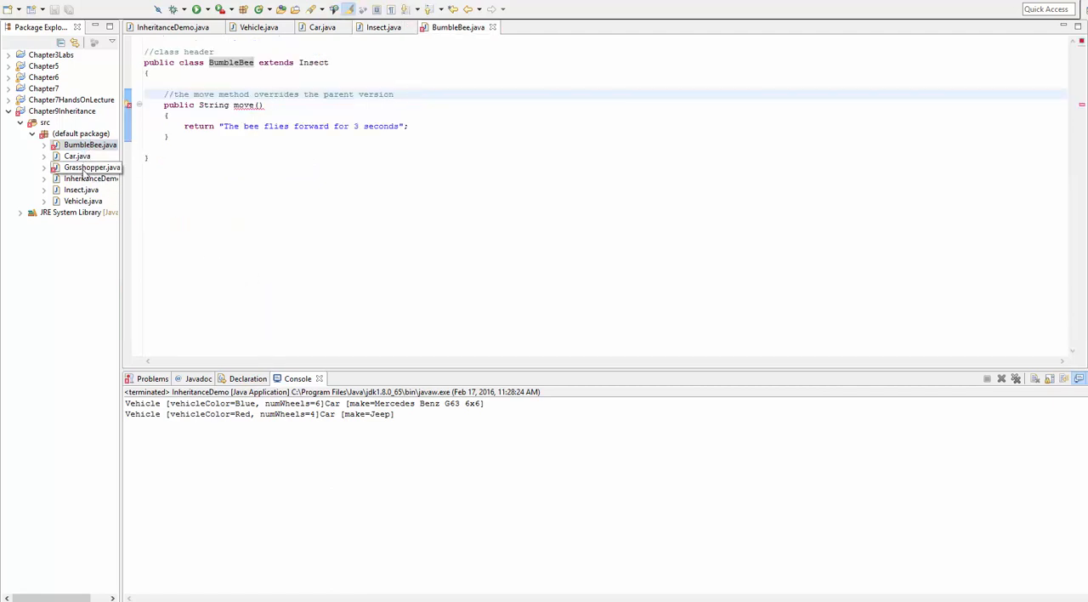
{"action": "left_click", "coordinate": [91, 167]}
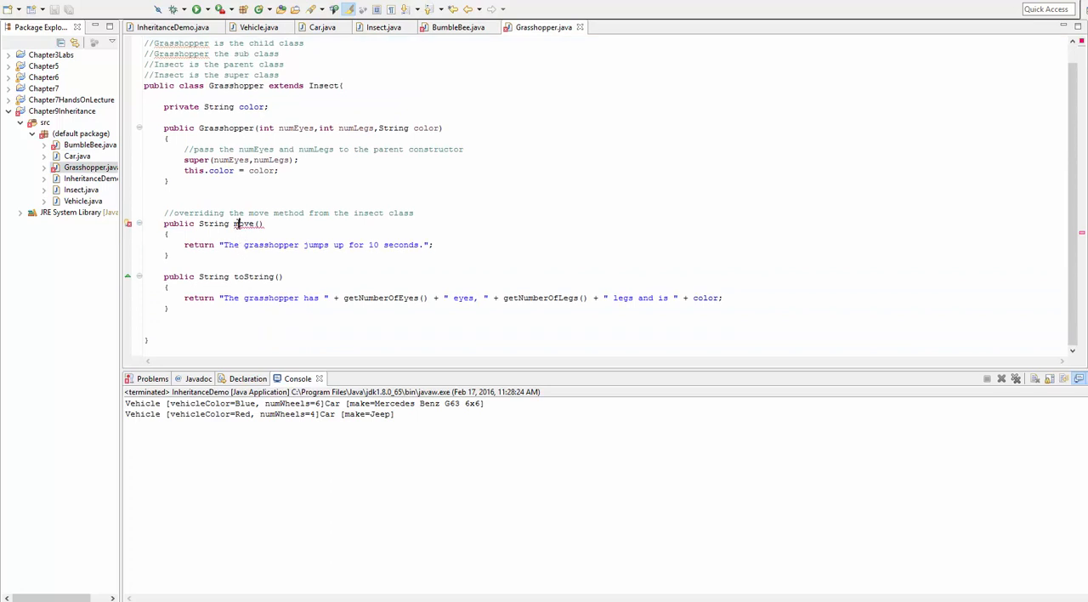
{"action": "double_click", "coordinate": [245, 223]}
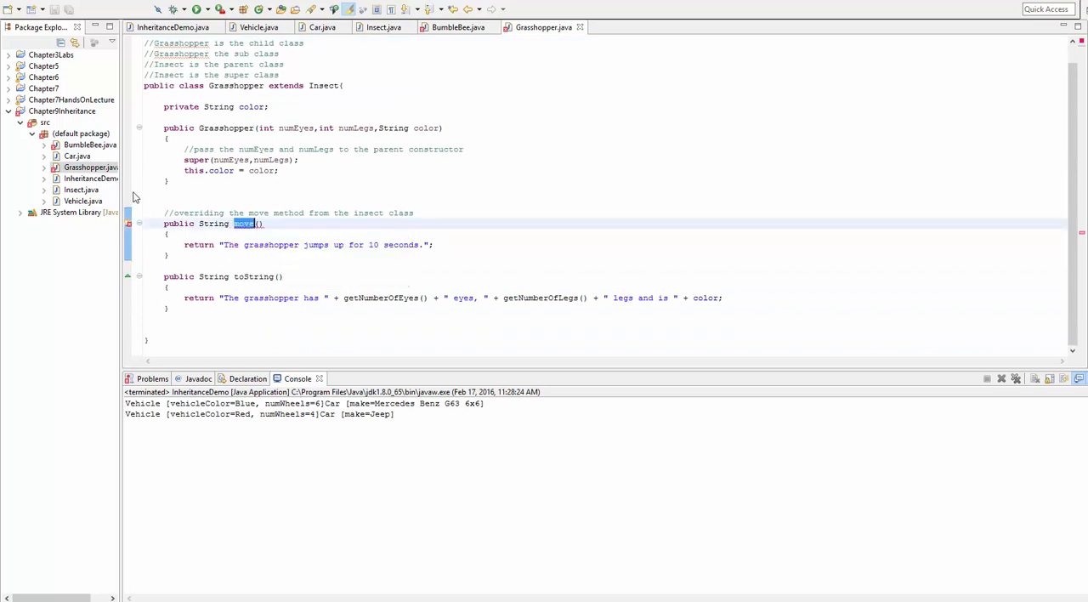
{"action": "mouse_move", "coordinate": [150, 221]}
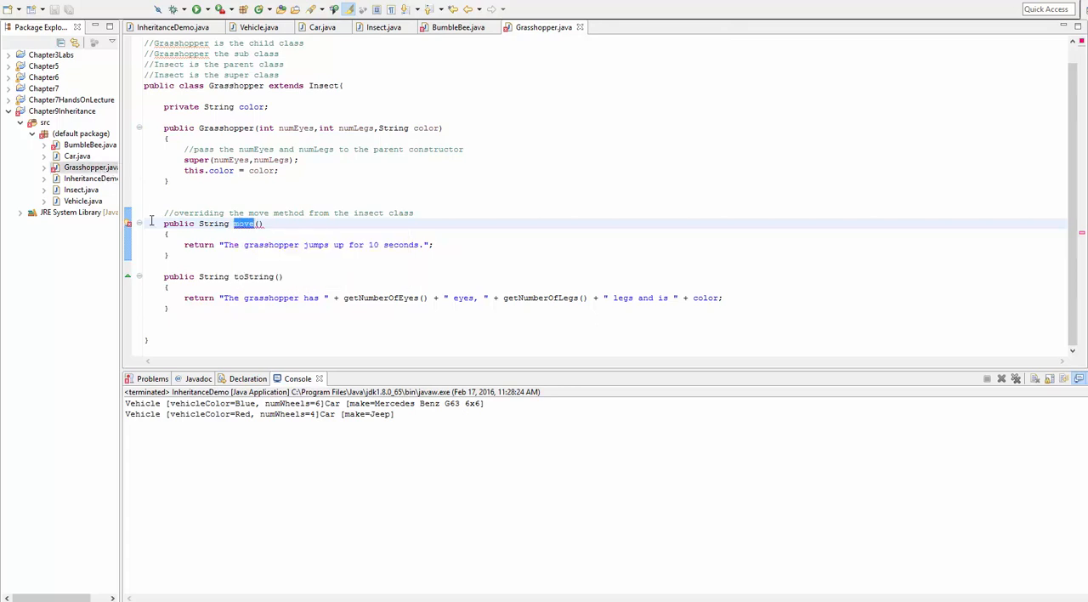
{"action": "mouse_move", "coordinate": [129, 223]}
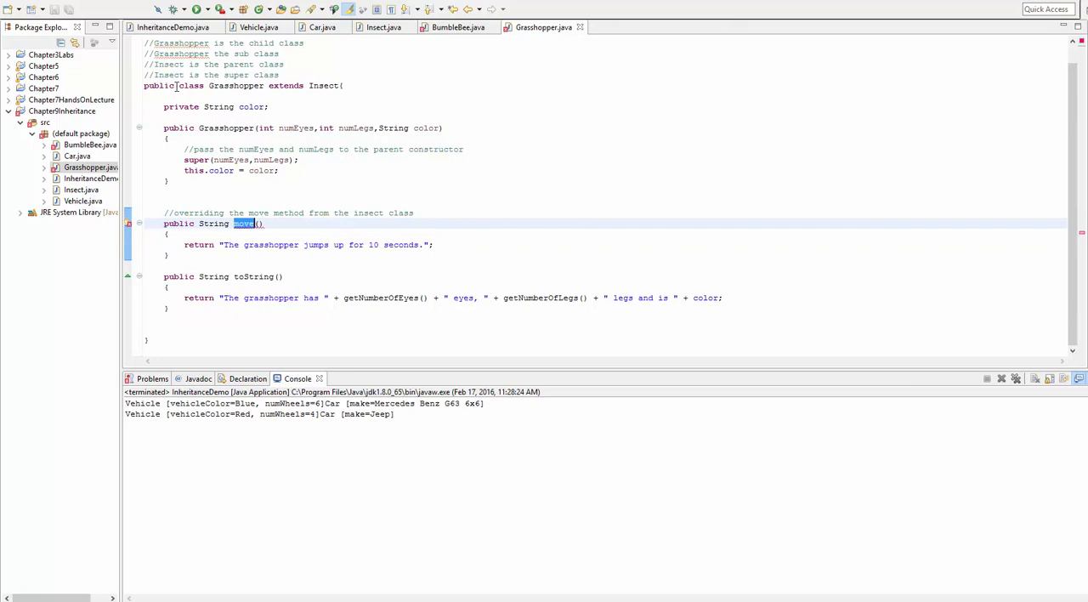
{"action": "double_click", "coordinate": [235, 85]}
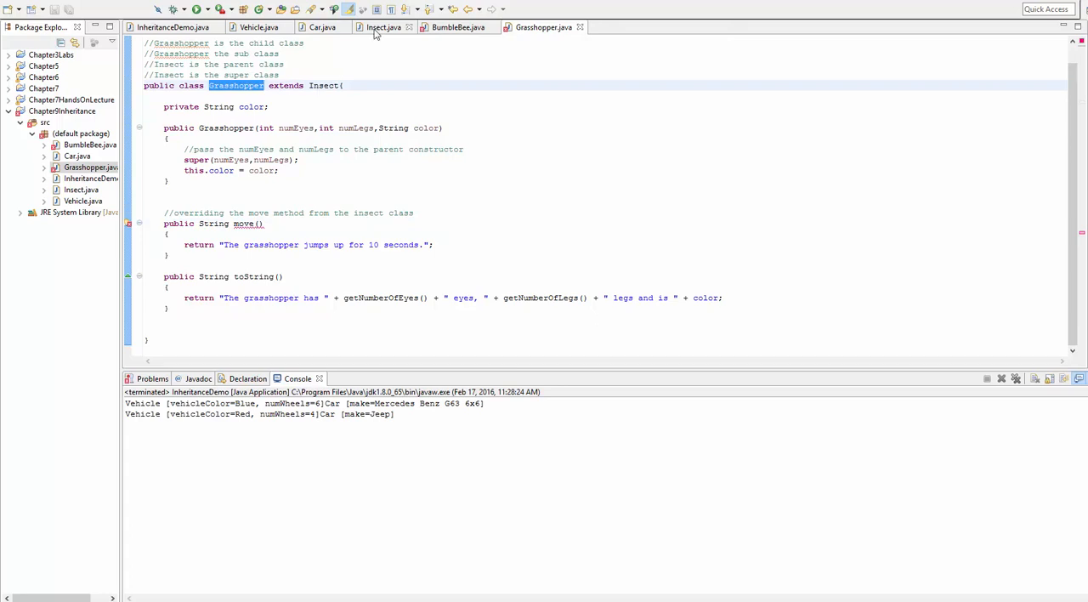
Step: Comment in InheritanceDemo that overriding is stopped with final on the method, plus a prevent-class note
{"action": "left_click", "coordinate": [173, 27]}
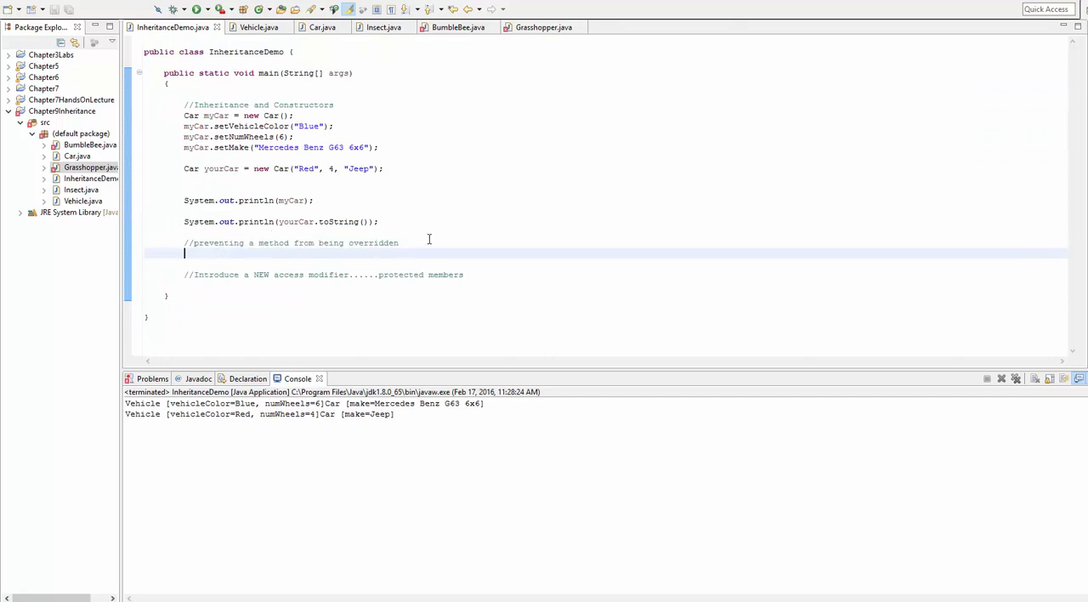
{"action": "type", "text": "//done wit"}
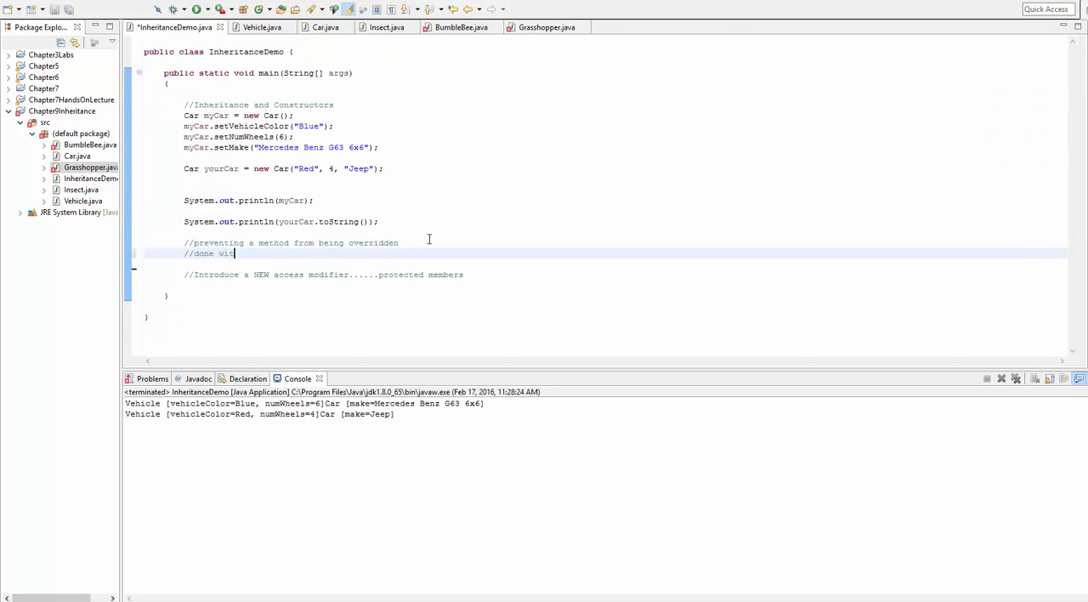
{"action": "type", "text": "h final keyword on"}
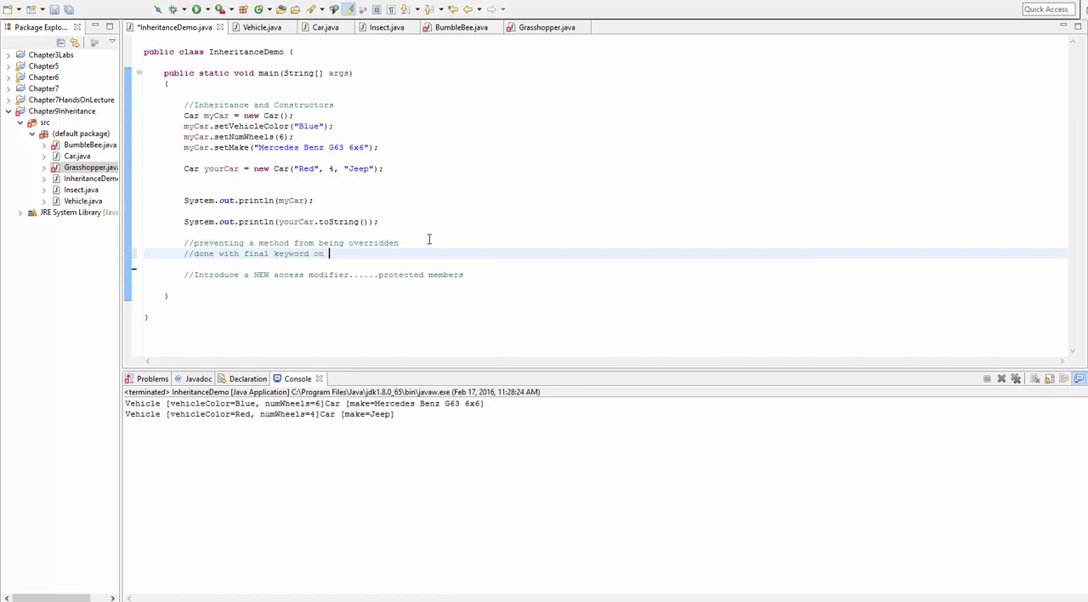
{"action": "type", "text": "the"}
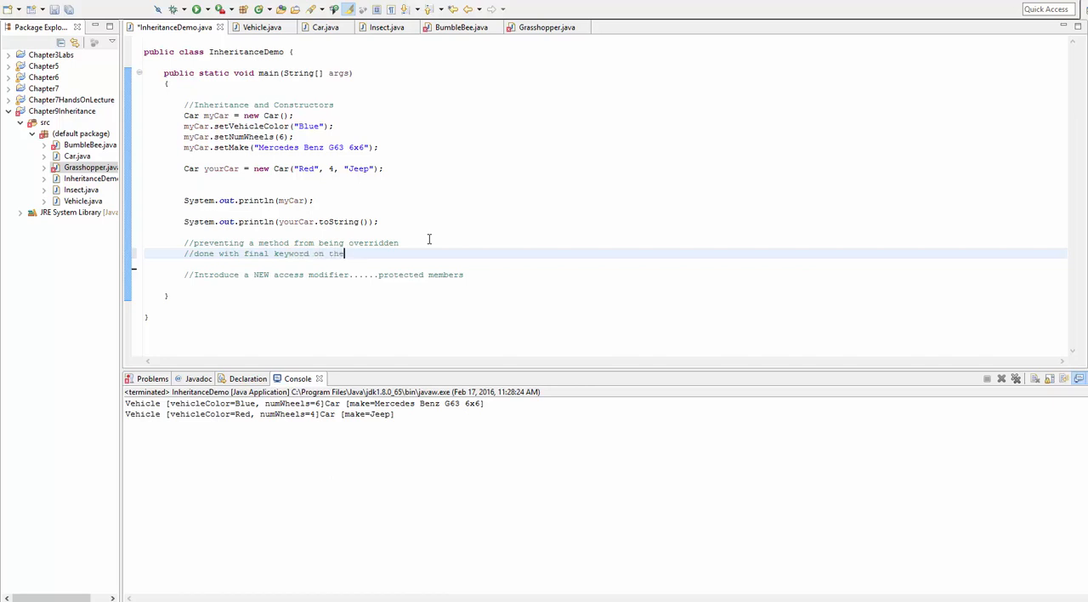
{"action": "type", "text": "method"}
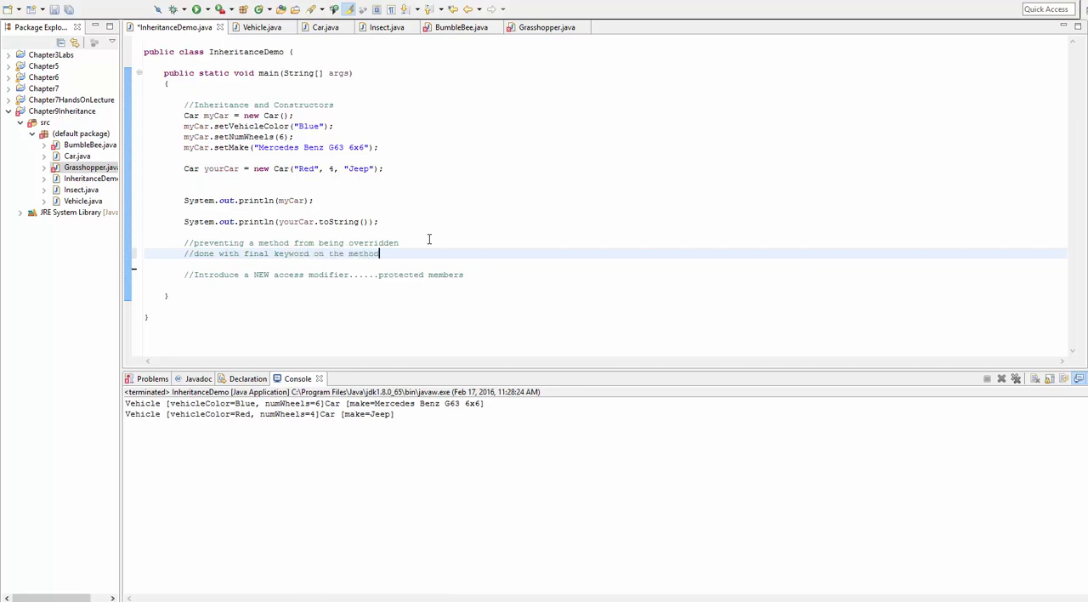
{"action": "type", "text": "//prevent a class from being o"}
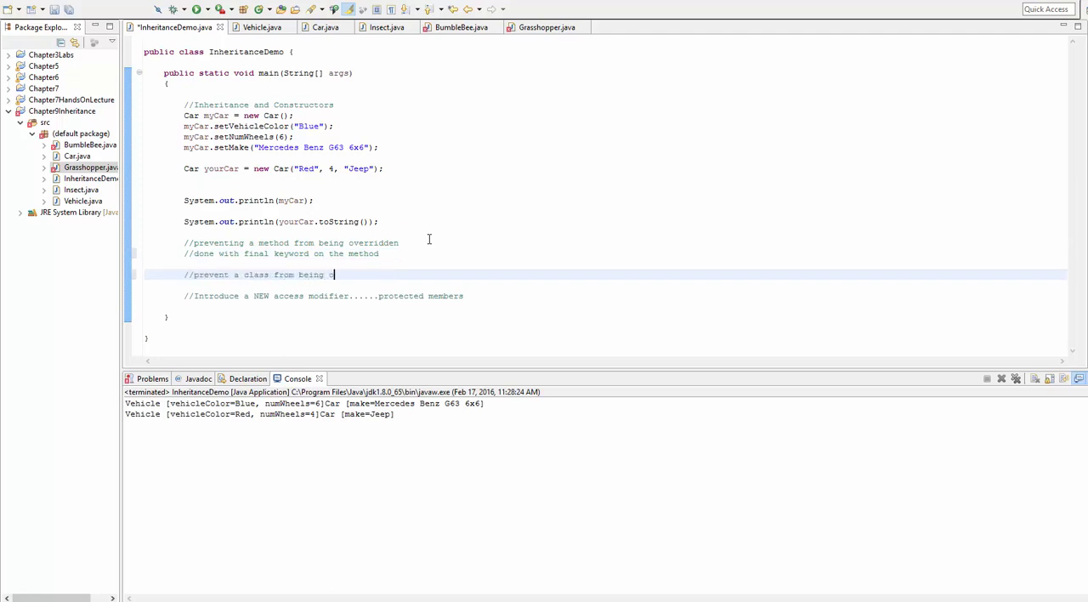
{"action": "type", "text": "verridden"}
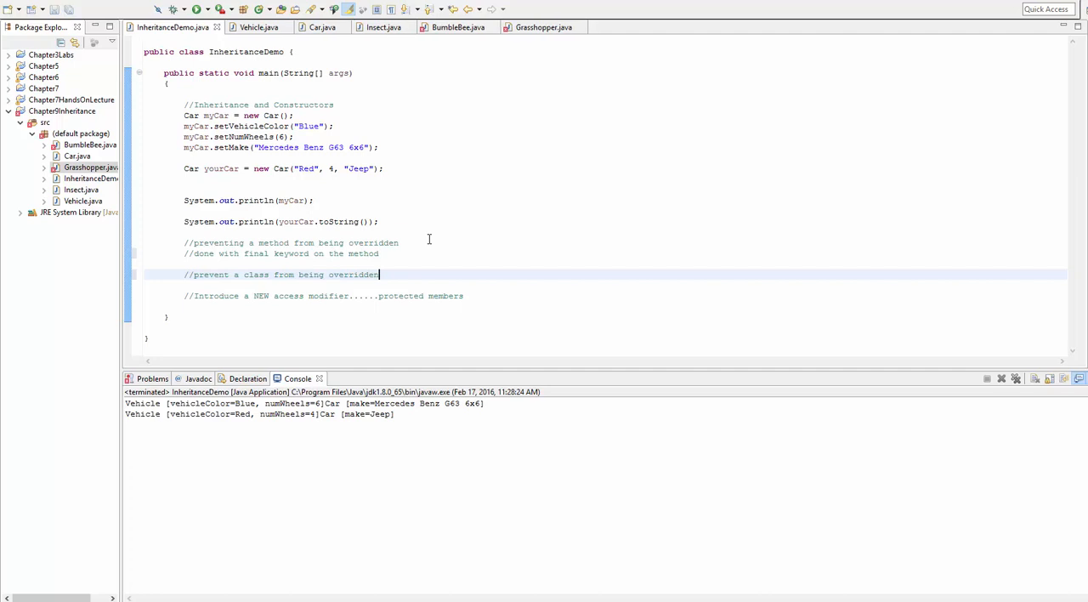
{"action": "left_click", "coordinate": [321, 27]}
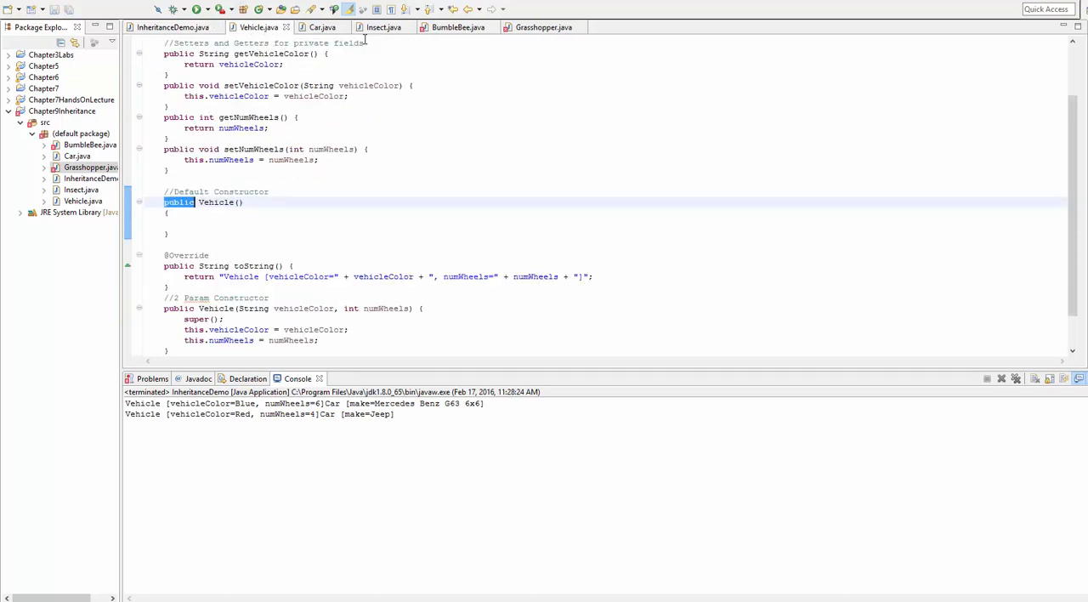
Step: Briefly make Insect a final class, observe BumbleBee's extends error, then revert it
{"action": "left_click", "coordinate": [170, 28]}
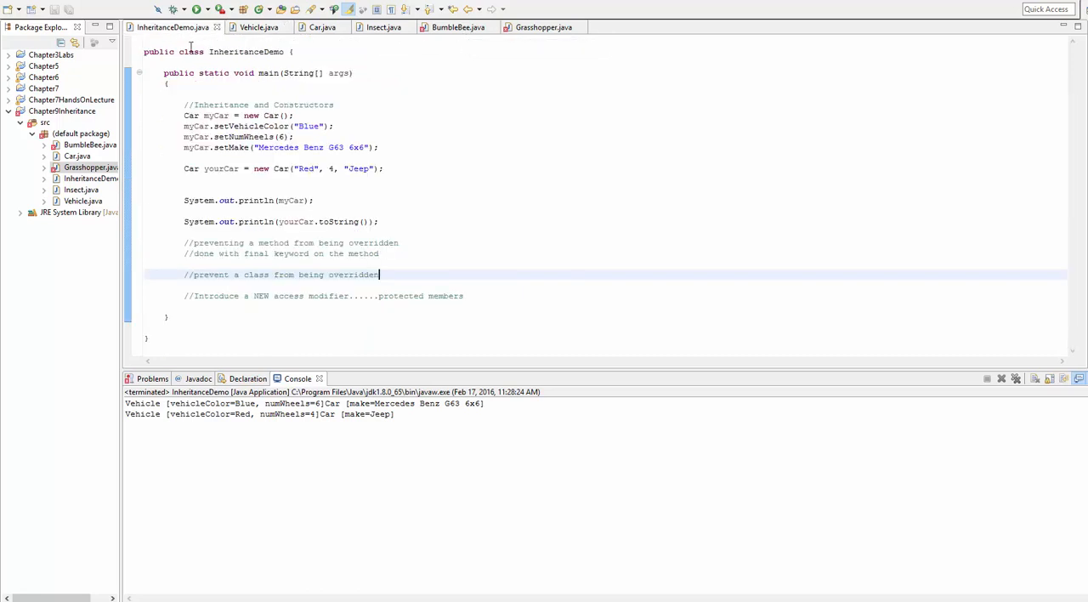
{"action": "mouse_move", "coordinate": [381, 28]}
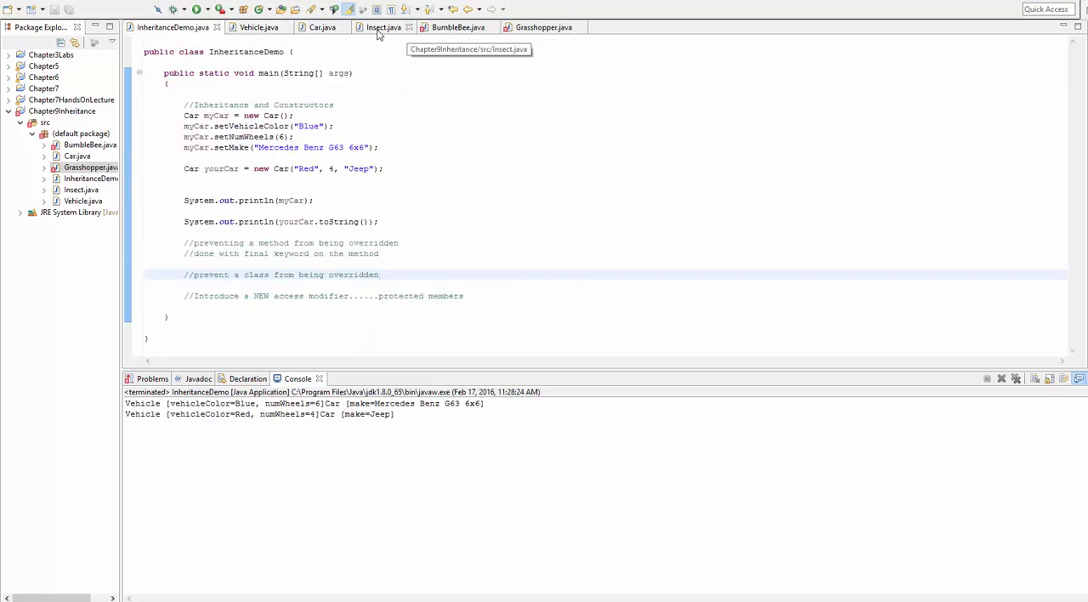
{"action": "left_click", "coordinate": [382, 27]}
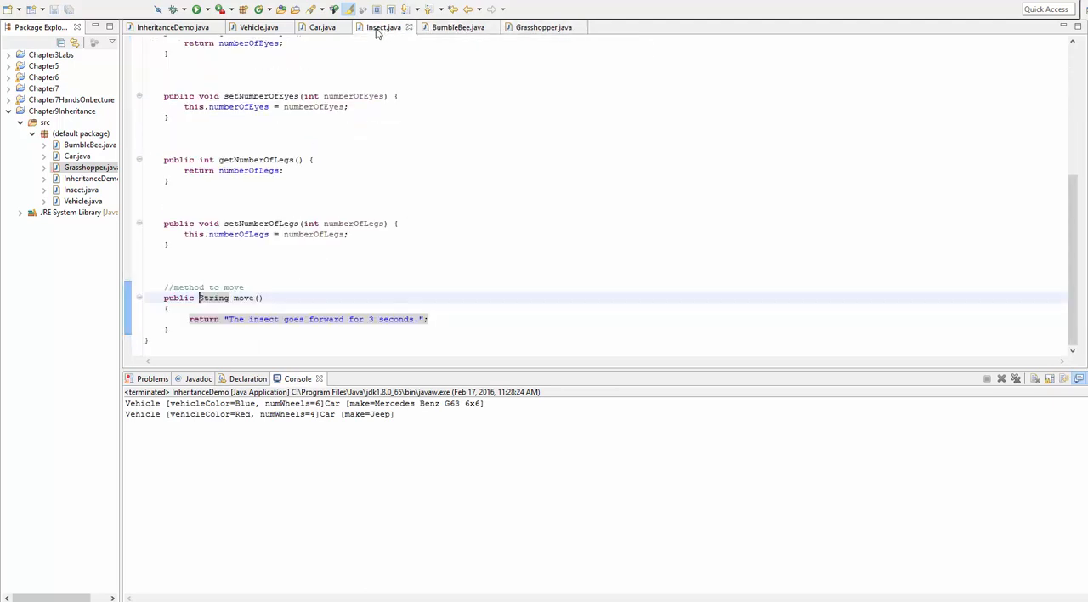
{"action": "scroll", "scroll_direction": "up", "scroll_amount": 3}
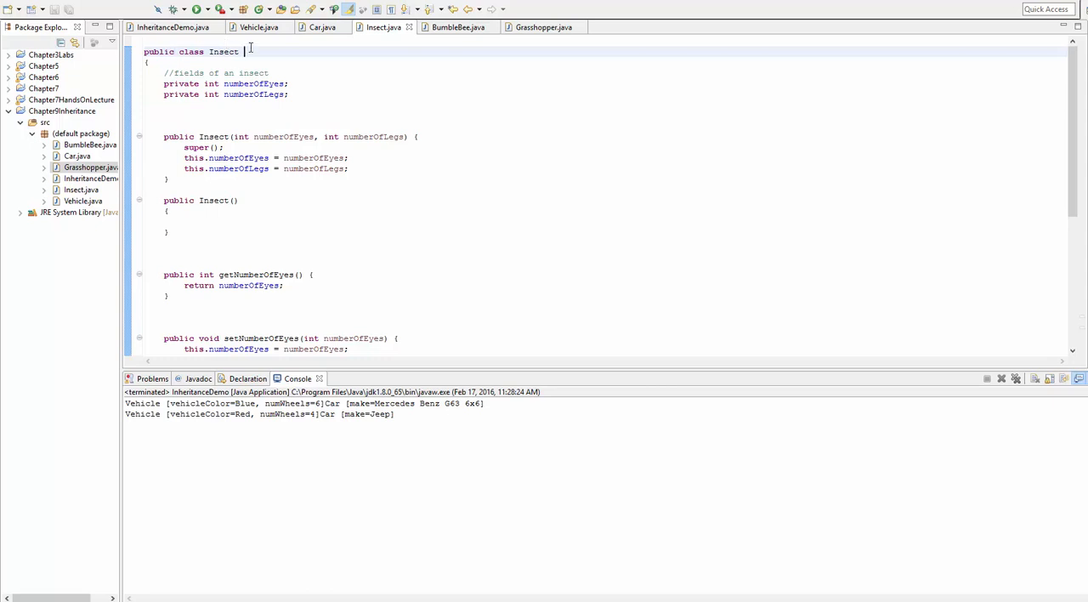
{"action": "type", "text": "extends"}
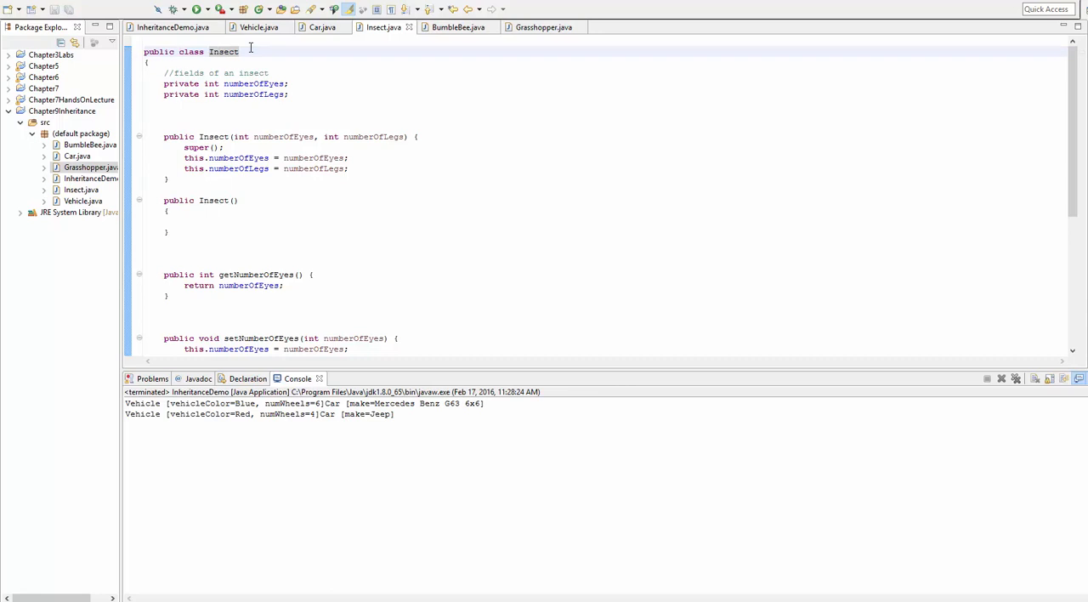
{"action": "type", "text": "final"}
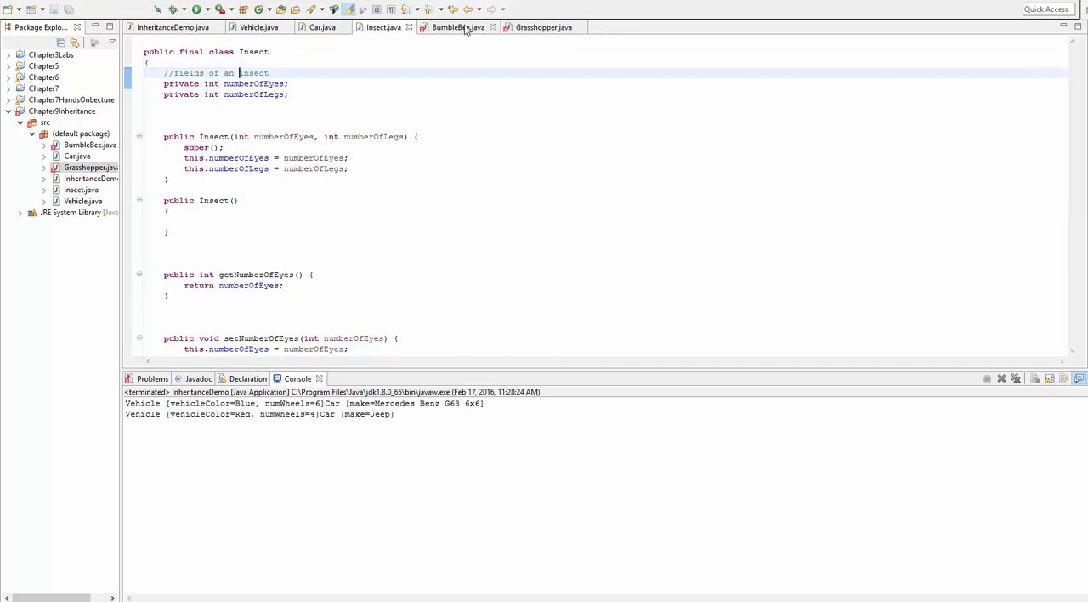
{"action": "left_click", "coordinate": [458, 26]}
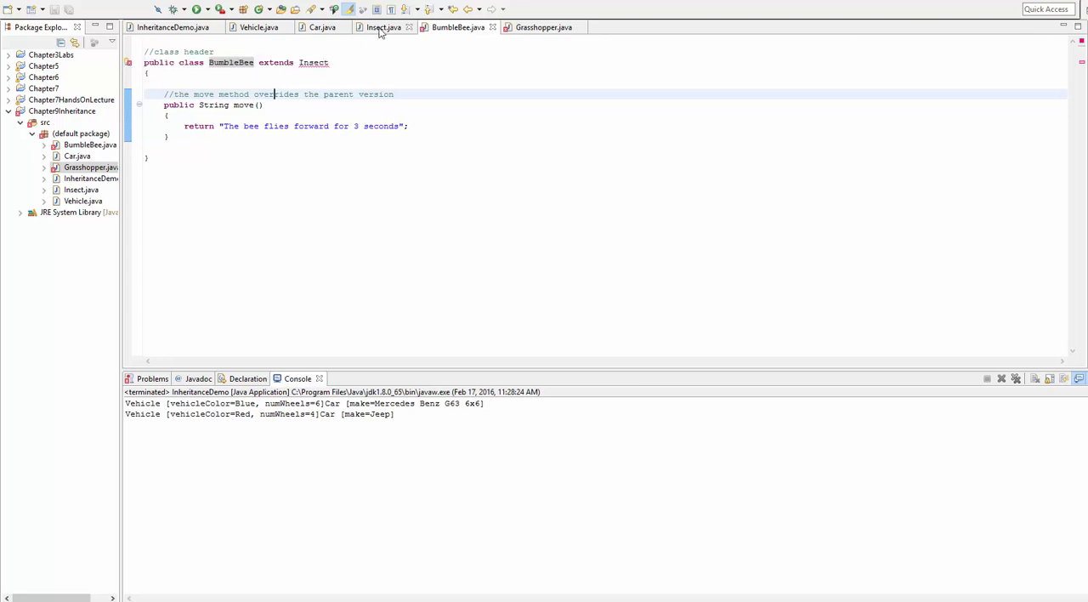
{"action": "left_click", "coordinate": [382, 26]}
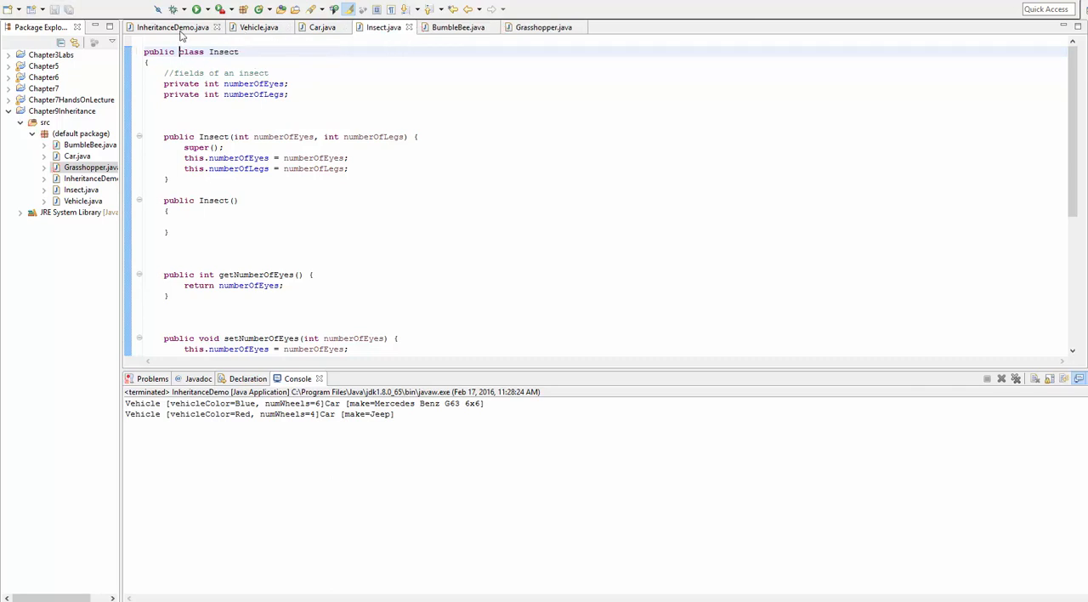
Step: Complete the comments as 'with final keyword on the method header' and 'on the class header'
{"action": "left_click", "coordinate": [172, 27]}
{"action": "type", "text": "//done"}
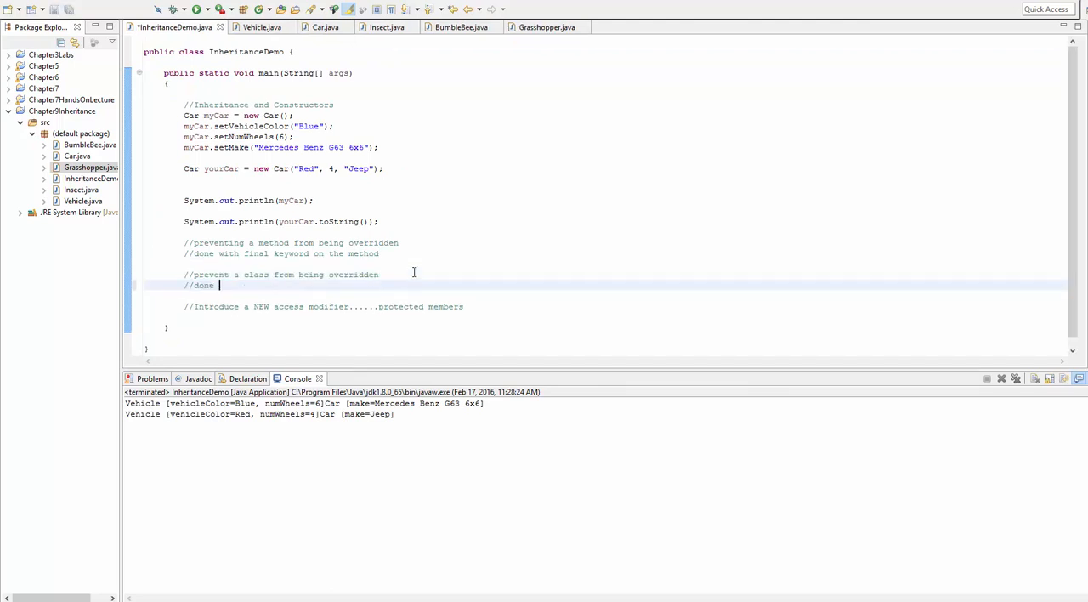
{"action": "type", "text": "with final keywo"}
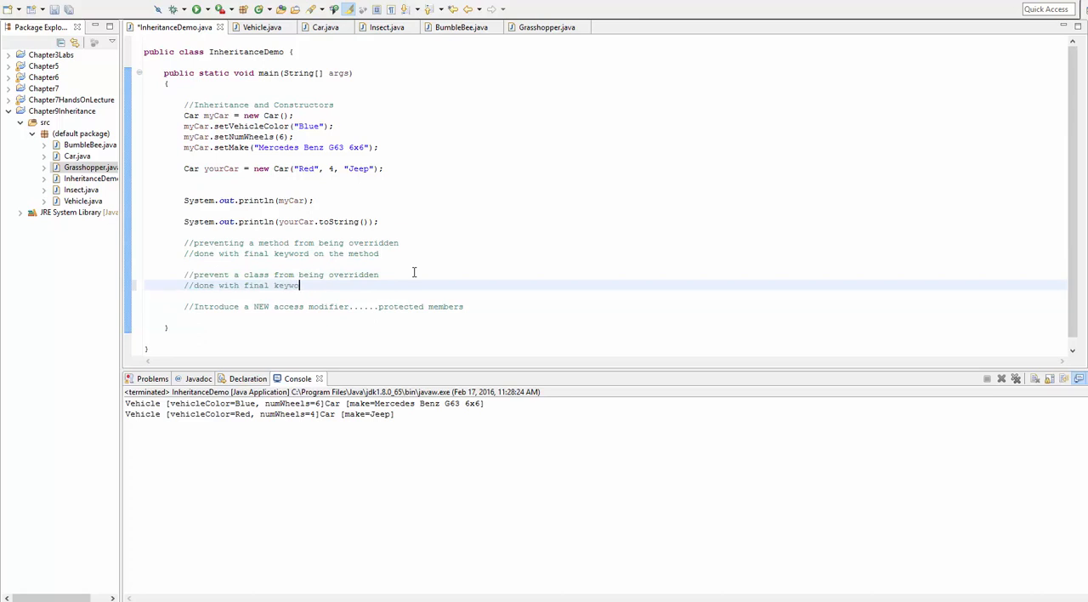
{"action": "type", "text": "on the class"}
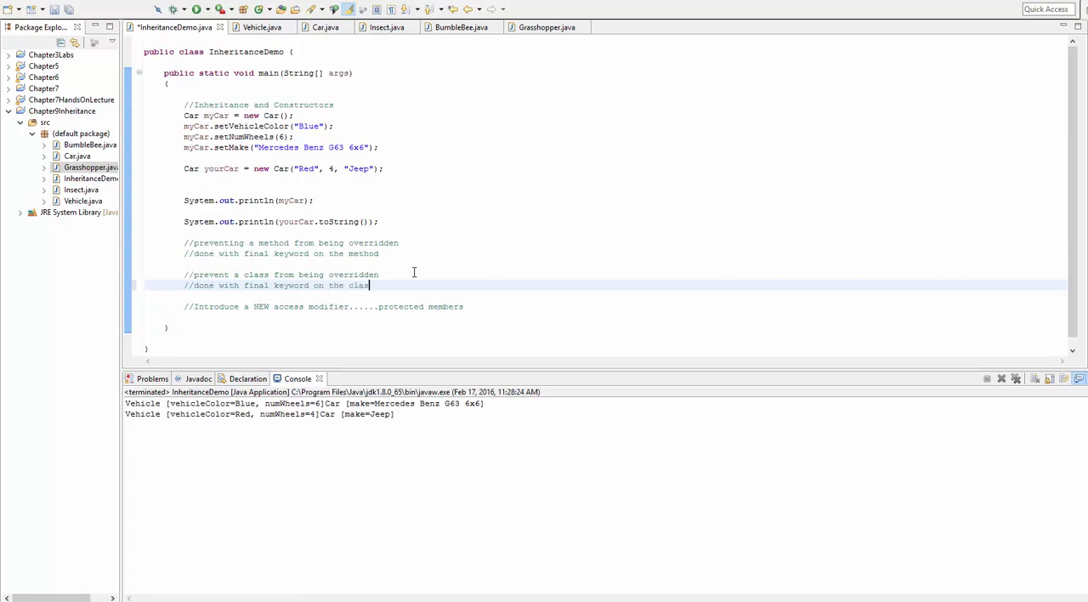
{"action": "type", "text": "header"}
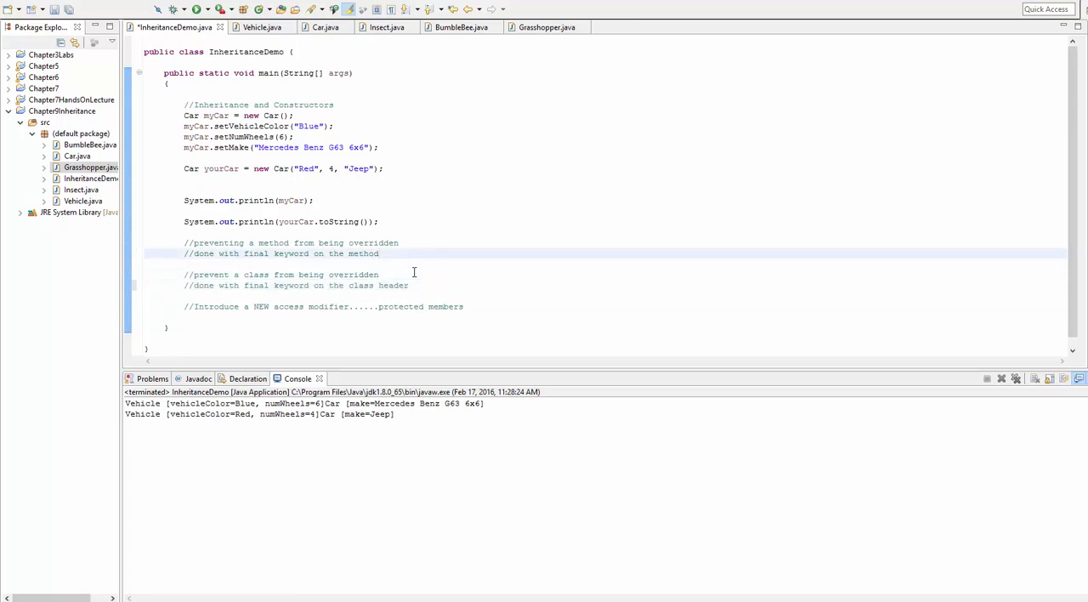
{"action": "type", "text": "header"}
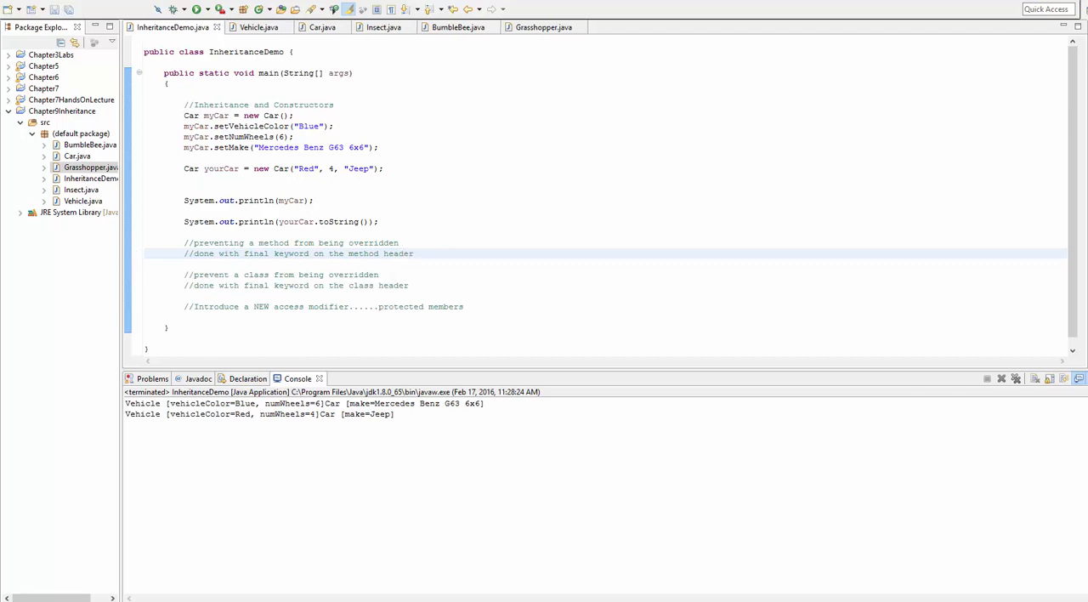
{"action": "mouse_move", "coordinate": [316, 309]}
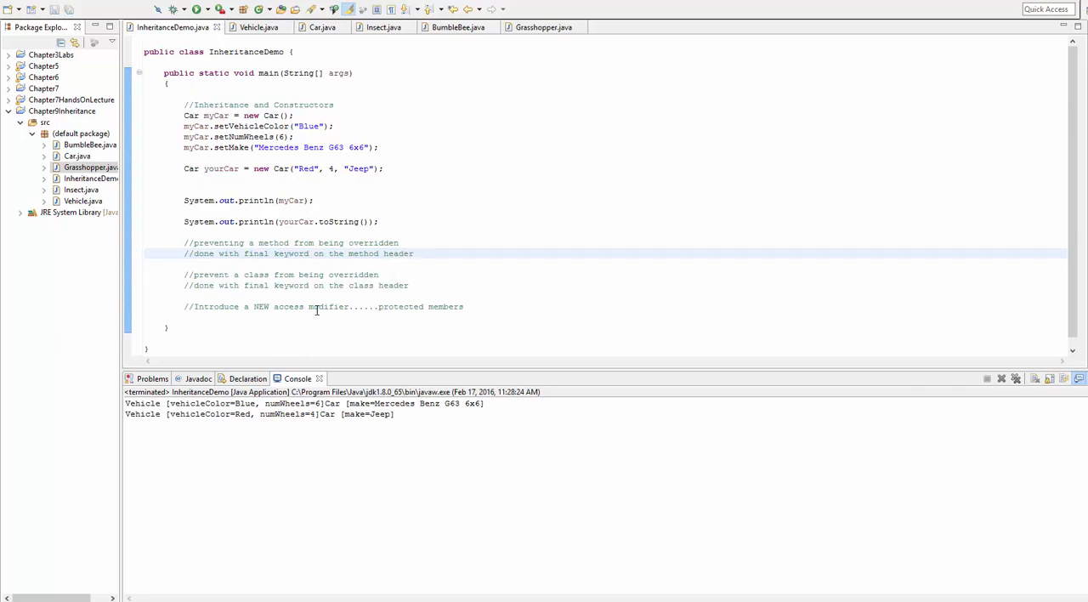
Step: Below the protected members comment, add a comment line ranking private as highest
{"action": "left_click", "coordinate": [522, 306]}
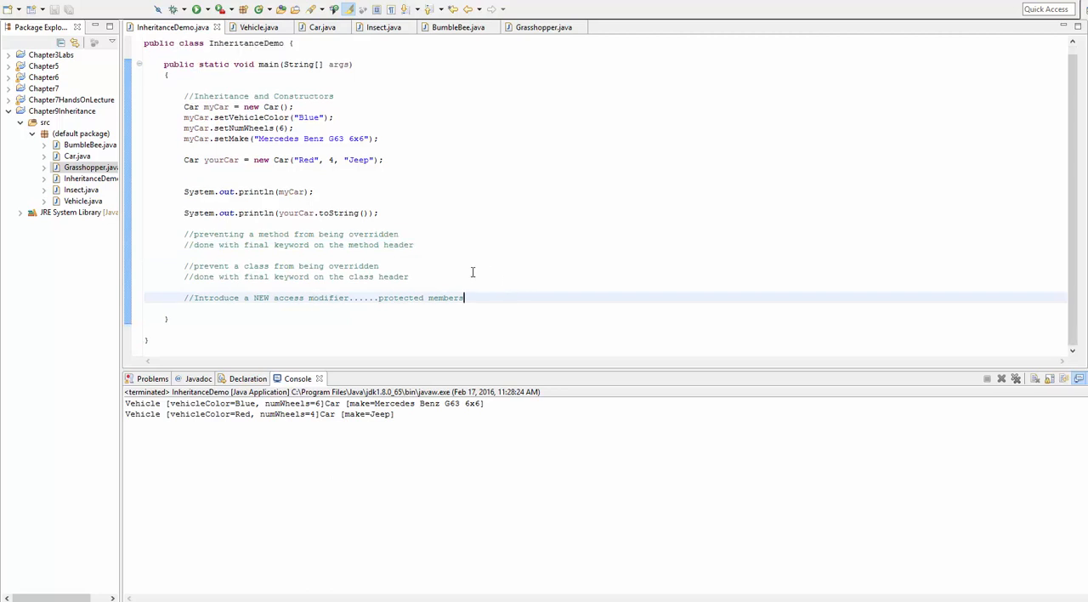
{"action": "double_click", "coordinate": [444, 298]}
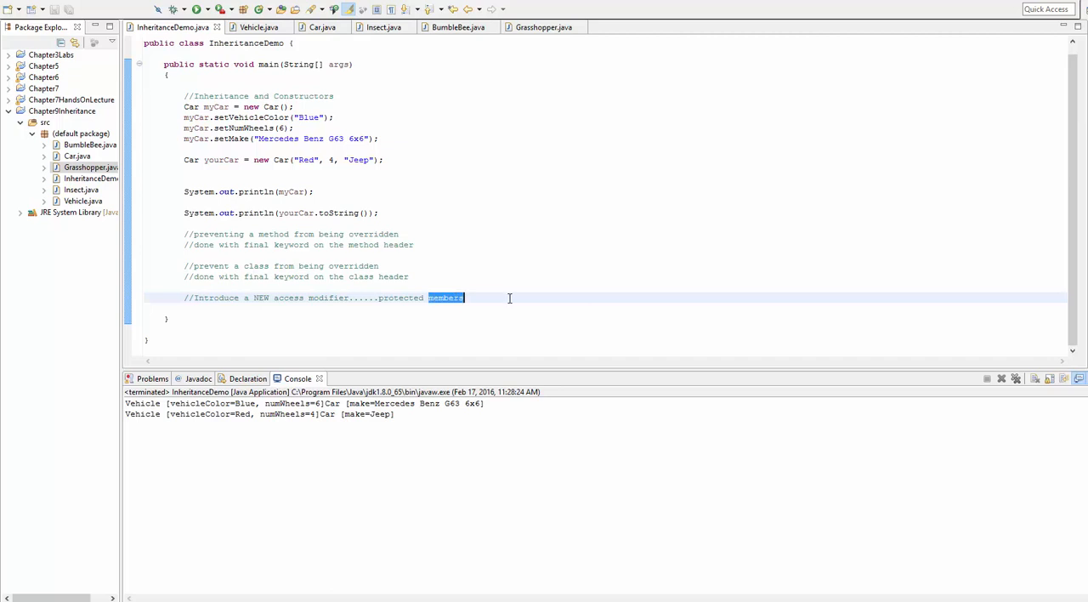
{"action": "key", "text": "Return"}
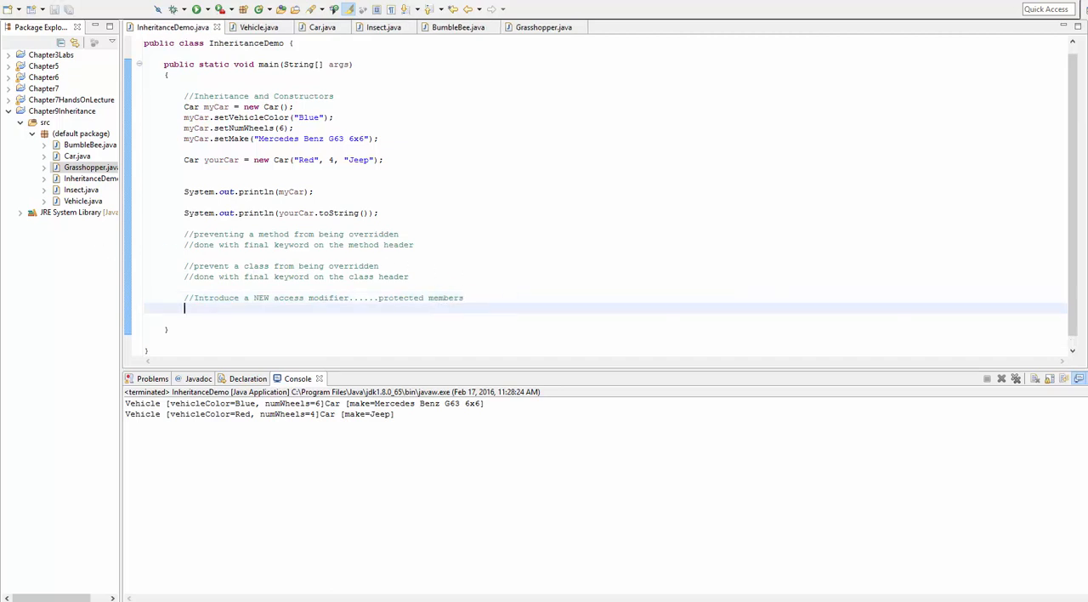
{"action": "mouse_move", "coordinate": [261, 307]}
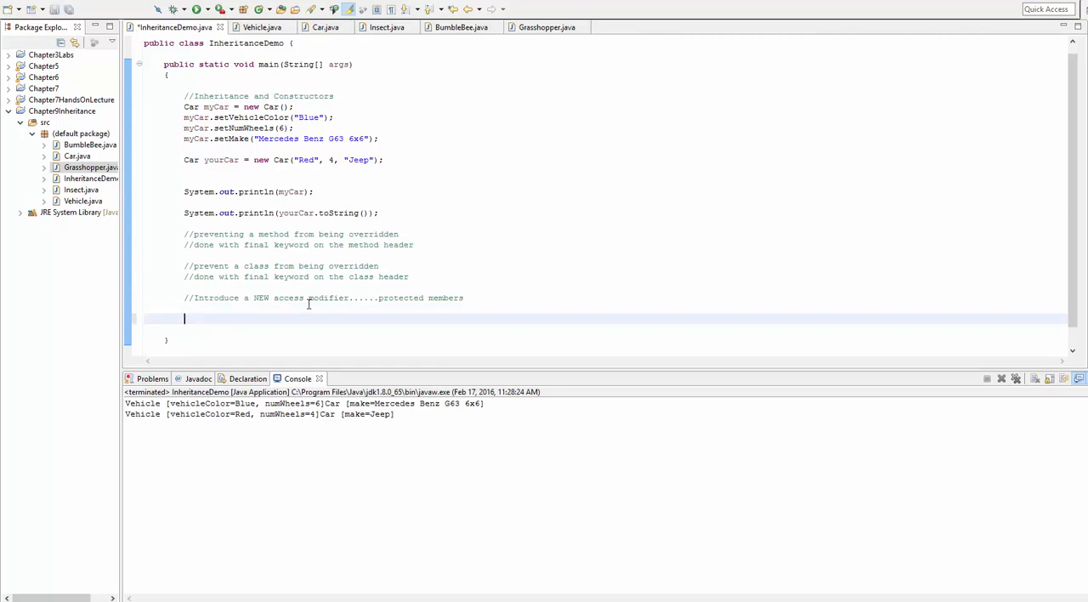
{"action": "type", "text": "//"}
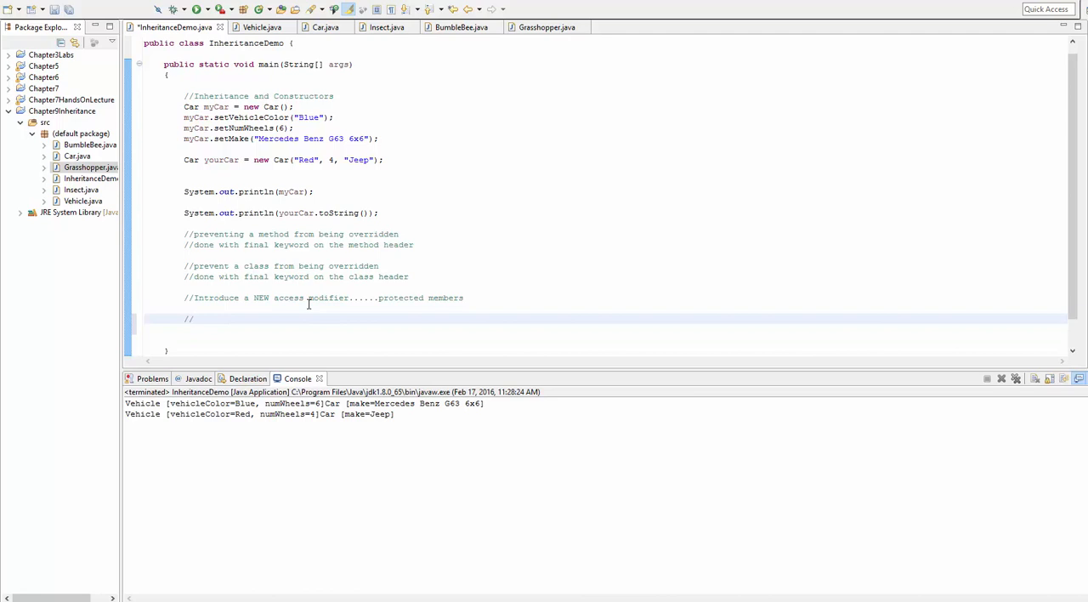
{"action": "type", "text": "private"}
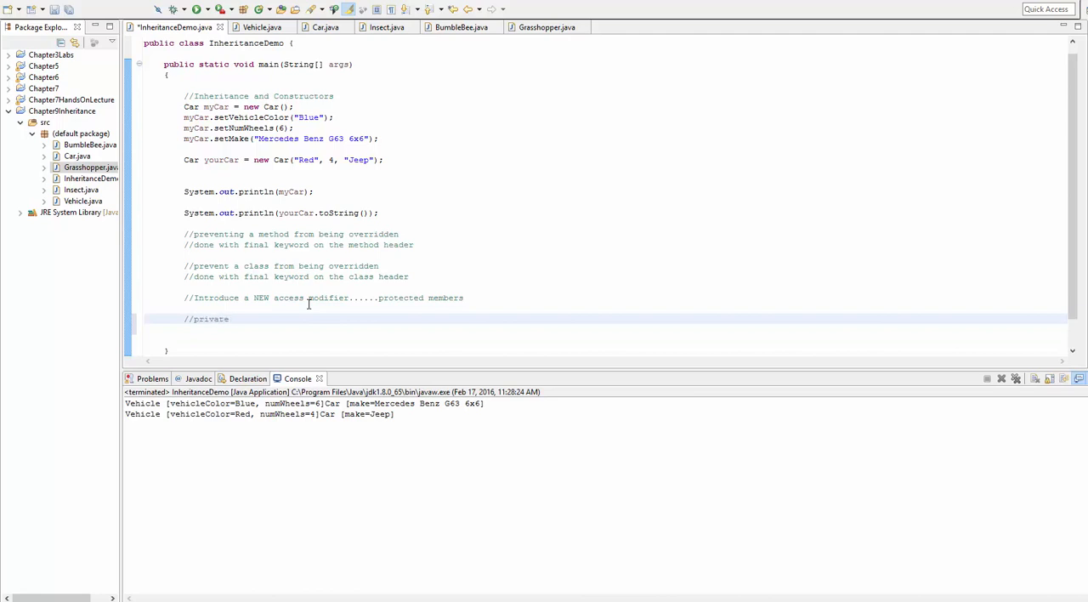
{"action": "type", "text": "highest securi"}
{"action": "type", "text": "//public - lowest securi"}
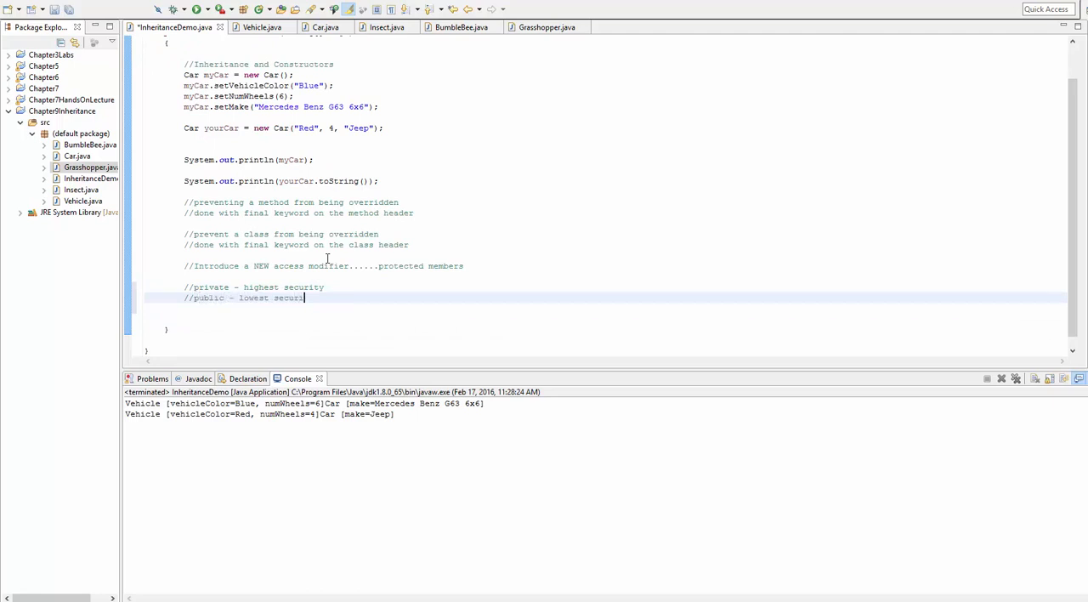
{"action": "type", "text": "ty"}
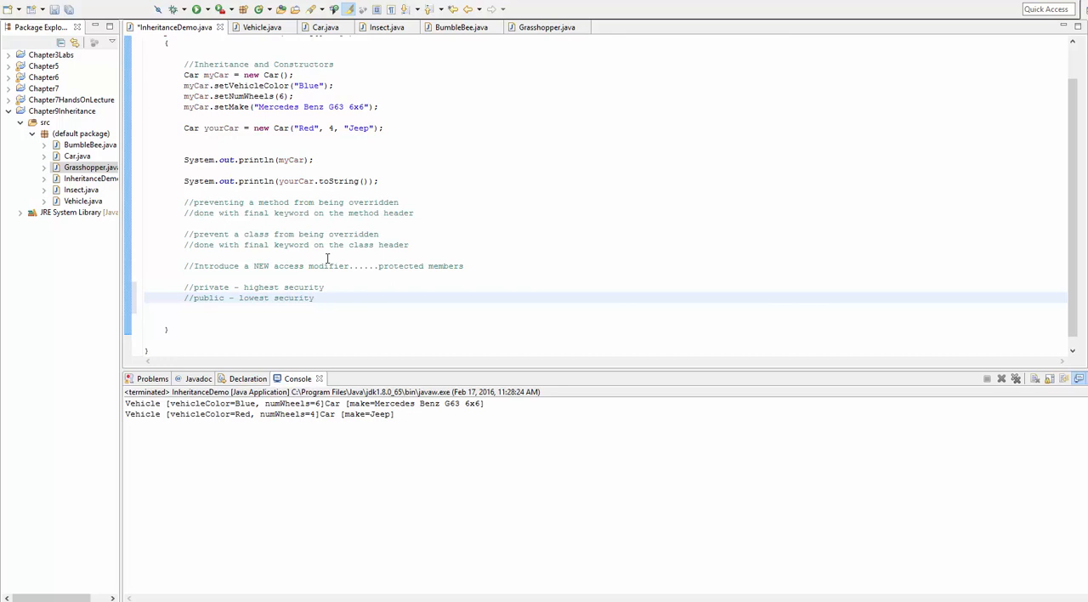
Step: Add comment lines ranking protected as middle level and public as lowest security
{"action": "key", "text": "Return"}
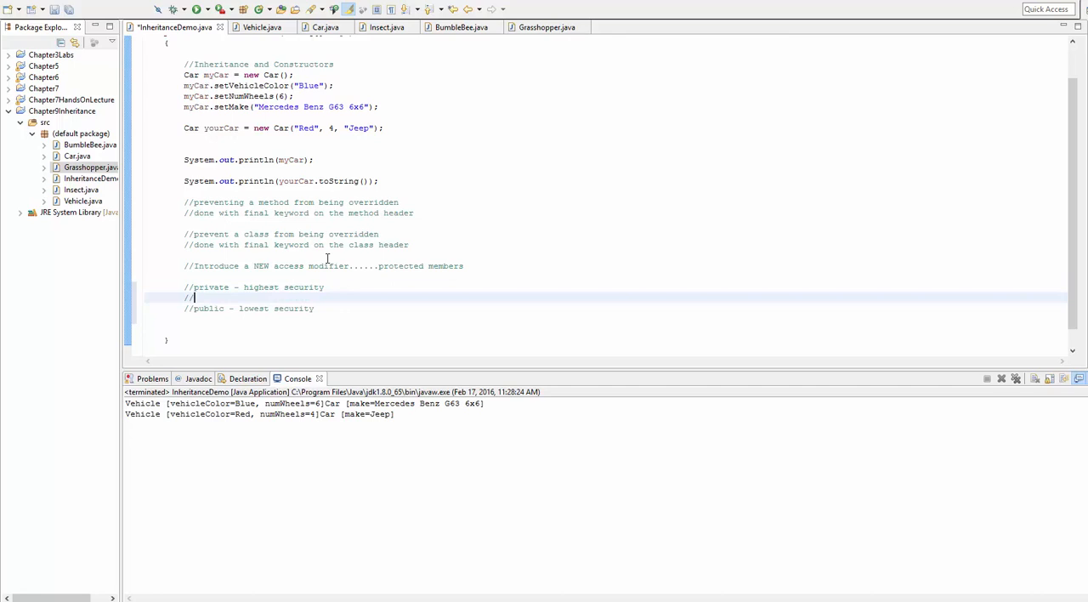
{"action": "type", "text": "protected"}
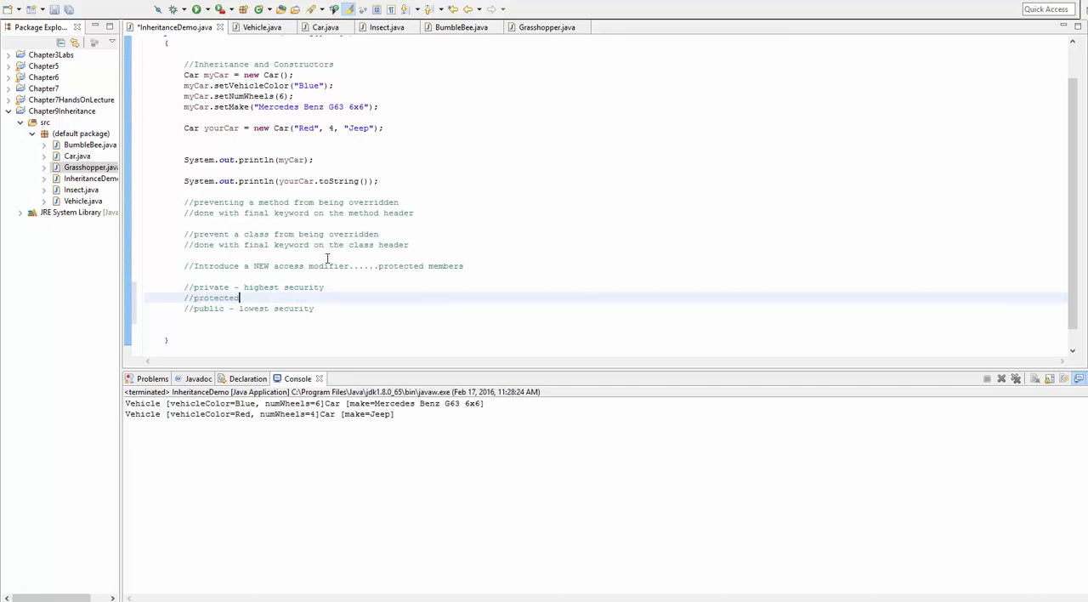
{"action": "type", "text": "-"}
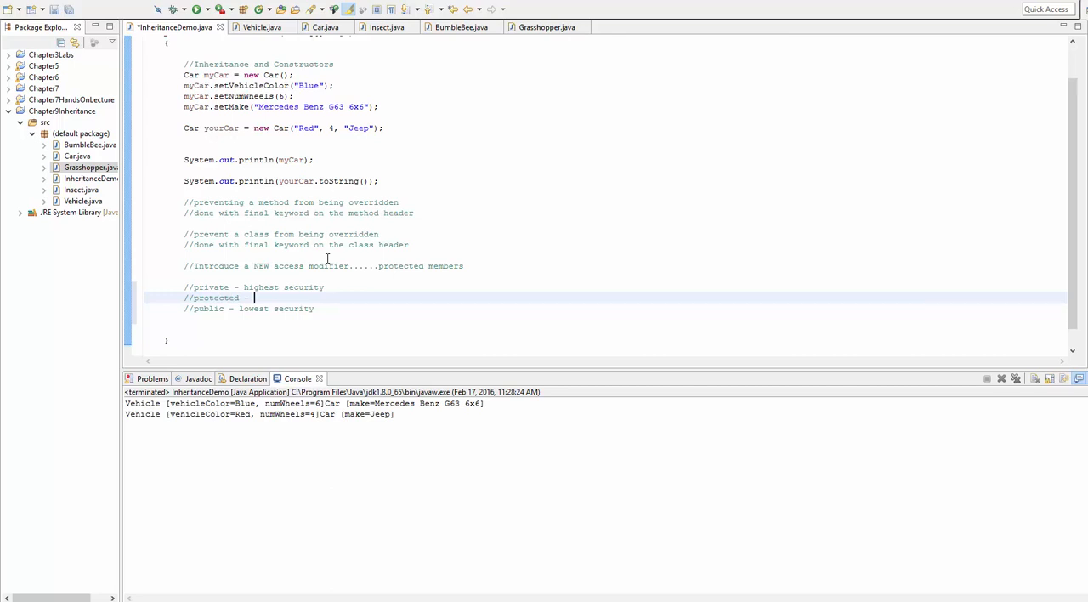
{"action": "type", "text": "middle level"}
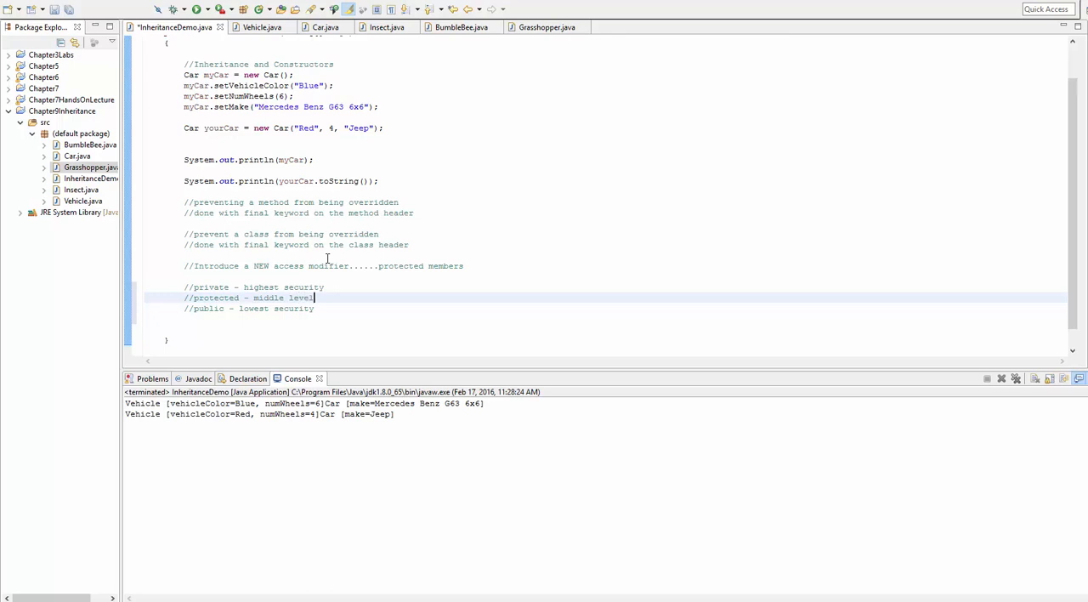
{"action": "type", "text": "of security"}
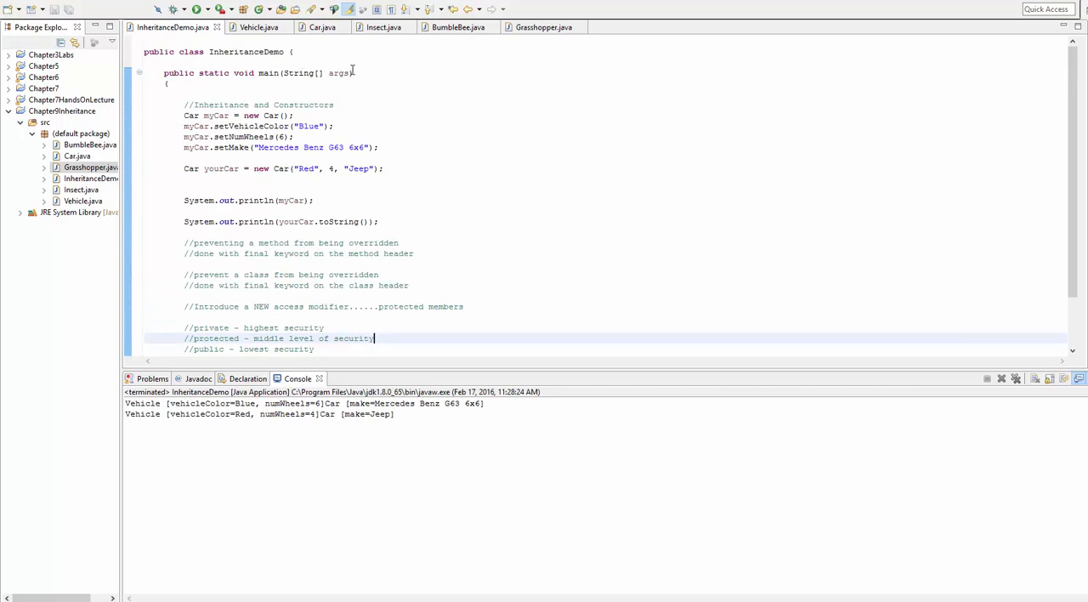
Step: Review the Car class, then return to Vehicle's private vehicleColor and numWheels fields
{"action": "left_click", "coordinate": [258, 27]}
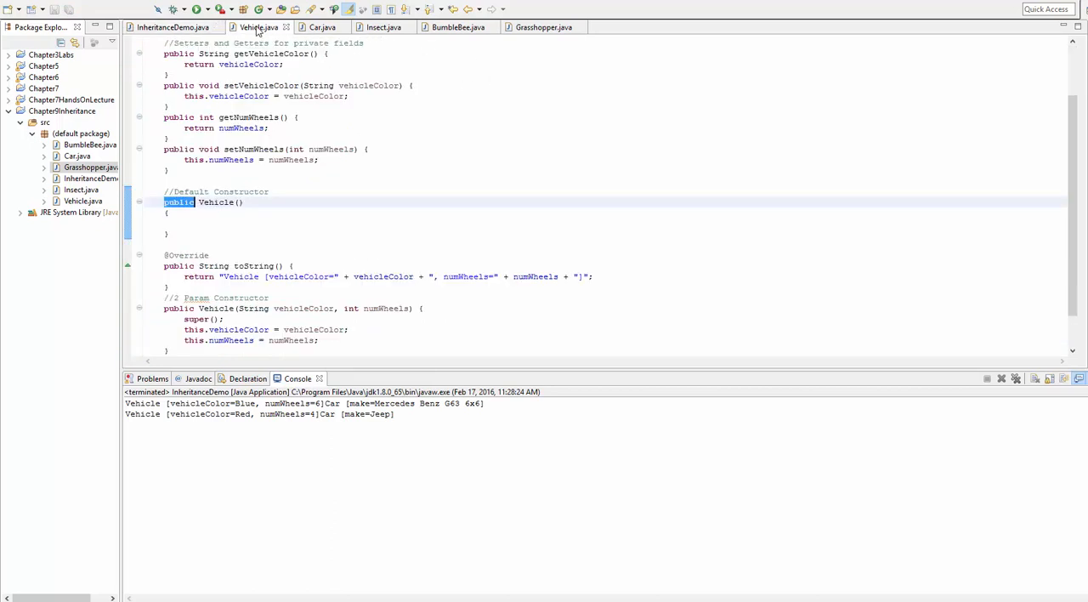
{"action": "scroll", "scroll_direction": "up", "scroll_amount": 3}
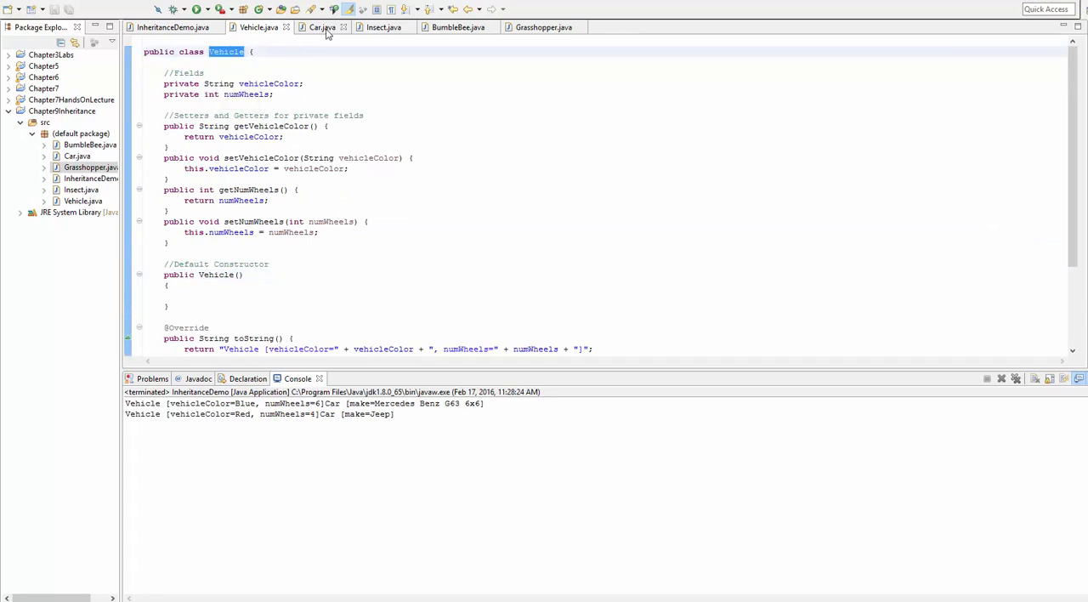
{"action": "mouse_move", "coordinate": [321, 27]}
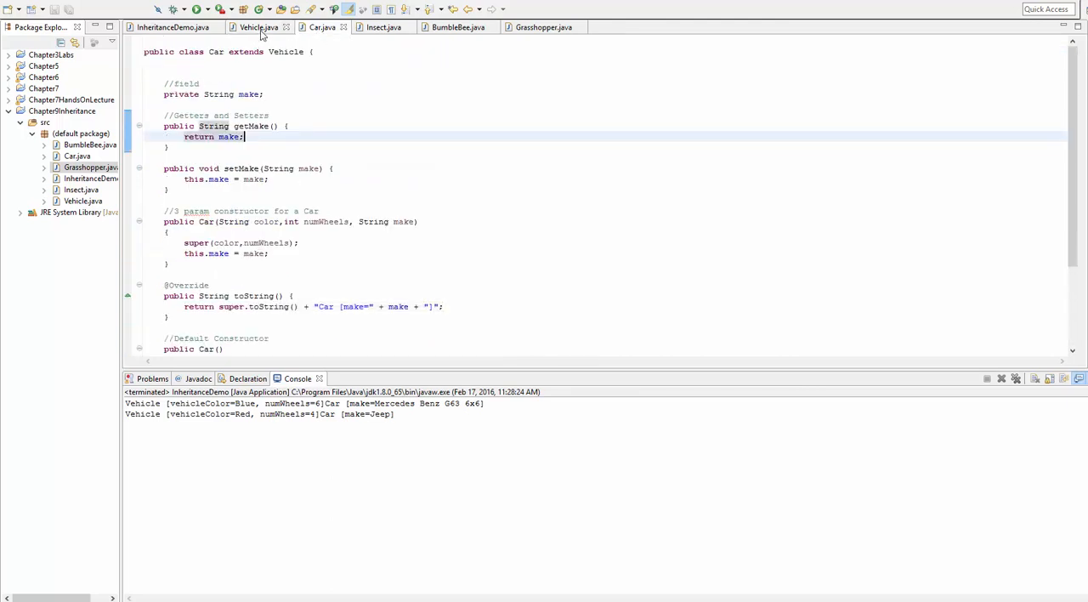
{"action": "left_click", "coordinate": [257, 27]}
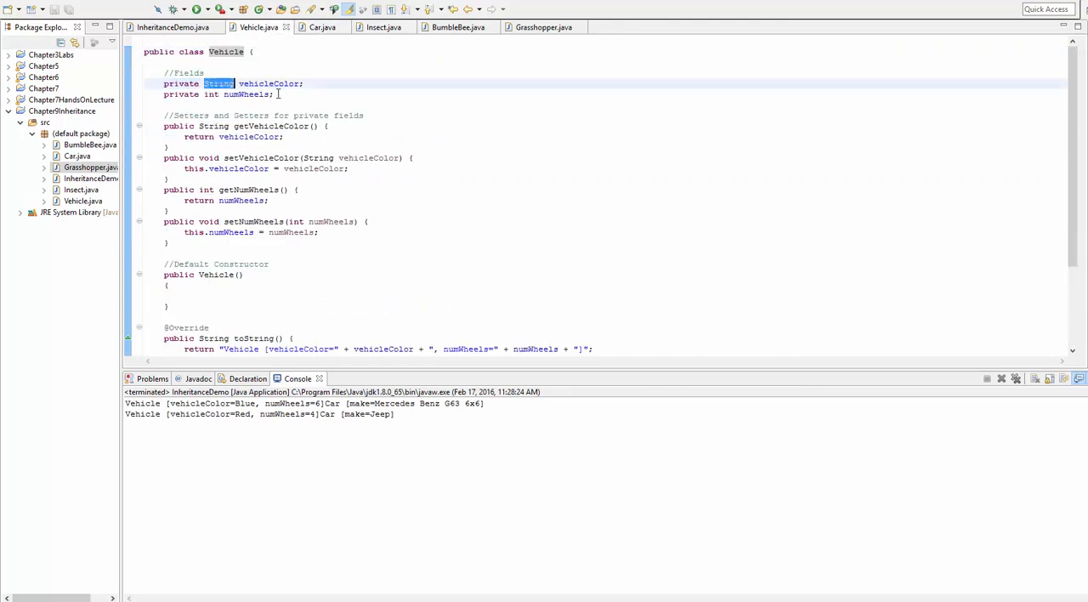
{"action": "type", "text": "pro"}
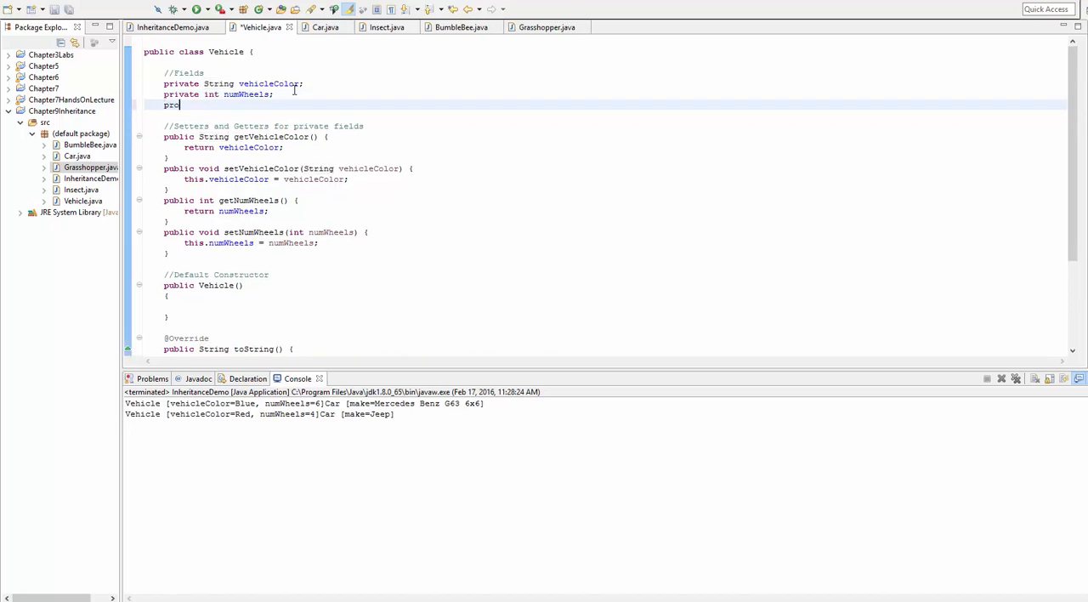
{"action": "type", "text": "tected"}
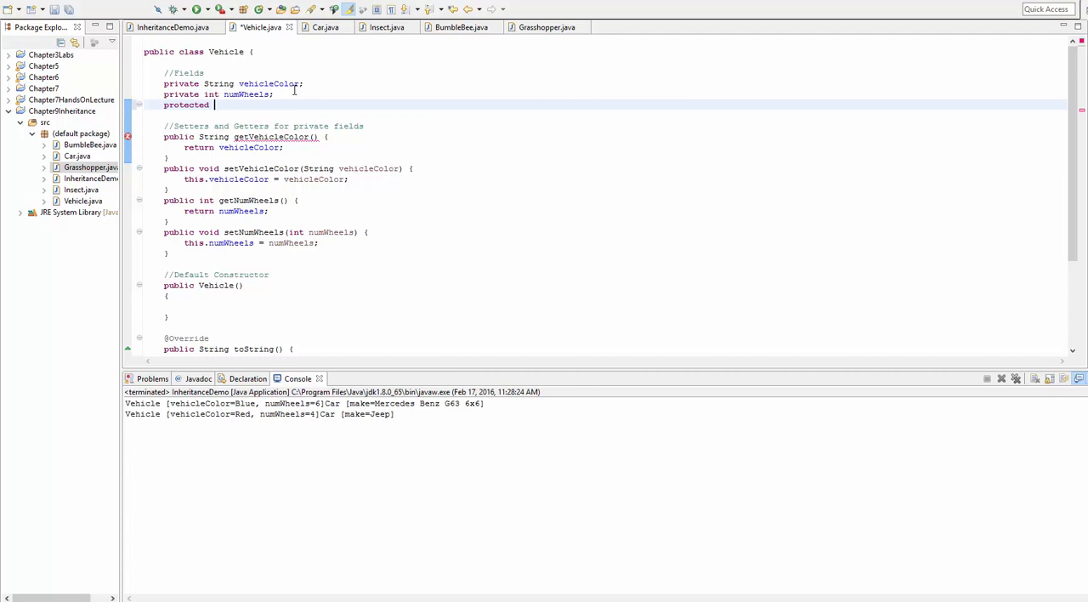
{"action": "type", "text": "boolean"}
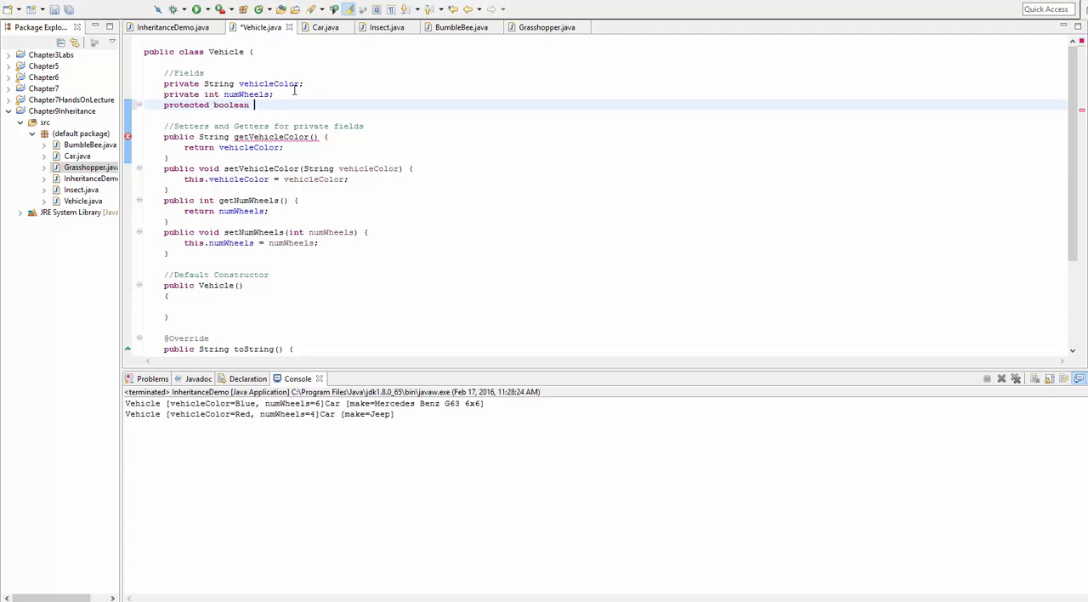
{"action": "type", "text": "h"}
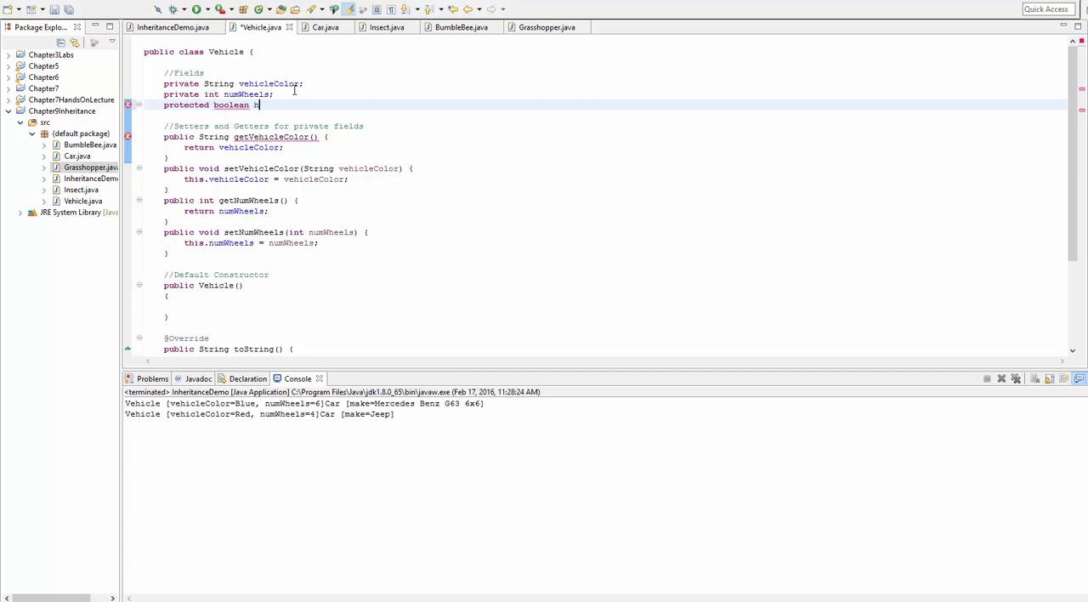
{"action": "type", "text": "asRoof;"}
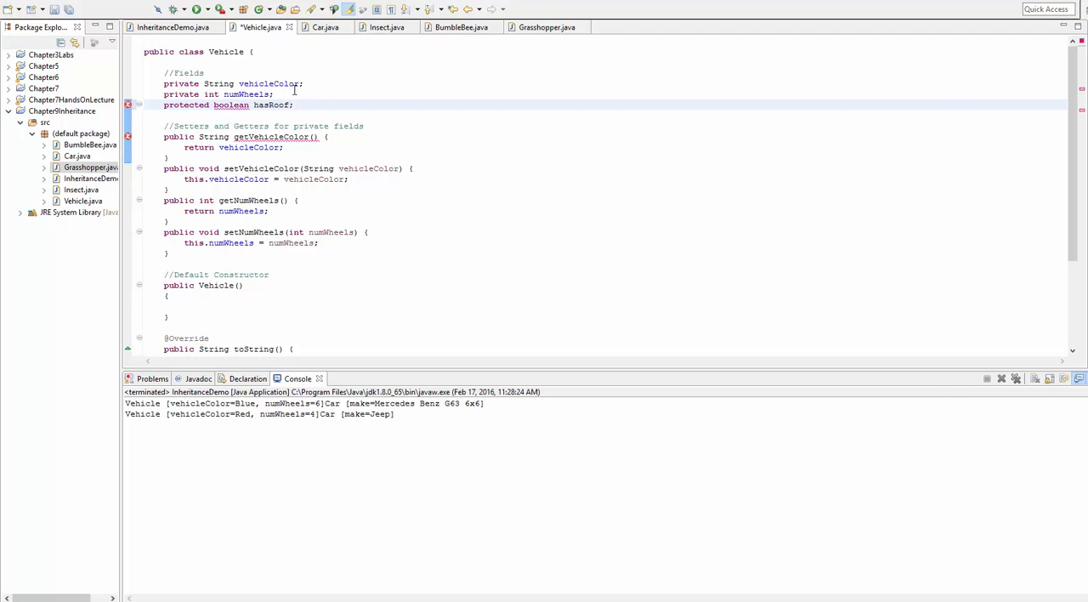
{"action": "double_click", "coordinate": [271, 104]}
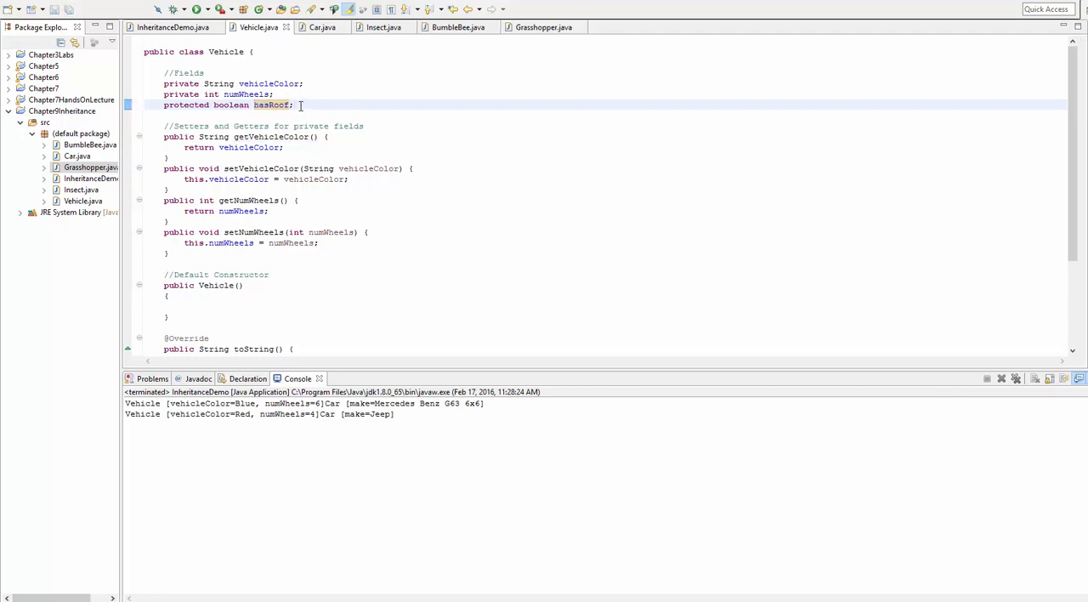
{"action": "double_click", "coordinate": [272, 105]}
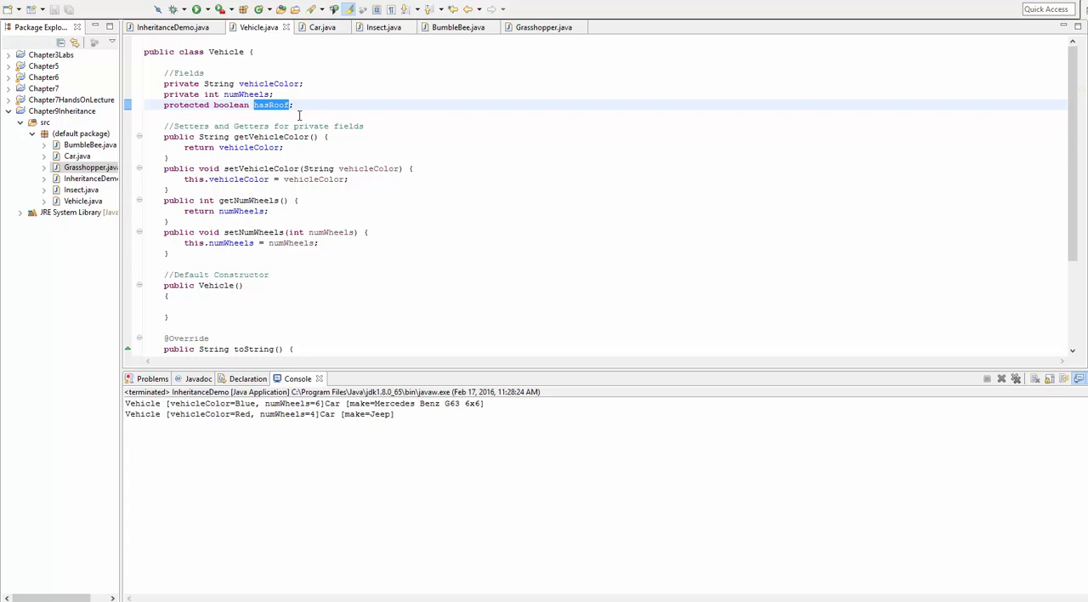
{"action": "scroll", "scroll_direction": "down", "scroll_amount": 3}
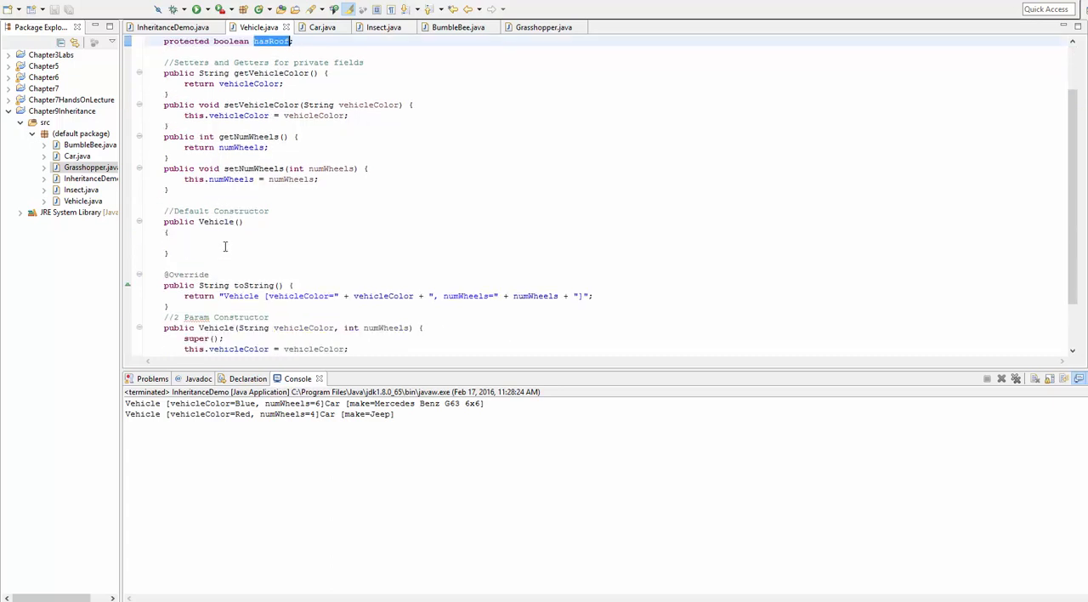
{"action": "scroll", "scroll_direction": "up", "scroll_amount": 3}
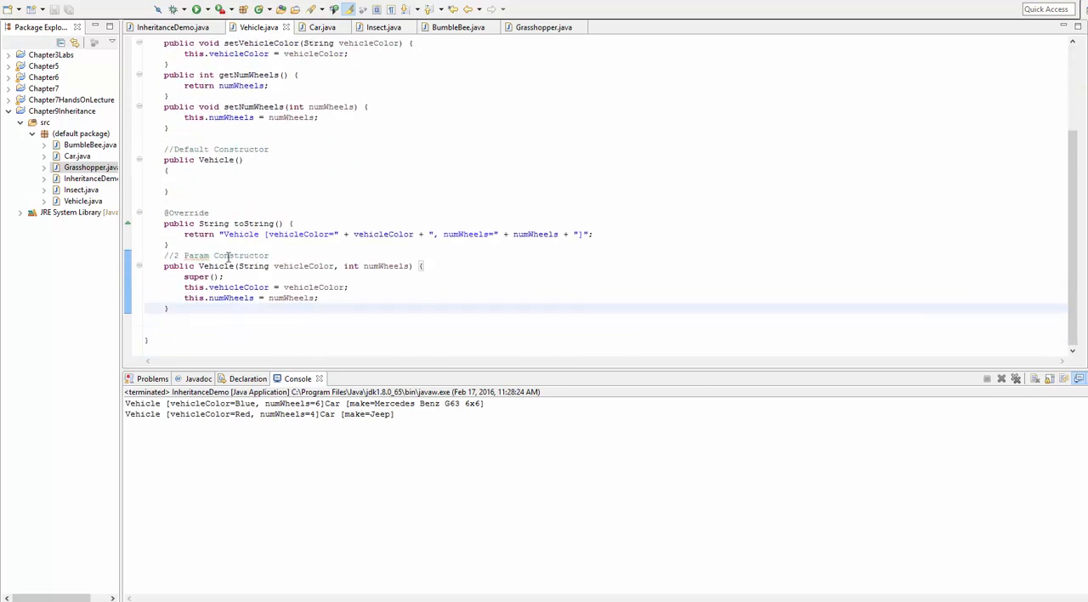
Step: Copy the numWheels part of Vehicle's toString into a 'has a roof=' hasRoof entry and save
{"action": "double_click", "coordinate": [251, 223]}
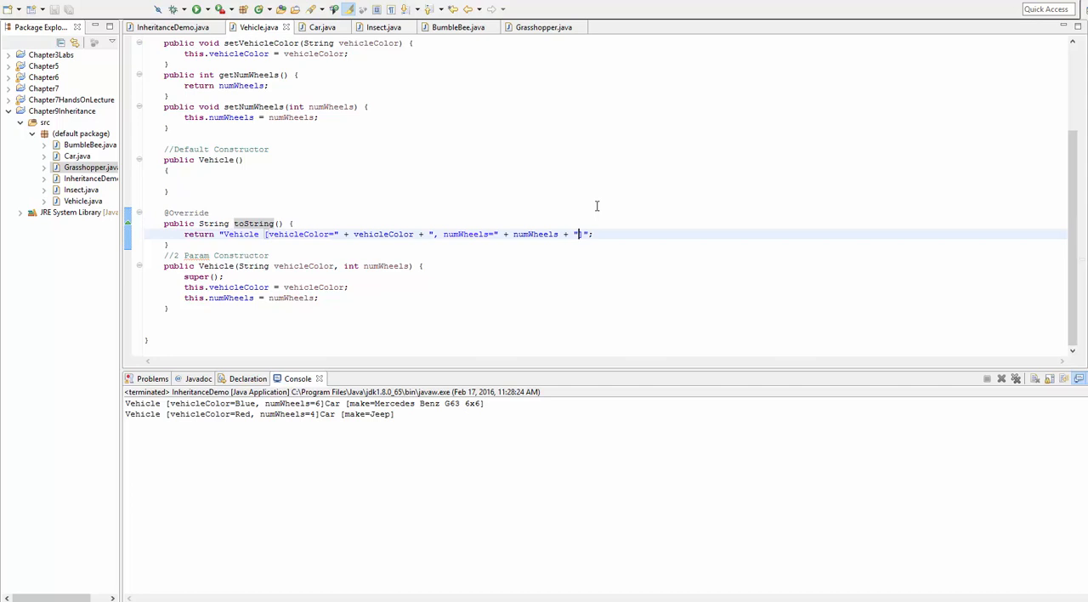
{"action": "type", "text": "]"}
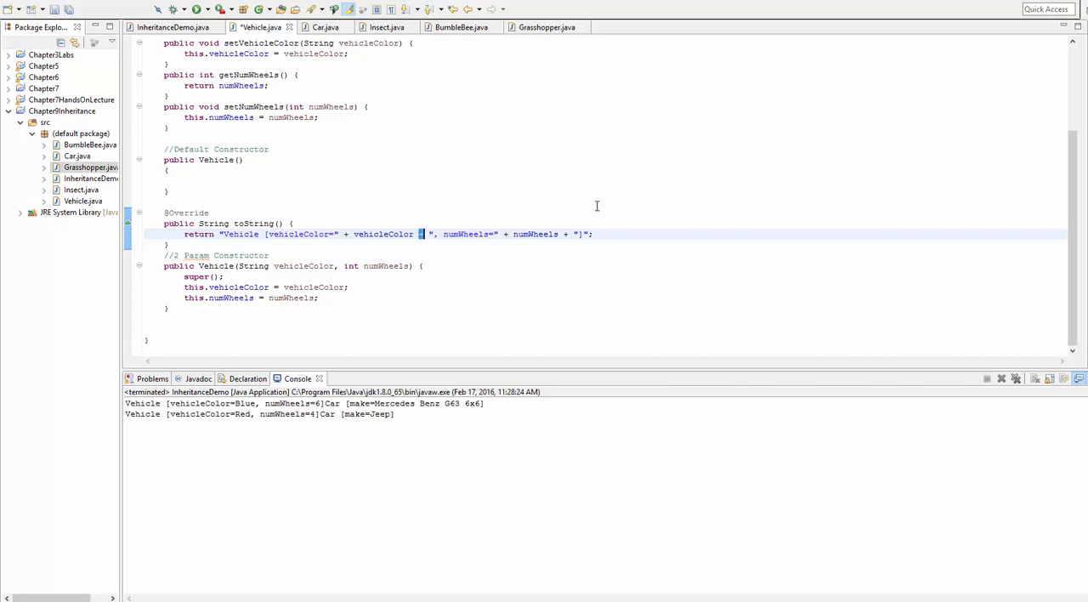
{"action": "left_click_drag", "start_coordinate": [421, 233], "coordinate": [589, 234]}
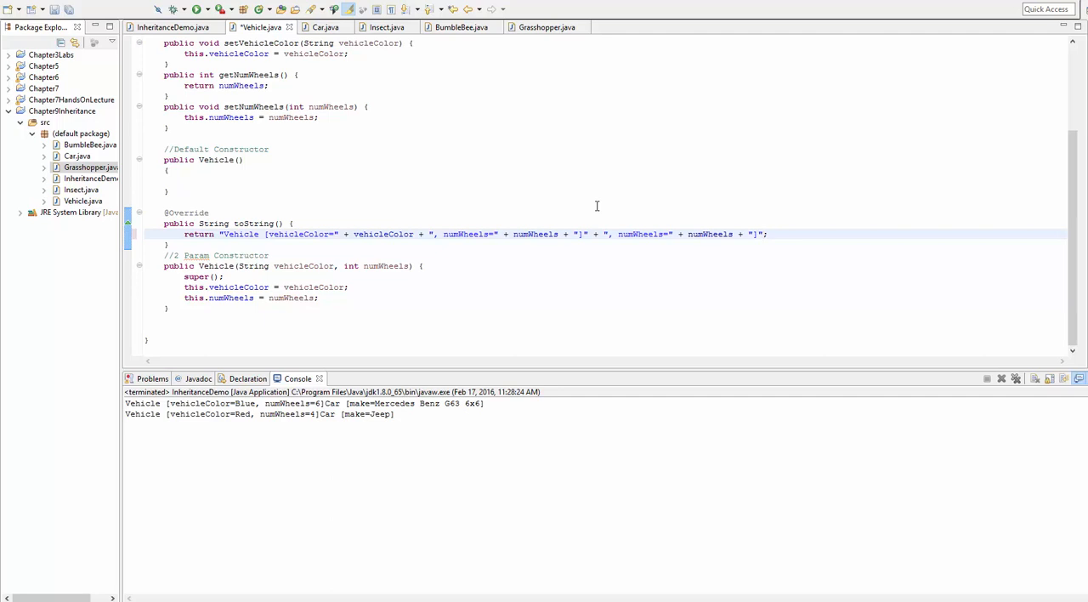
{"action": "double_click", "coordinate": [640, 234]}
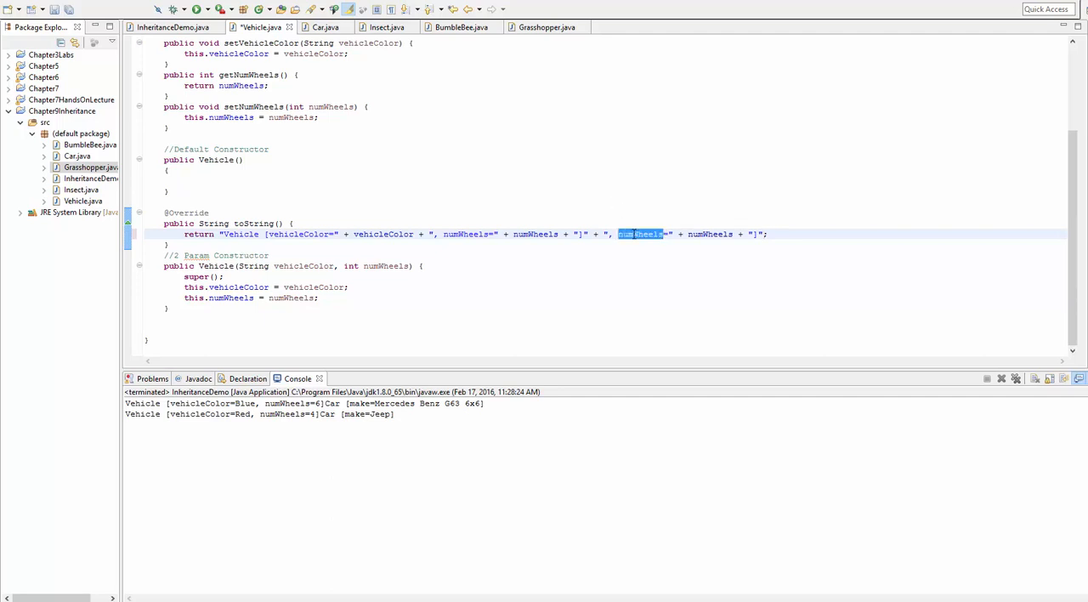
{"action": "type", "text": "has a roof"}
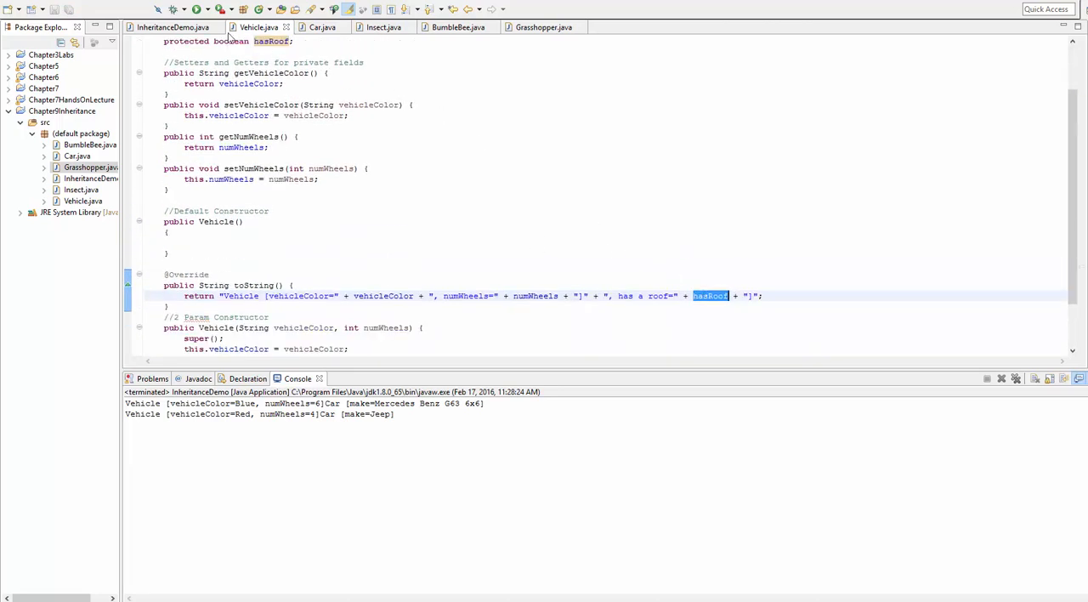
{"action": "mouse_move", "coordinate": [448, 230]}
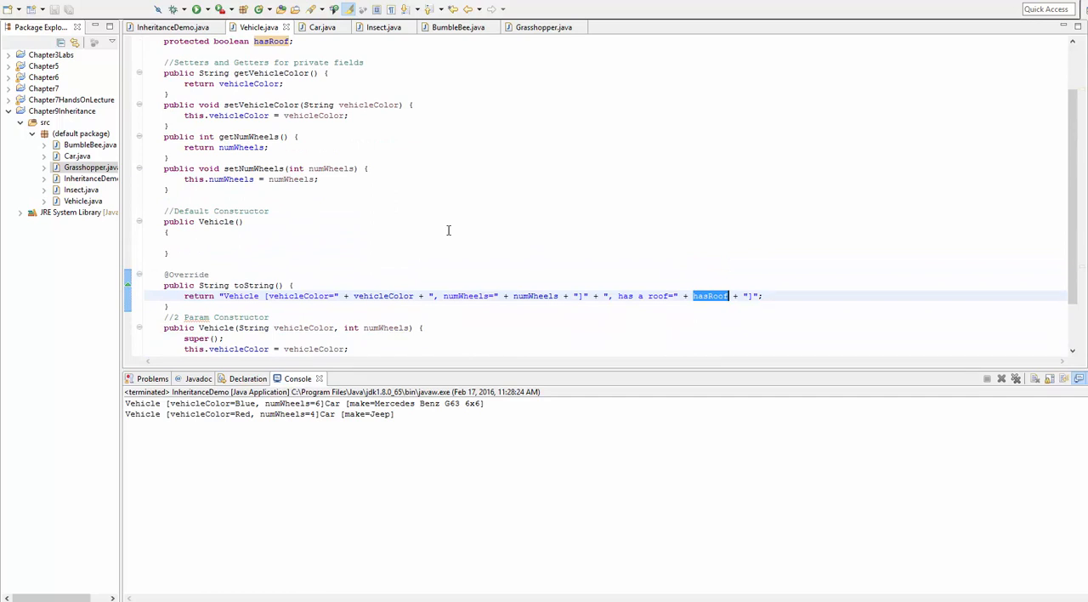
{"action": "scroll", "scroll_direction": "up", "scroll_amount": 3}
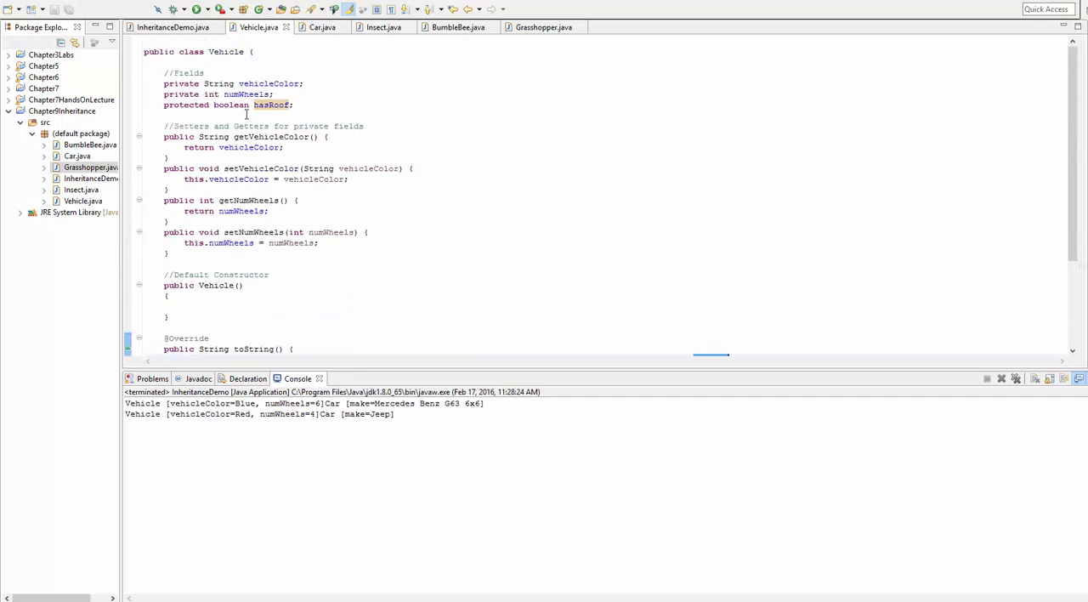
{"action": "mouse_move", "coordinate": [253, 83]}
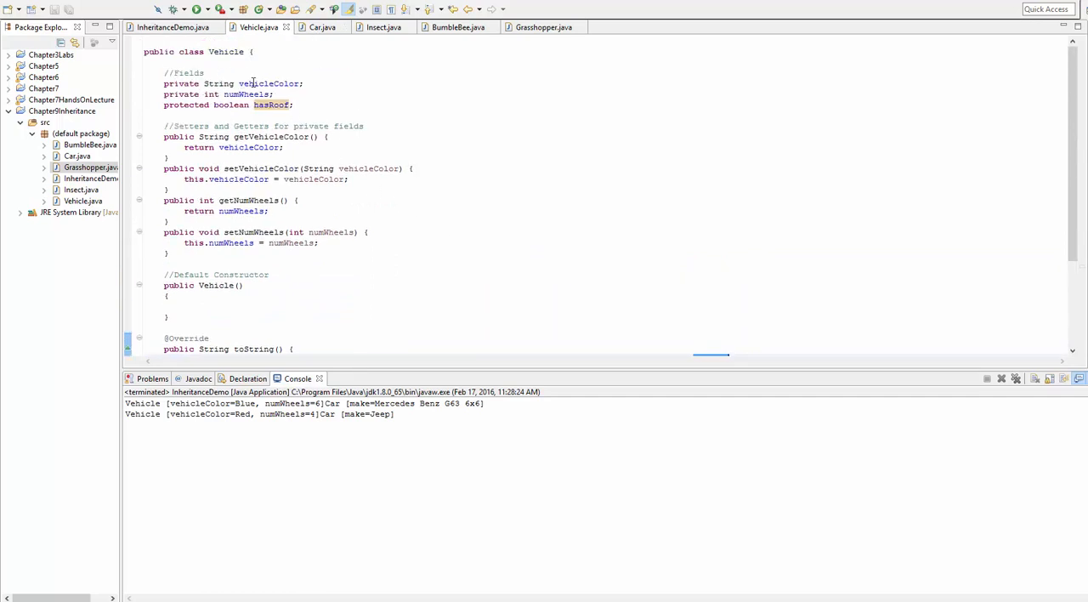
{"action": "double_click", "coordinate": [269, 83]}
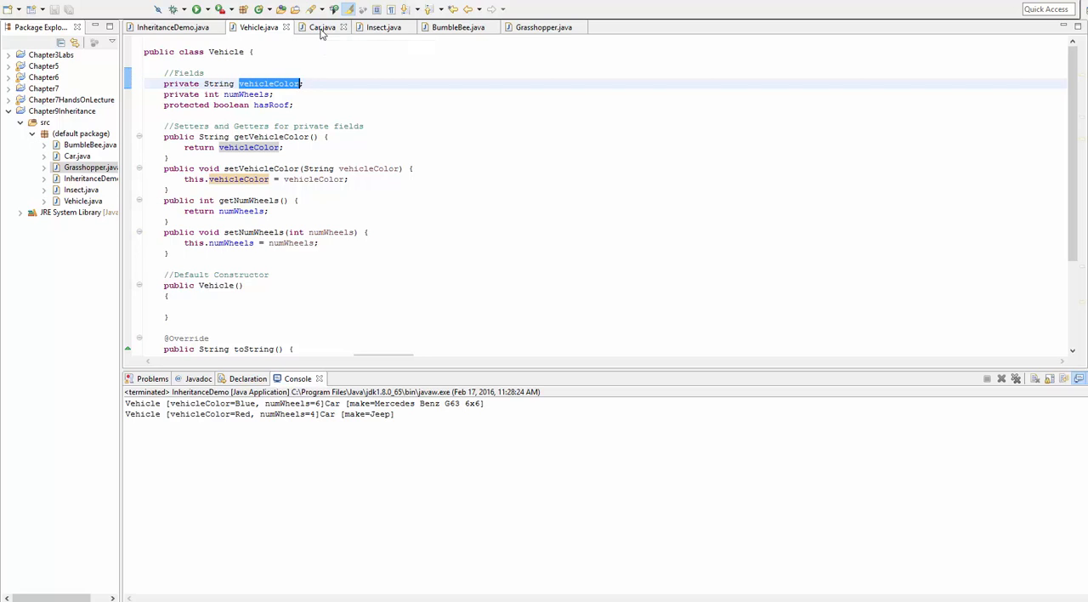
Step: Append vehicleColor to Car's toString, then delete it after the 'not visible' error
{"action": "left_click", "coordinate": [322, 26]}
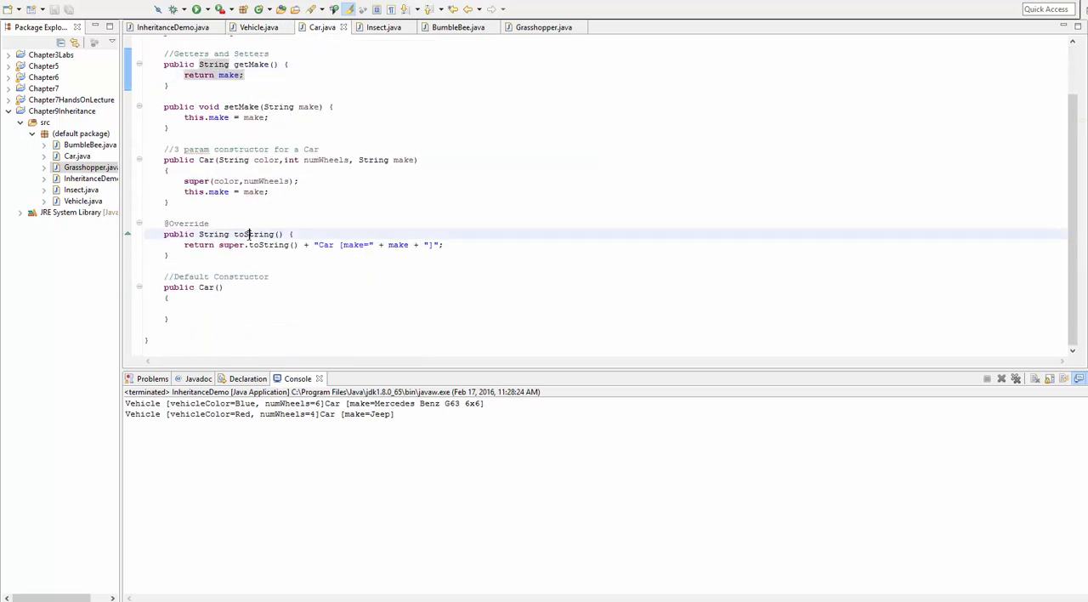
{"action": "double_click", "coordinate": [253, 234]}
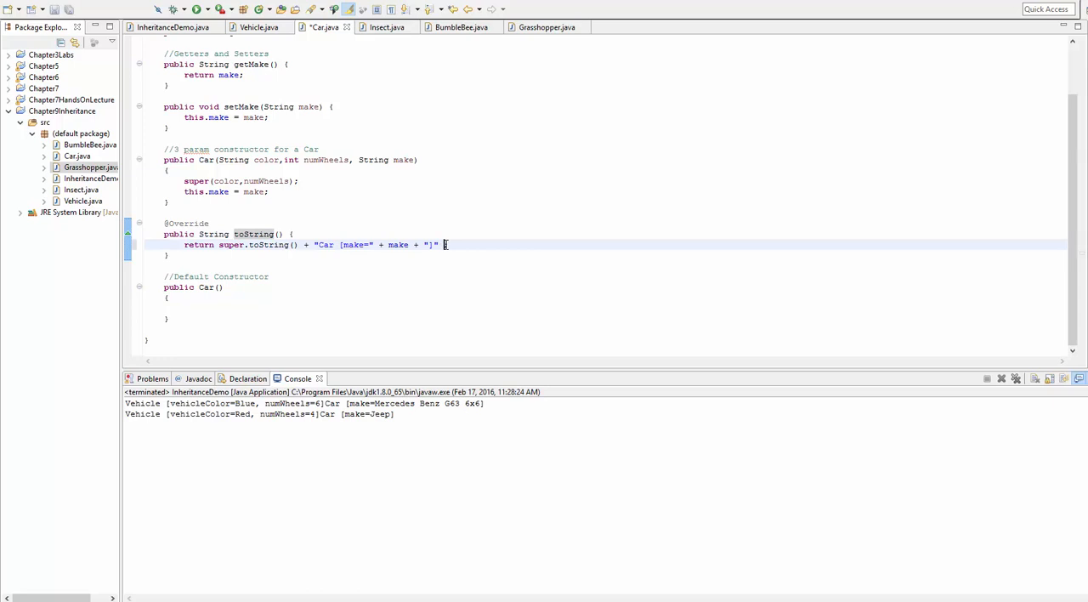
{"action": "type", "text": "vehicleColor"}
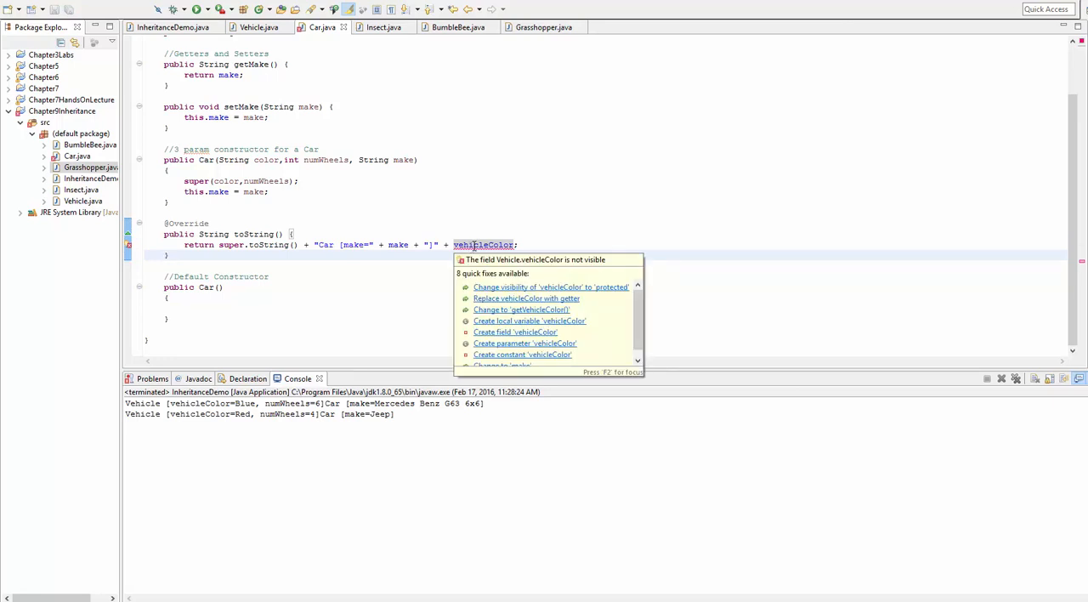
{"action": "key", "text": "Escape"}
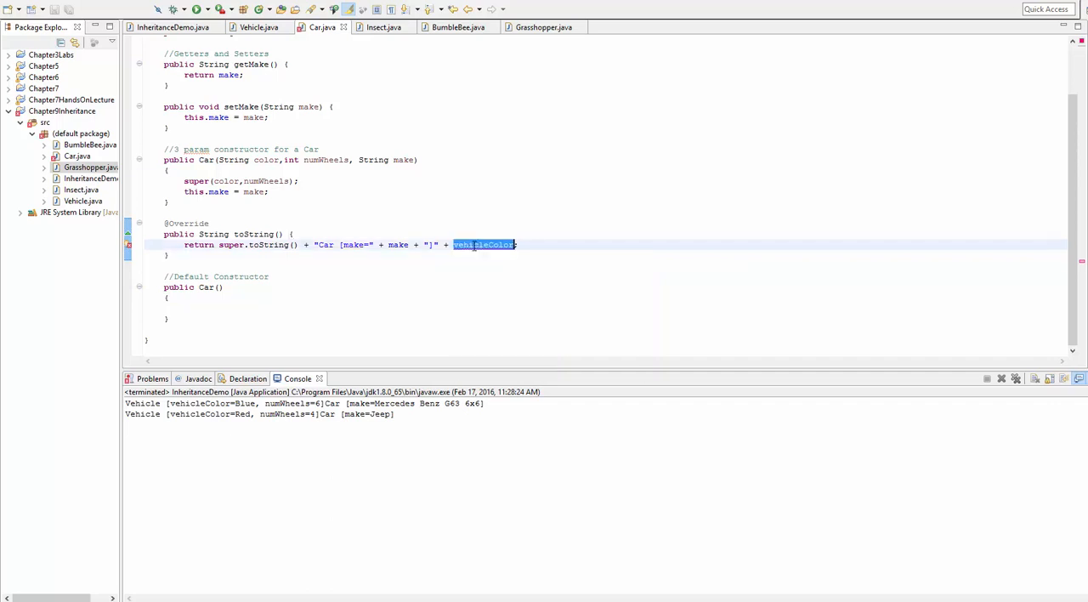
{"action": "key", "text": "Delete"}
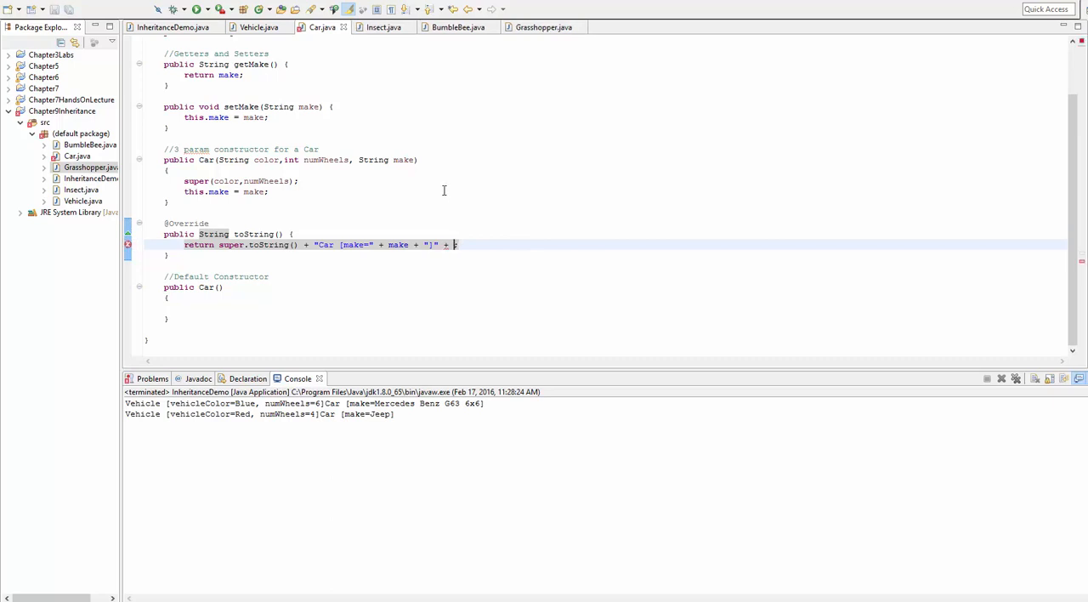
{"action": "mouse_move", "coordinate": [315, 80]}
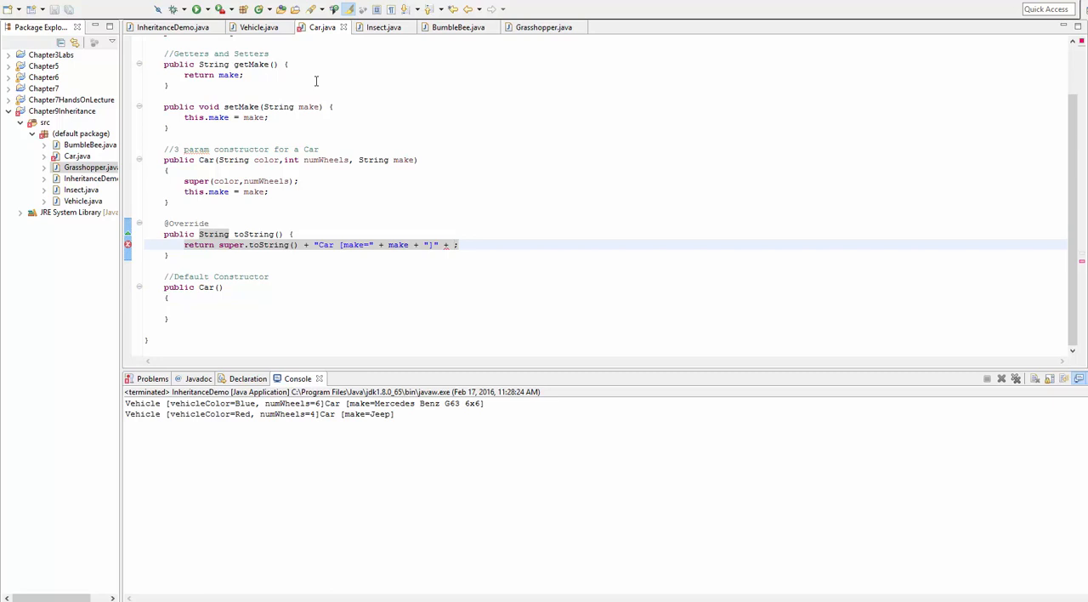
Step: Check Vehicle's field declarations, then end Car's toString with hasRoof
{"action": "left_click", "coordinate": [258, 26]}
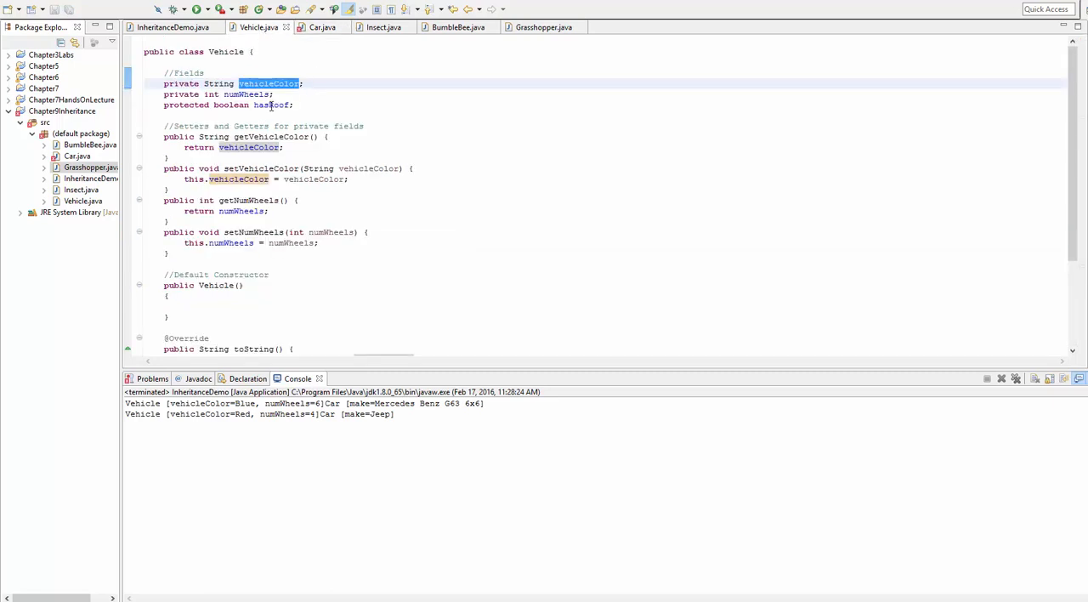
{"action": "left_click", "coordinate": [322, 26]}
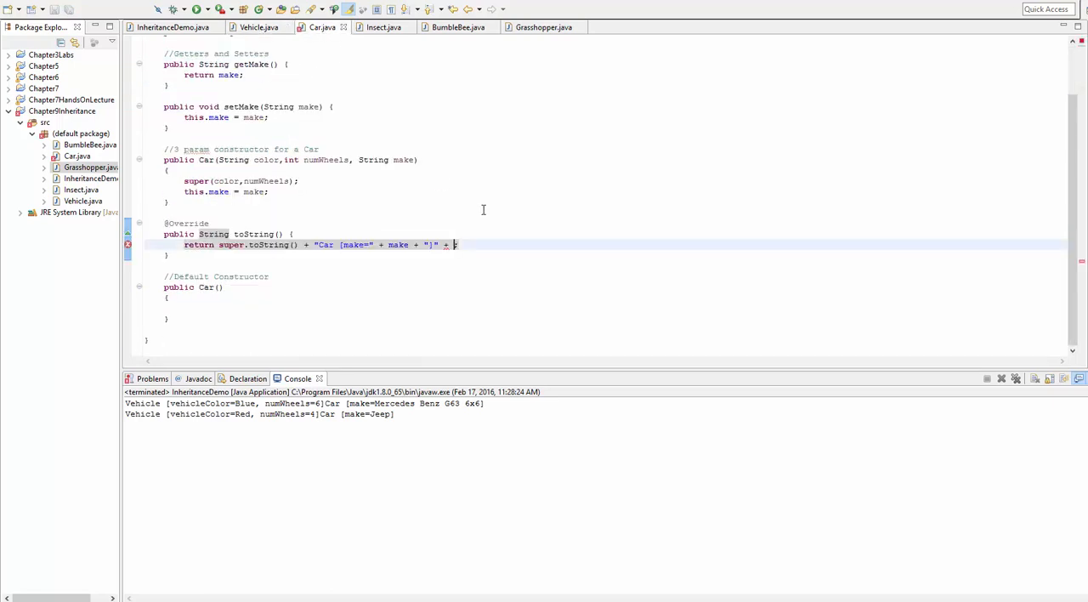
{"action": "type", "text": "hasRoof;"}
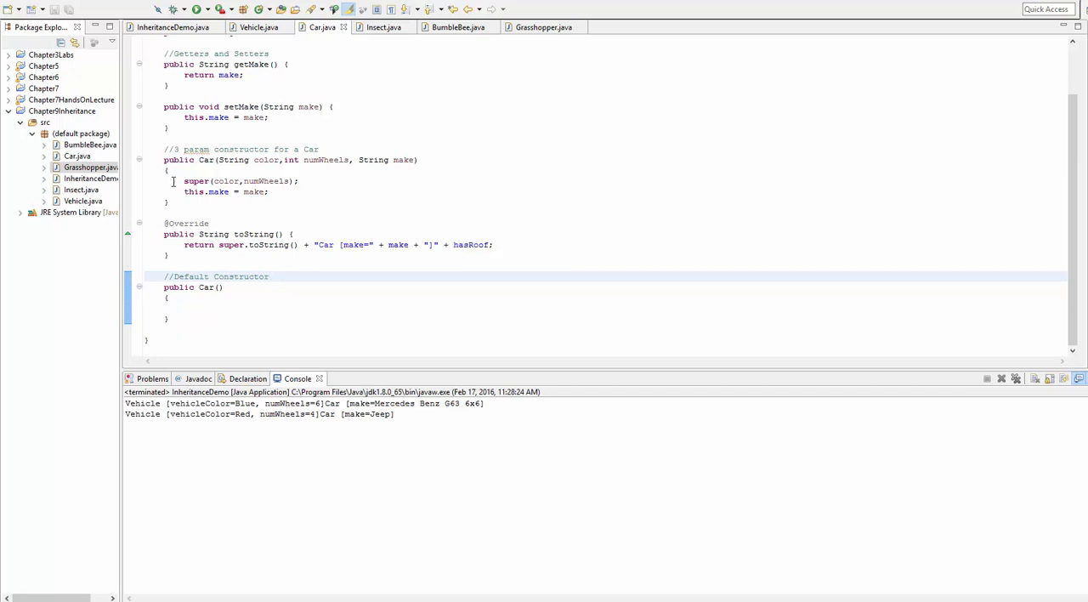
{"action": "mouse_move", "coordinate": [329, 158]}
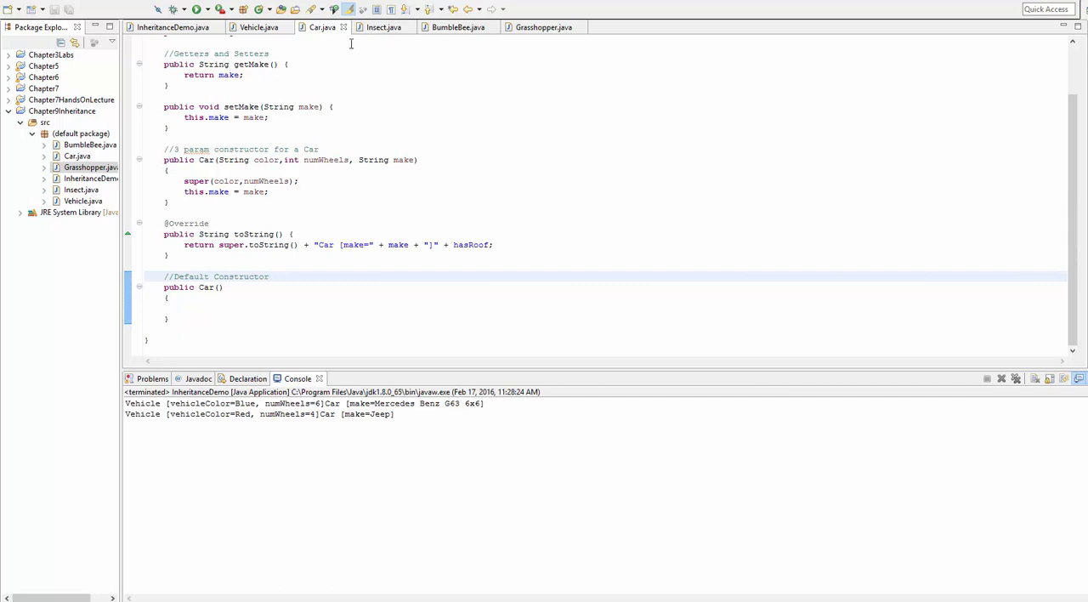
{"action": "mouse_move", "coordinate": [380, 27]}
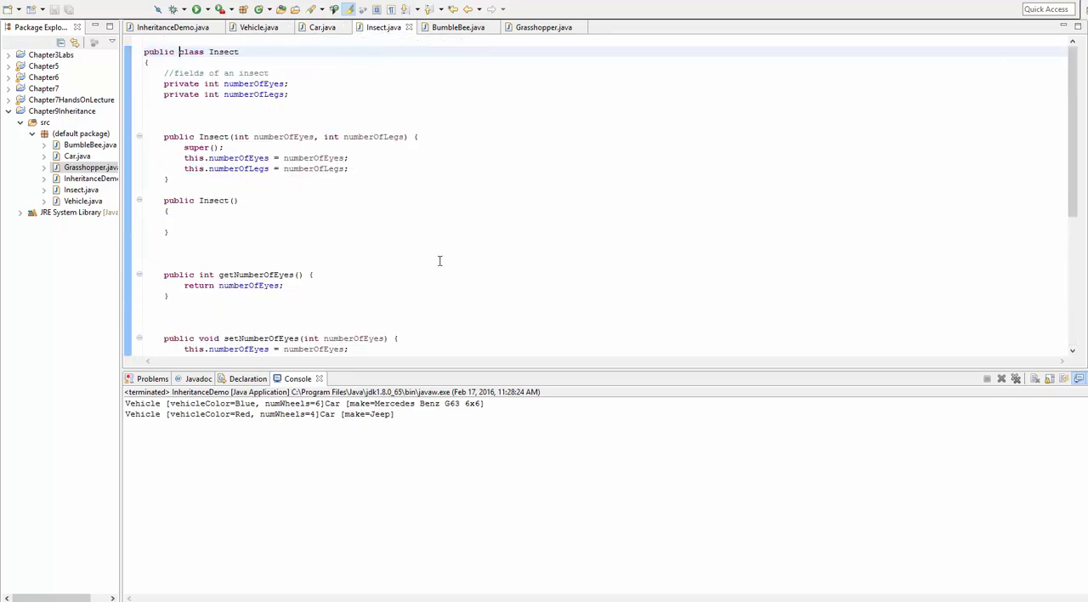
Step: Append hasRoof to Insect's move message, then remove it after the error appears
{"action": "scroll", "scroll_direction": "down", "scroll_amount": 3}
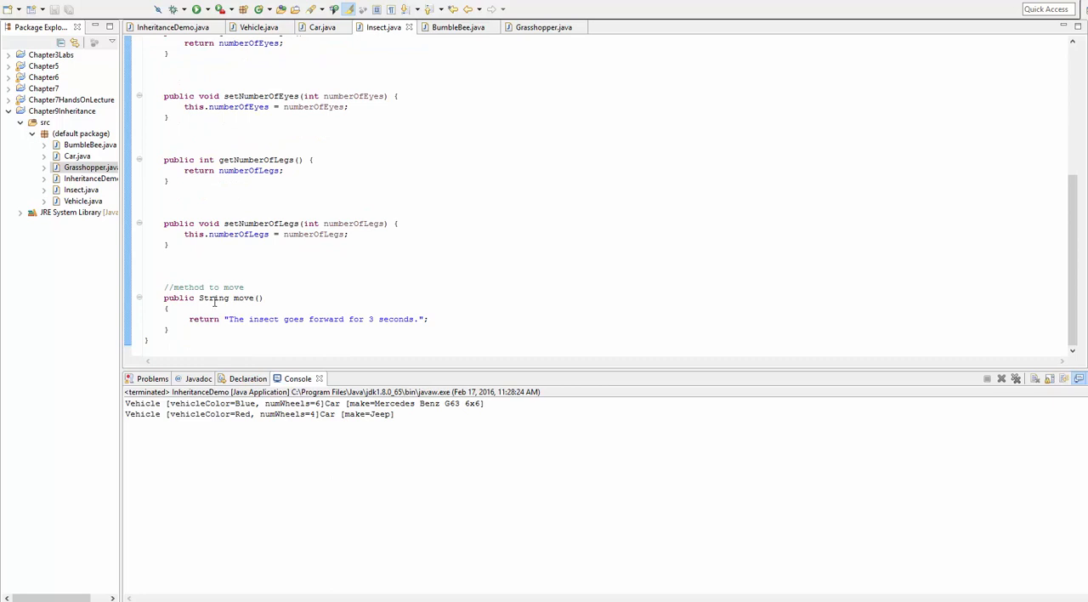
{"action": "left_click", "coordinate": [423, 319]}
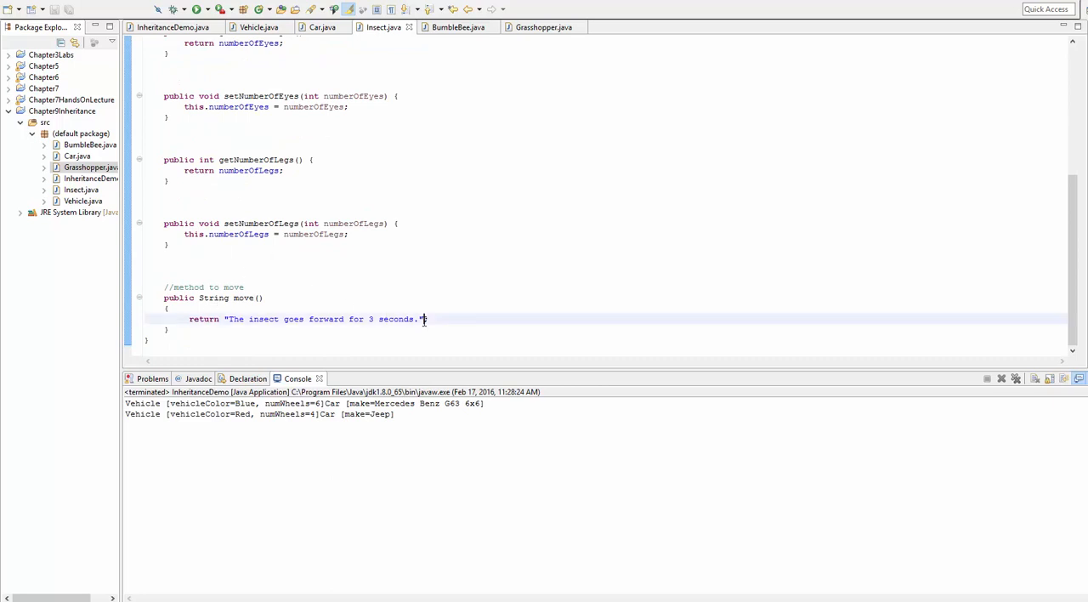
{"action": "type", "text": "+ ;"}
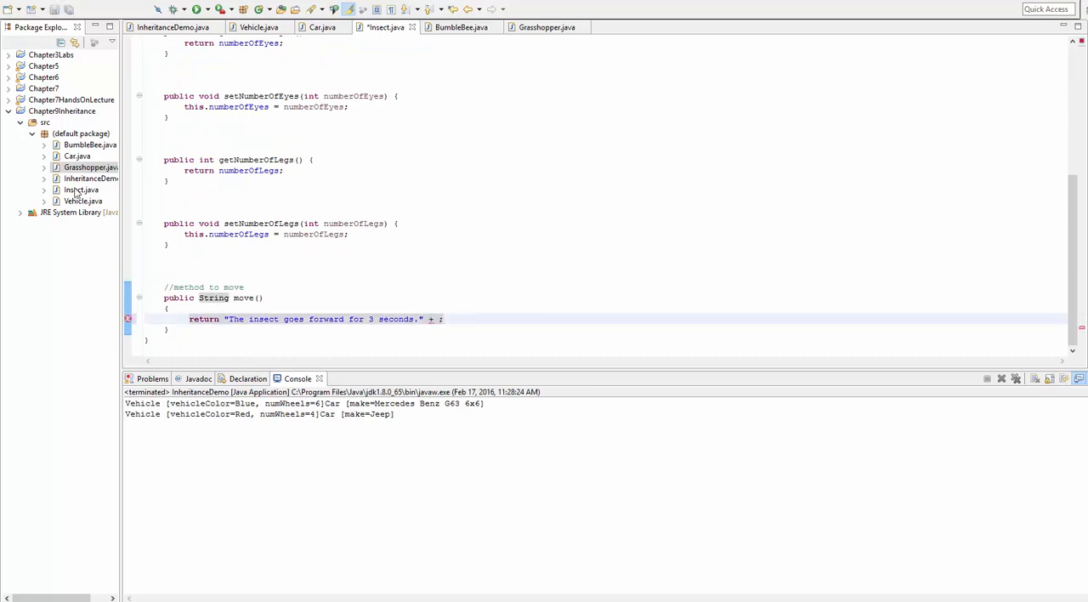
{"action": "mouse_move", "coordinate": [367, 194]}
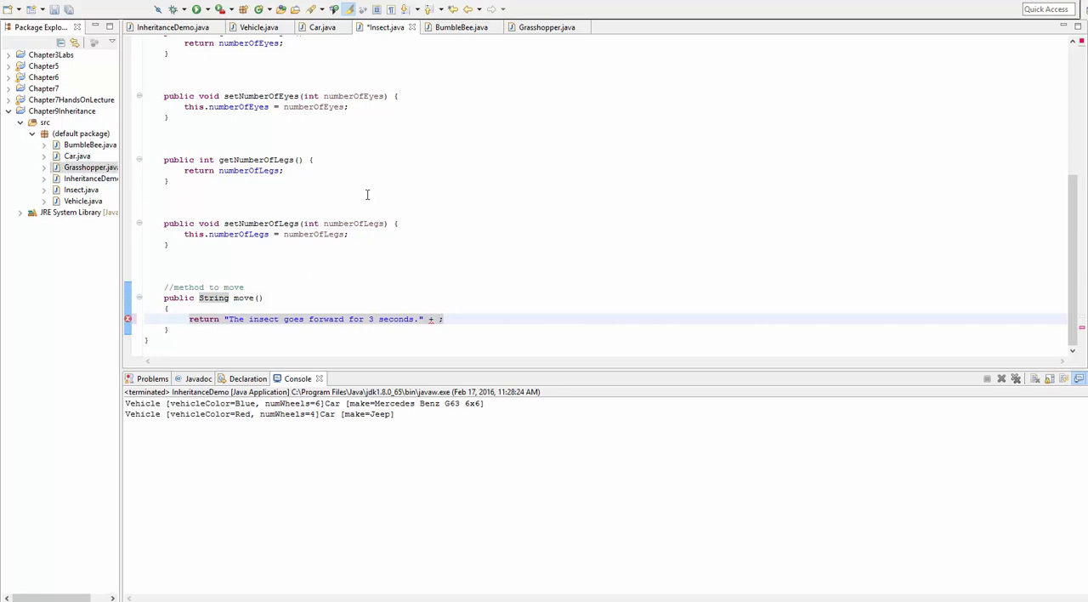
{"action": "type", "text": "hasRoof"}
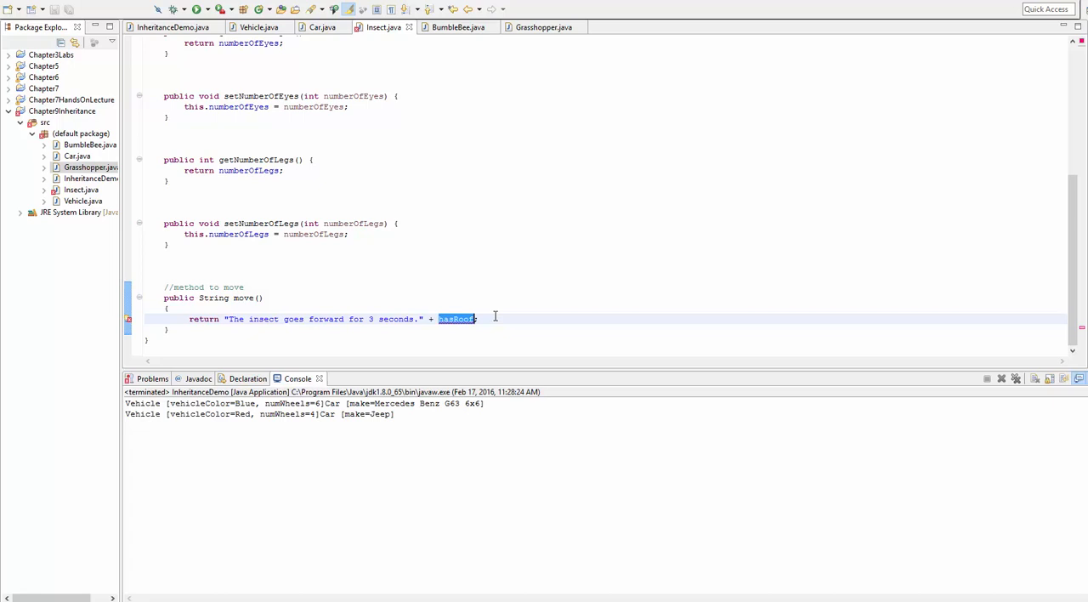
{"action": "key", "text": "Delete"}
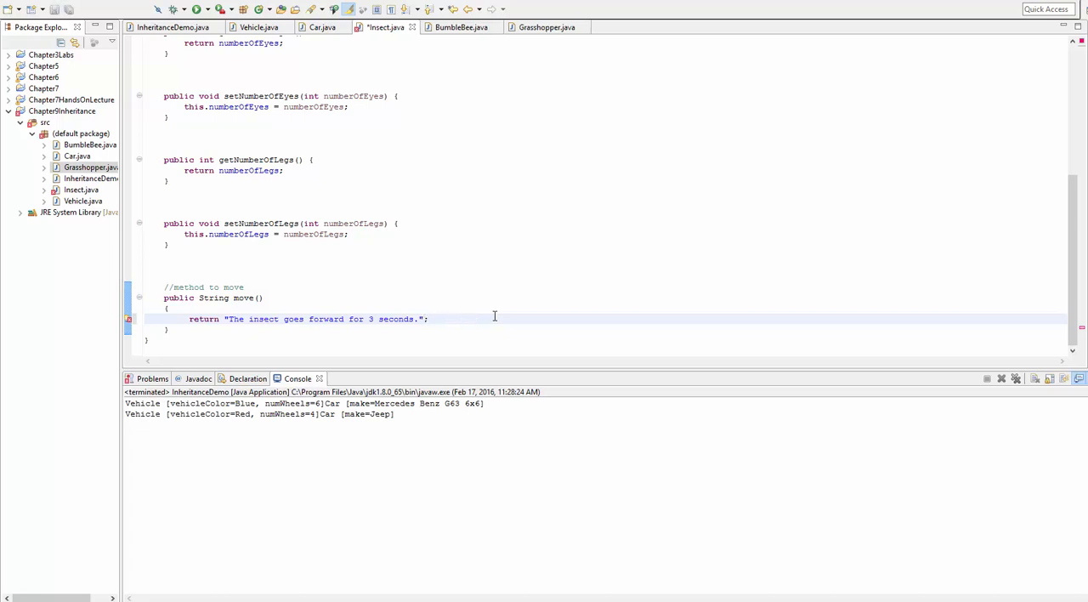